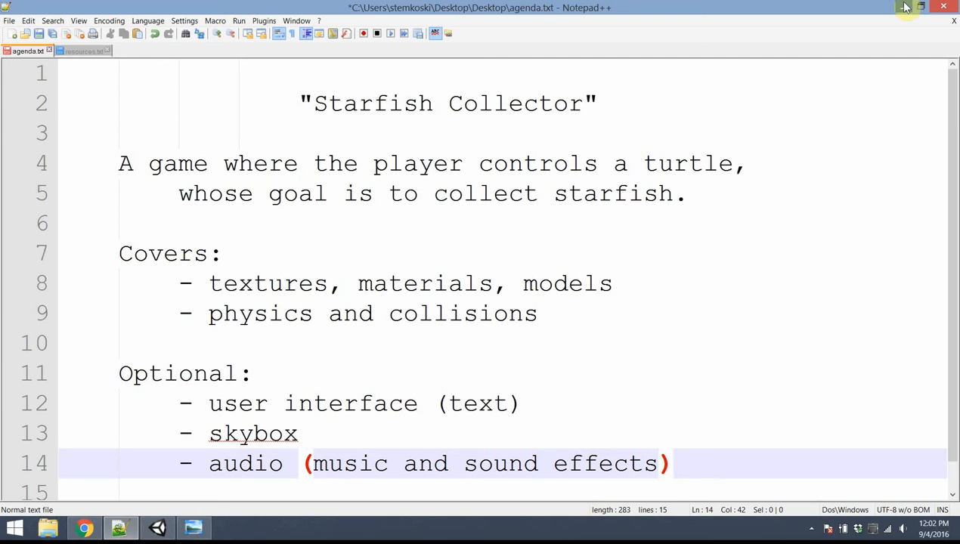
mouse_move(906, 7)
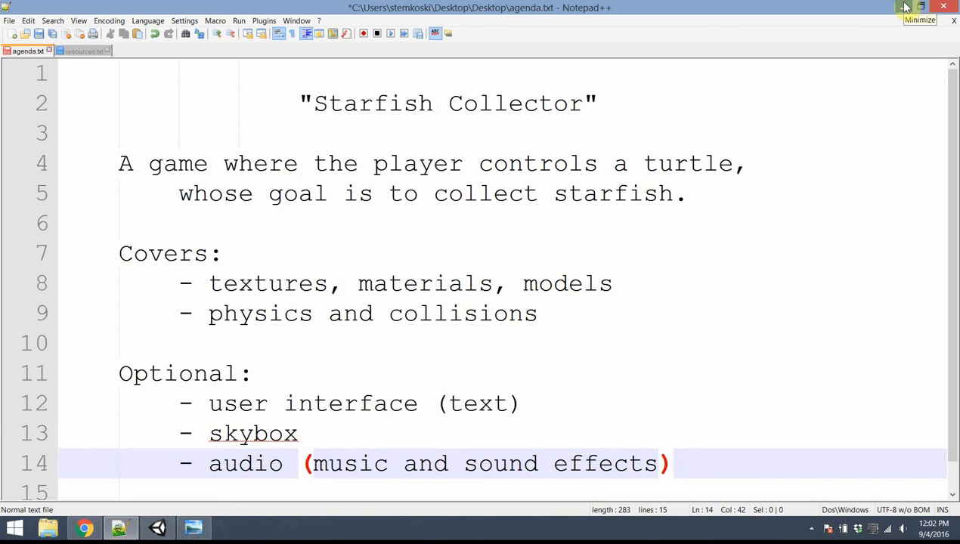
- Switch Notepad++ from agenda.txt to the resources.txt tab listing asset sites
left_click(82, 51)
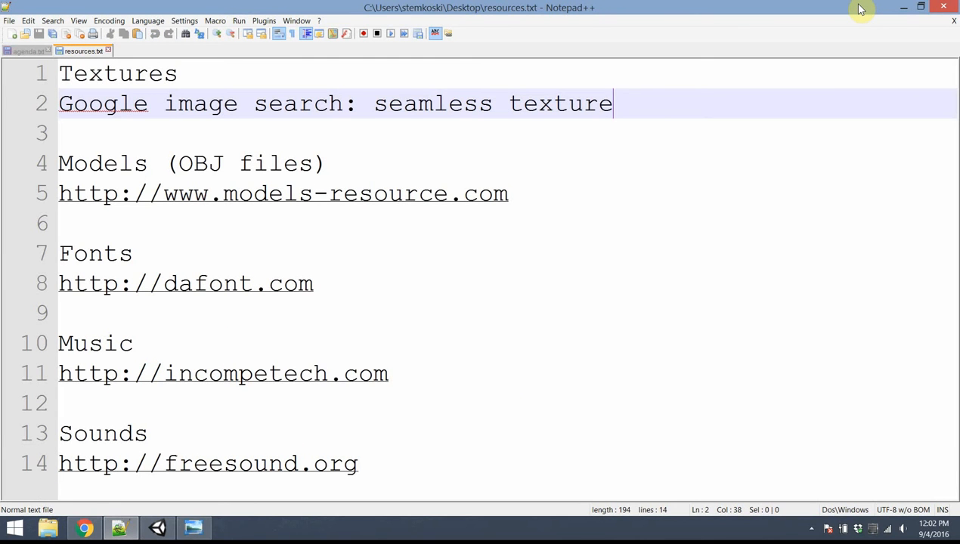
mouse_move(281, 463)
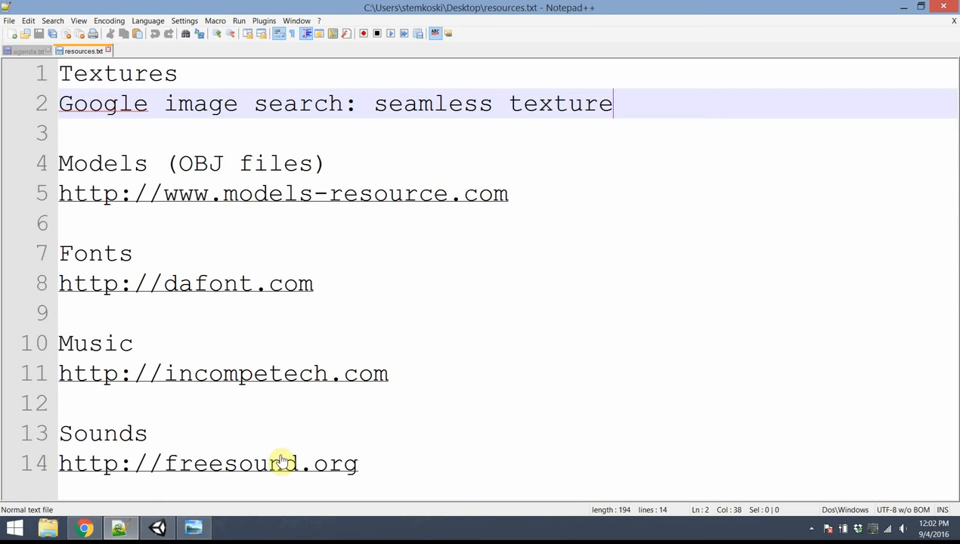
mouse_move(84, 526)
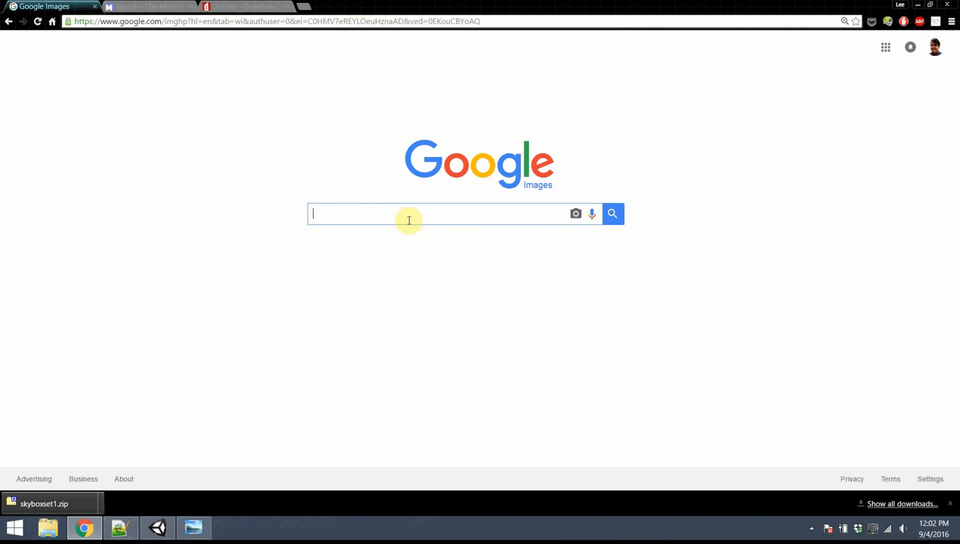
- Search Google Images for 'seamless water texture'
type("seamless water texture")
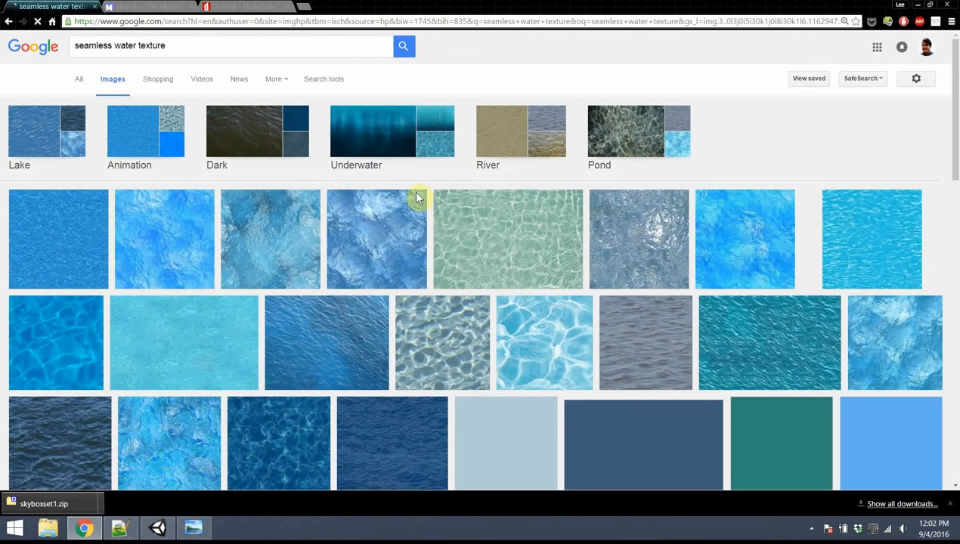
mouse_move(491, 217)
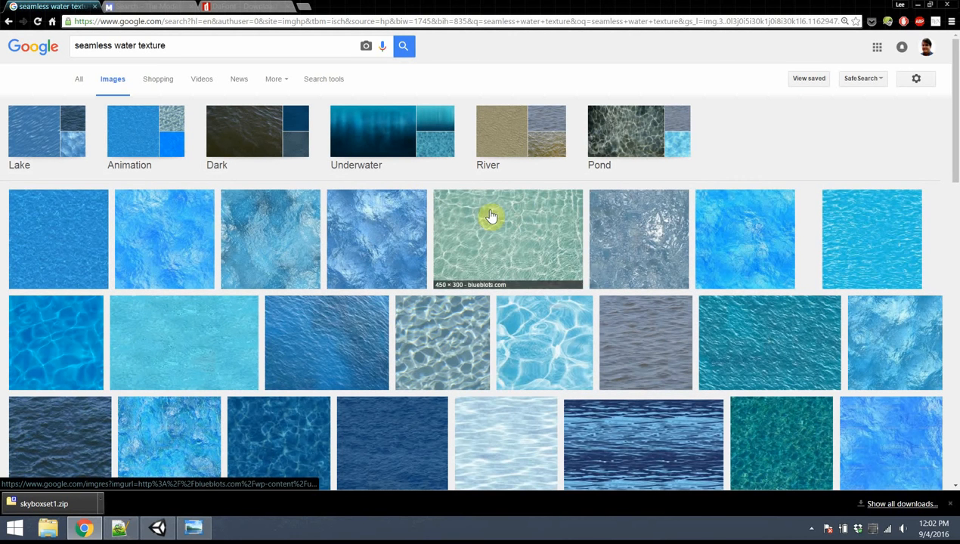
mouse_move(91, 224)
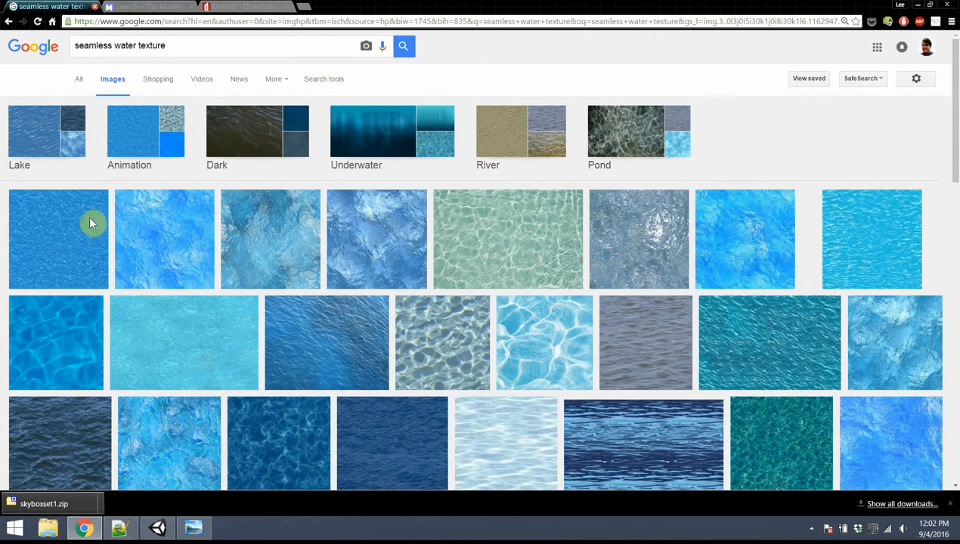
- Return to resources.txt and highlight the models-resource.com URL under Models (OBJ files)
left_click(121, 528)
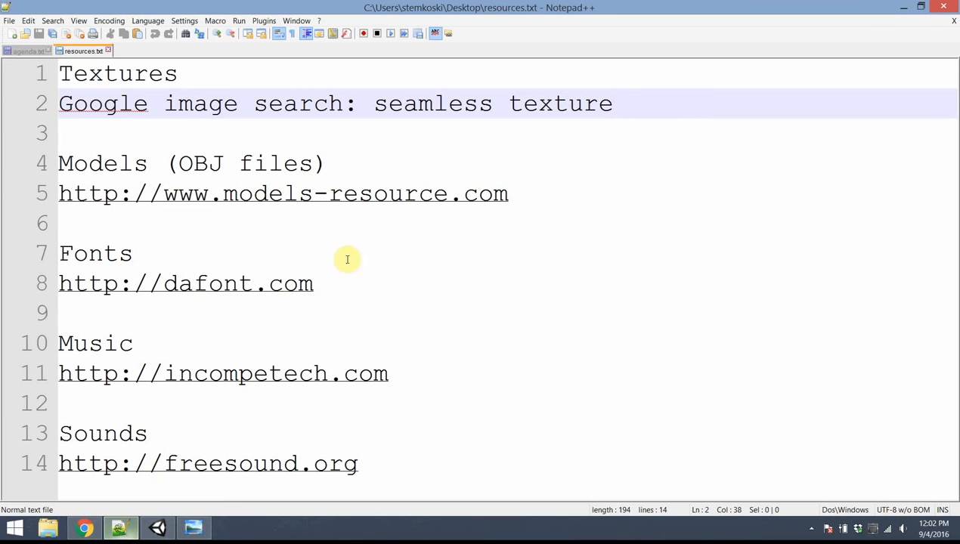
left_click(435, 133)
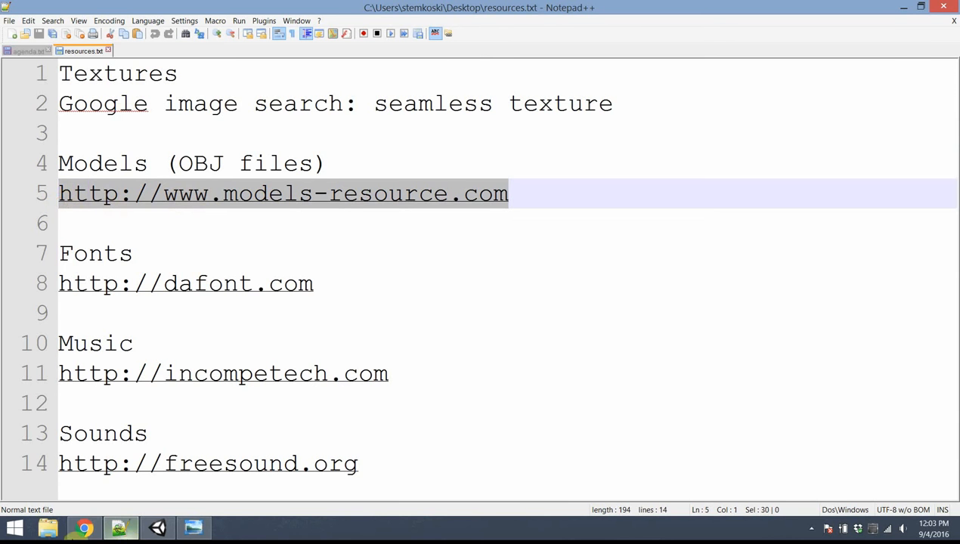
- Load models-resource.com and show the seven Model Results for 'item'
left_click(282, 194)
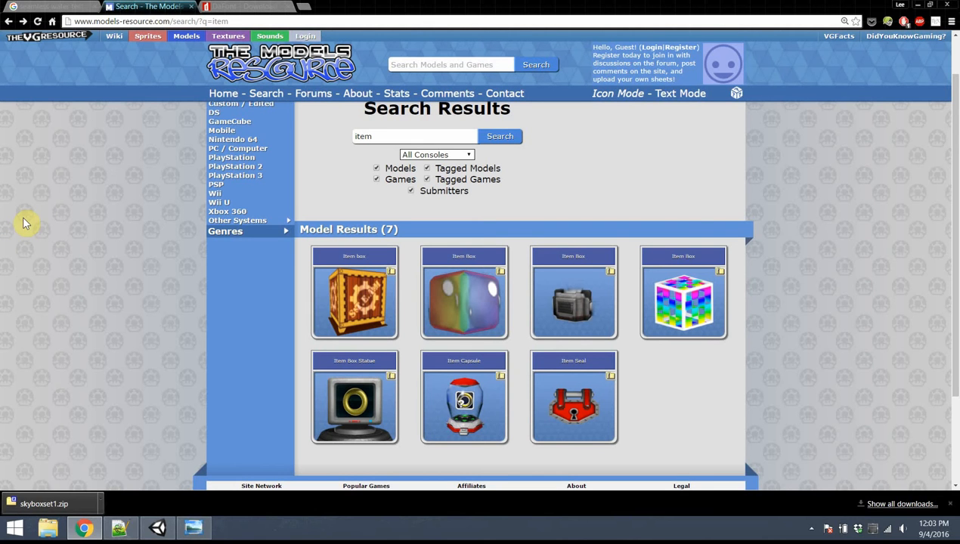
mouse_move(86, 188)
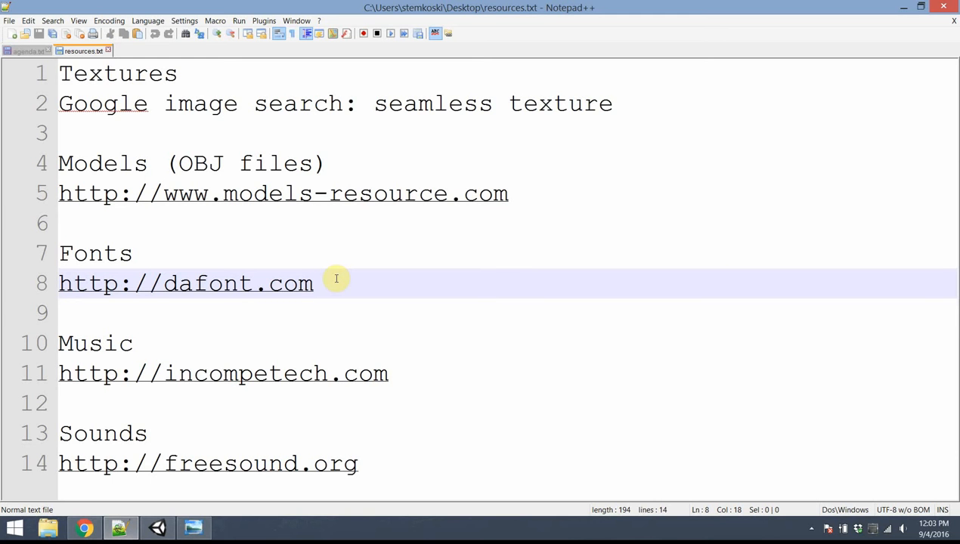
- Review the font, music and sound links, then return to the water texture image results
left_click(312, 284)
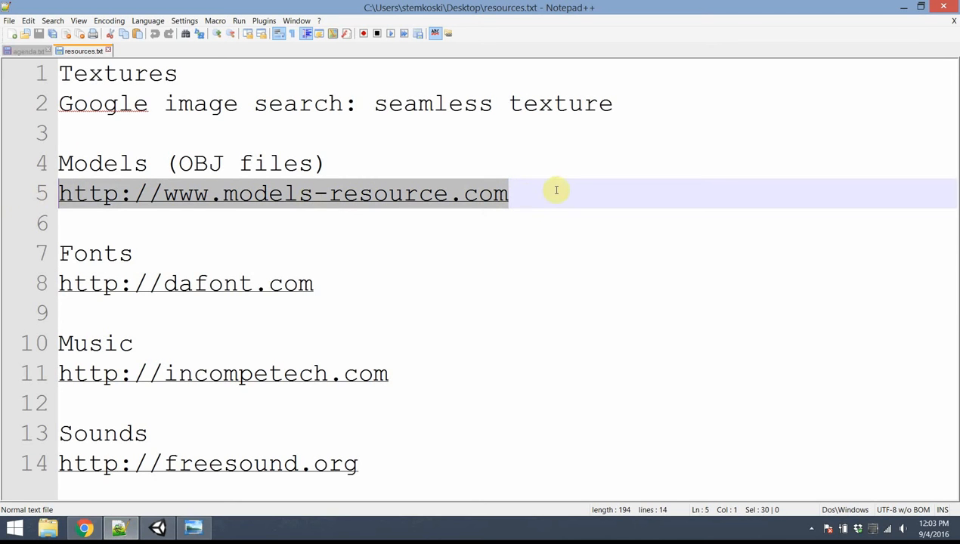
mouse_move(555, 194)
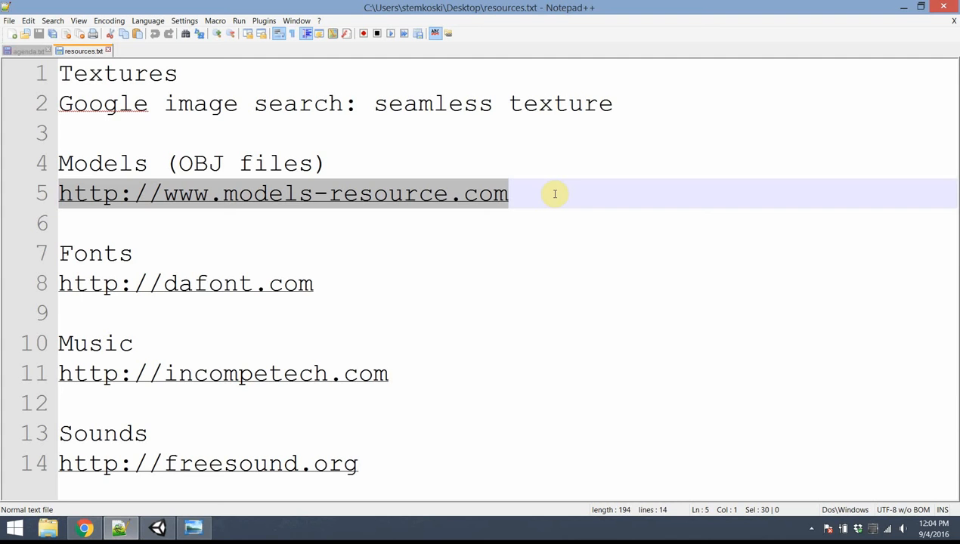
mouse_move(581, 193)
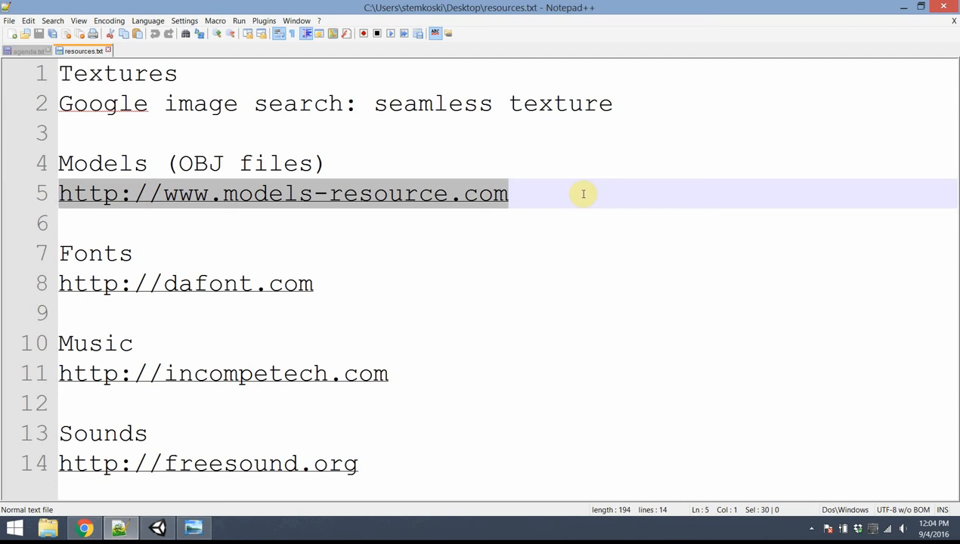
mouse_move(900, 6)
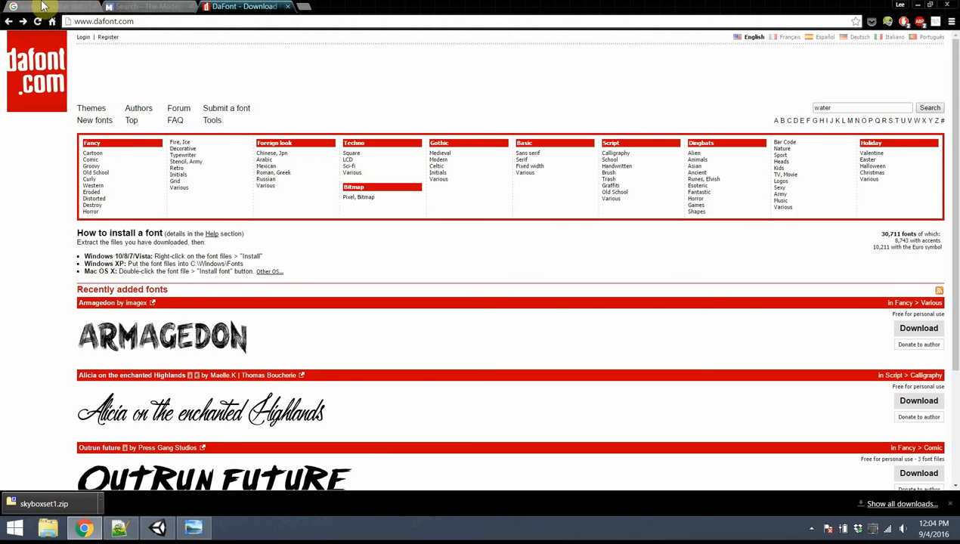
left_click(48, 6)
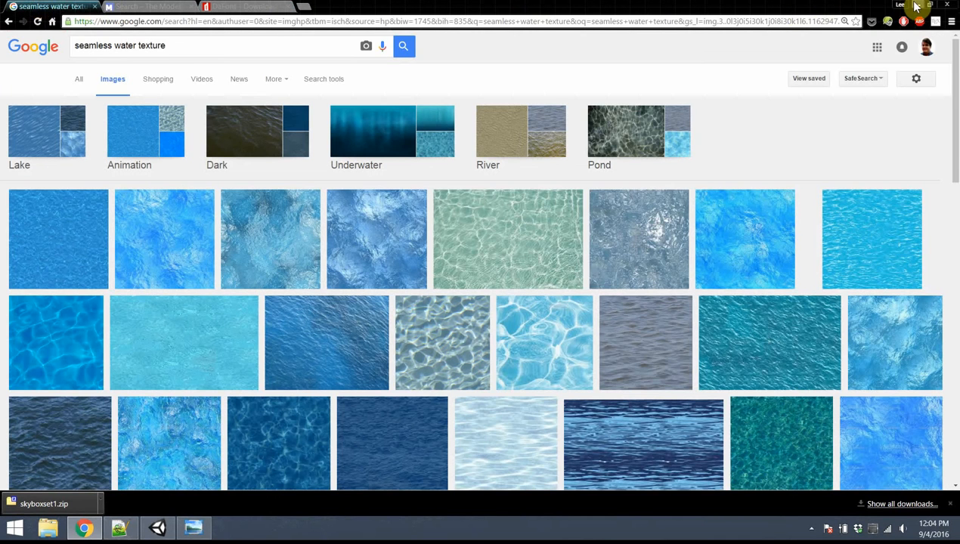
- Create and open a new 3D Unity project named 'Starfish Collector' on the Desktop
left_click(157, 528)
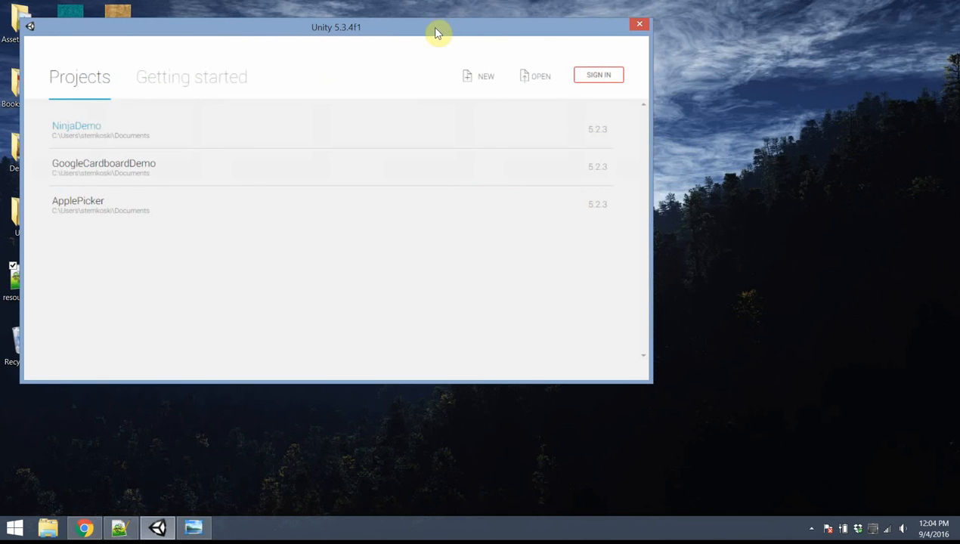
left_click_drag(437, 32, 574, 62)
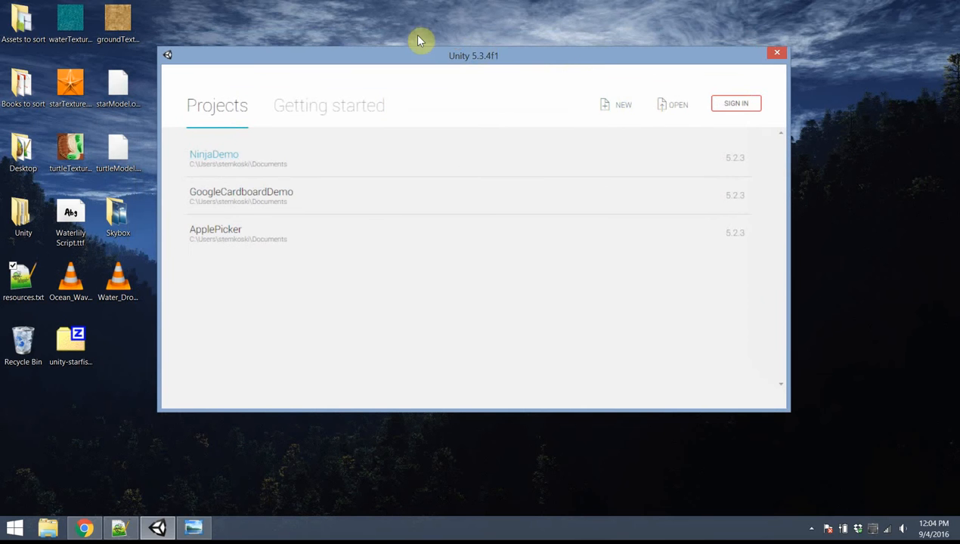
mouse_move(615, 57)
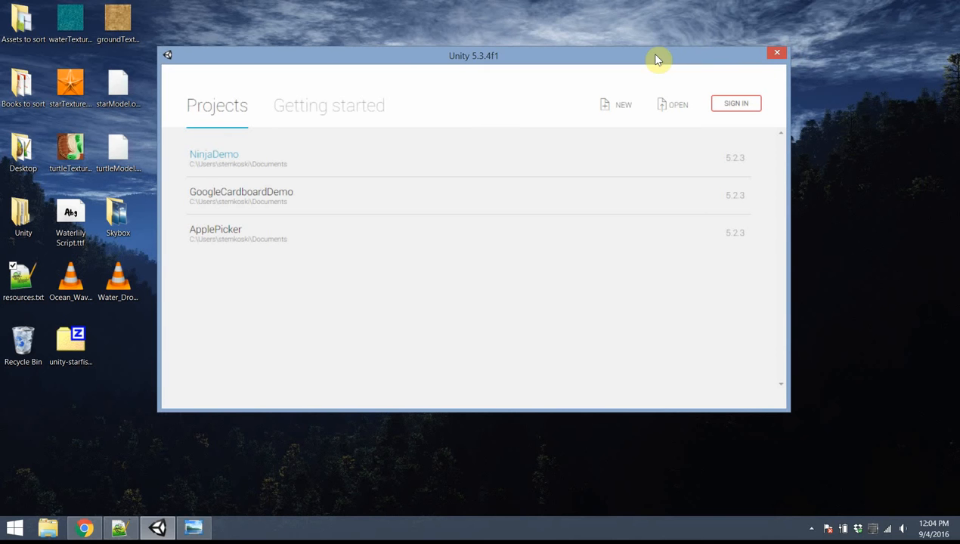
mouse_move(399, 59)
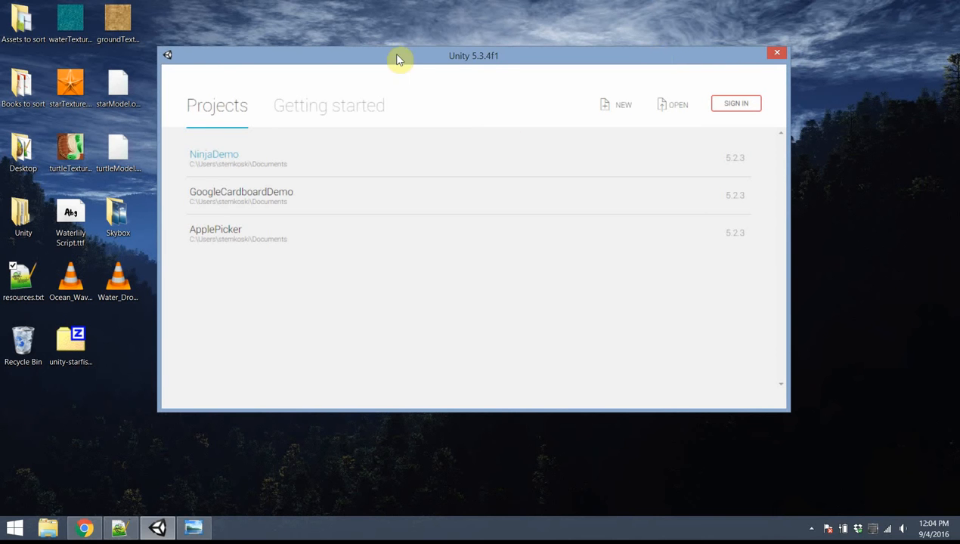
mouse_move(497, 93)
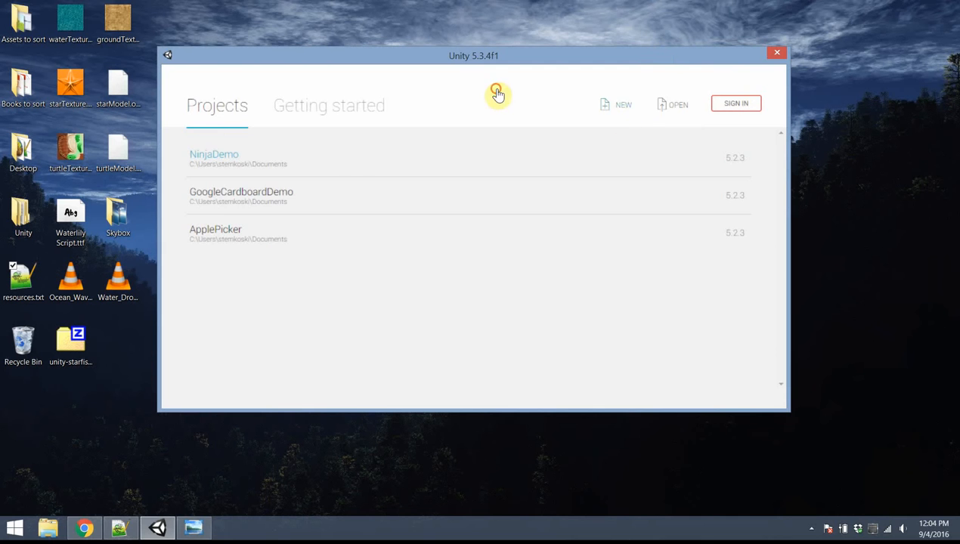
left_click(623, 104)
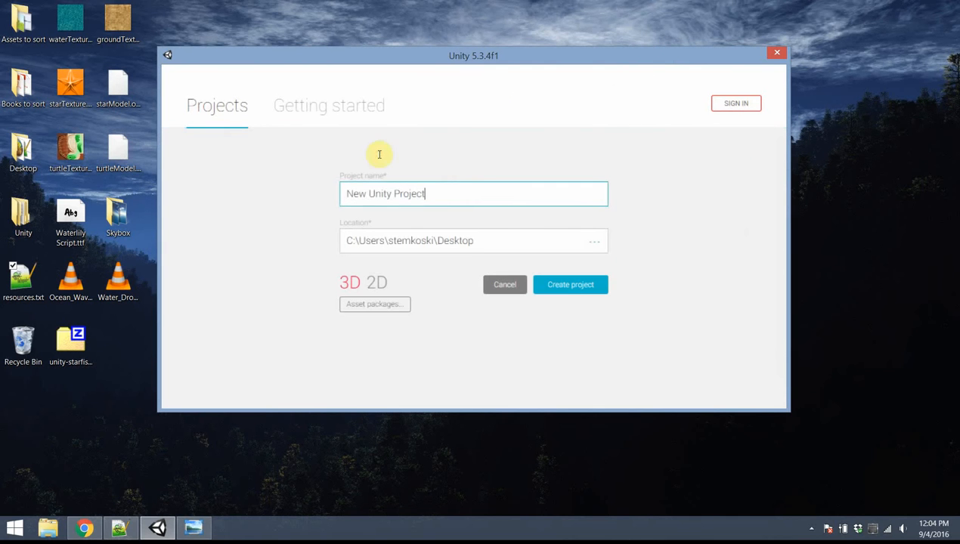
type("Star")
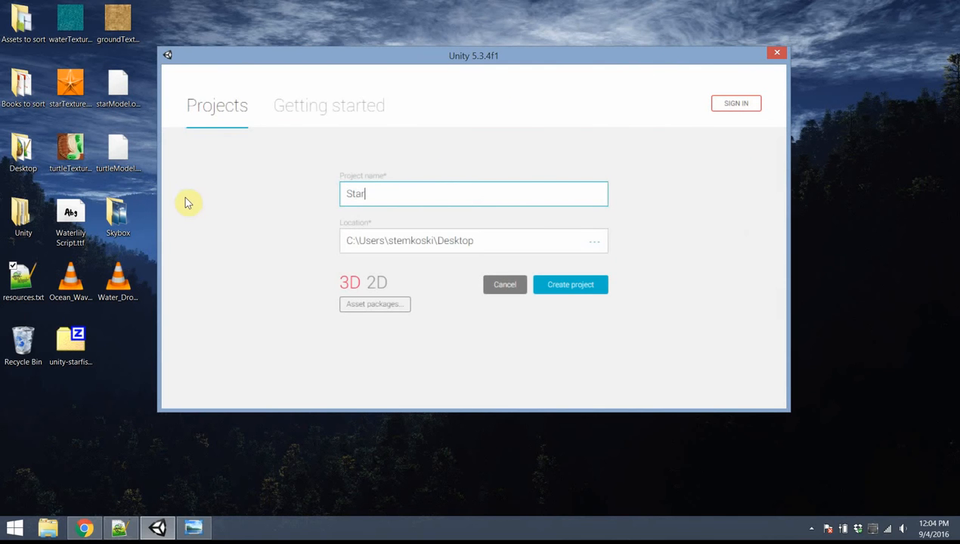
type("fish Collector")
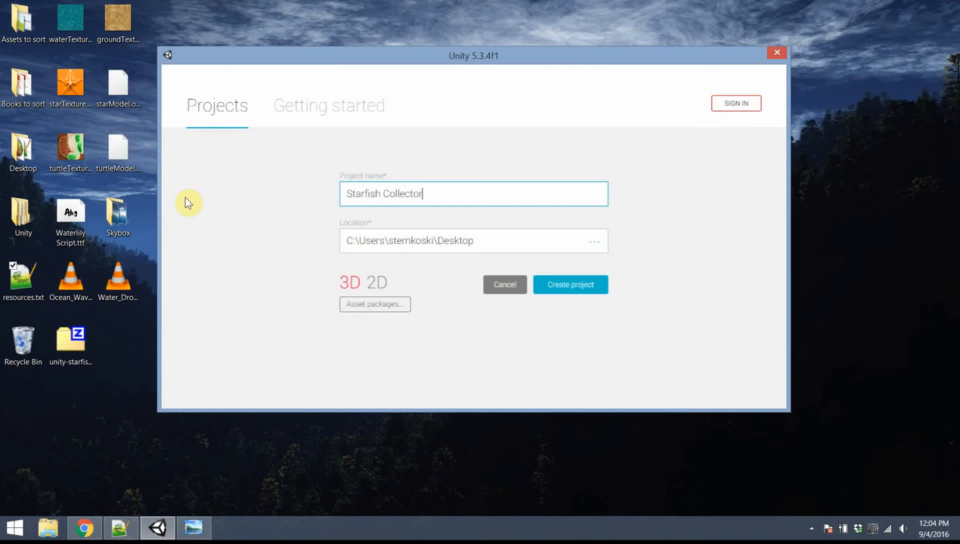
mouse_move(348, 288)
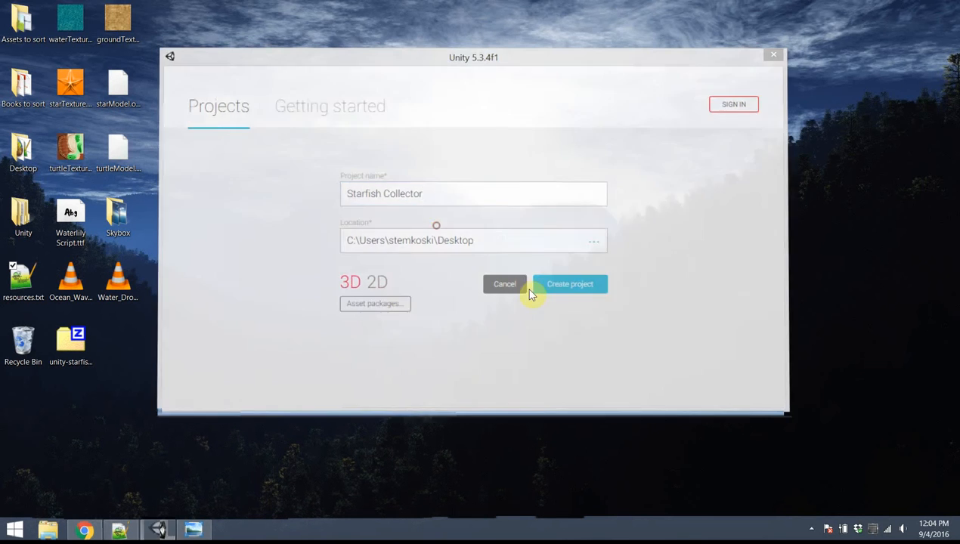
left_click(568, 284)
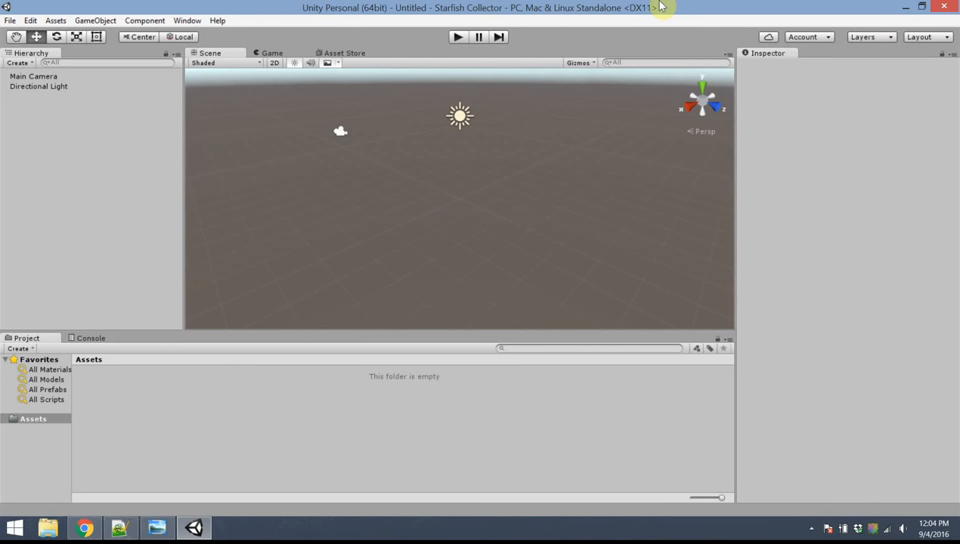
mouse_move(571, 170)
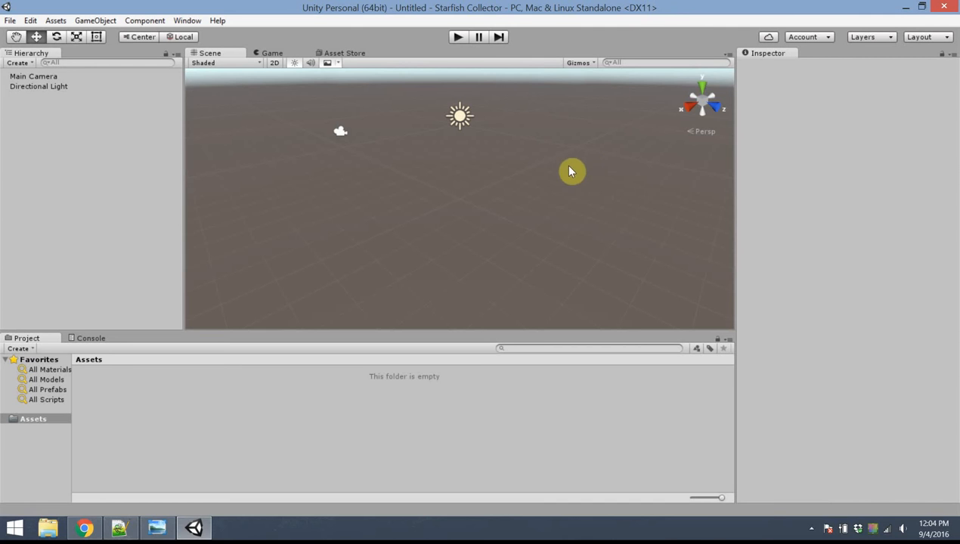
mouse_move(462, 248)
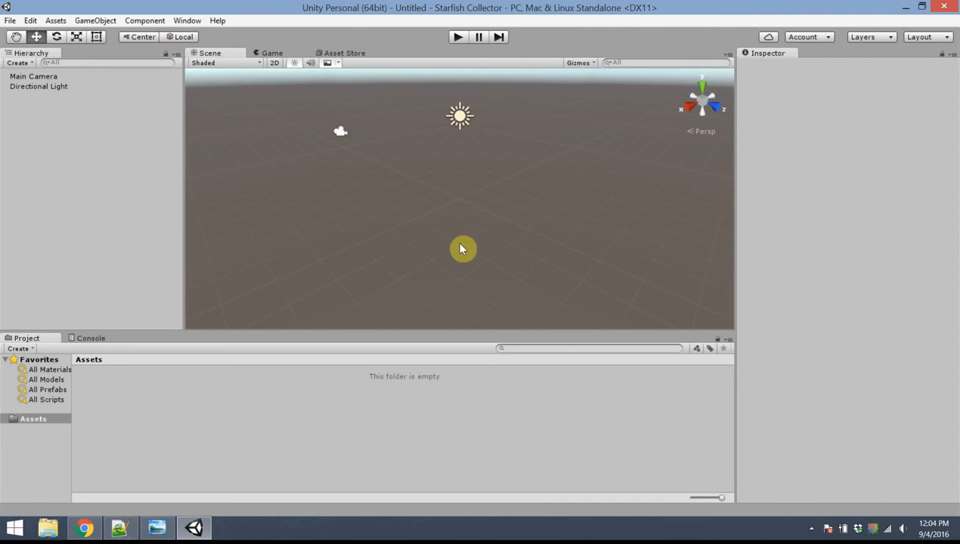
mouse_move(529, 139)
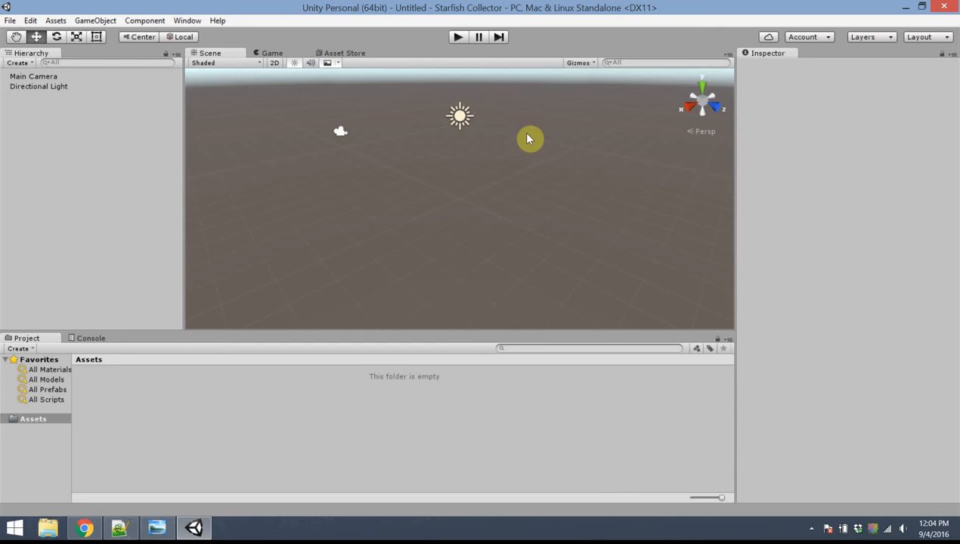
mouse_move(505, 263)
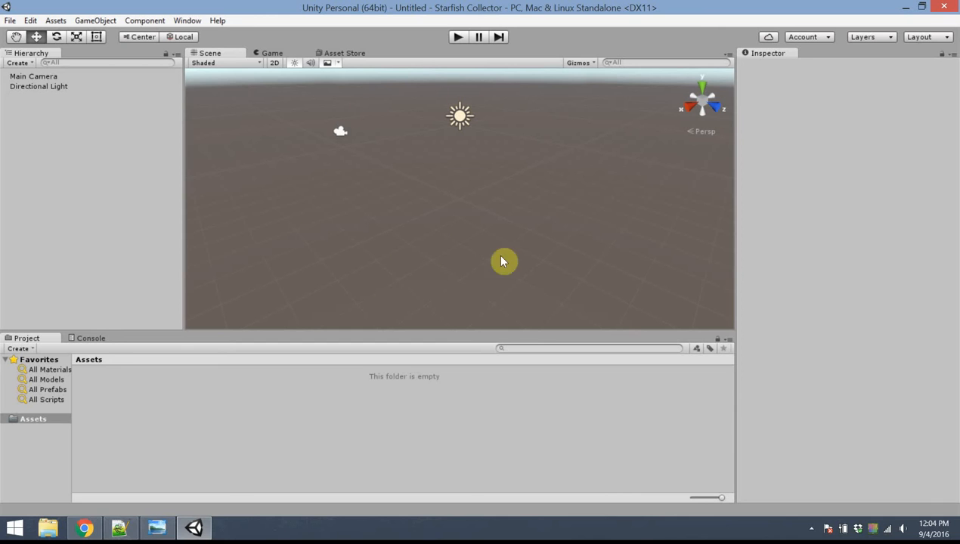
mouse_move(433, 124)
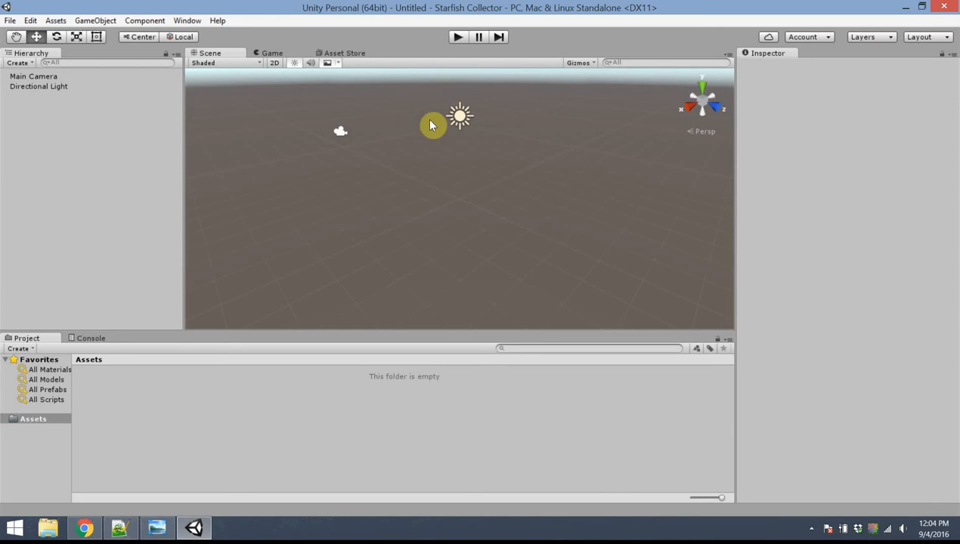
mouse_move(512, 233)
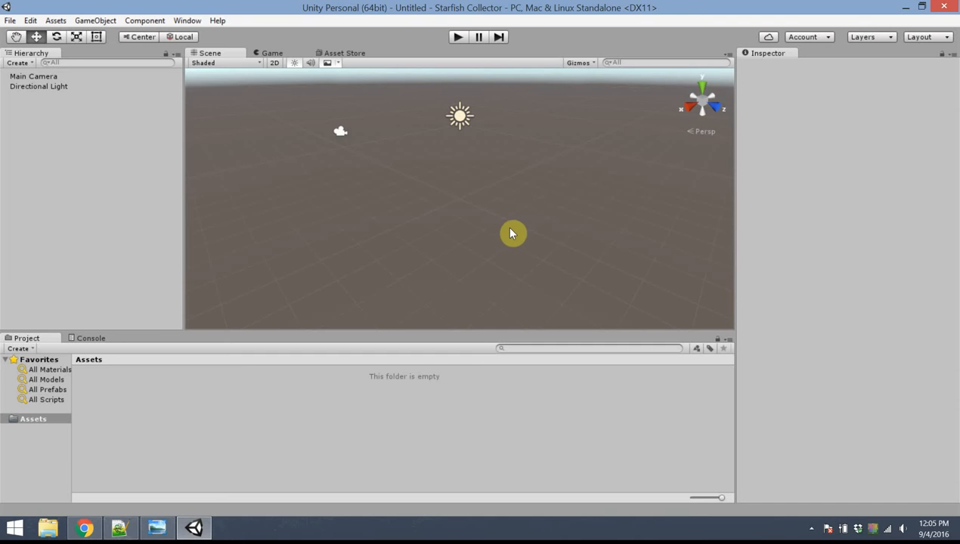
mouse_move(43, 112)
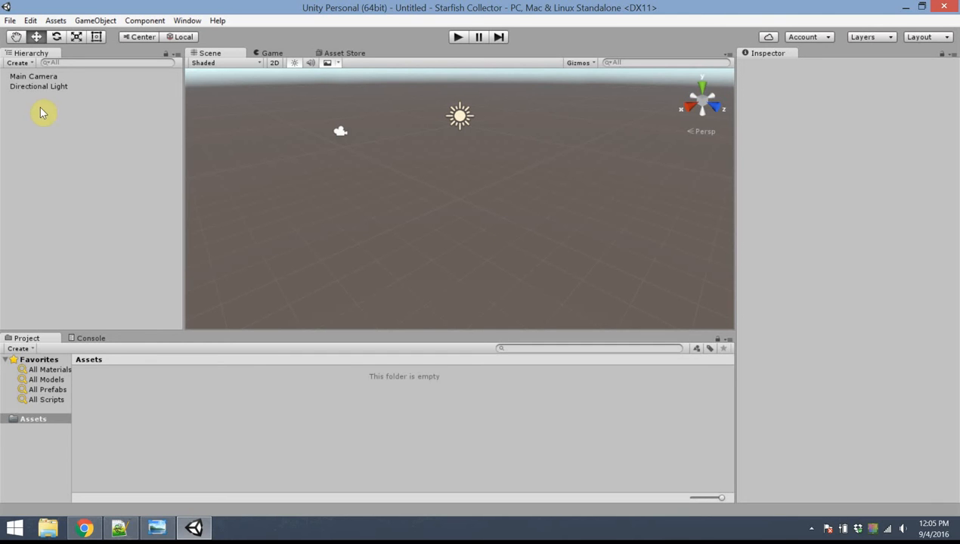
mouse_move(74, 93)
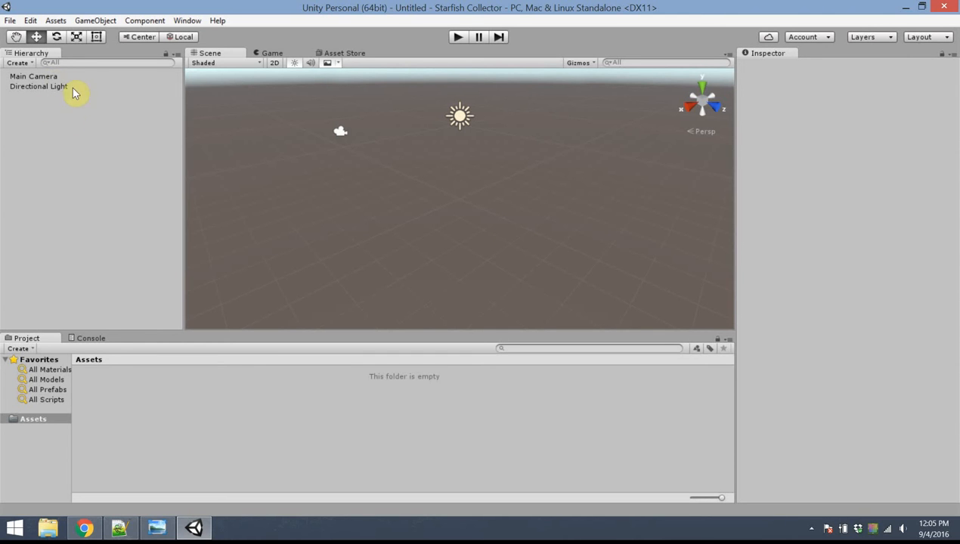
mouse_move(89, 168)
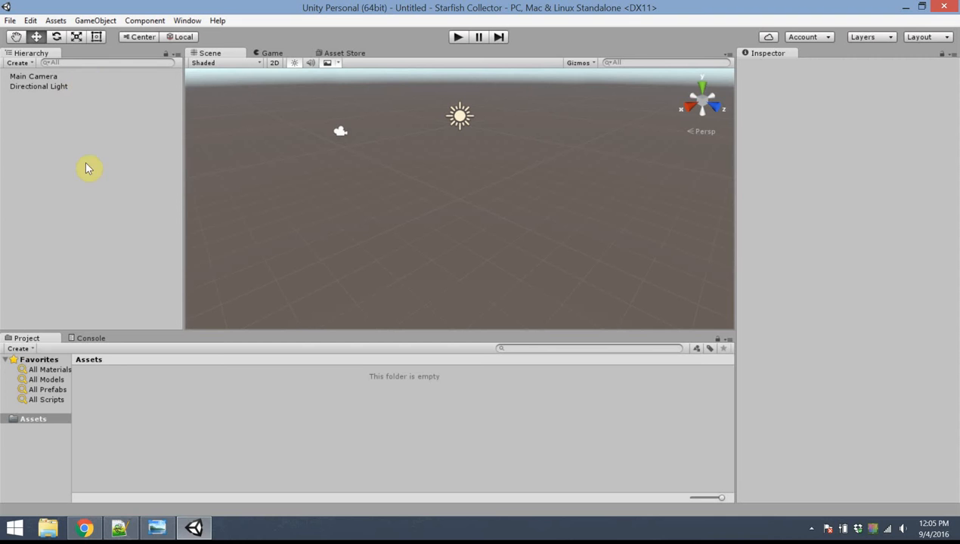
mouse_move(97, 267)
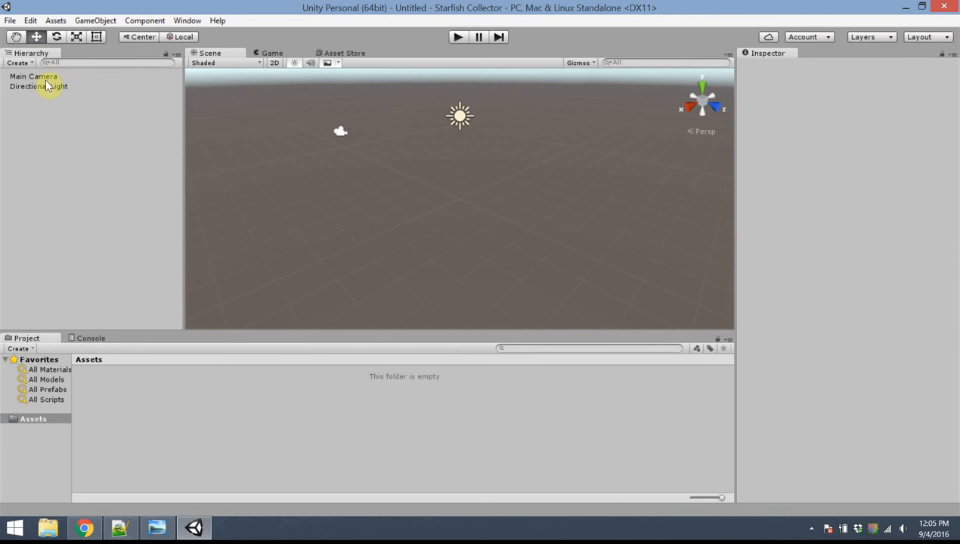
left_click(40, 86)
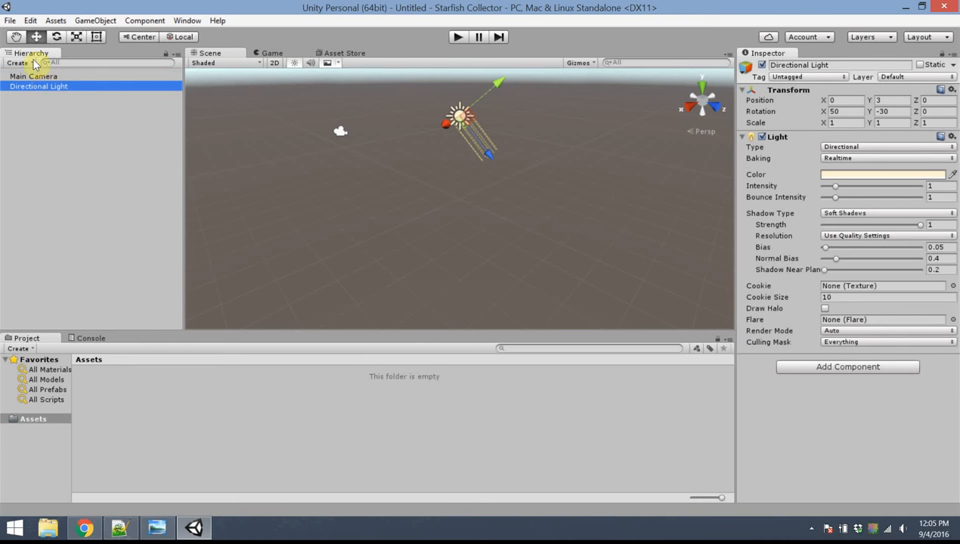
left_click(33, 76)
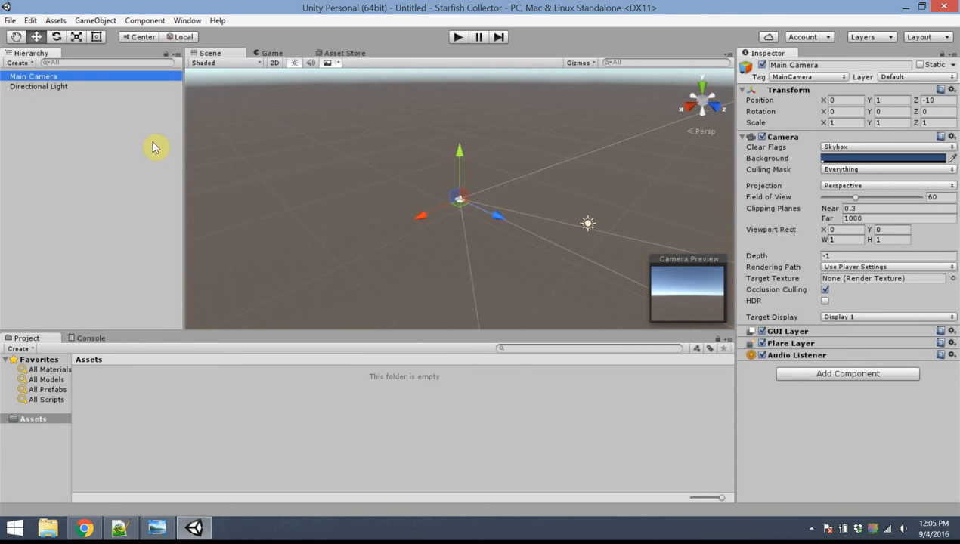
mouse_move(325, 193)
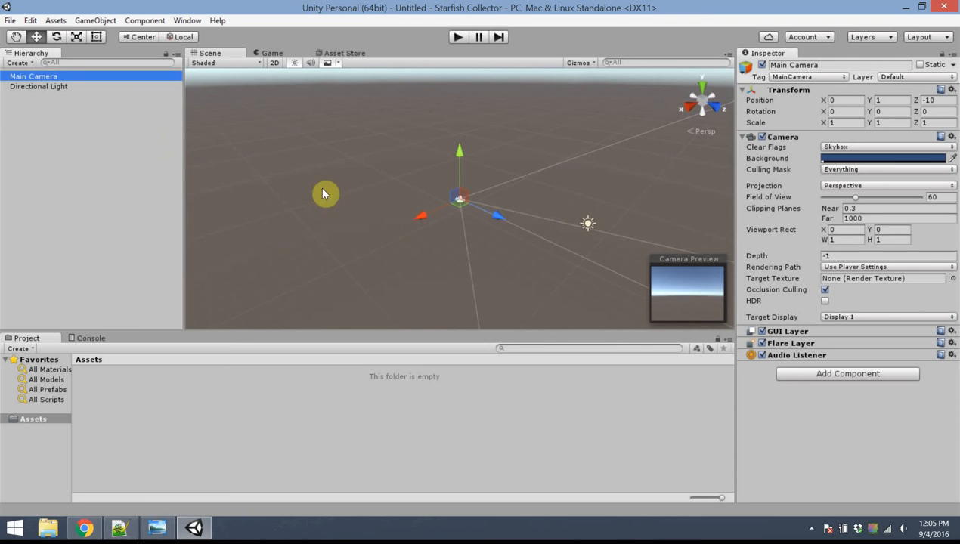
mouse_move(739, 115)
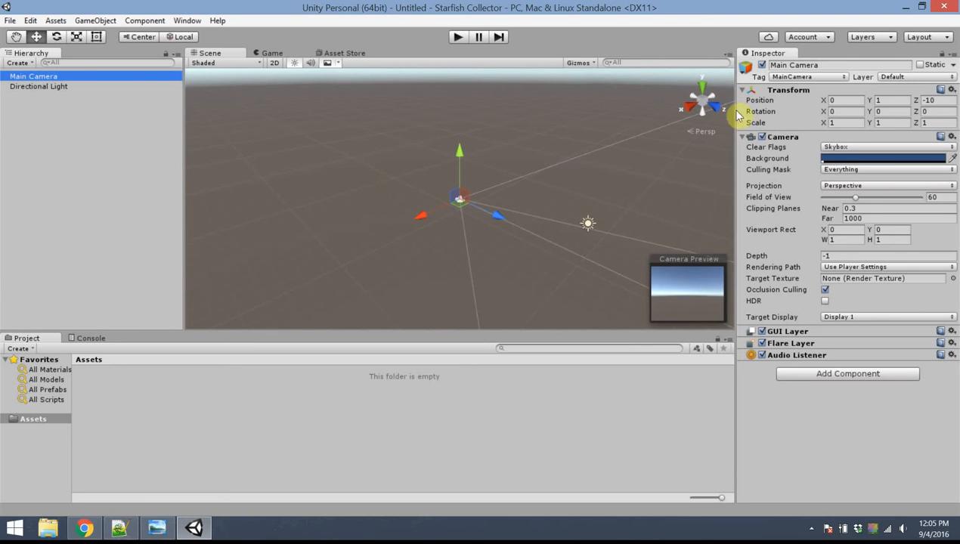
mouse_move(801, 285)
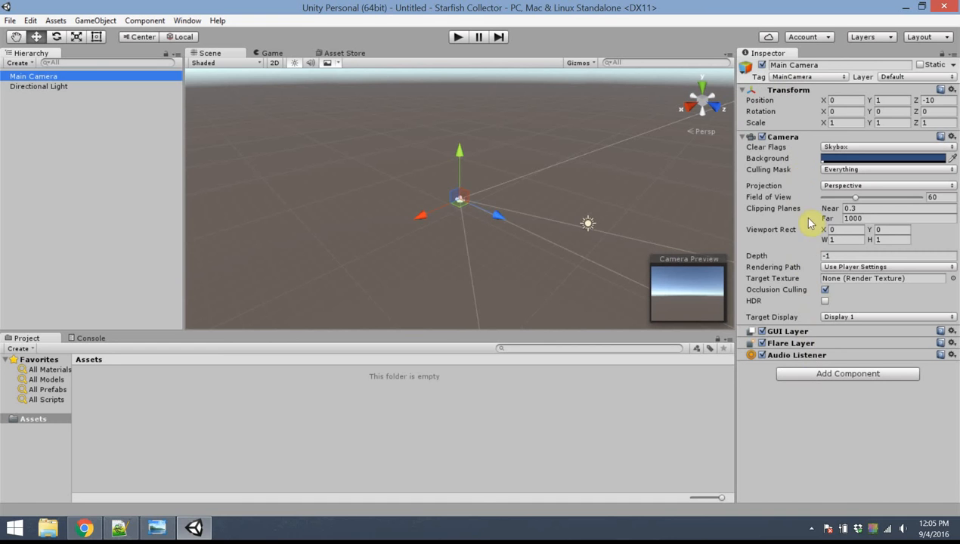
mouse_move(502, 232)
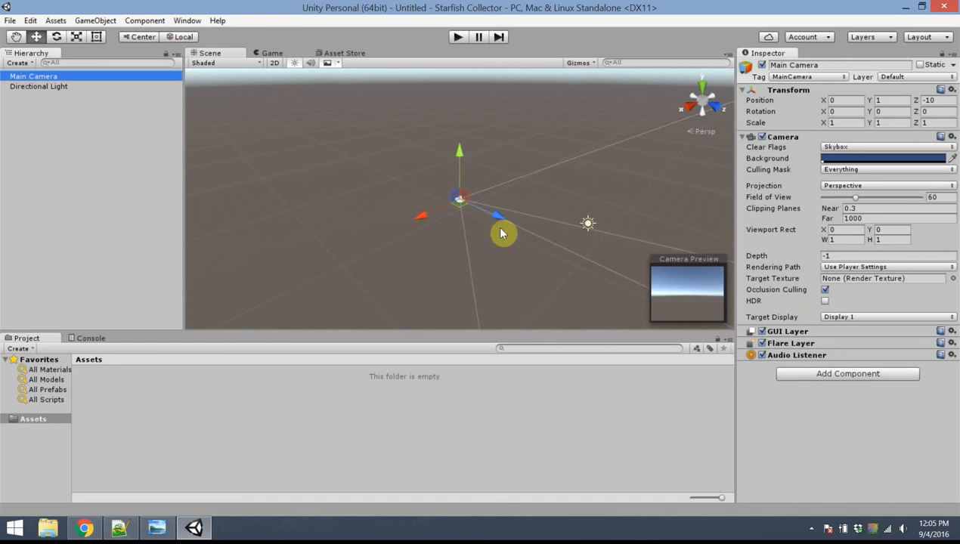
mouse_move(798, 90)
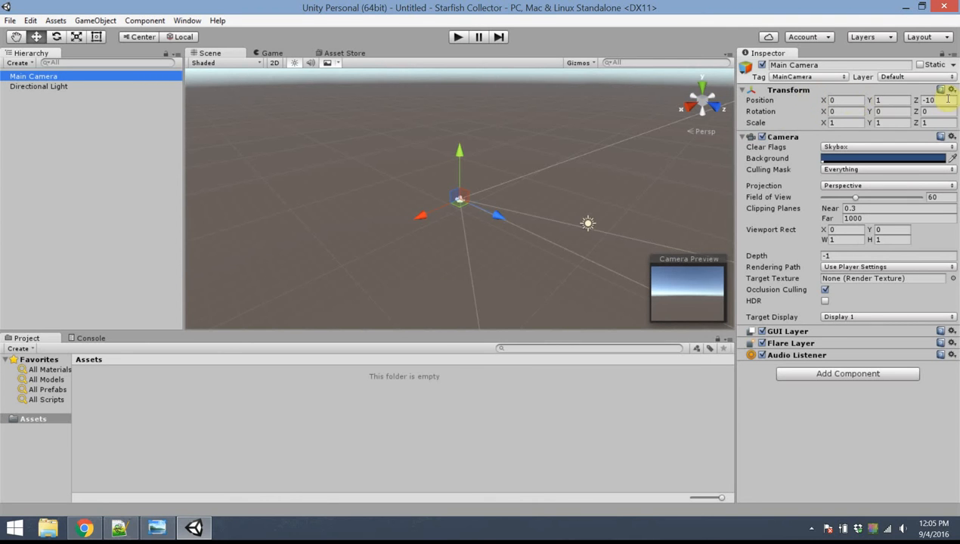
left_click(841, 112)
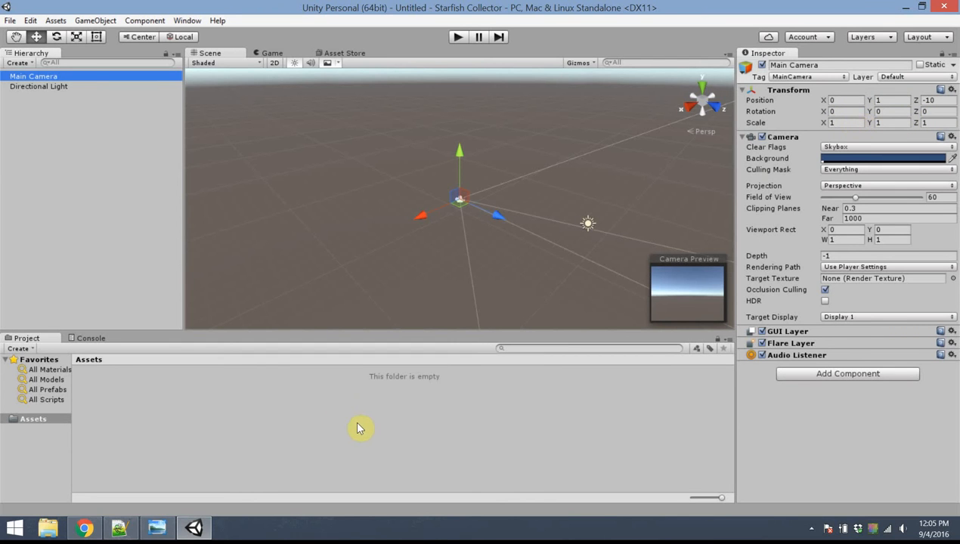
mouse_move(279, 342)
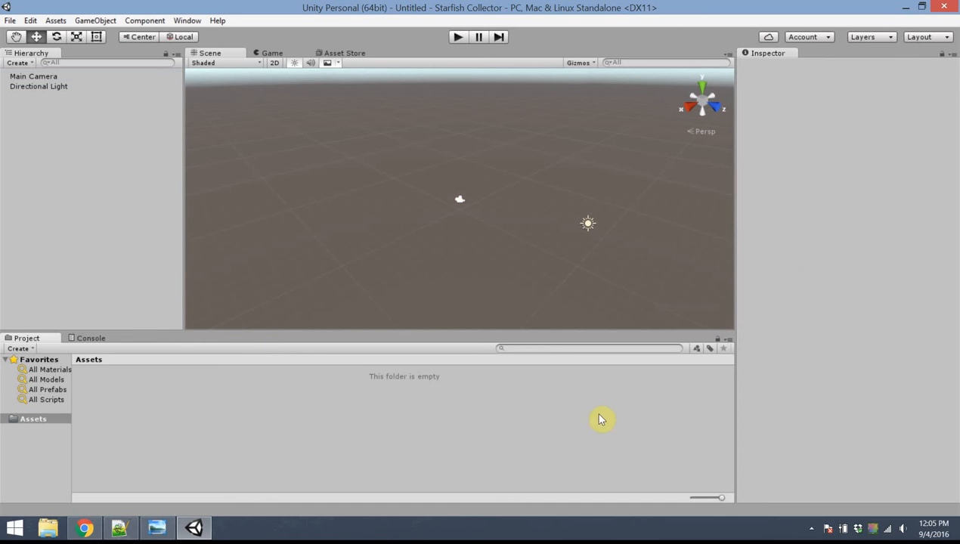
mouse_move(505, 439)
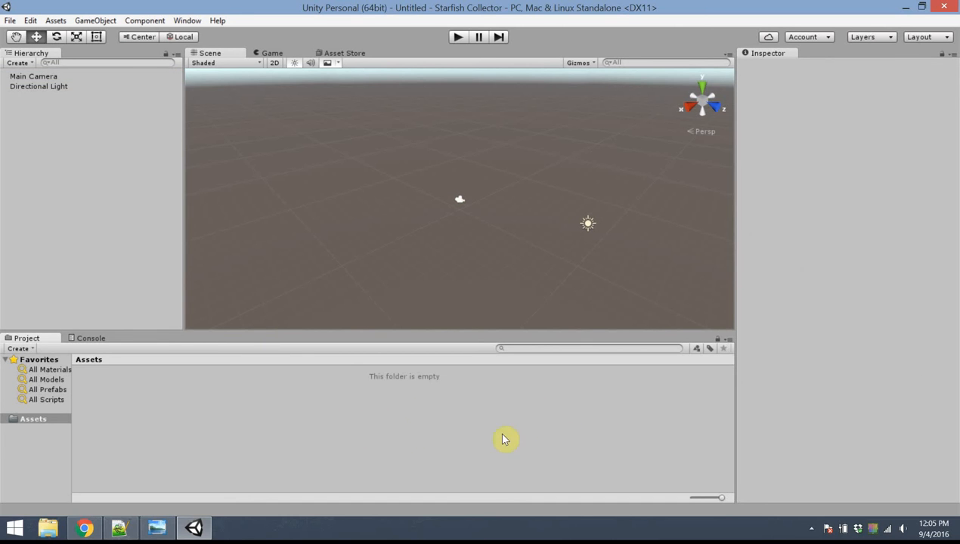
mouse_move(542, 422)
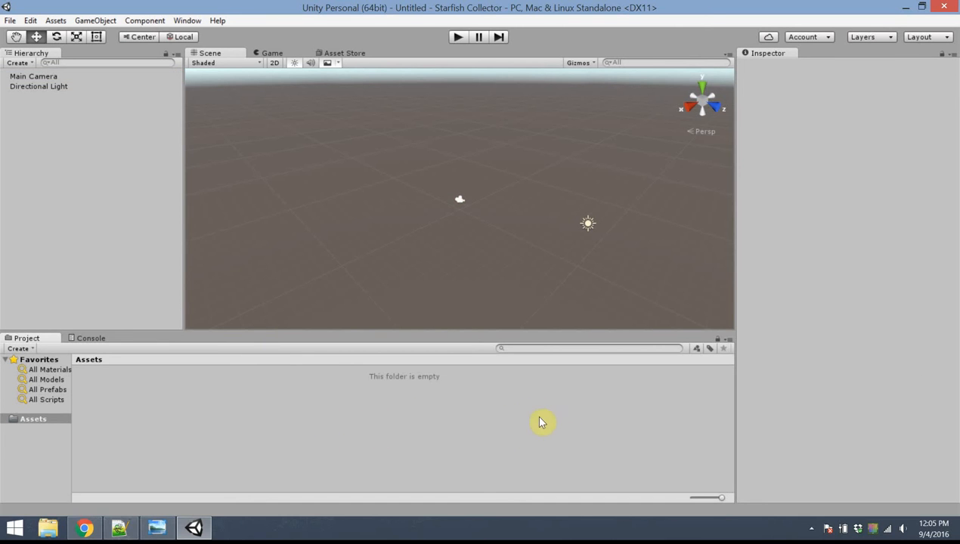
mouse_move(349, 348)
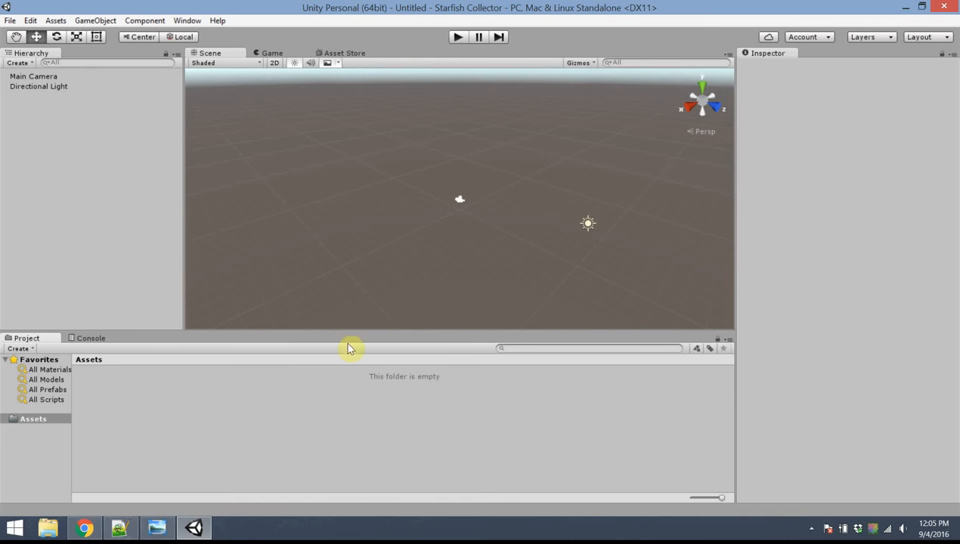
mouse_move(502, 453)
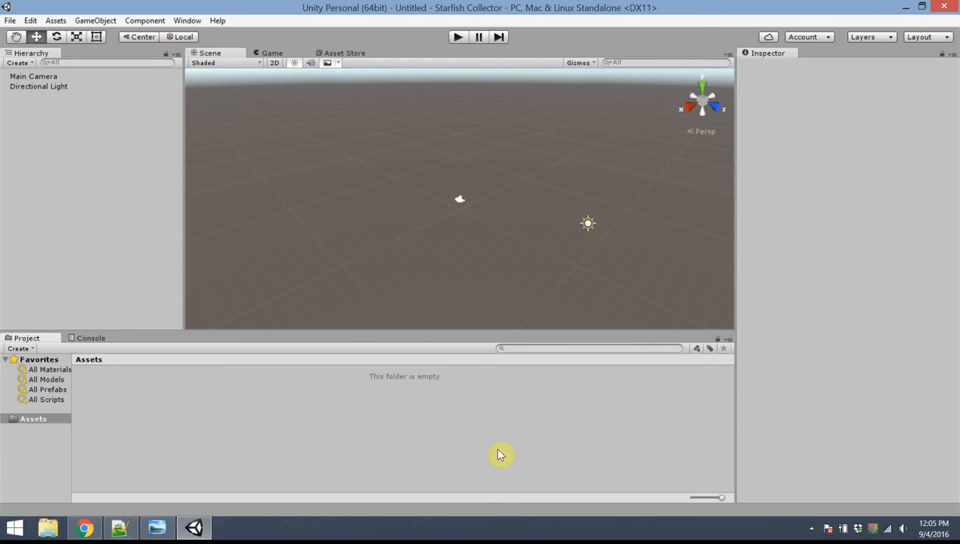
mouse_move(336, 454)
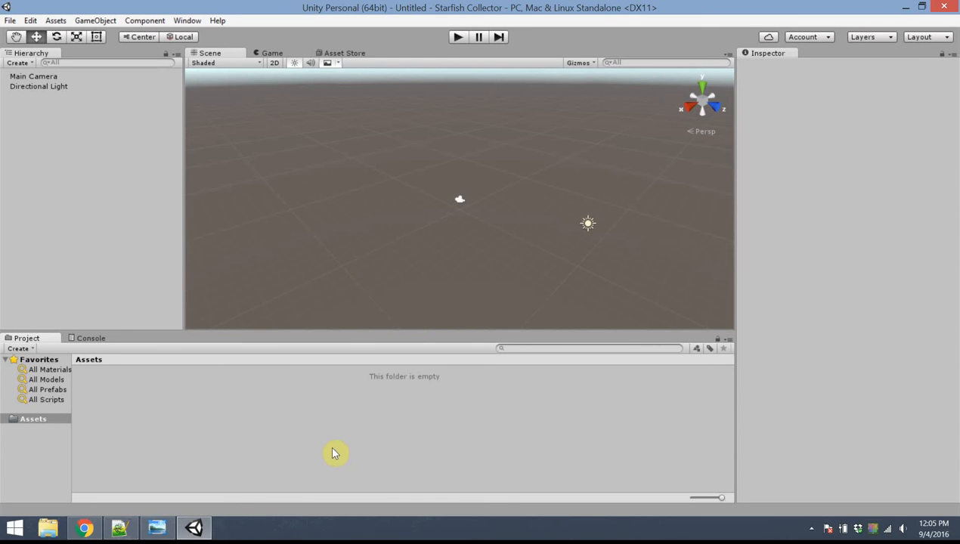
mouse_move(330, 439)
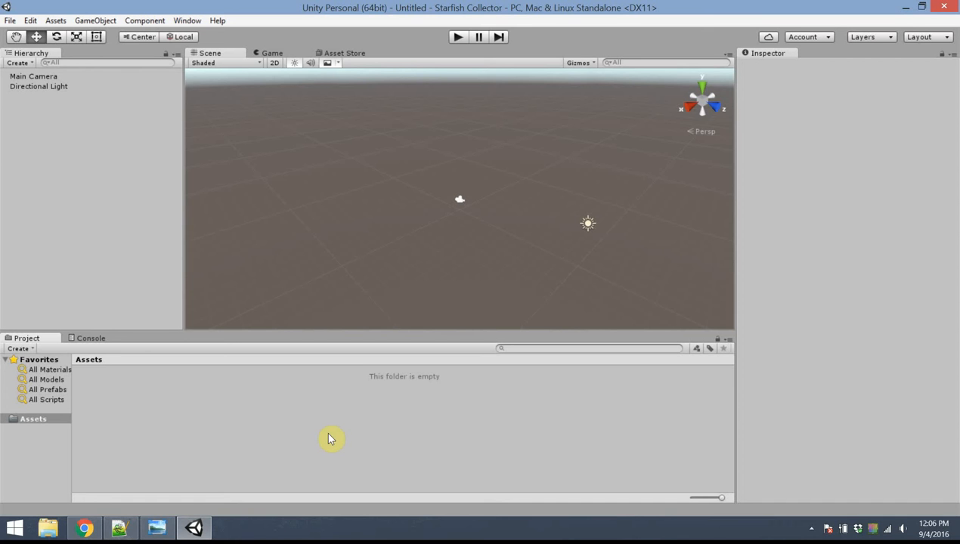
mouse_move(313, 101)
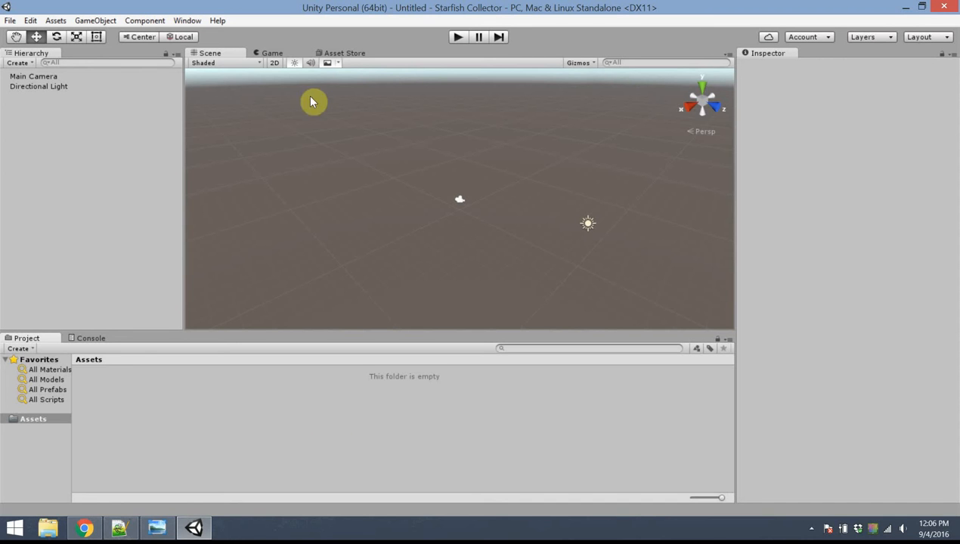
mouse_move(283, 12)
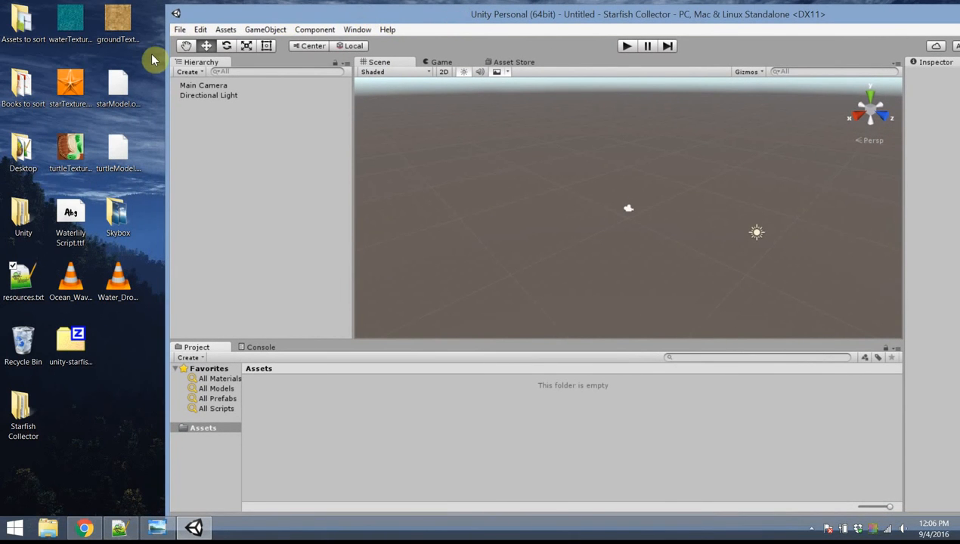
- Import waterTexture, starModel and the other desktop files into the project's Assets folder
left_click(71, 19)
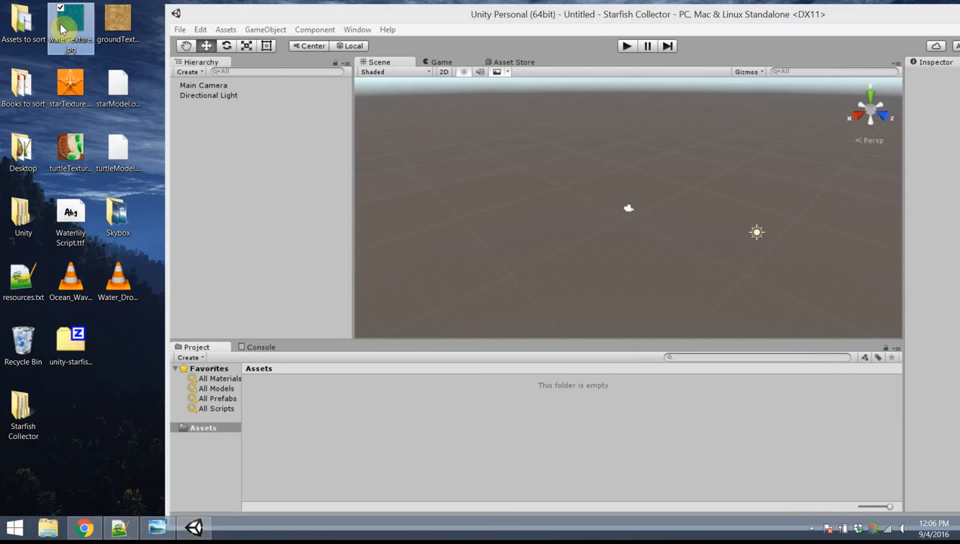
mouse_move(71, 23)
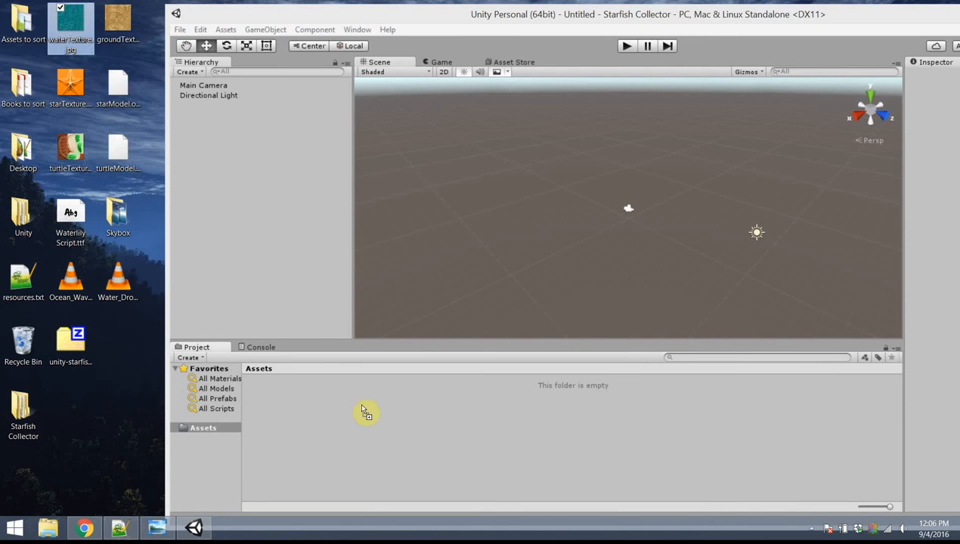
left_click(367, 408)
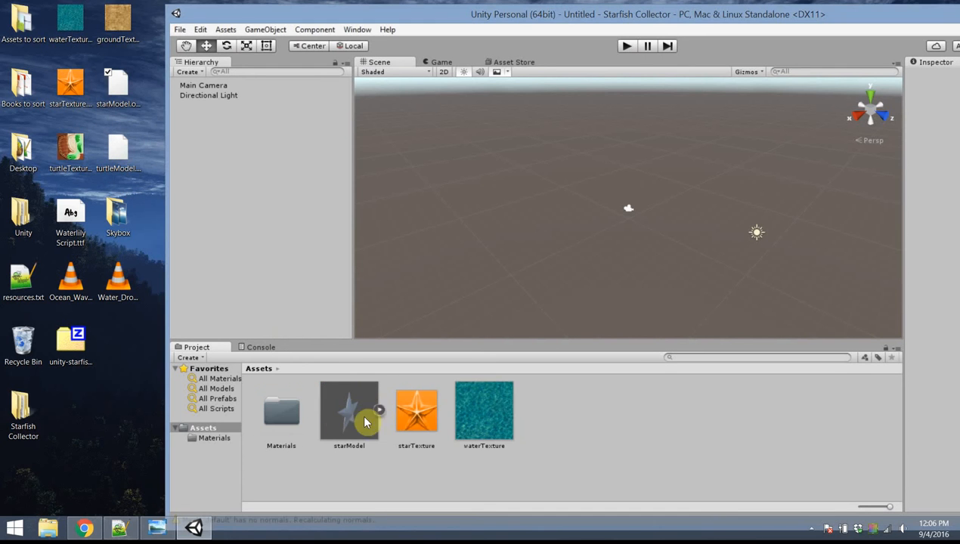
left_click(349, 412)
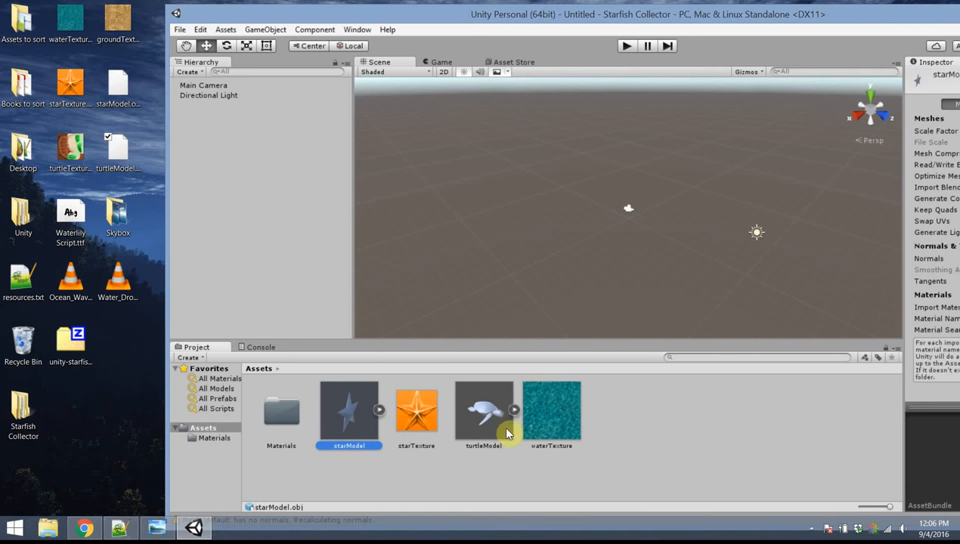
mouse_move(43, 145)
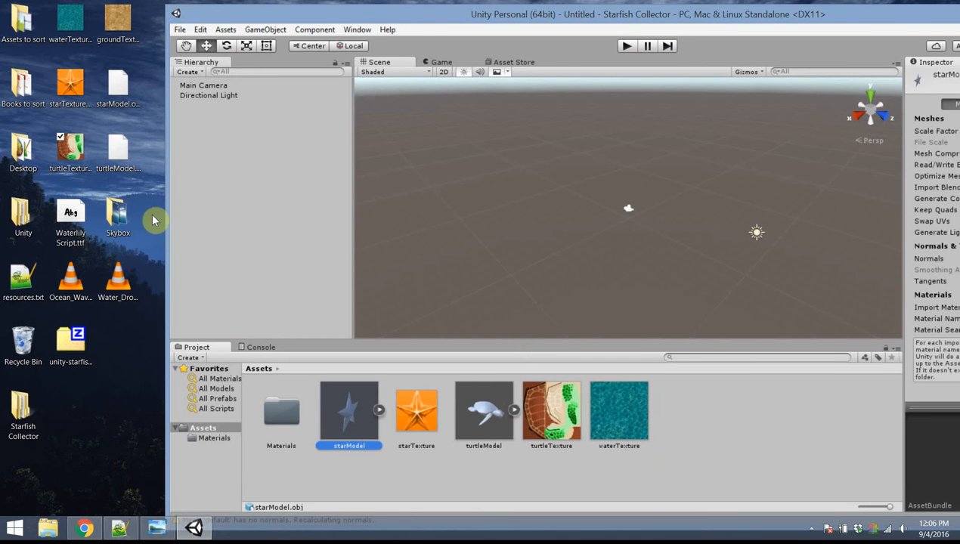
left_click(71, 215)
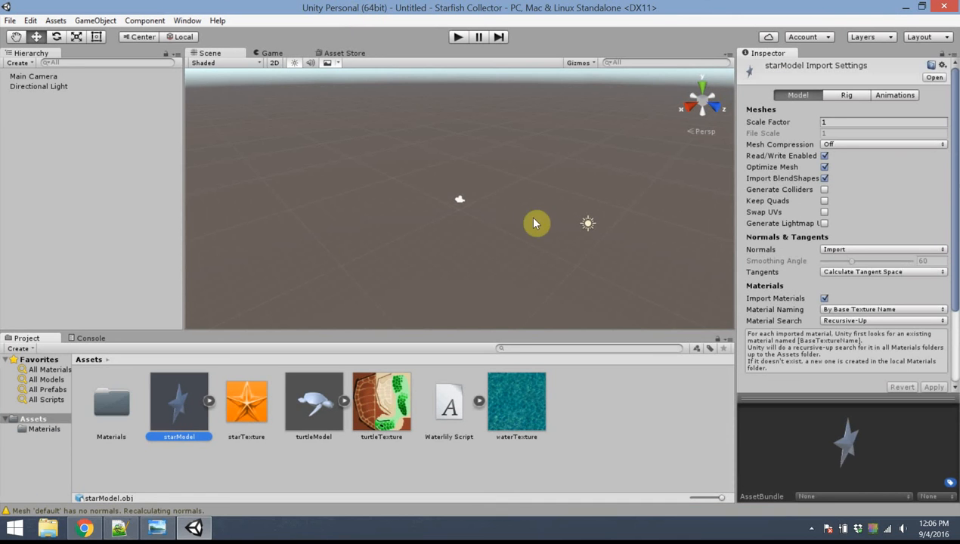
left_click(139, 174)
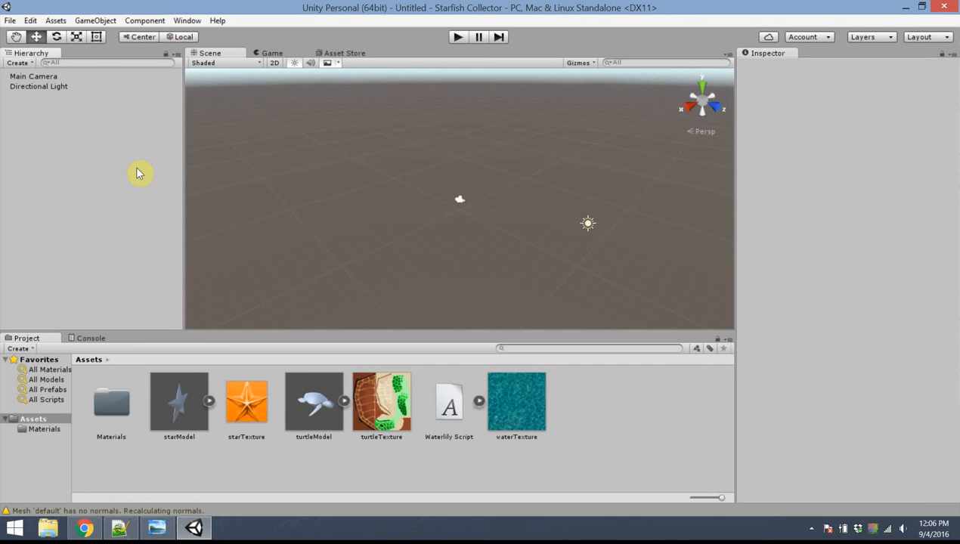
mouse_move(72, 120)
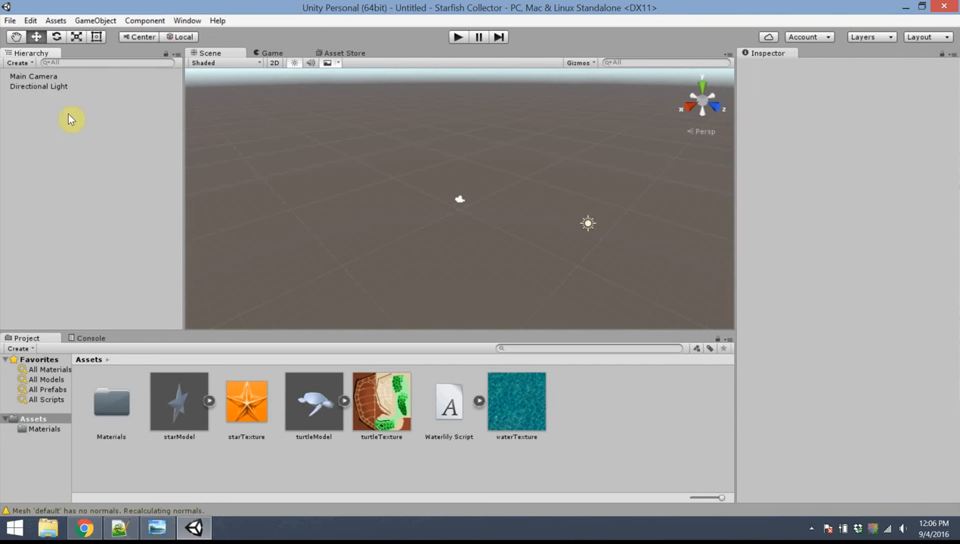
- Add a Cube 3D object to the scene via the Hierarchy
right_click(73, 118)
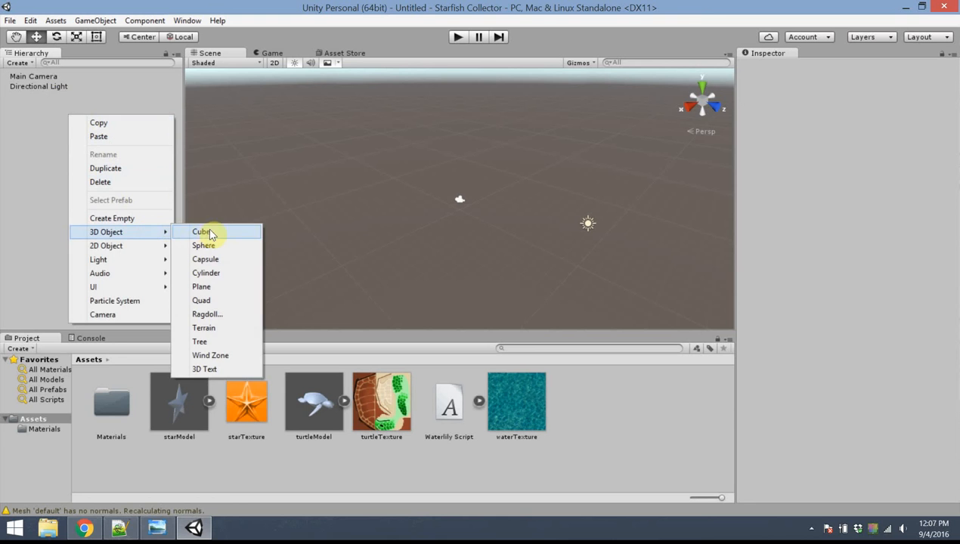
left_click(201, 231)
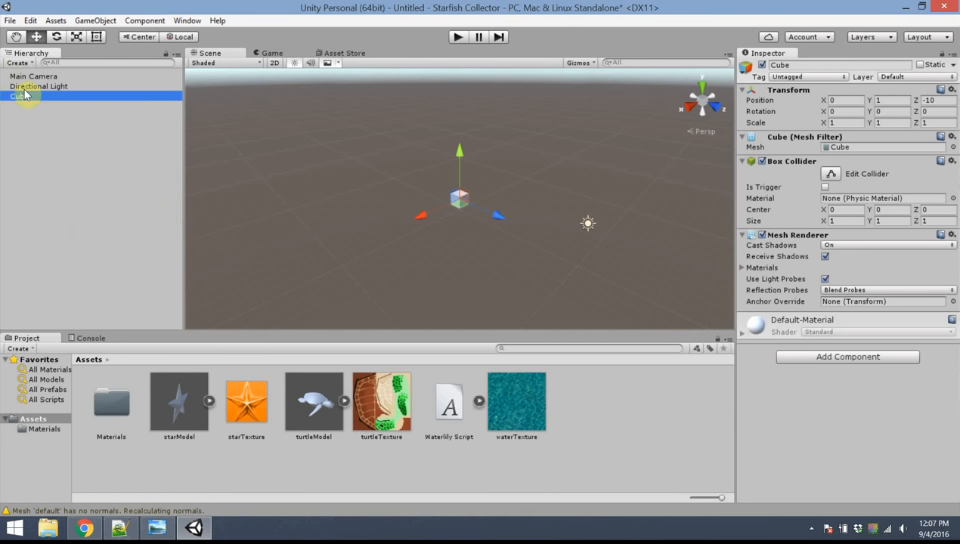
mouse_move(446, 155)
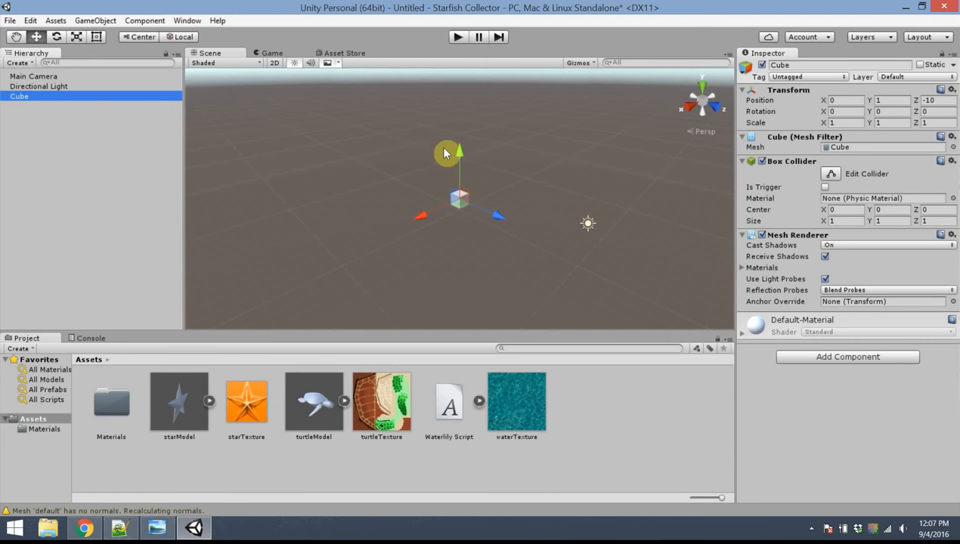
left_click(33, 76)
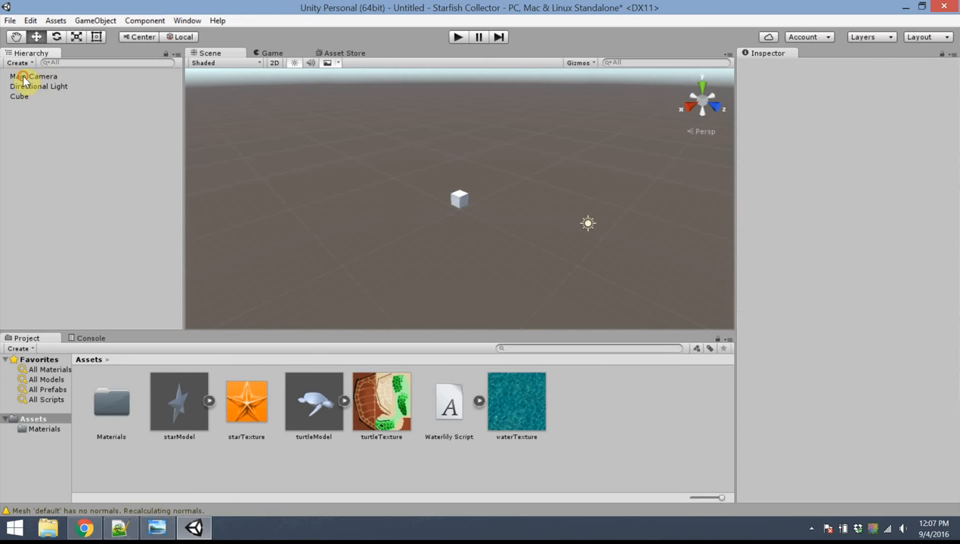
left_click(18, 97)
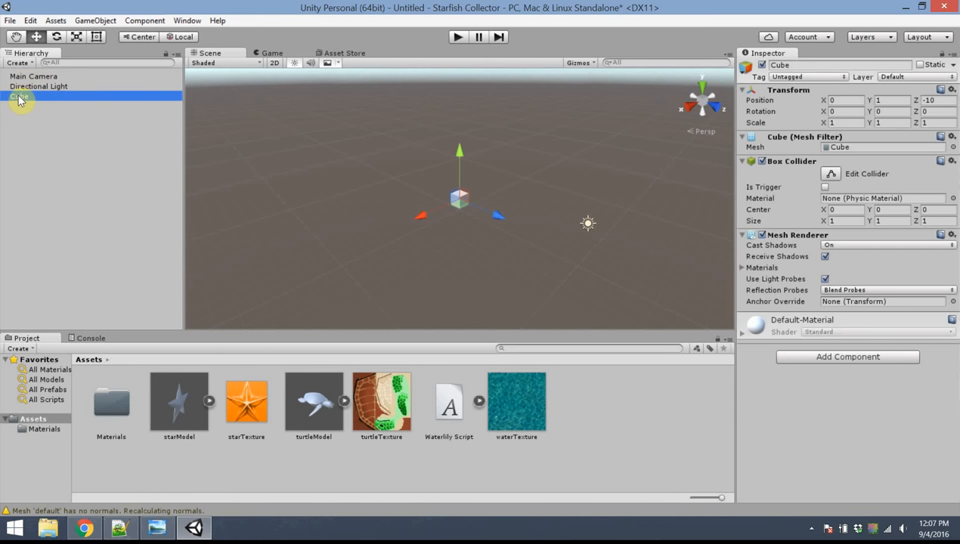
- Inspect the Main Camera and Cube settings by selecting each in turn
left_click(18, 81)
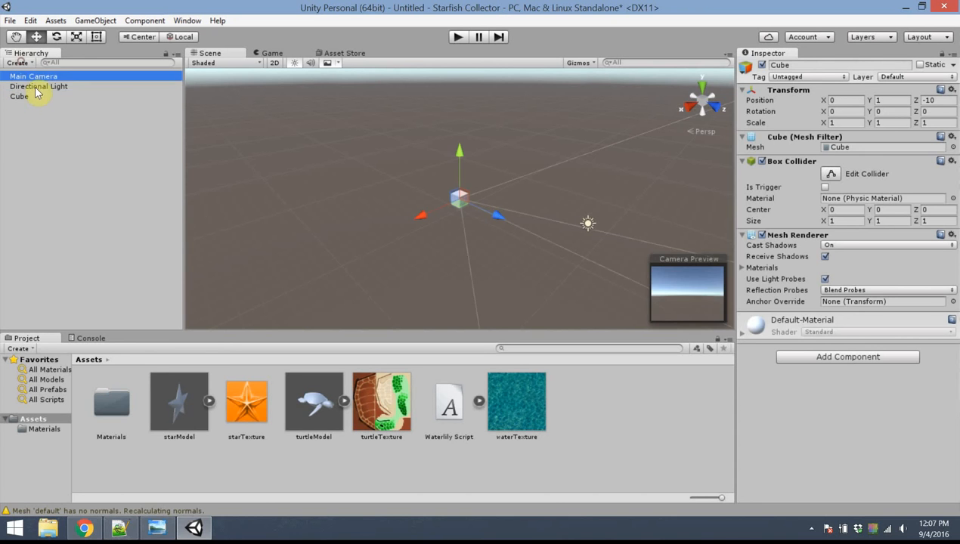
left_click(34, 75)
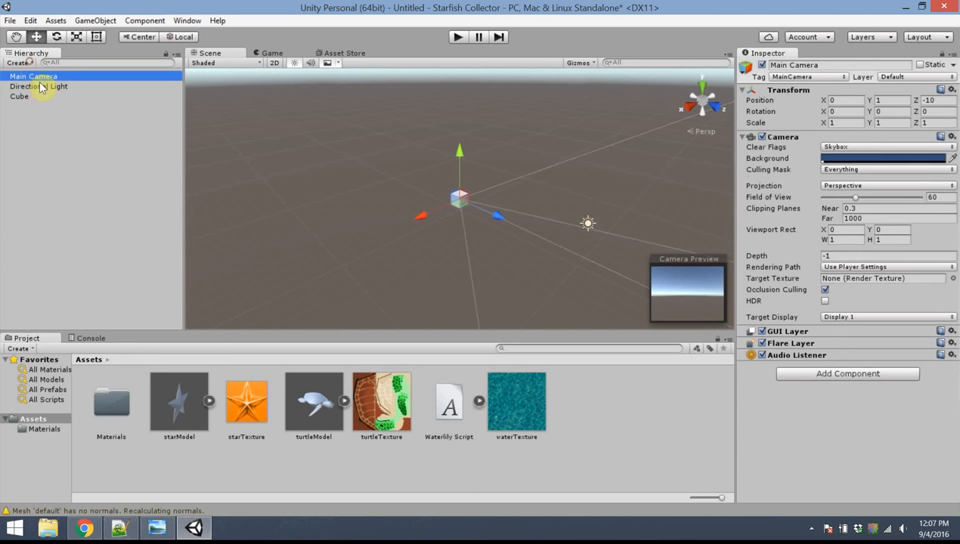
left_click(18, 87)
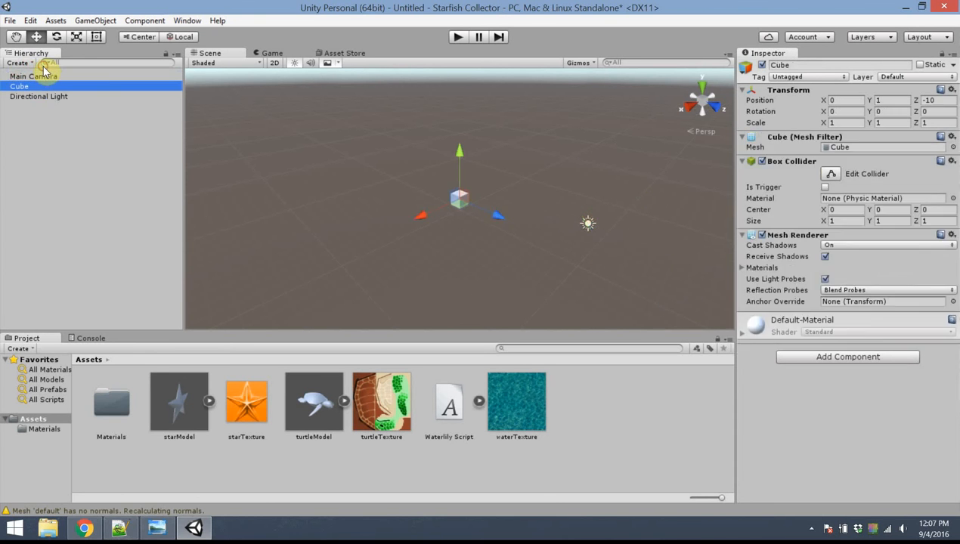
left_click(79, 118)
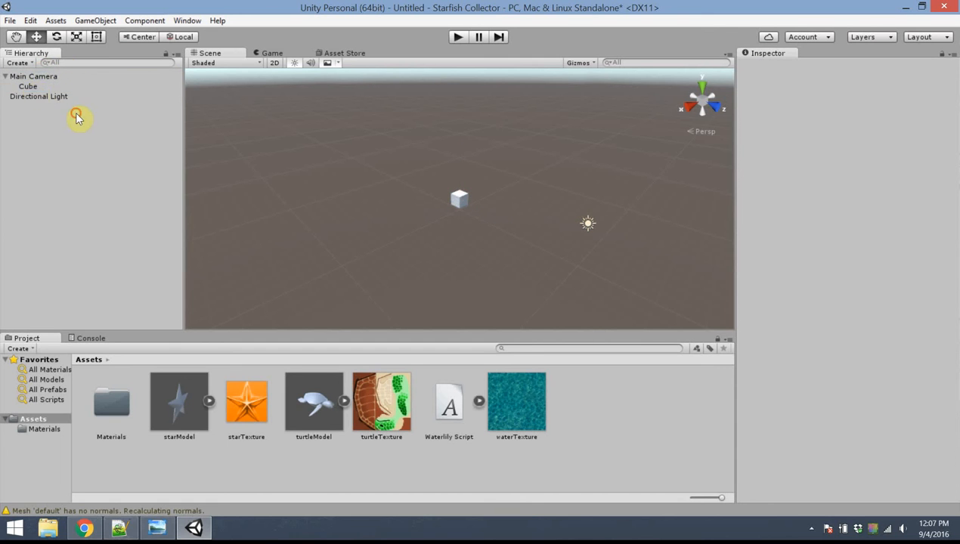
left_click(28, 85)
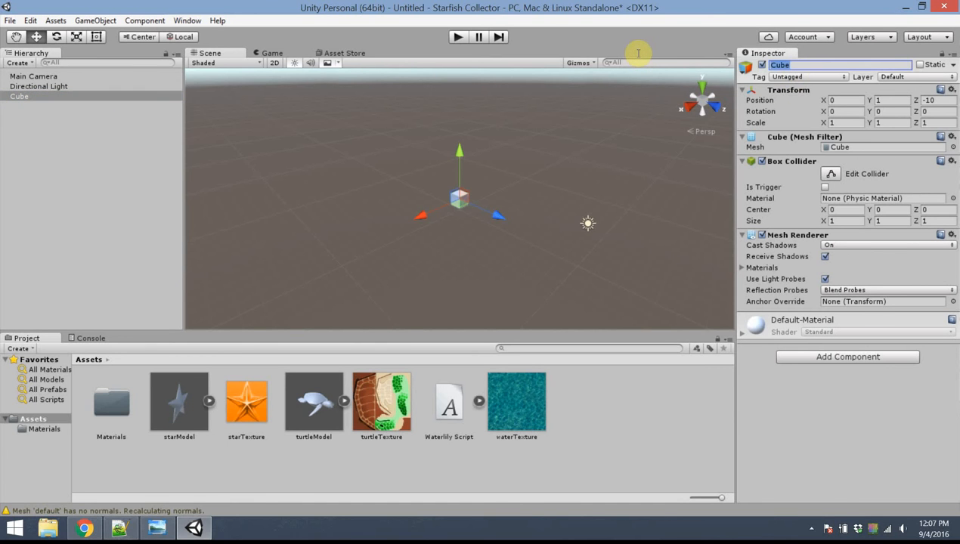
- Rename the cube 'Ocean', set position 0,0,0 and scale X and Z to 100
type("Ocean")
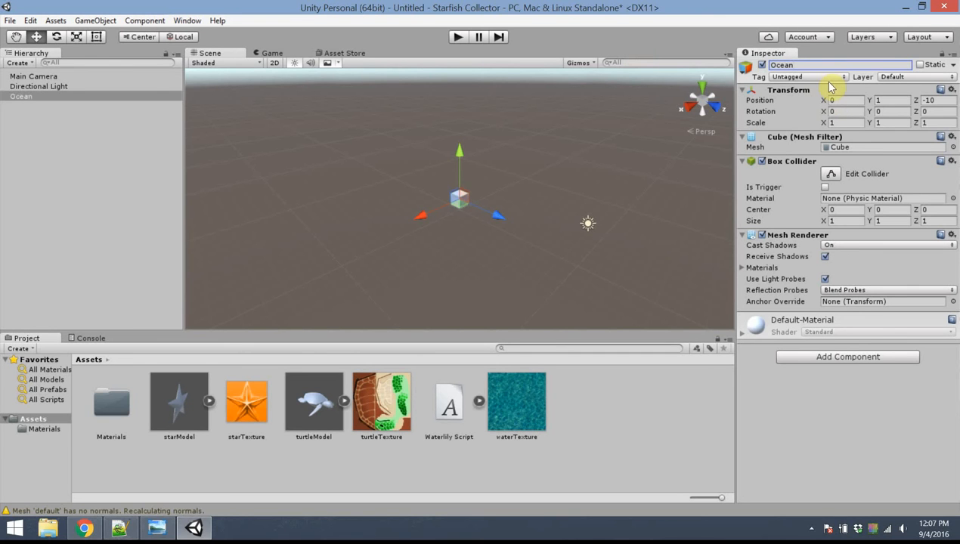
left_click(844, 99)
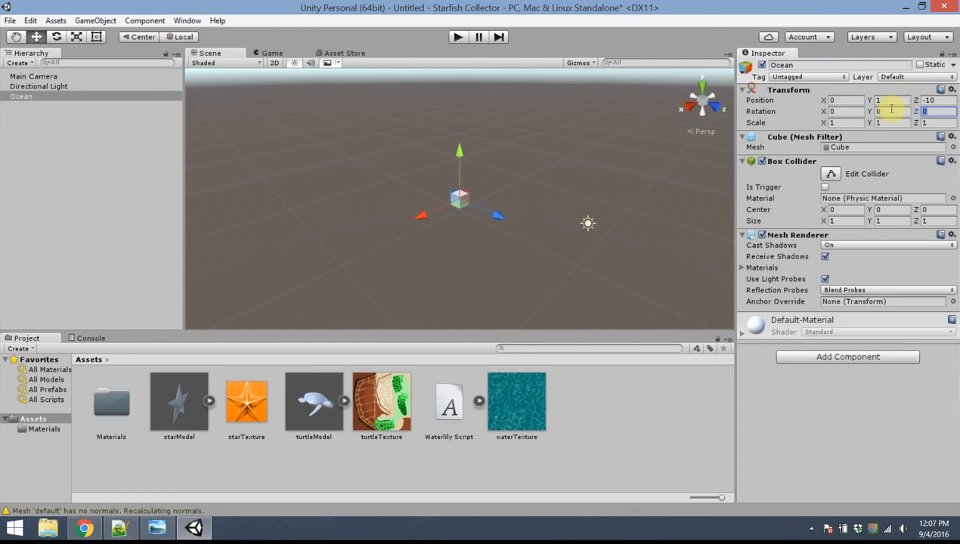
left_click(892, 112)
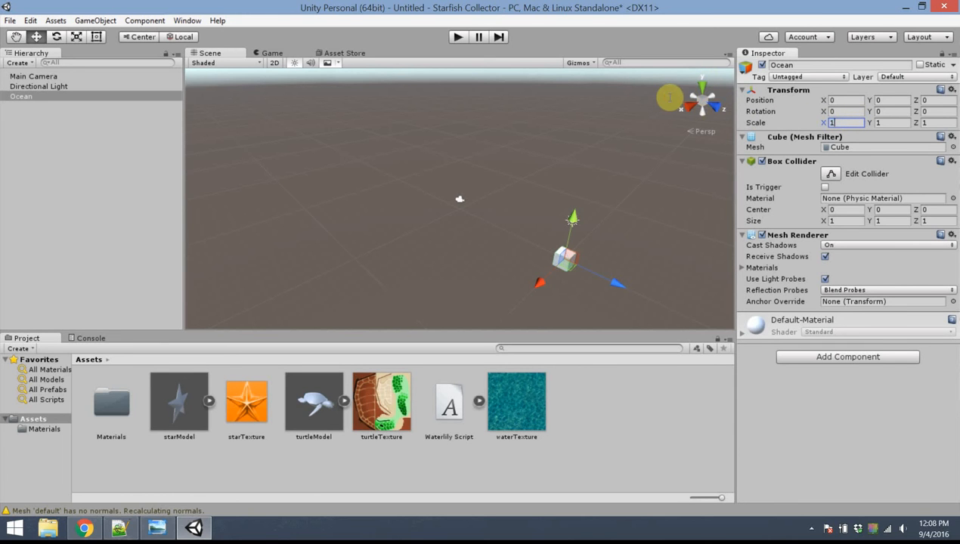
type("10")
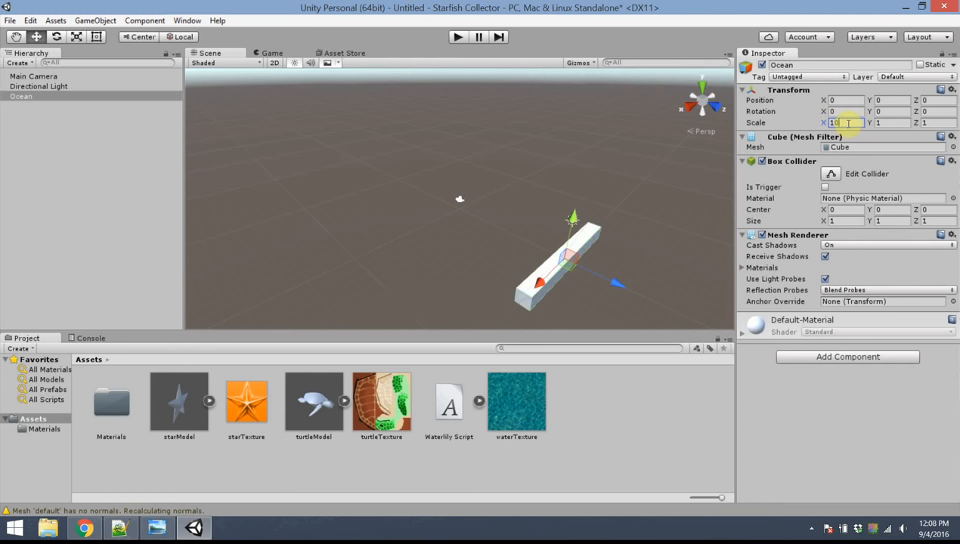
type("100")
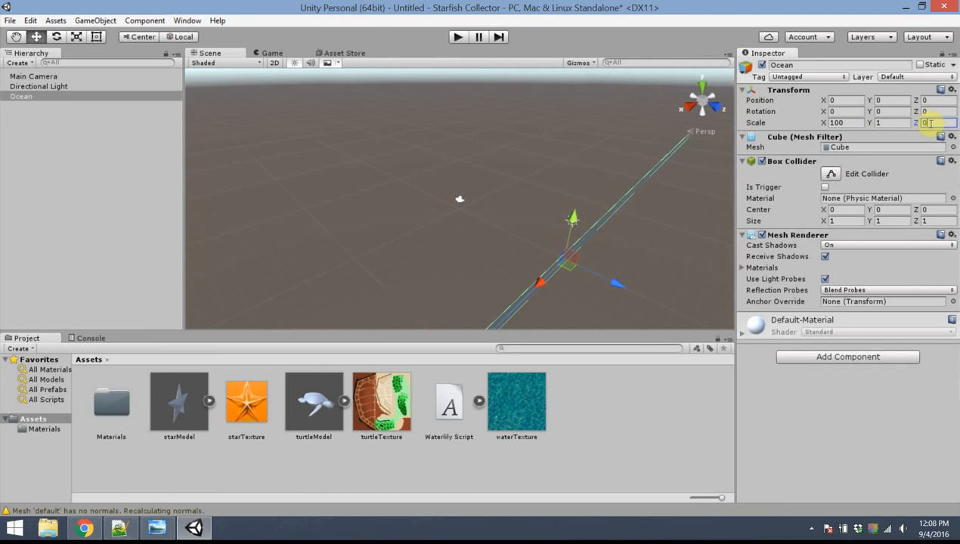
type("100")
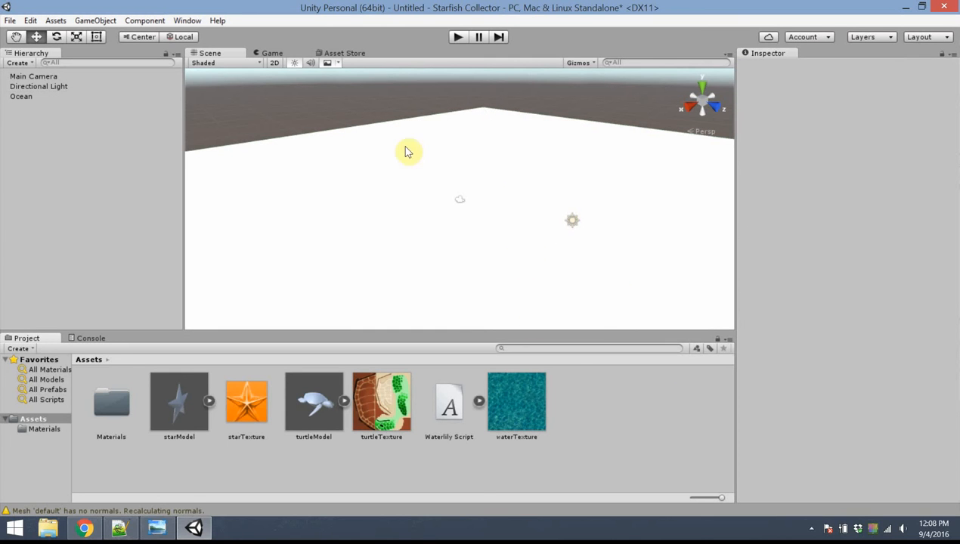
mouse_move(466, 208)
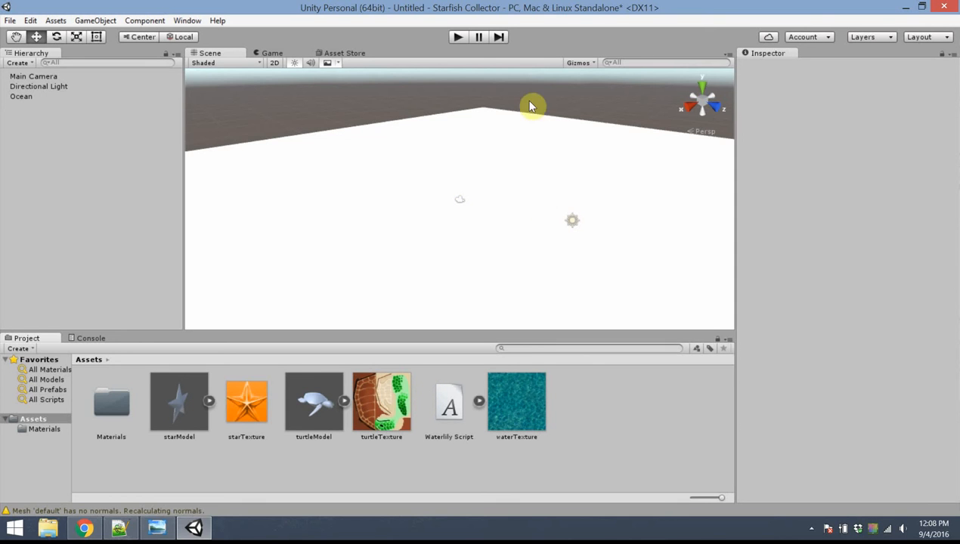
mouse_move(561, 330)
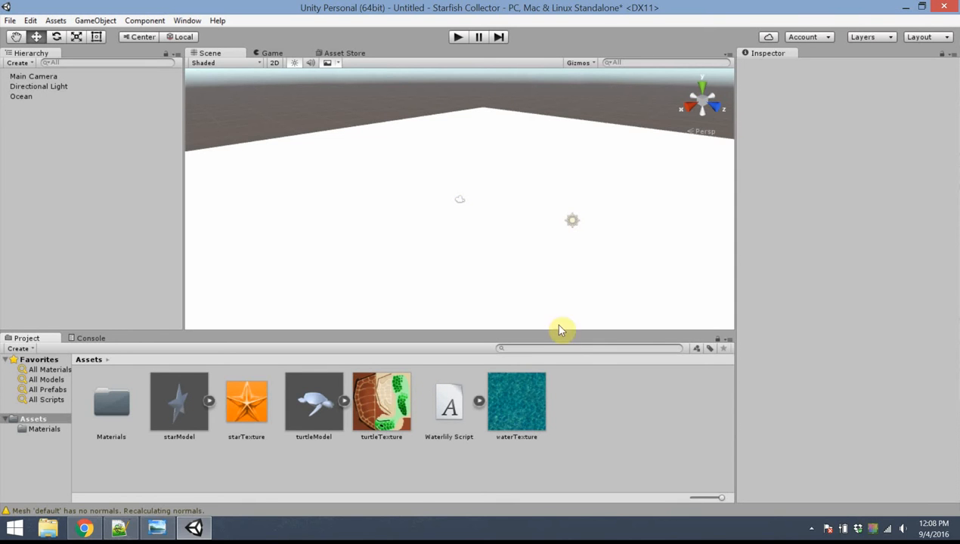
- Create a new material named 'Mat_Water' in the Assets folder
right_click(483, 316)
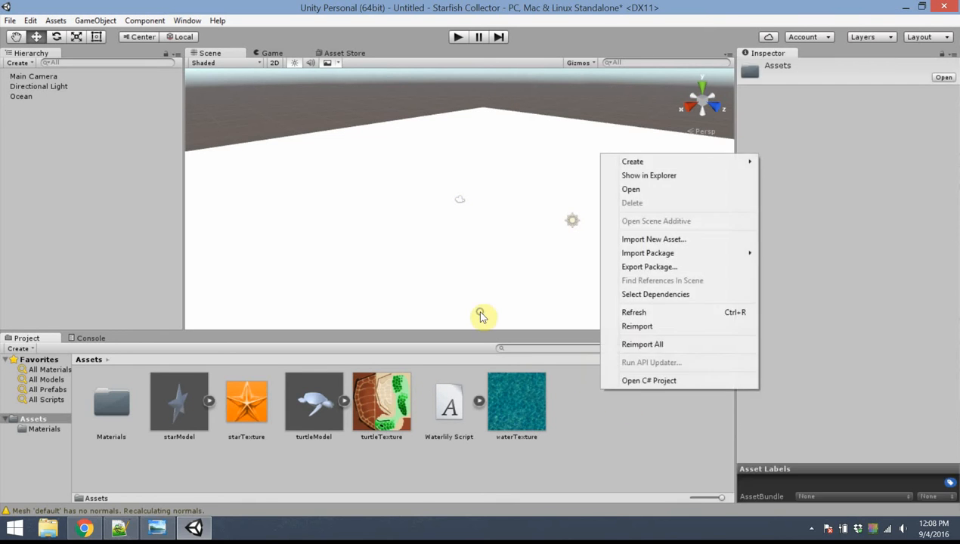
mouse_move(597, 402)
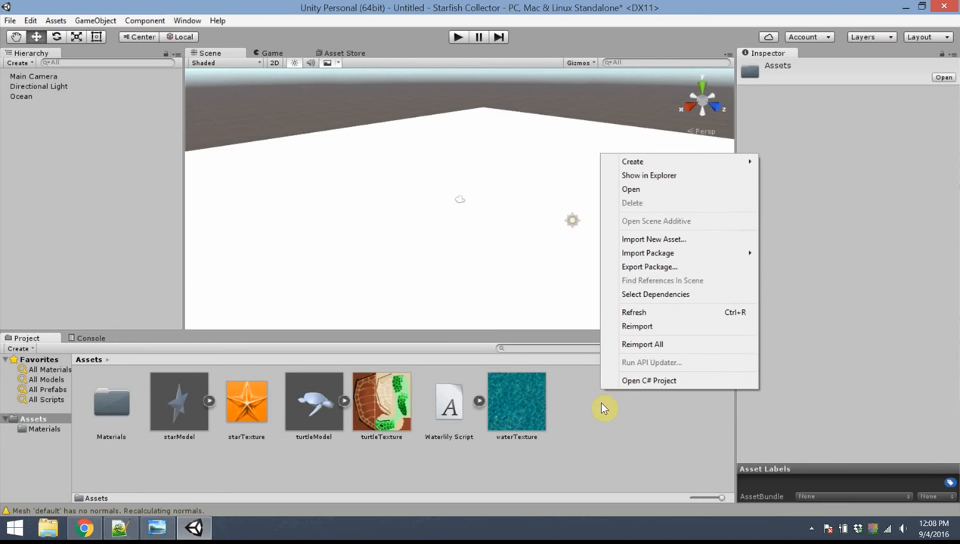
mouse_move(618, 435)
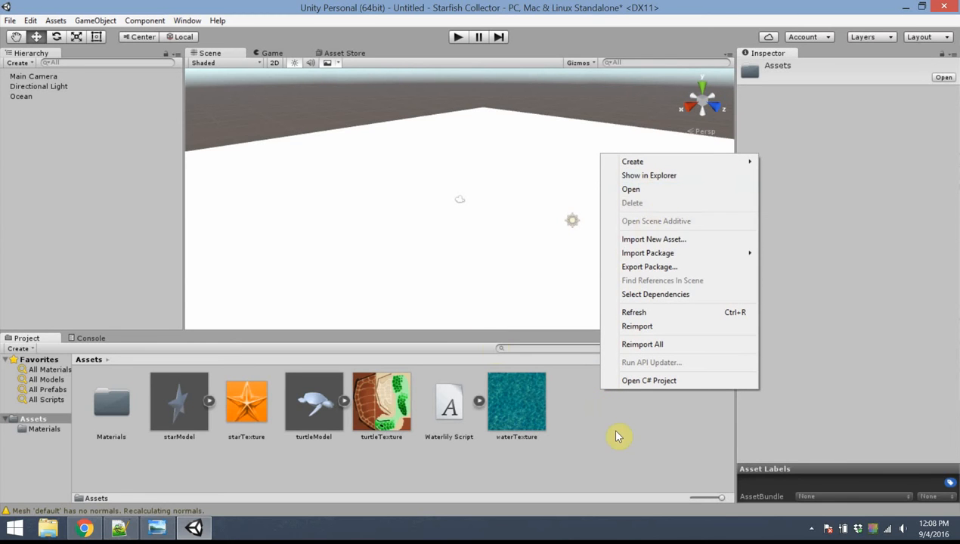
right_click(80, 165)
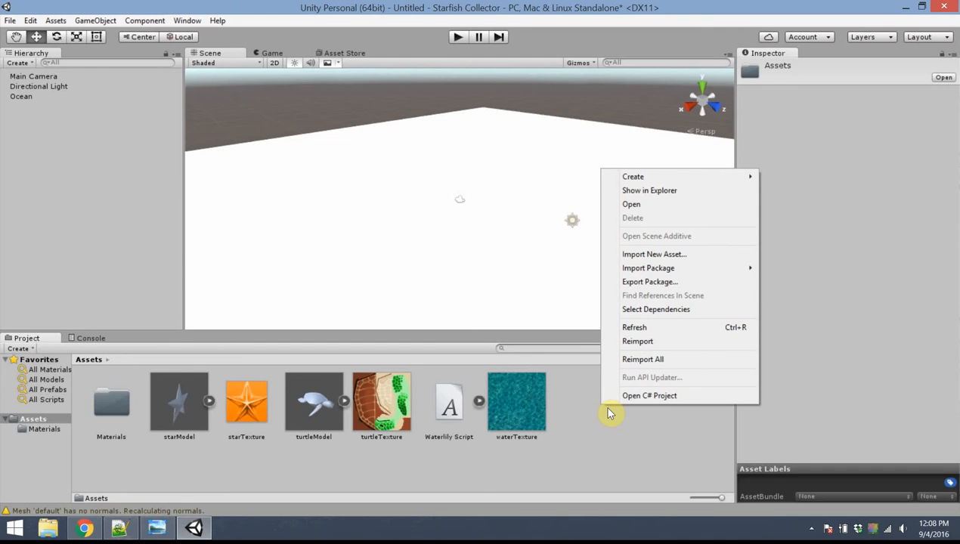
mouse_move(656, 175)
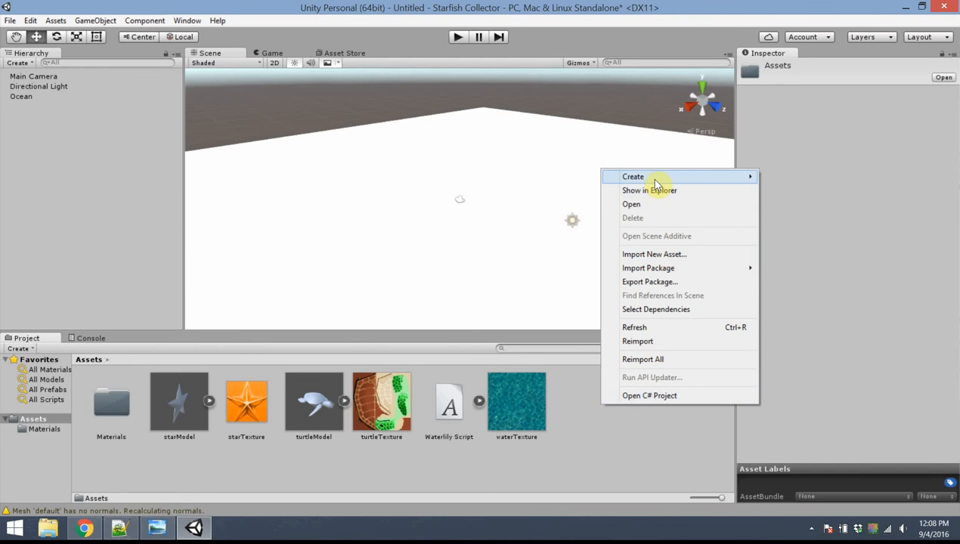
mouse_move(632, 175)
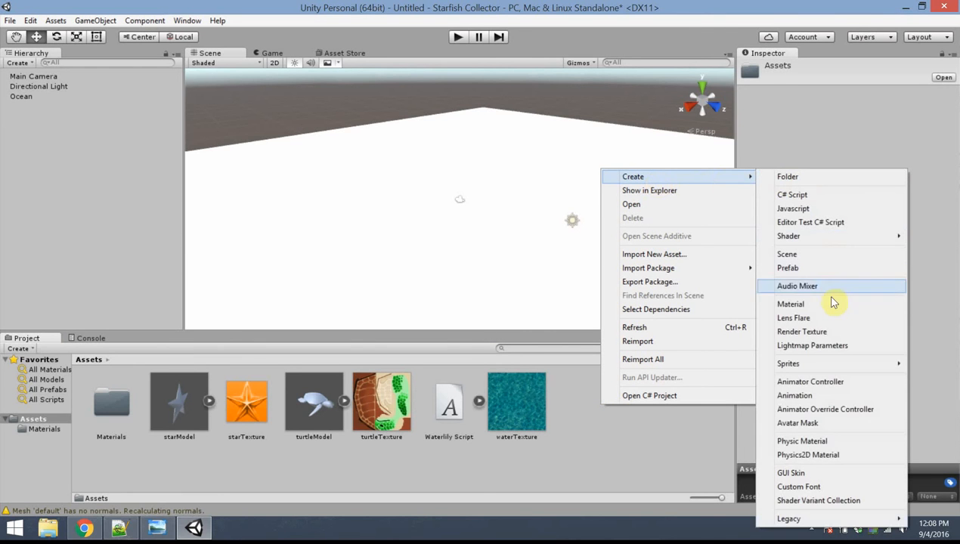
left_click(789, 304)
type("M")
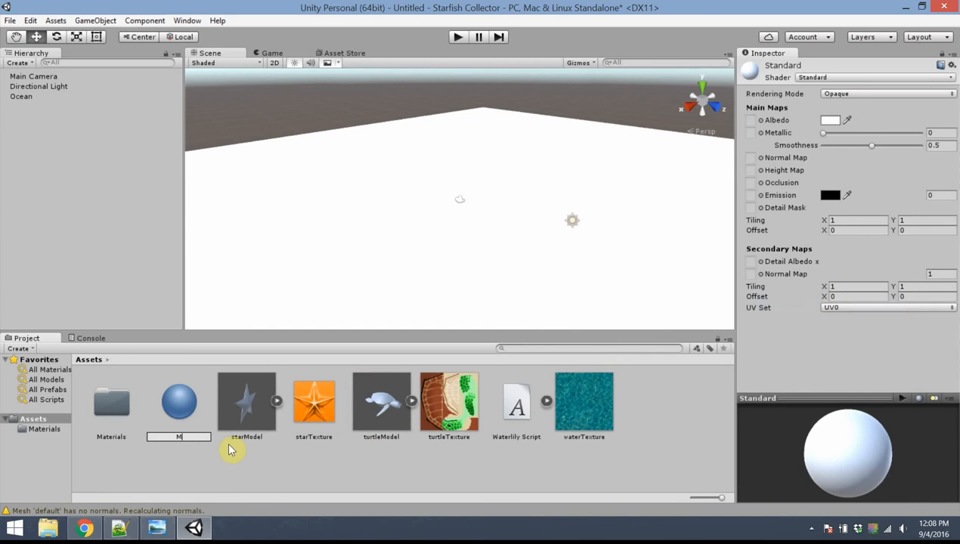
type("at_Water")
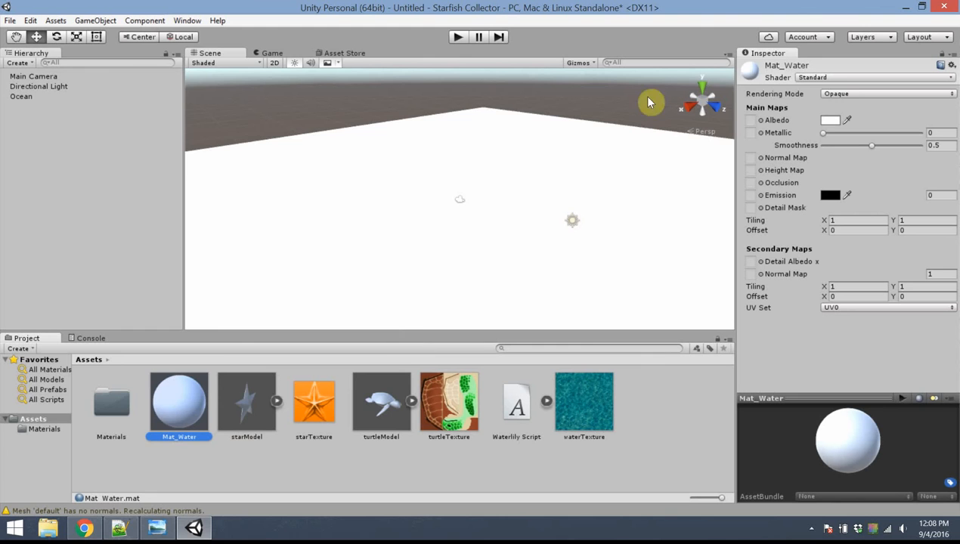
mouse_move(805, 127)
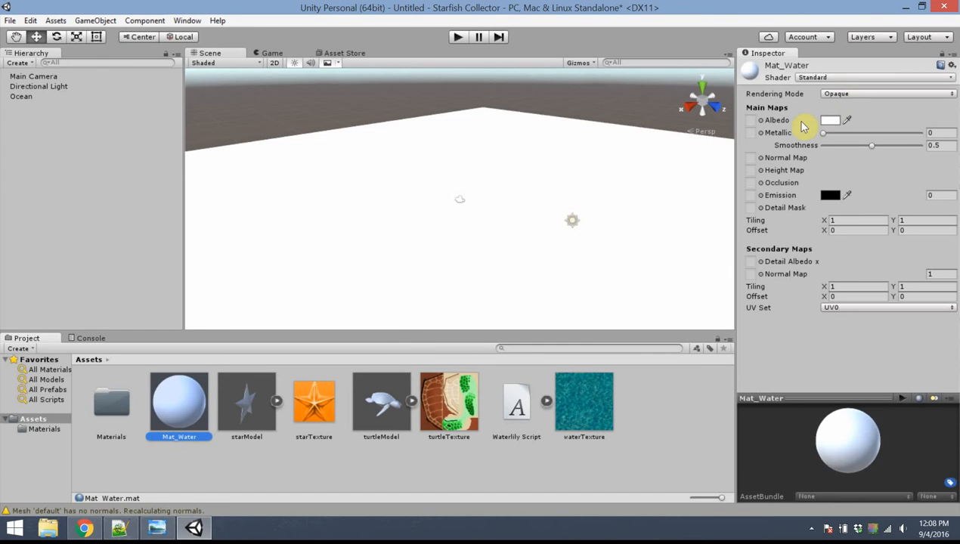
mouse_move(679, 205)
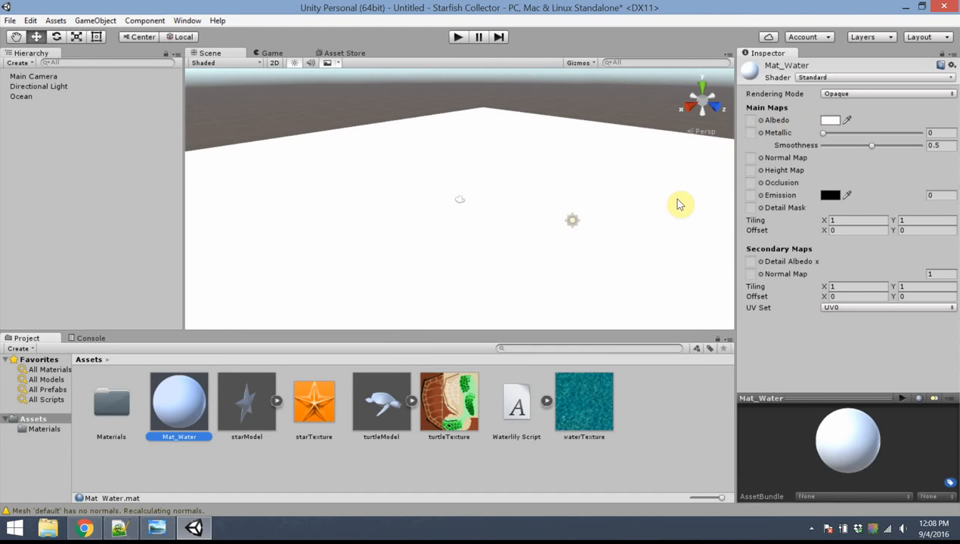
mouse_move(770, 131)
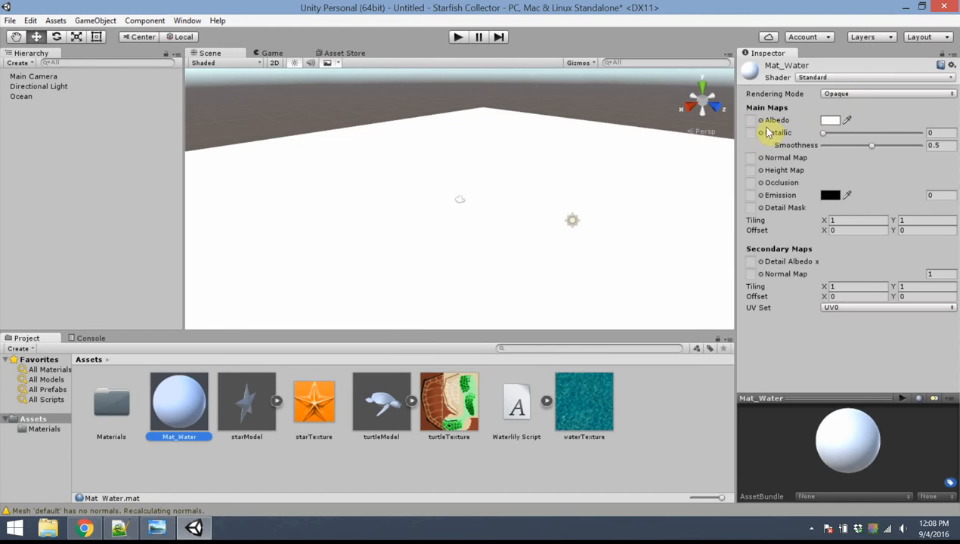
mouse_move(774, 120)
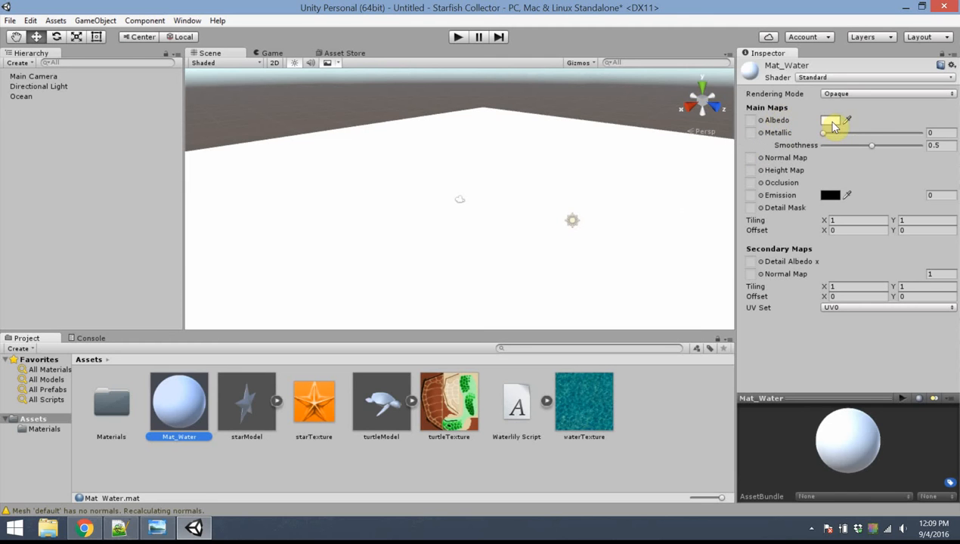
- Open Mat_Water's Albedo colour picker and tint it toward blue
left_click(832, 121)
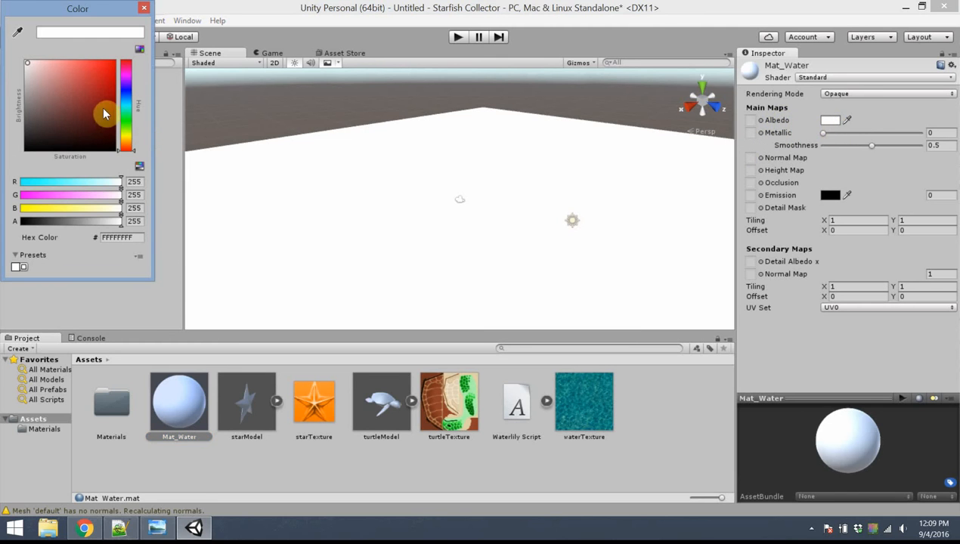
left_click(100, 97)
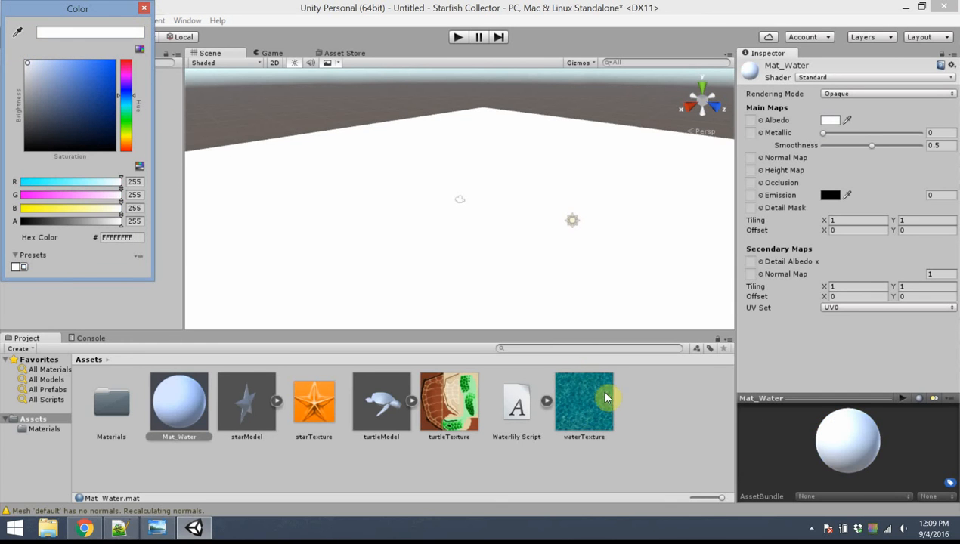
- Assign waterTexture as Mat_Water's albedo after dismissing the colour picker
left_click(143, 9)
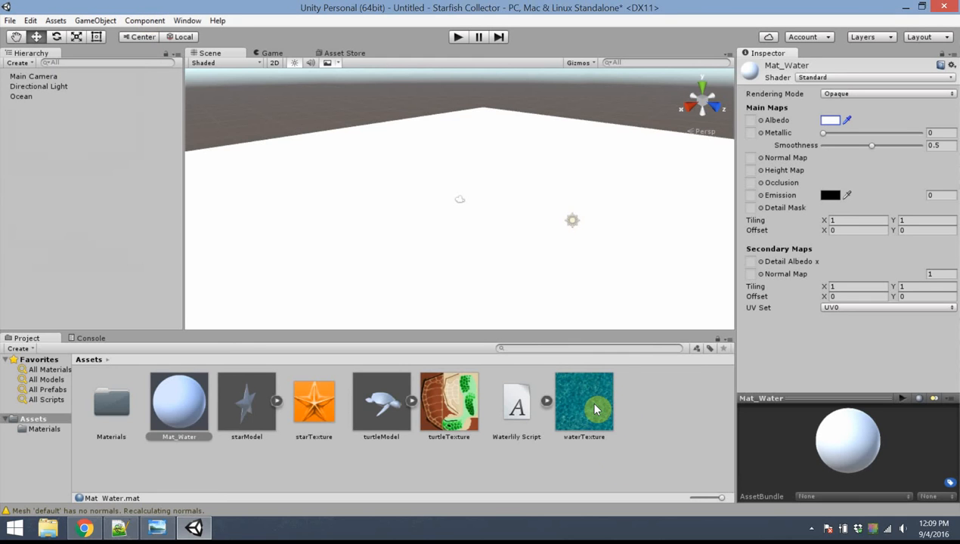
left_click(583, 400)
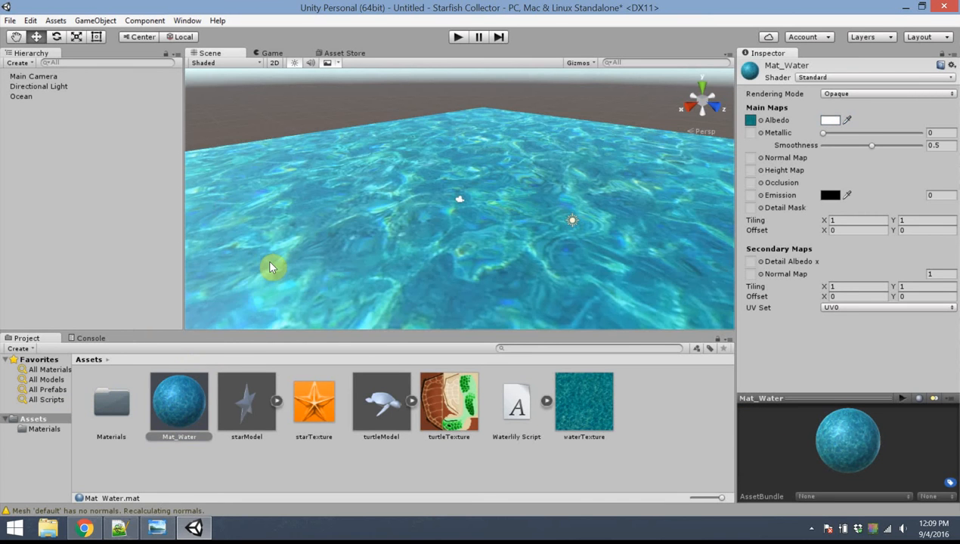
mouse_move(399, 251)
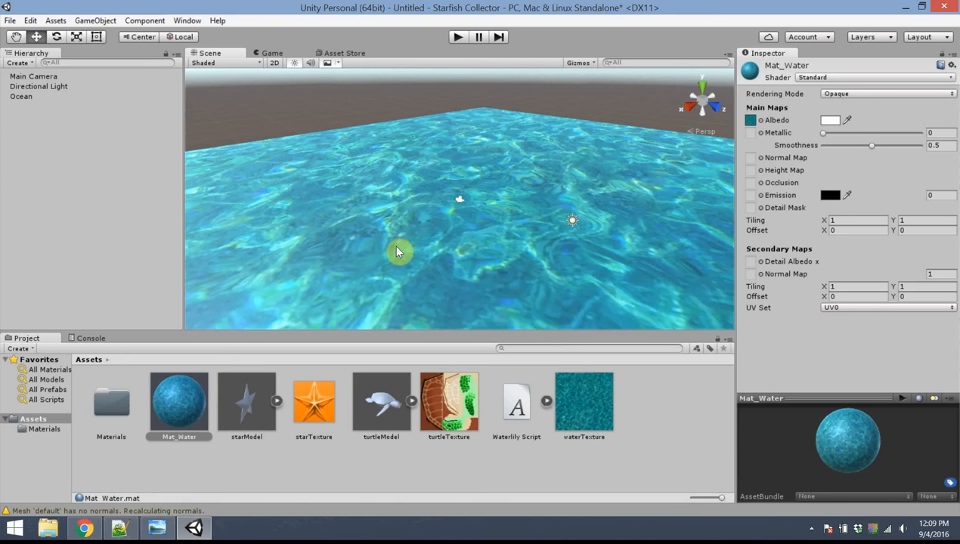
mouse_move(653, 212)
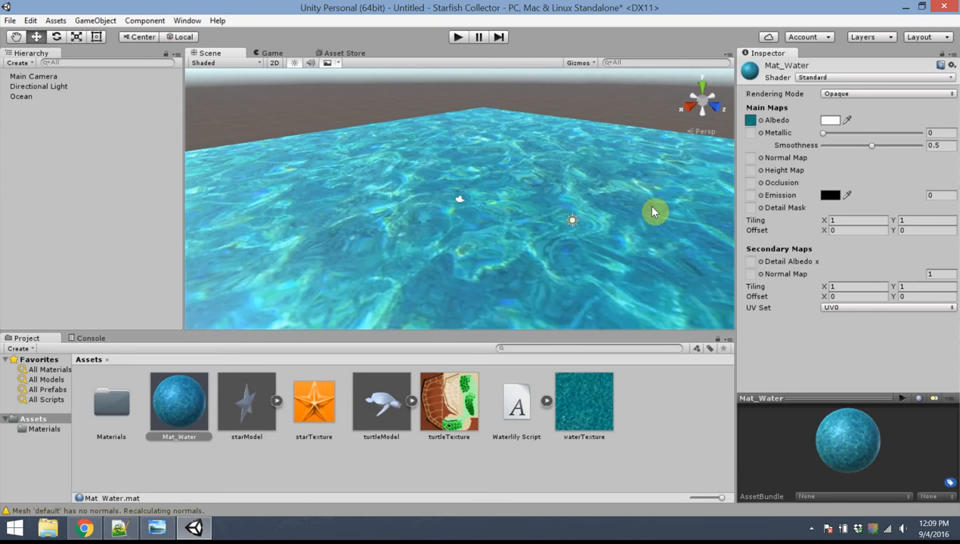
mouse_move(653, 212)
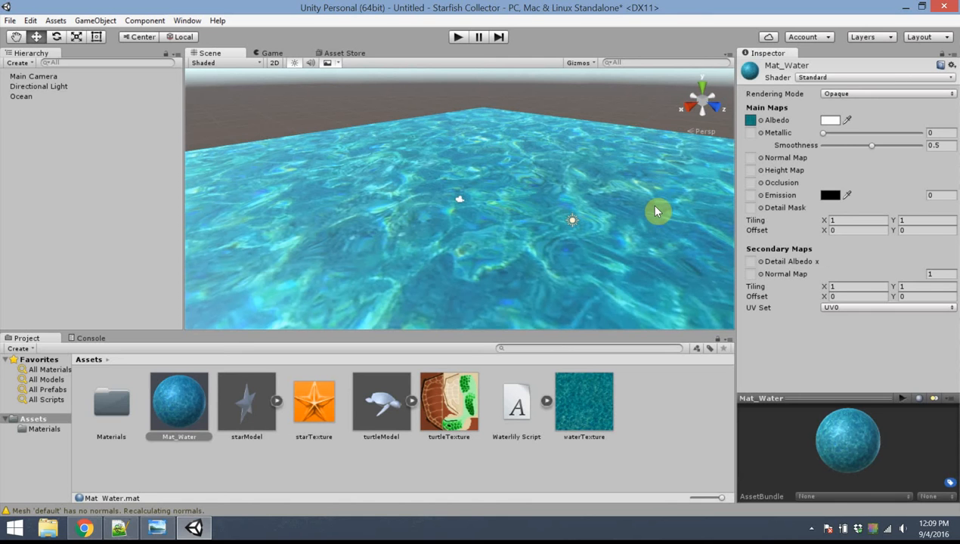
mouse_move(656, 224)
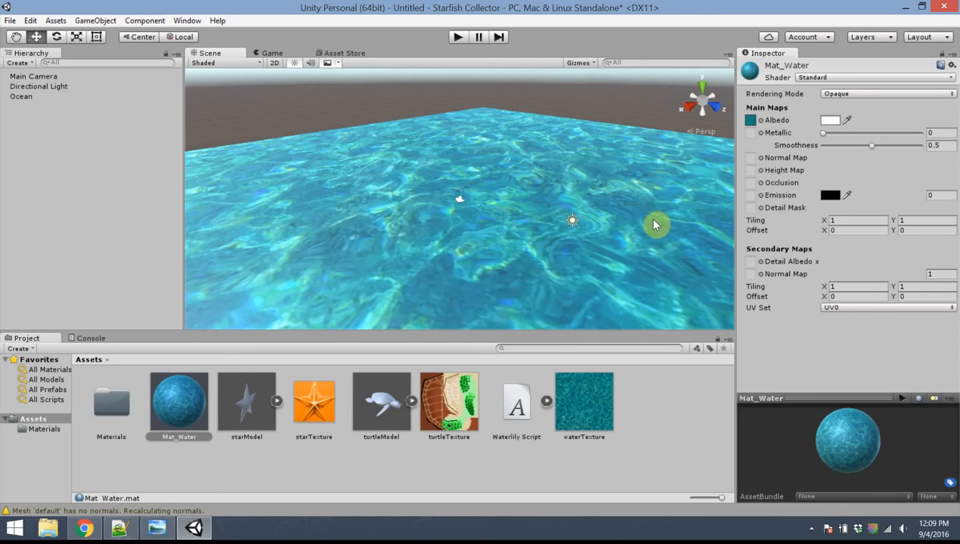
mouse_move(793, 82)
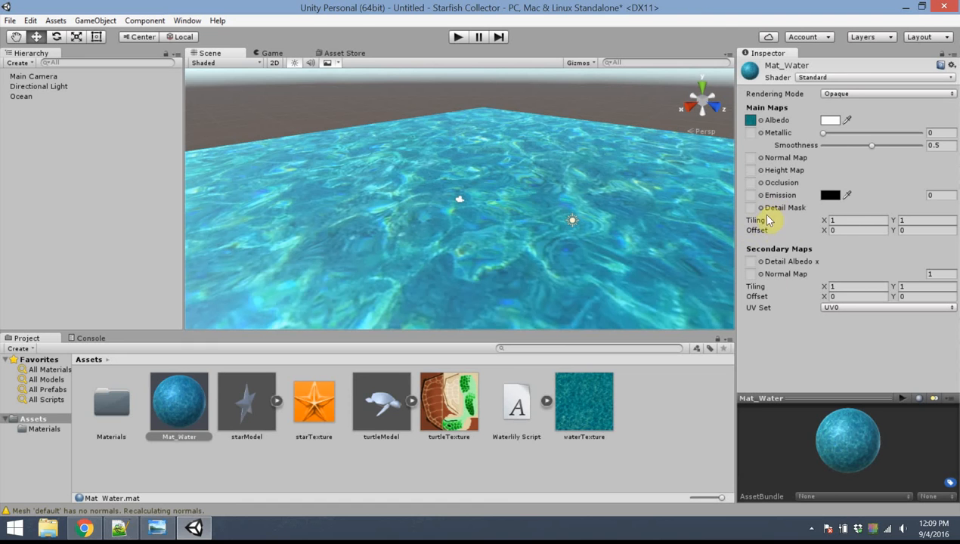
- Set Mat_Water's Tiling to 10 by 10 and select the Ocean object
left_click(856, 220)
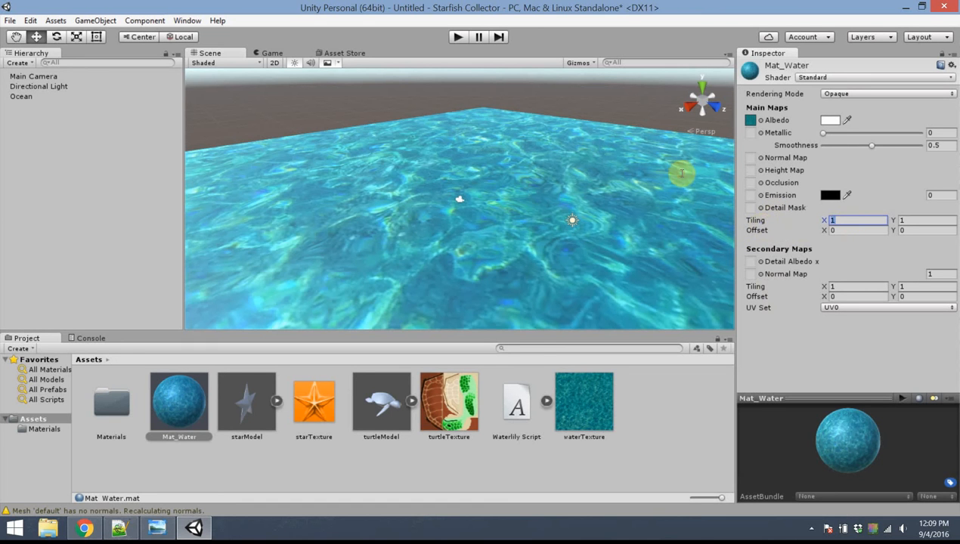
type("10")
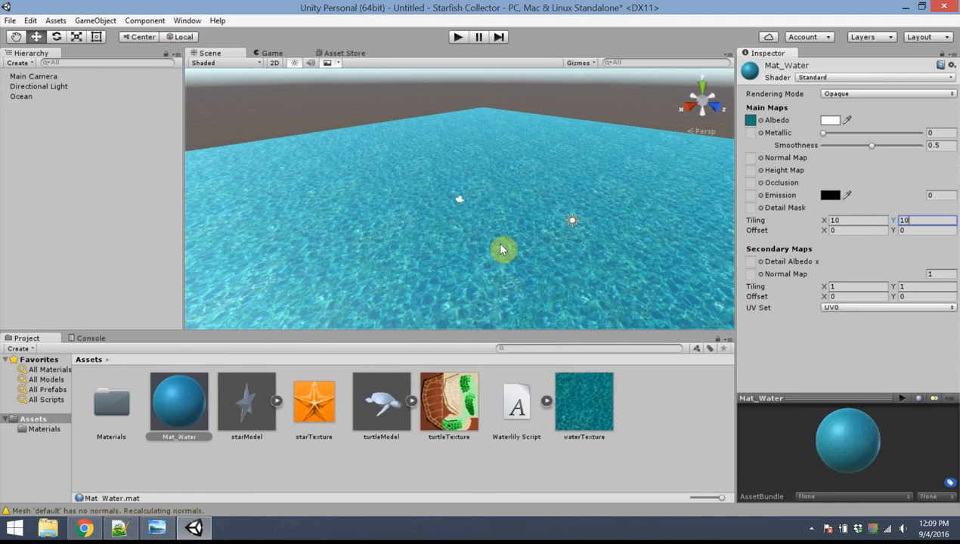
left_click(21, 97)
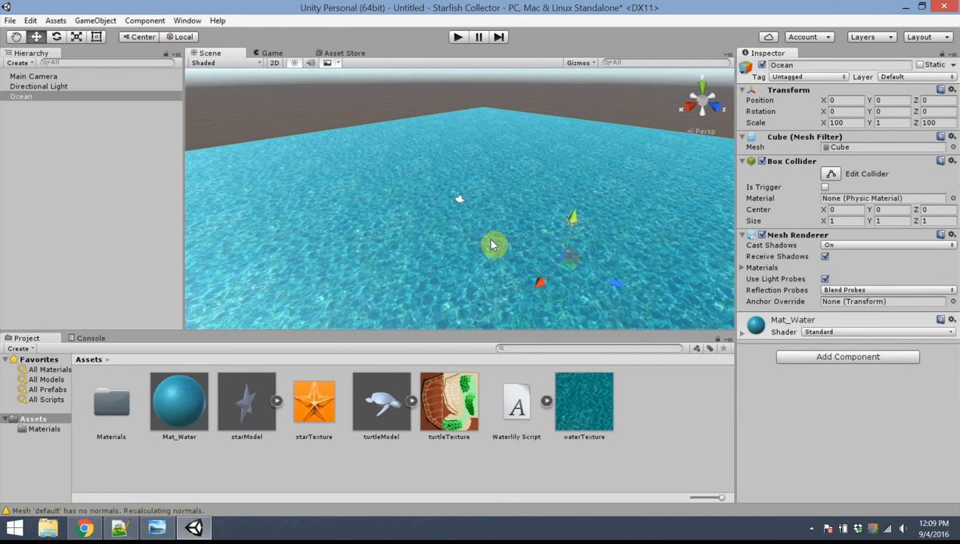
mouse_move(542, 369)
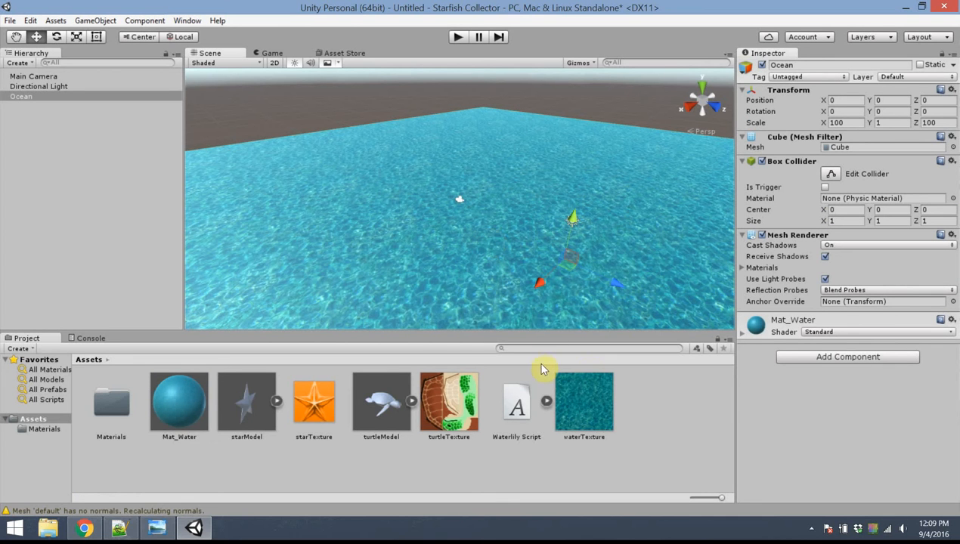
mouse_move(517, 175)
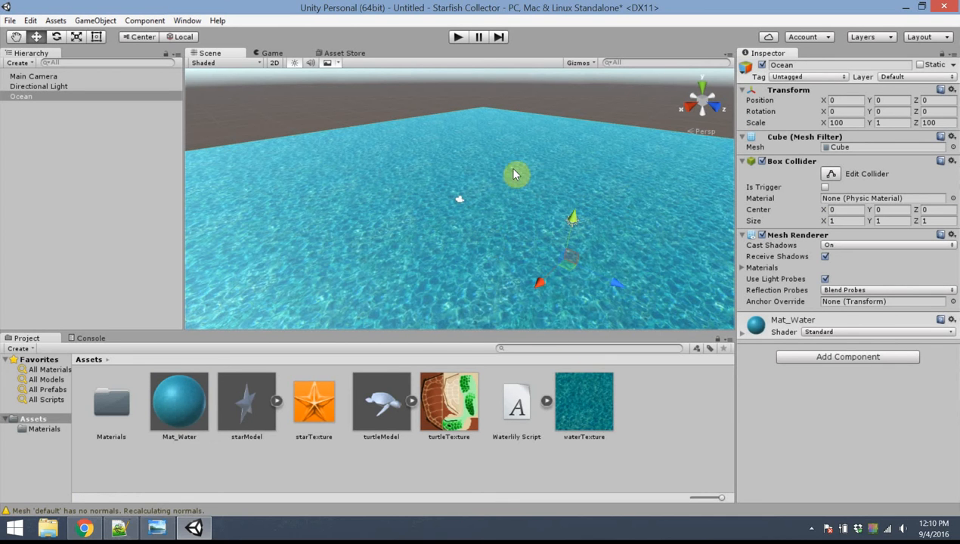
mouse_move(330, 136)
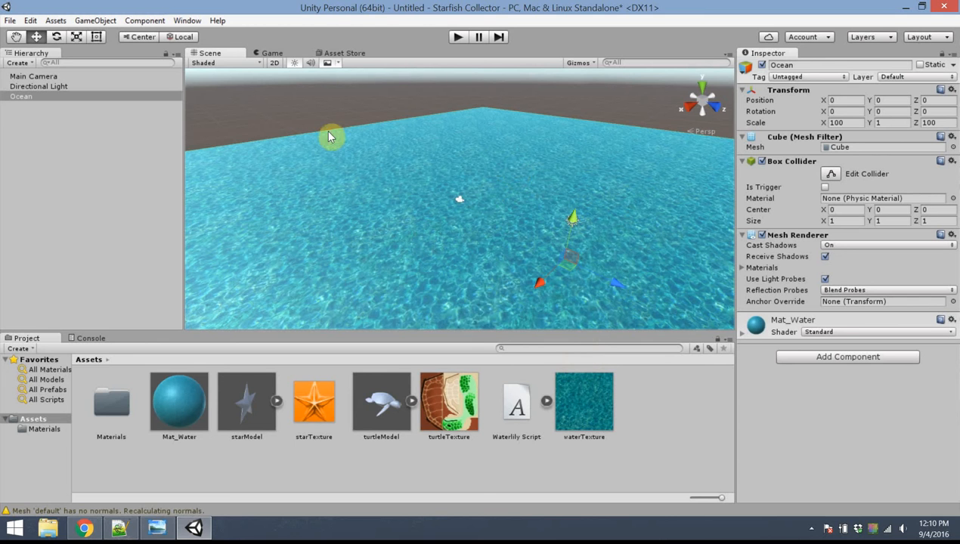
mouse_move(497, 230)
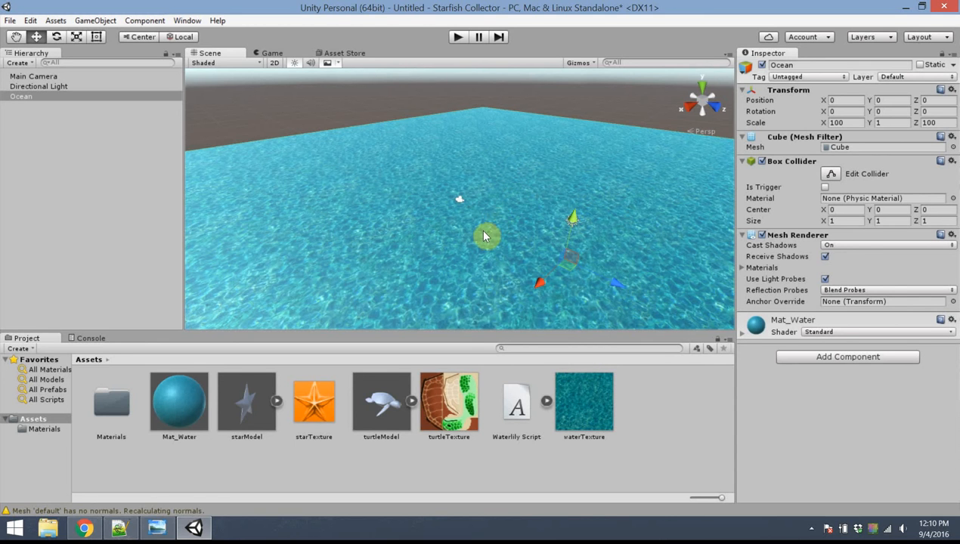
mouse_move(411, 136)
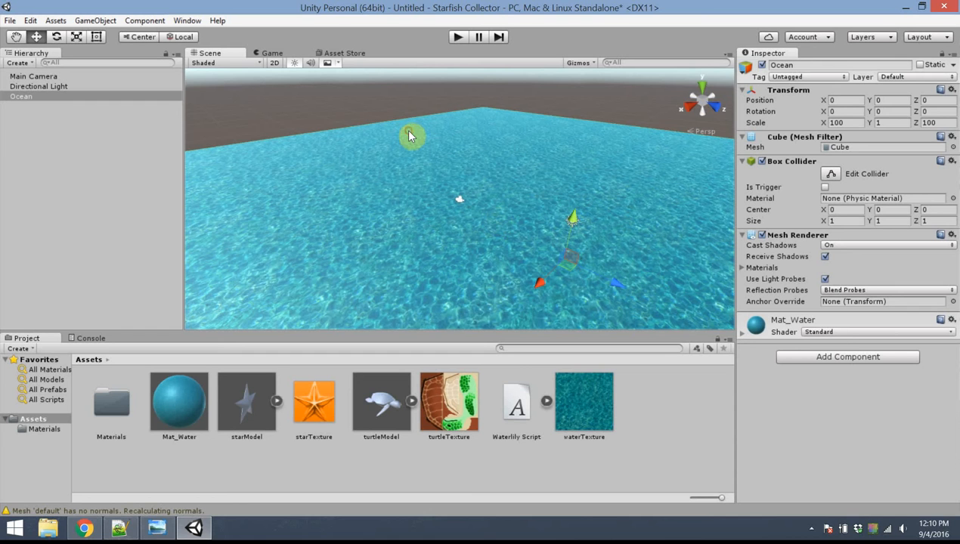
mouse_move(391, 199)
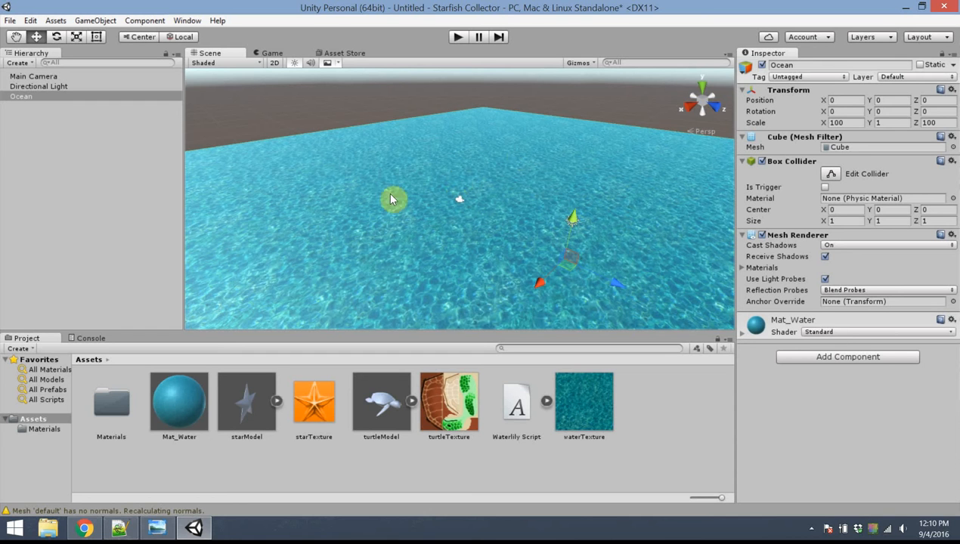
mouse_move(508, 196)
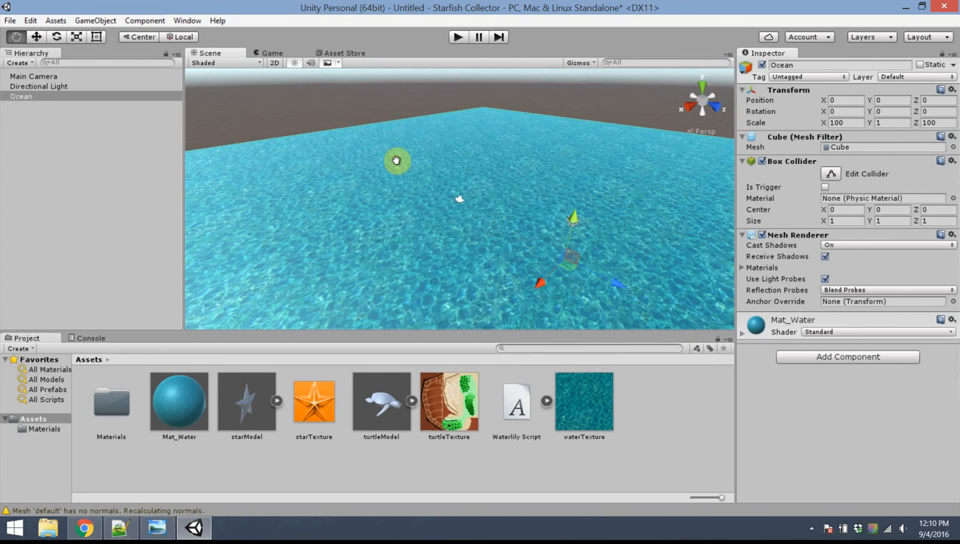
left_click_drag(396, 160, 502, 148)
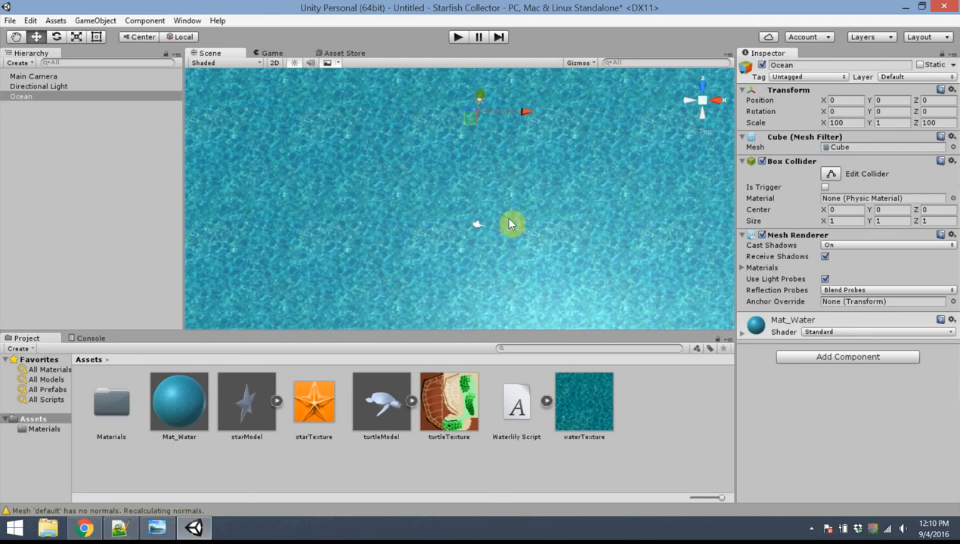
mouse_move(565, 212)
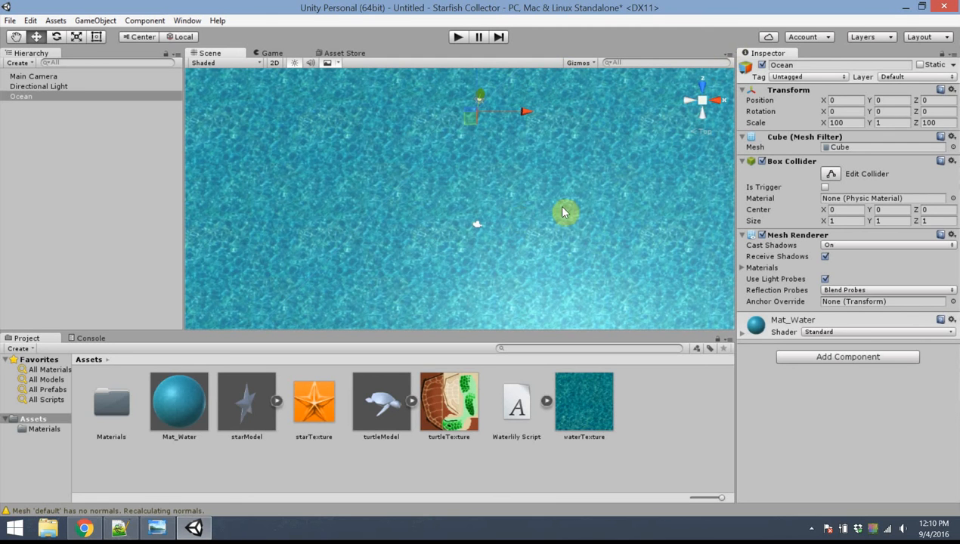
mouse_move(703, 93)
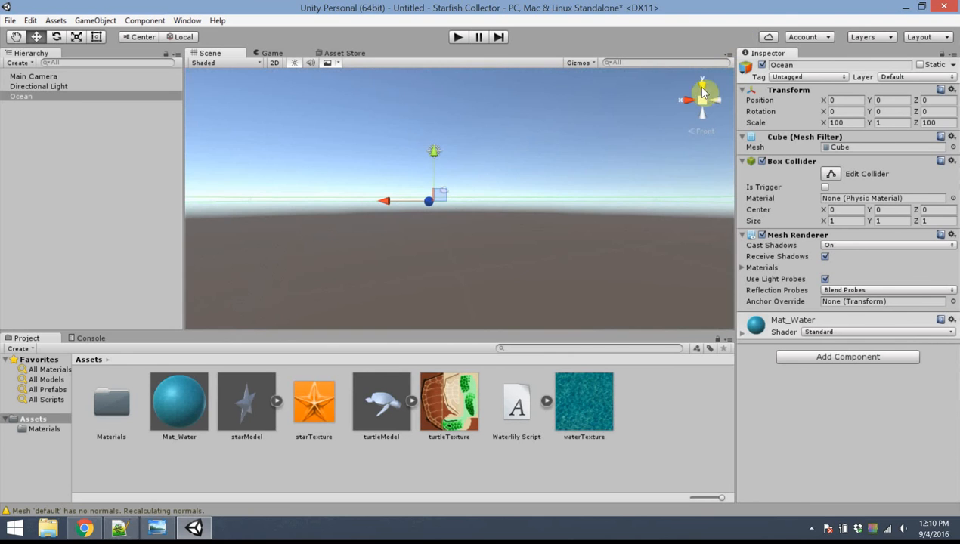
mouse_move(472, 221)
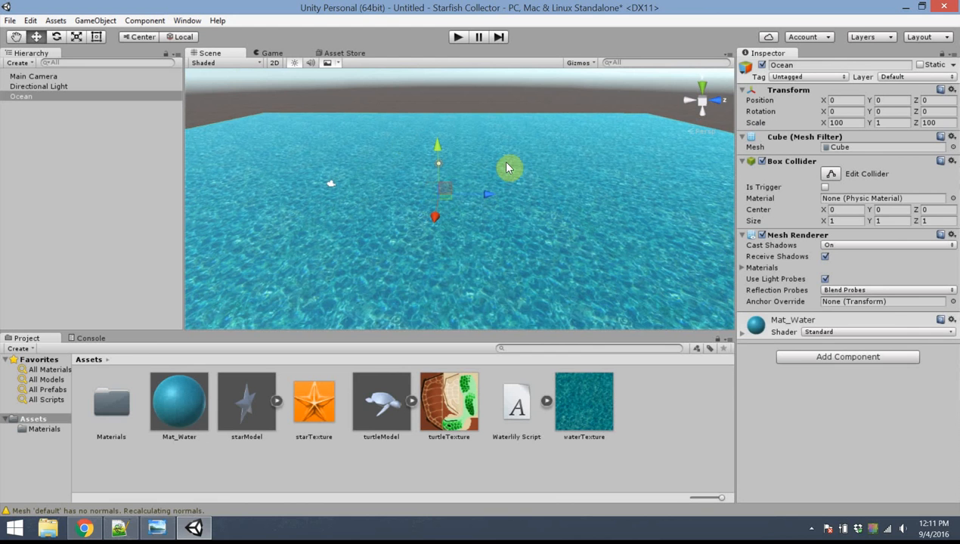
mouse_move(355, 431)
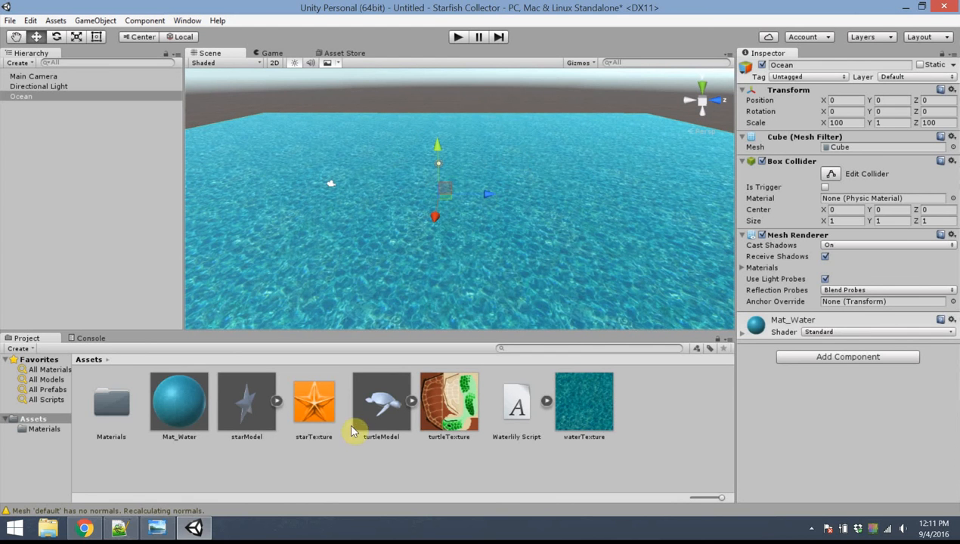
- Select turtleModel and then turtleTexture to view the texture's import settings
left_click(380, 400)
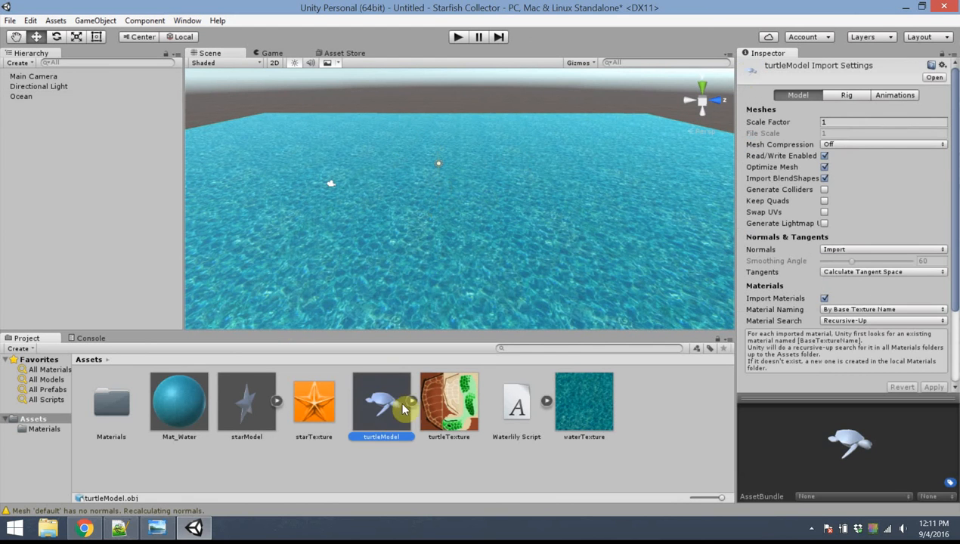
mouse_move(378, 374)
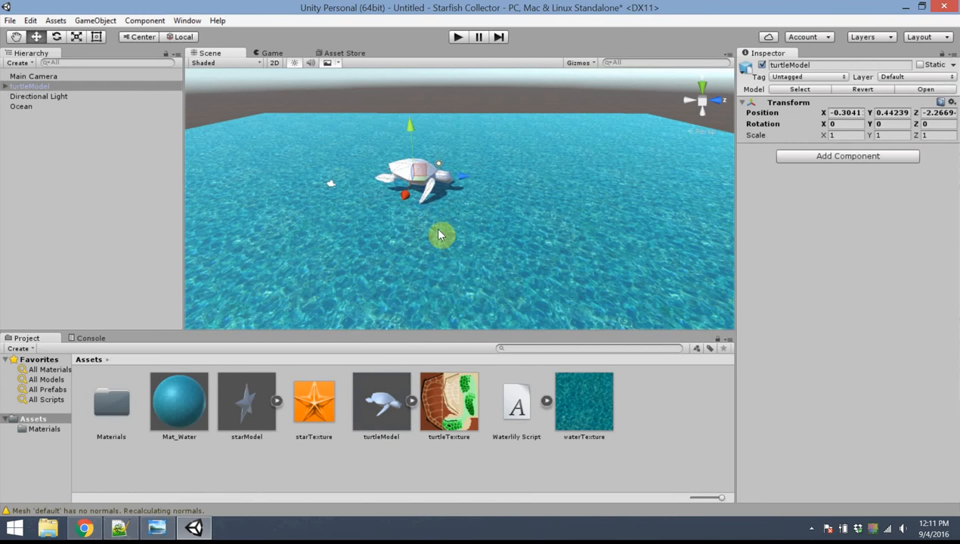
left_click(448, 401)
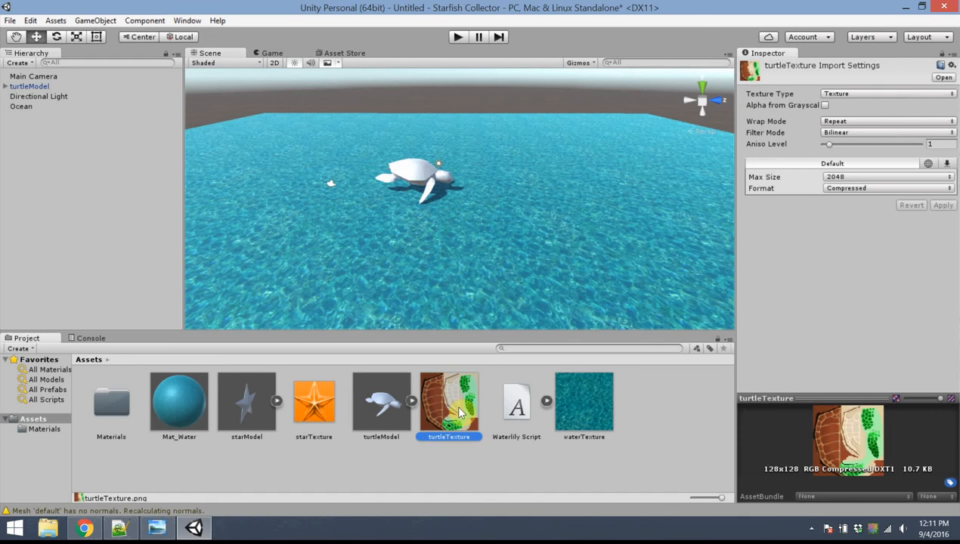
mouse_move(470, 416)
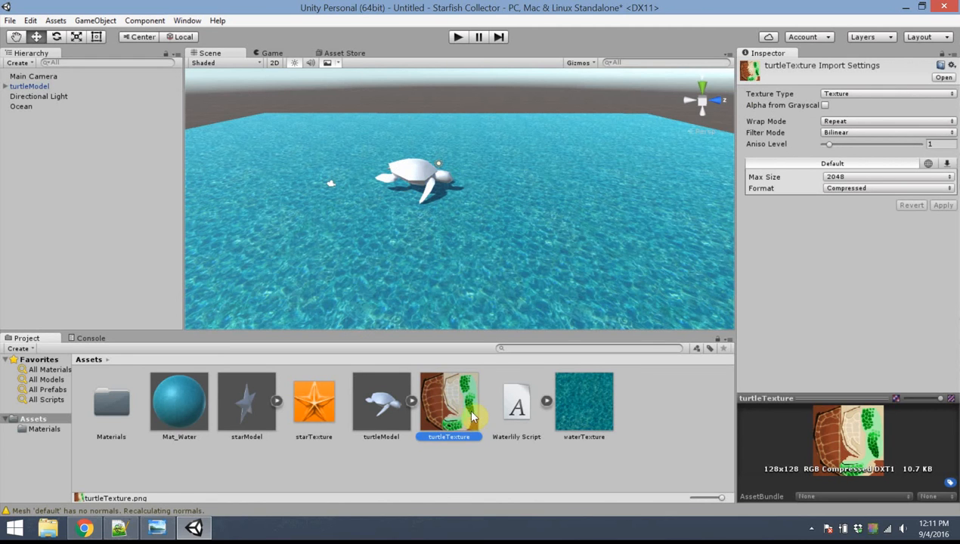
mouse_move(665, 417)
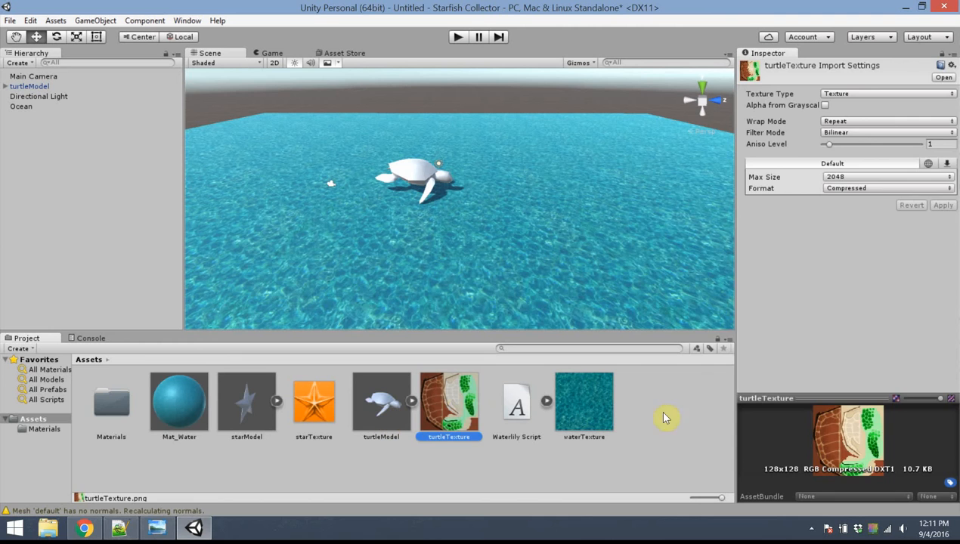
- Create a new material in Assets and name it Mat_Turtle
right_click(656, 413)
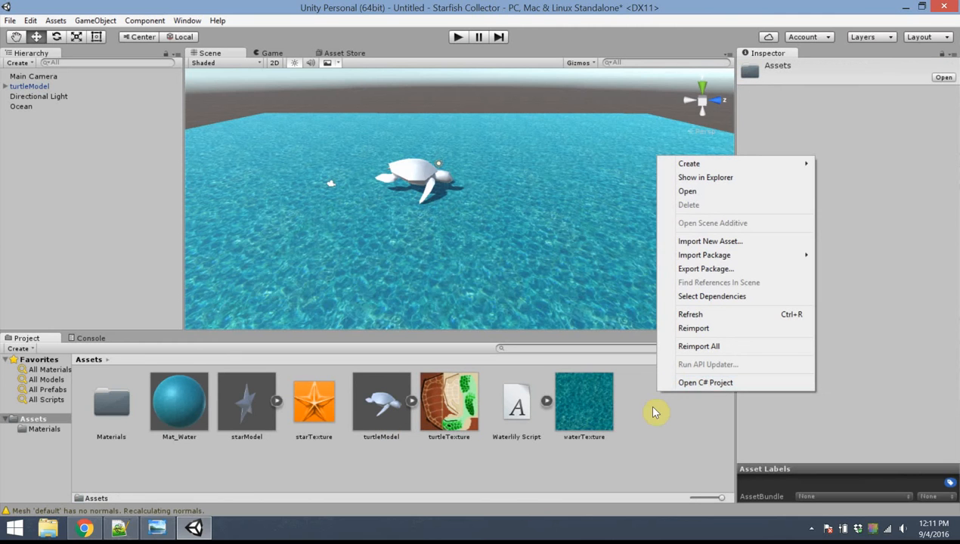
mouse_move(739, 191)
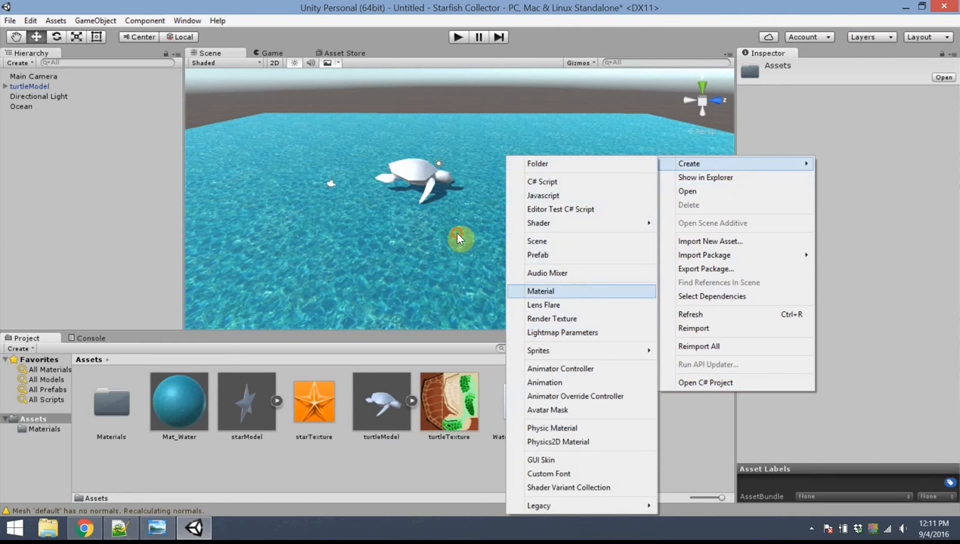
left_click(541, 290)
type("Mat_Turt")
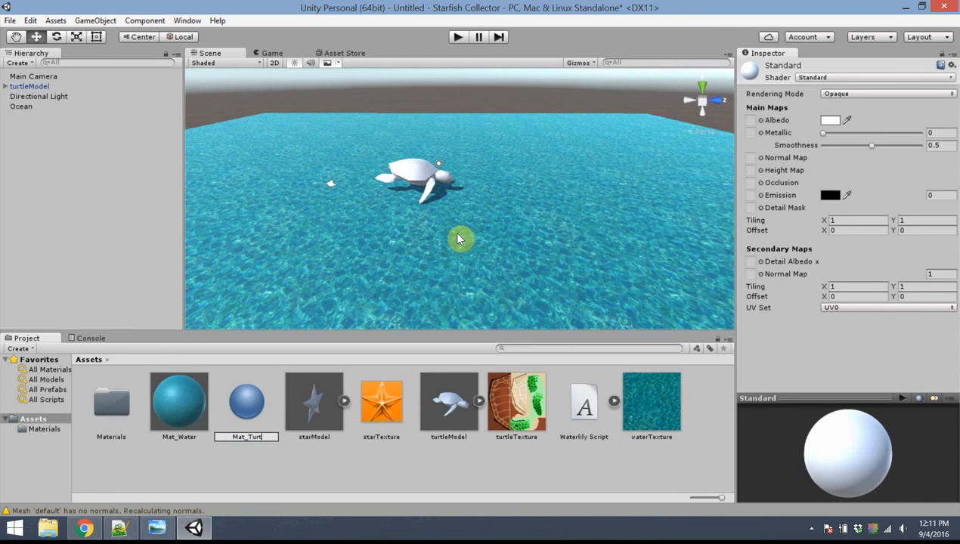
left_click(178, 401)
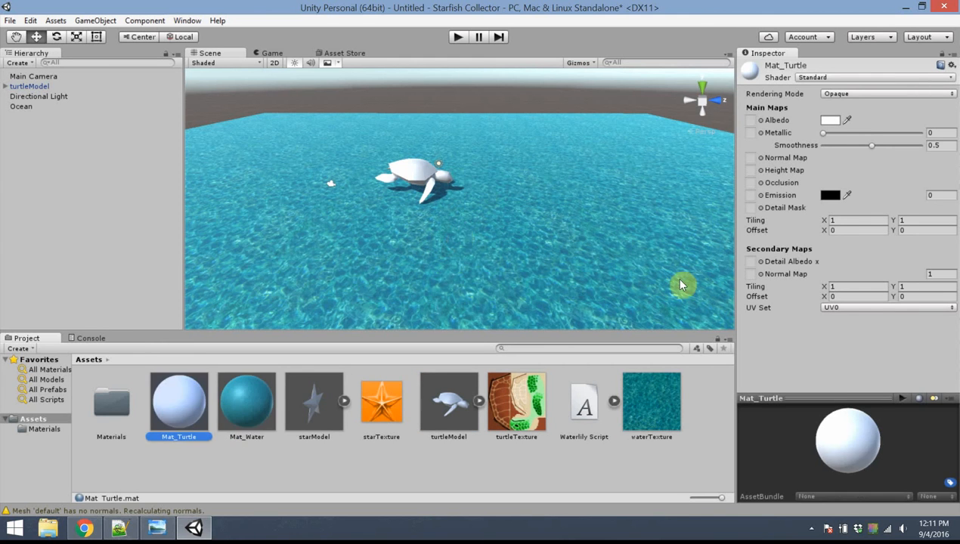
mouse_move(517, 407)
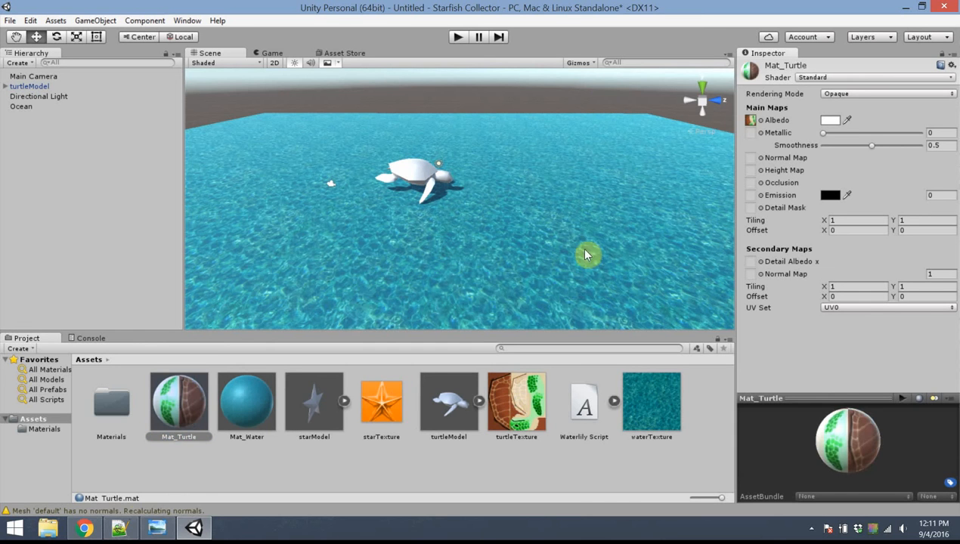
mouse_move(197, 383)
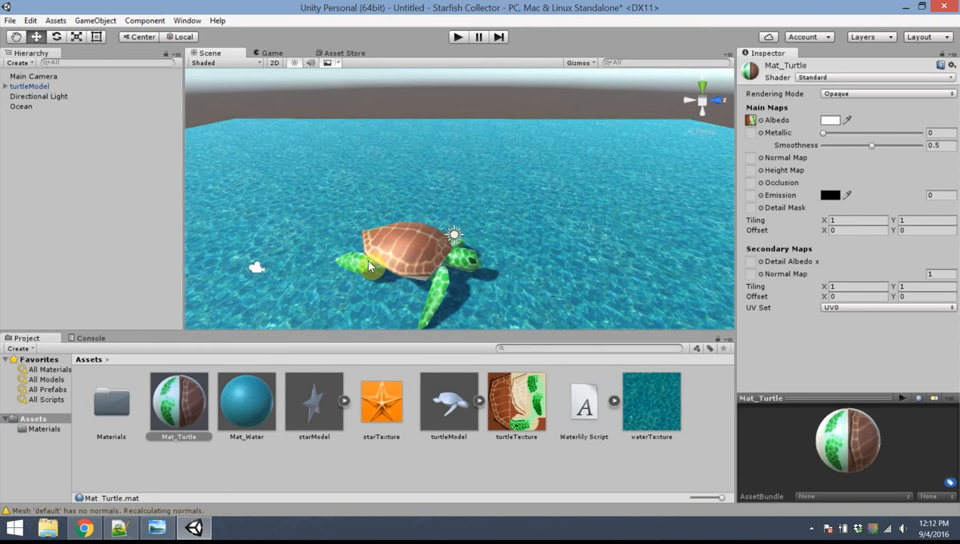
mouse_move(726, 210)
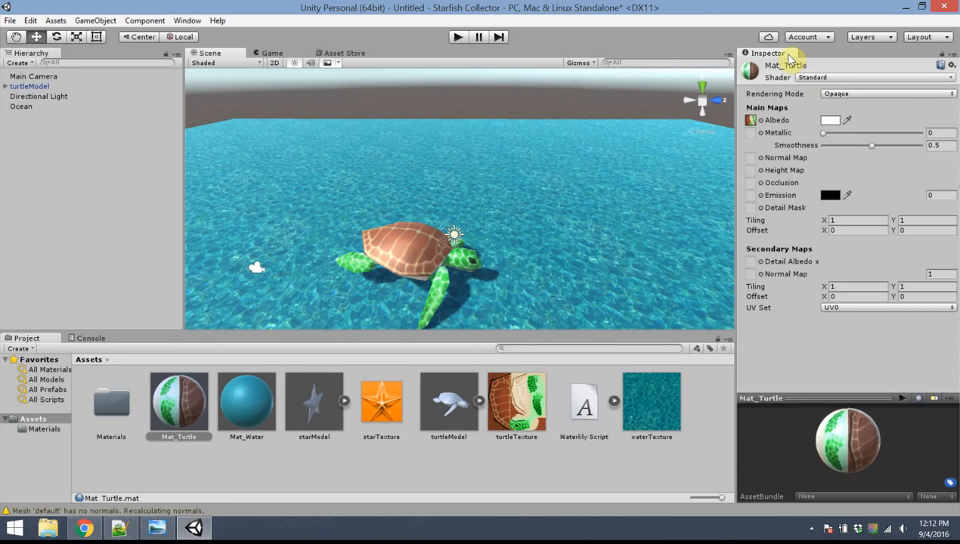
- Raise Mat_Turtle's Metallic to about 0.78 and turn Smoothness down to 0
left_click_drag(822, 133, 829, 133)
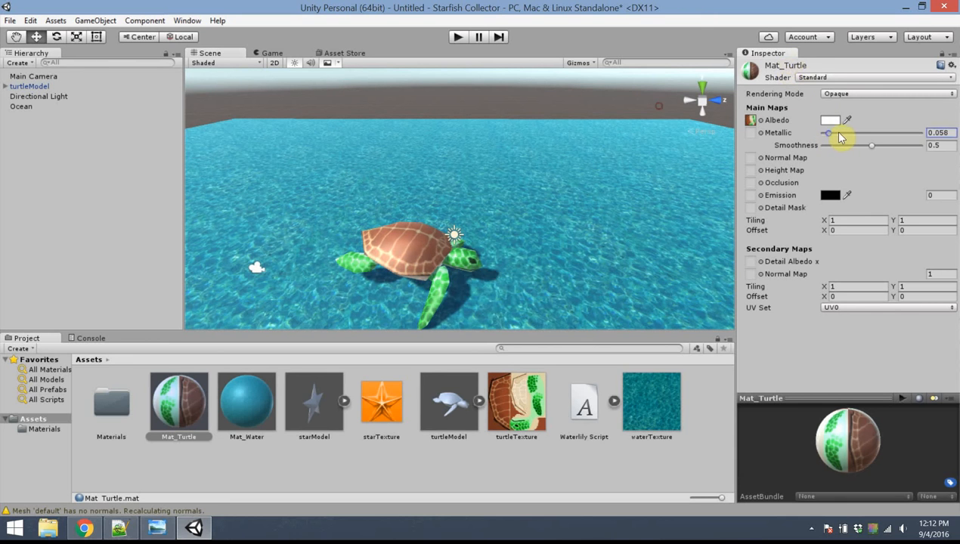
left_click_drag(828, 133, 847, 133)
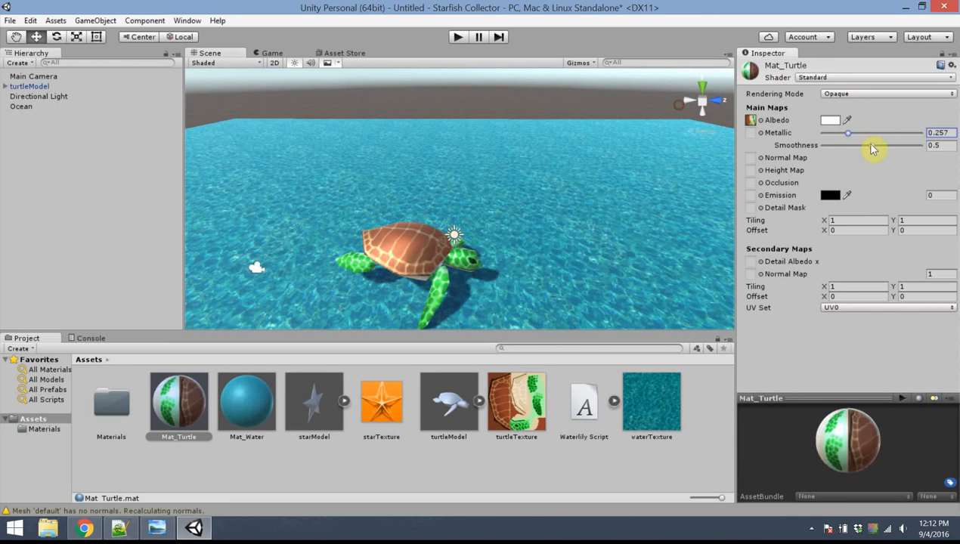
left_click_drag(850, 145, 822, 145)
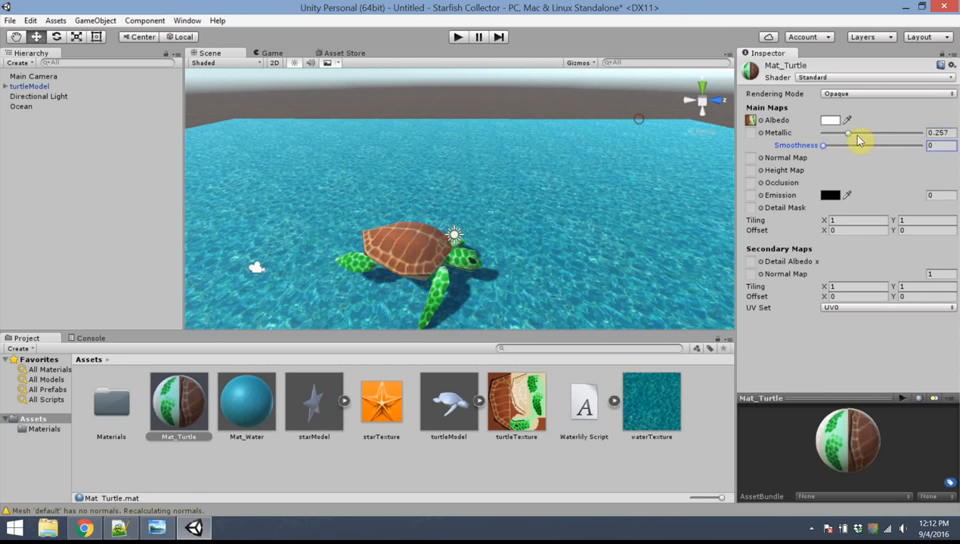
left_click_drag(846, 133, 899, 133)
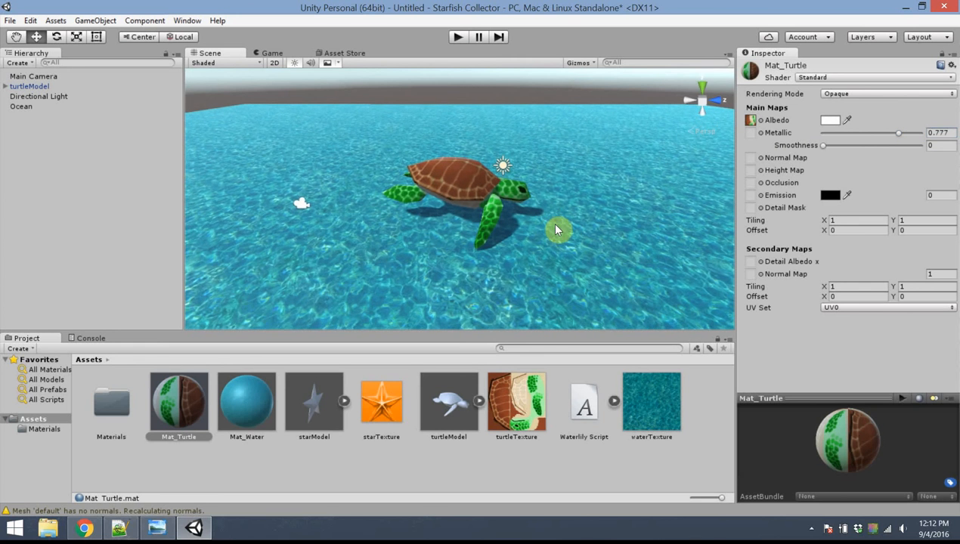
mouse_move(303, 420)
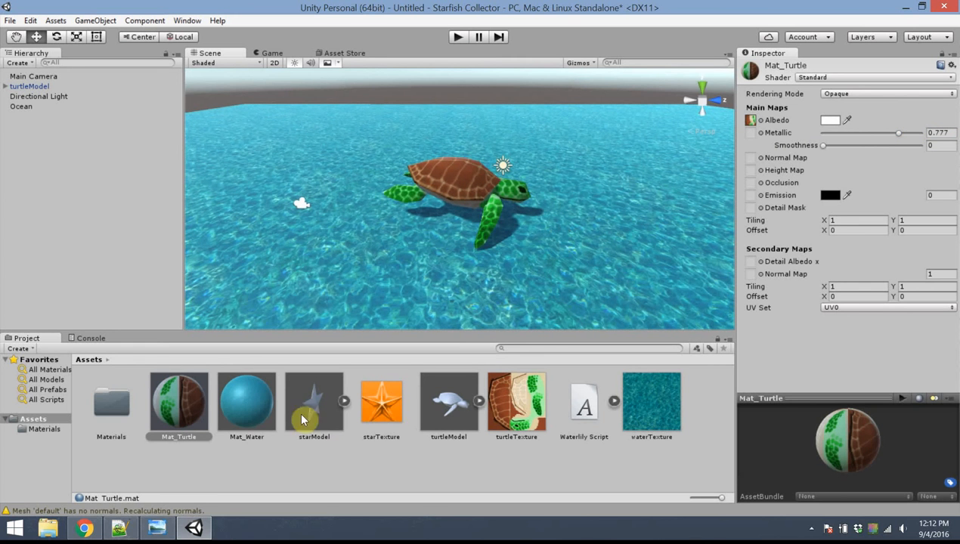
- Review the turtle mesh, Ocean and Mat_Turtle, then select turtleModel for the prefab
left_click(447, 401)
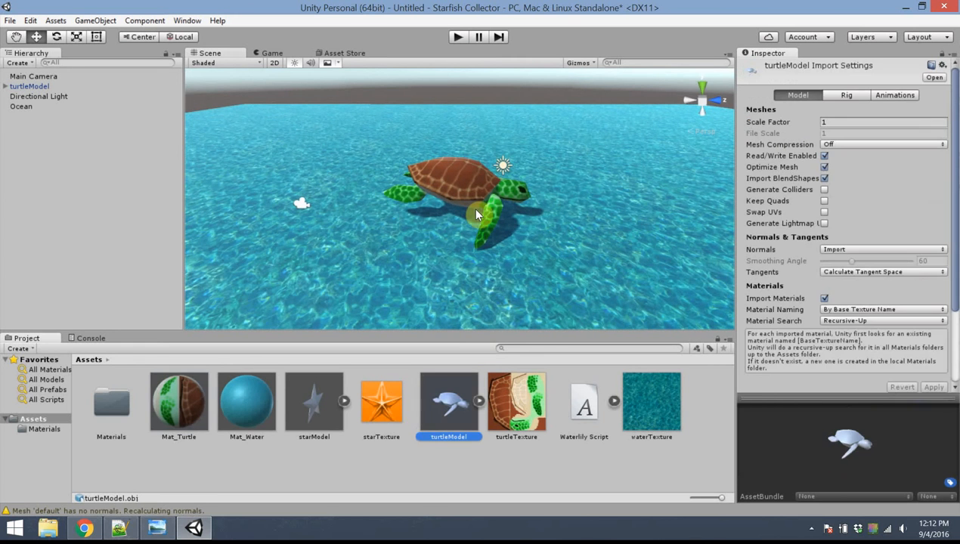
mouse_move(463, 228)
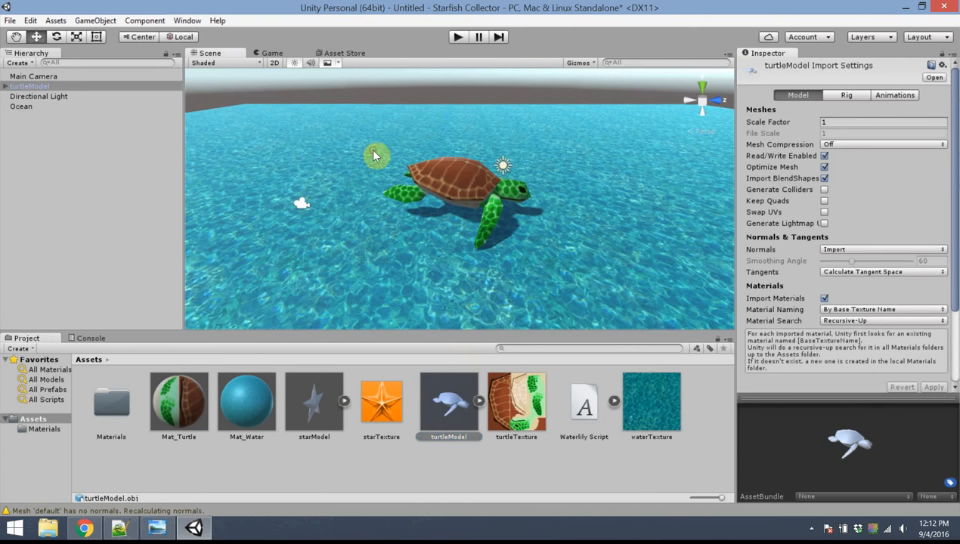
left_click(30, 96)
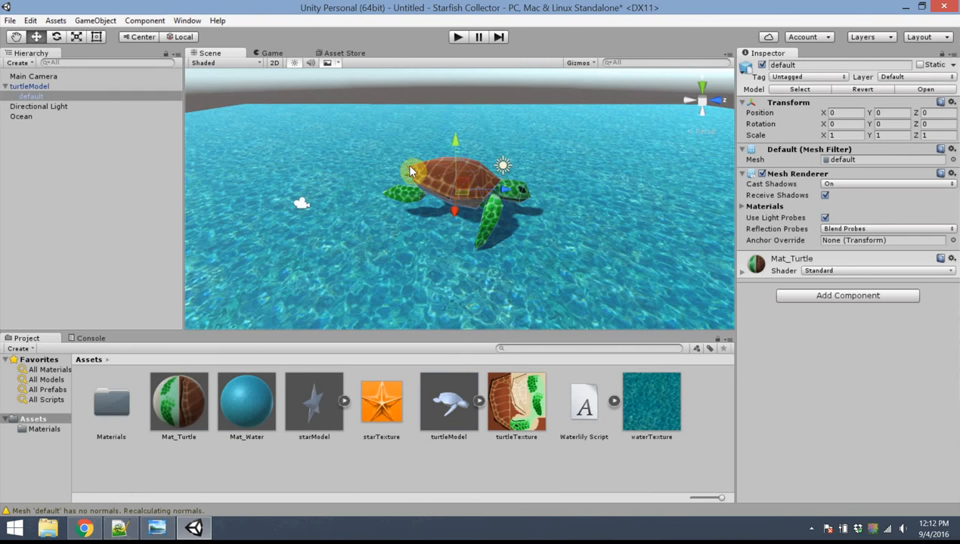
left_click(22, 116)
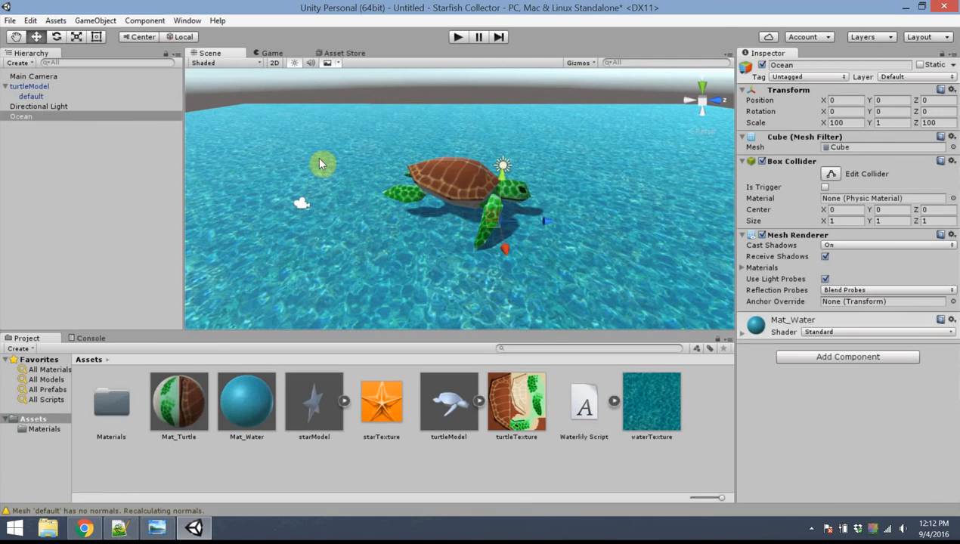
left_click(423, 175)
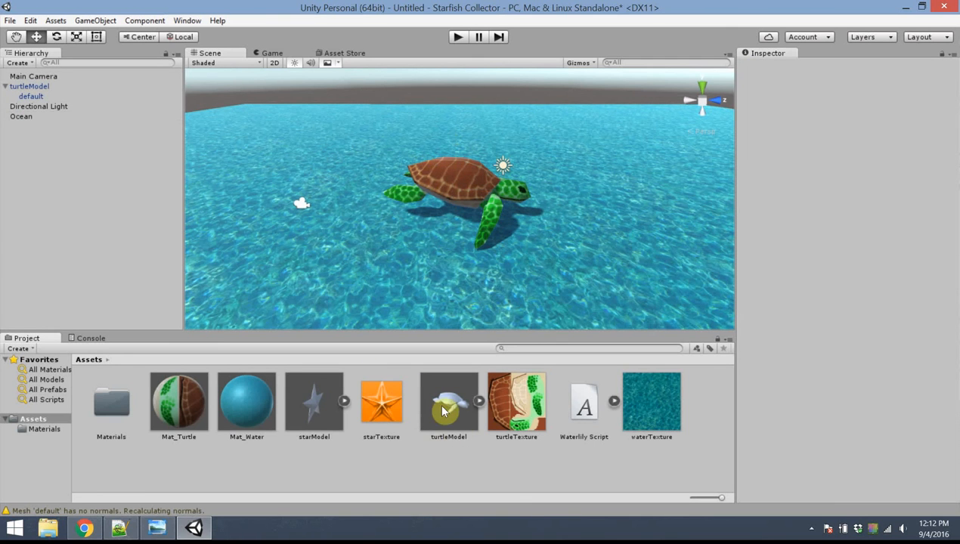
mouse_move(350, 317)
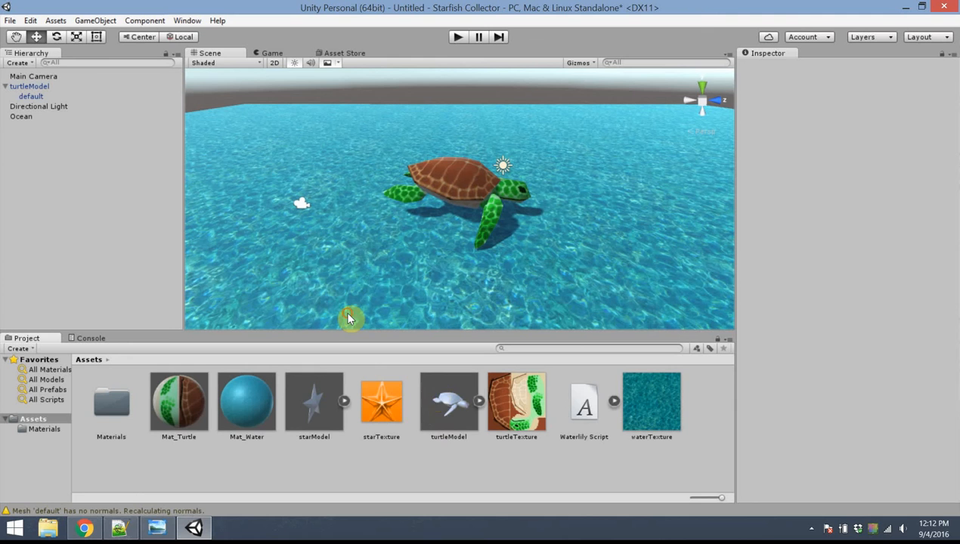
left_click(178, 402)
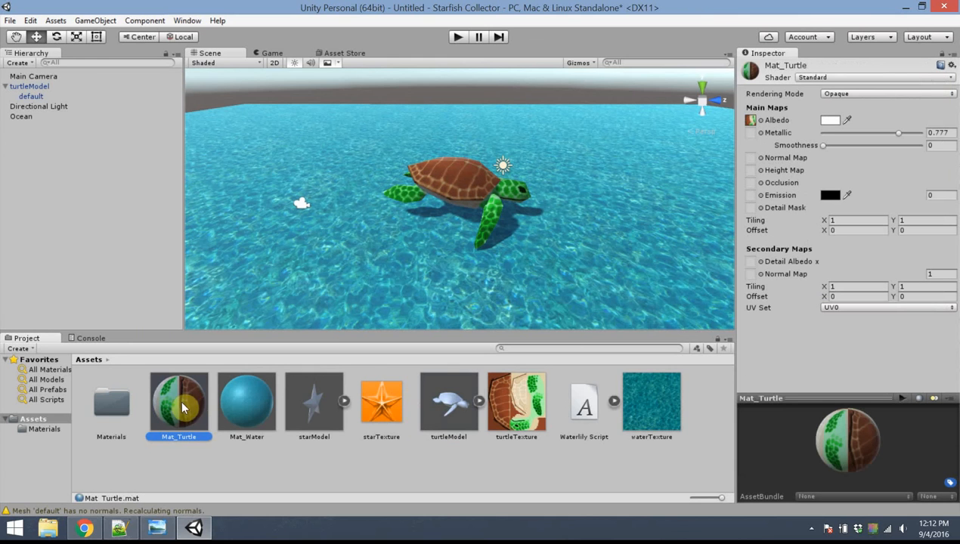
mouse_move(53, 130)
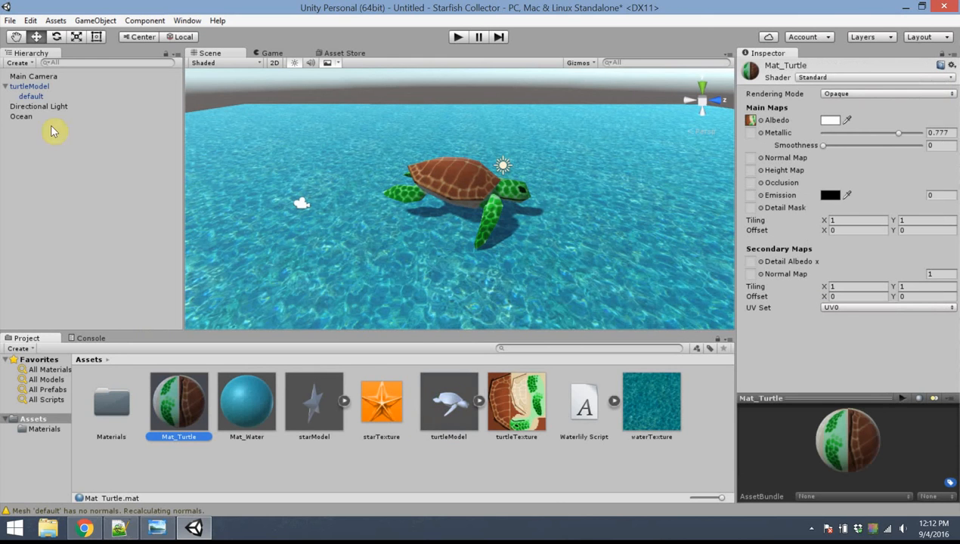
left_click(29, 86)
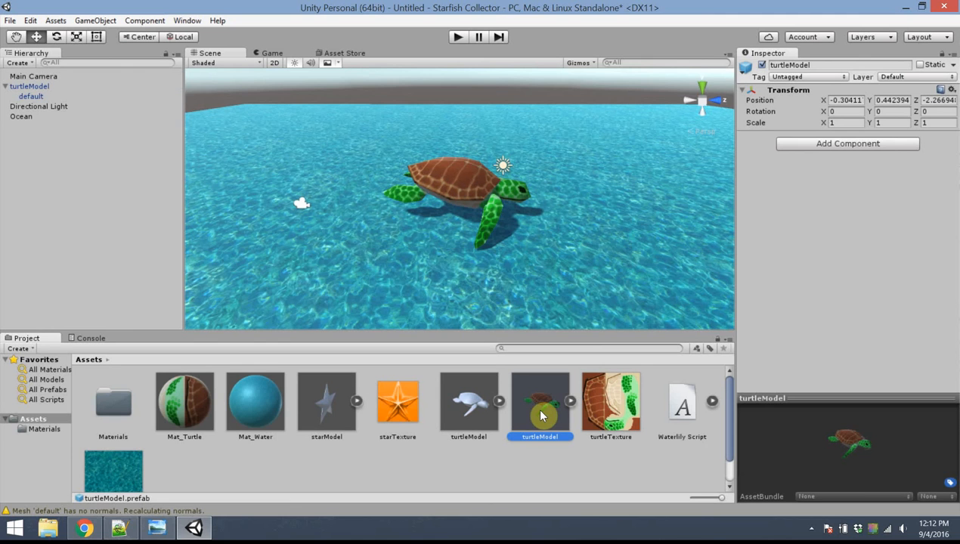
mouse_move(547, 242)
type("Turtle")
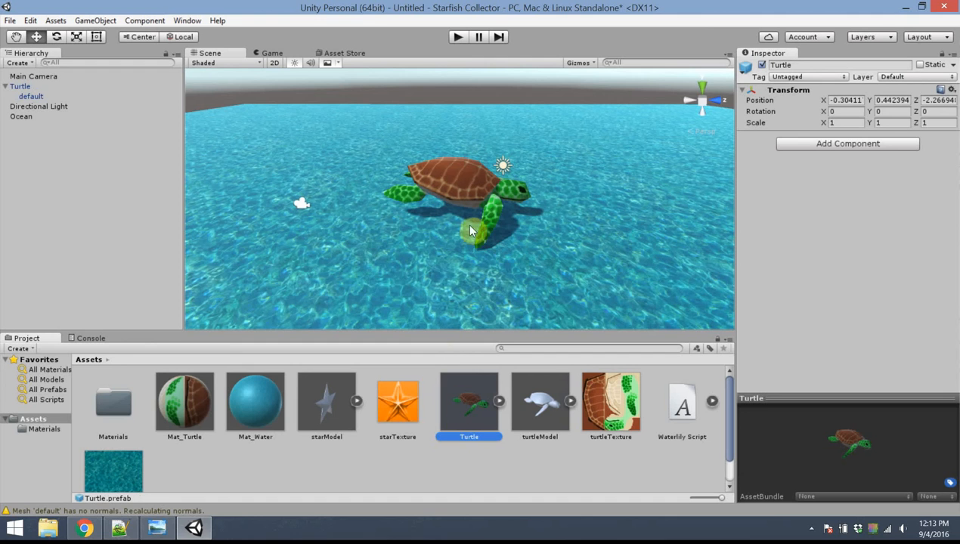
mouse_move(491, 390)
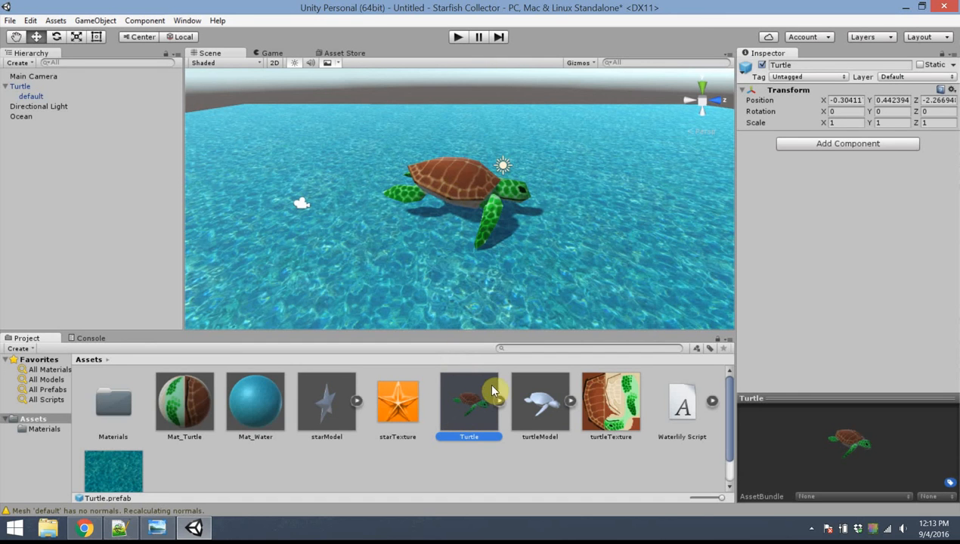
mouse_move(480, 412)
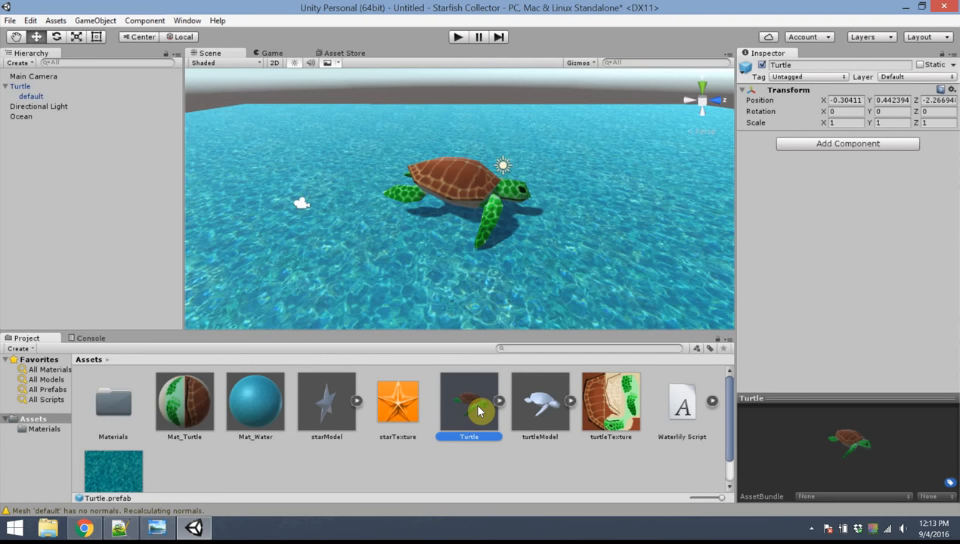
mouse_move(470, 405)
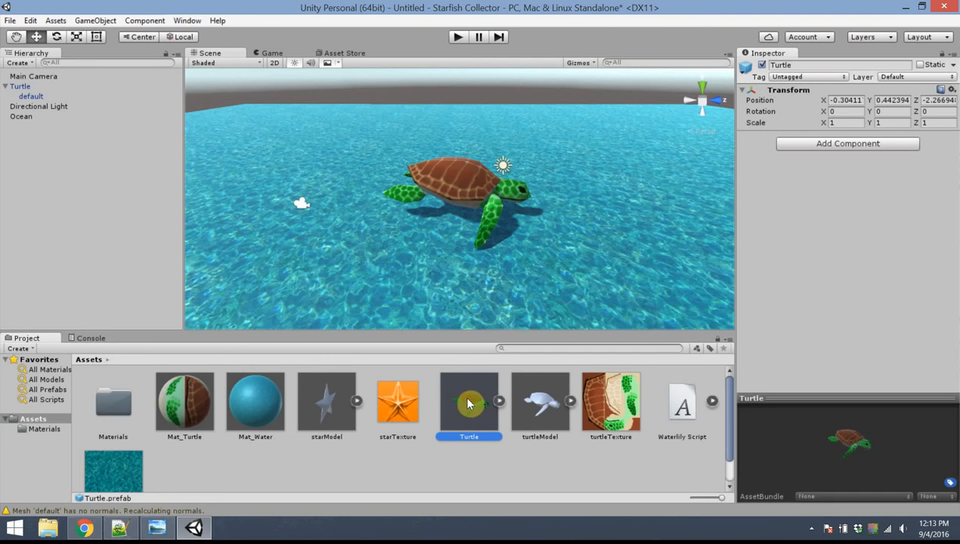
left_click(847, 142)
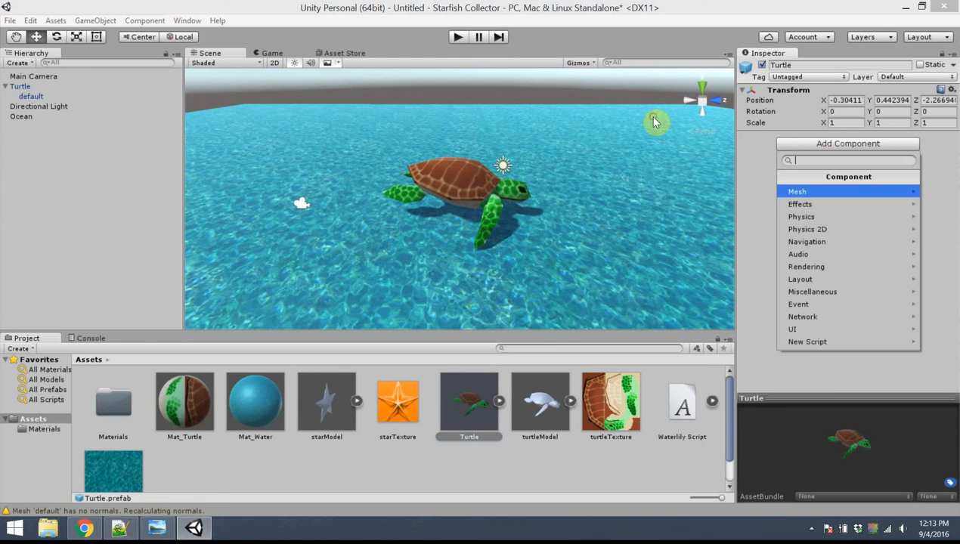
mouse_move(801, 216)
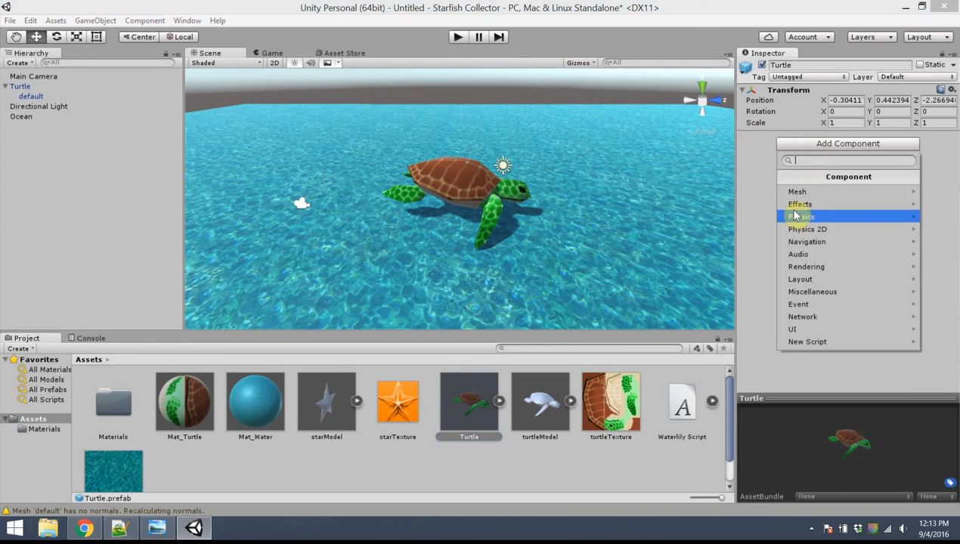
mouse_move(798, 191)
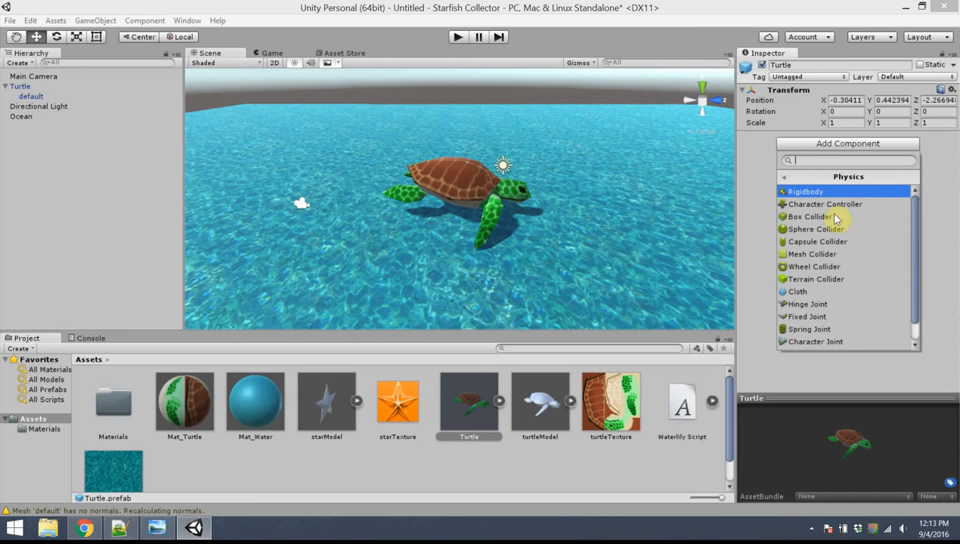
left_click(804, 190)
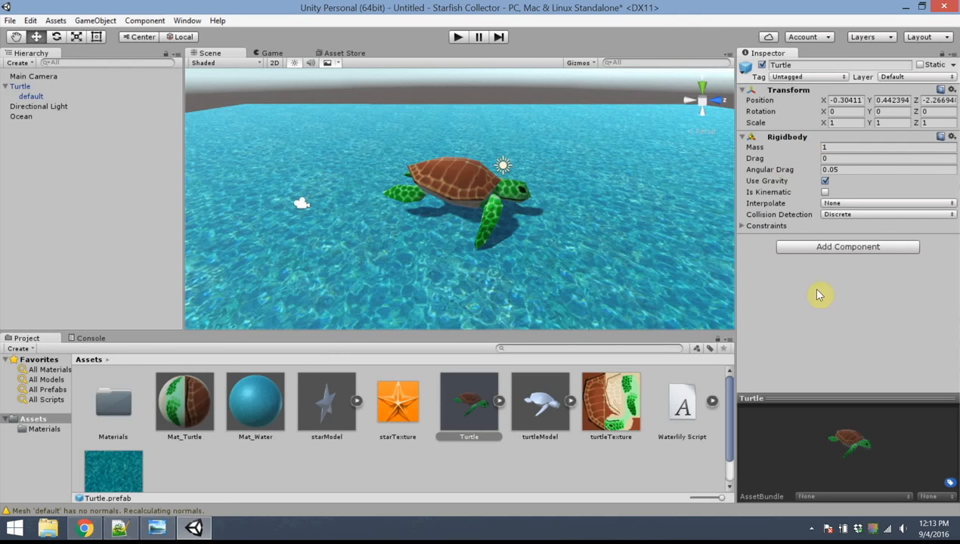
mouse_move(310, 6)
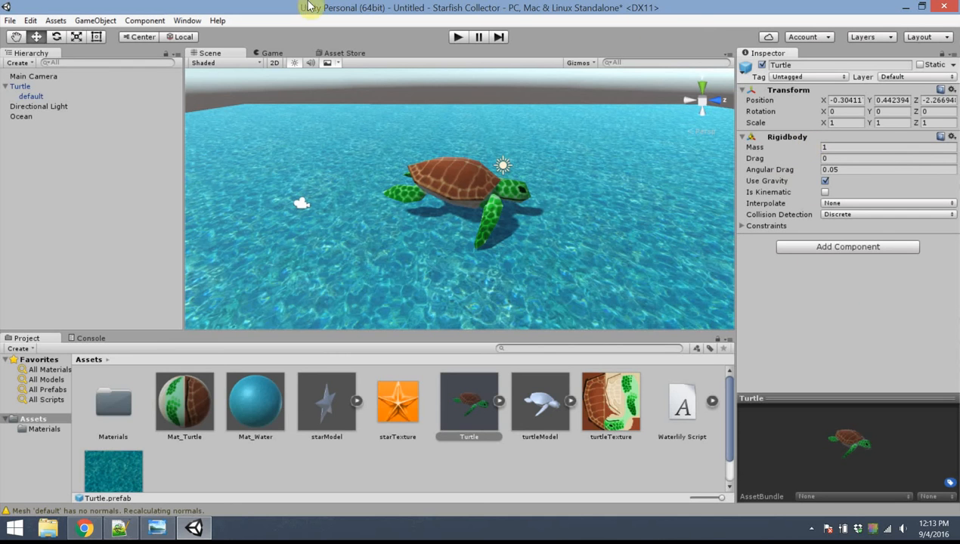
mouse_move(169, 15)
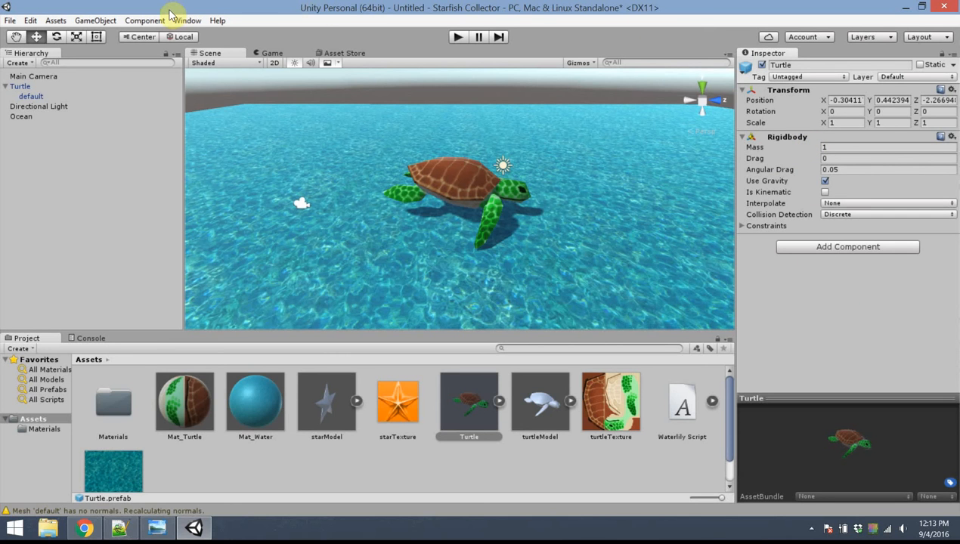
mouse_move(221, 15)
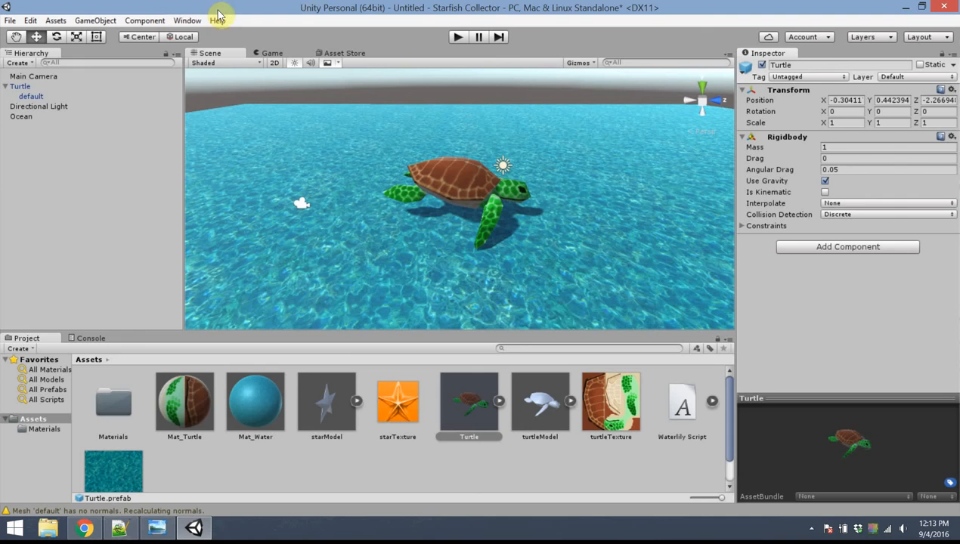
mouse_move(572, 207)
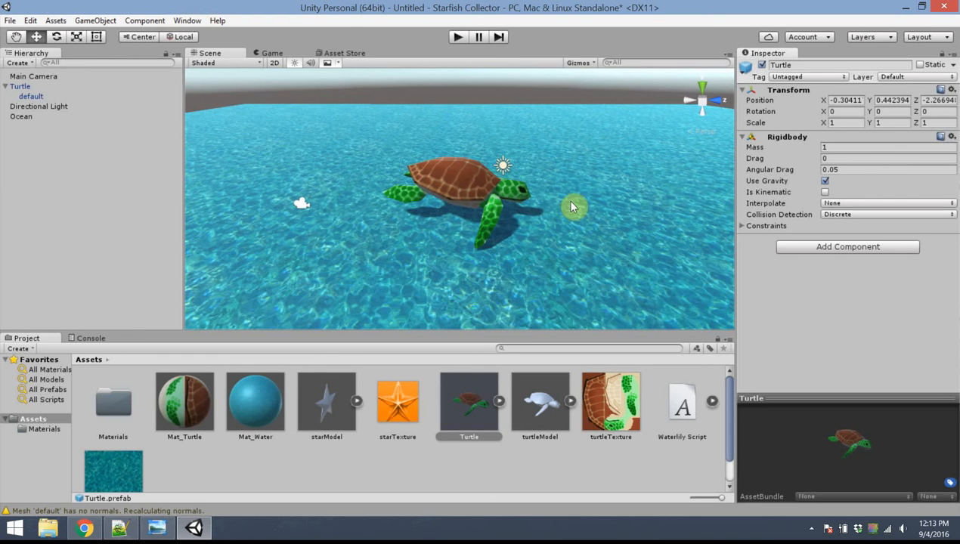
mouse_move(363, 193)
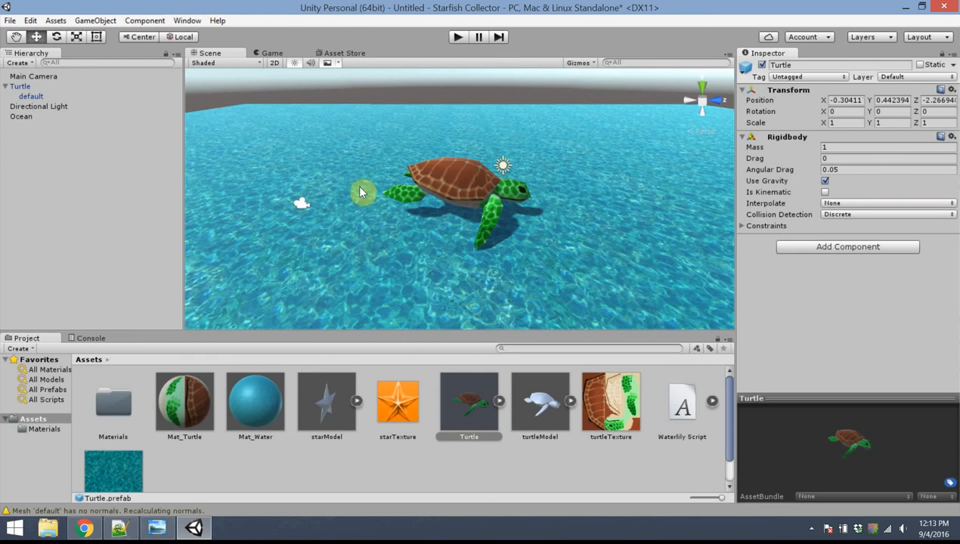
mouse_move(423, 172)
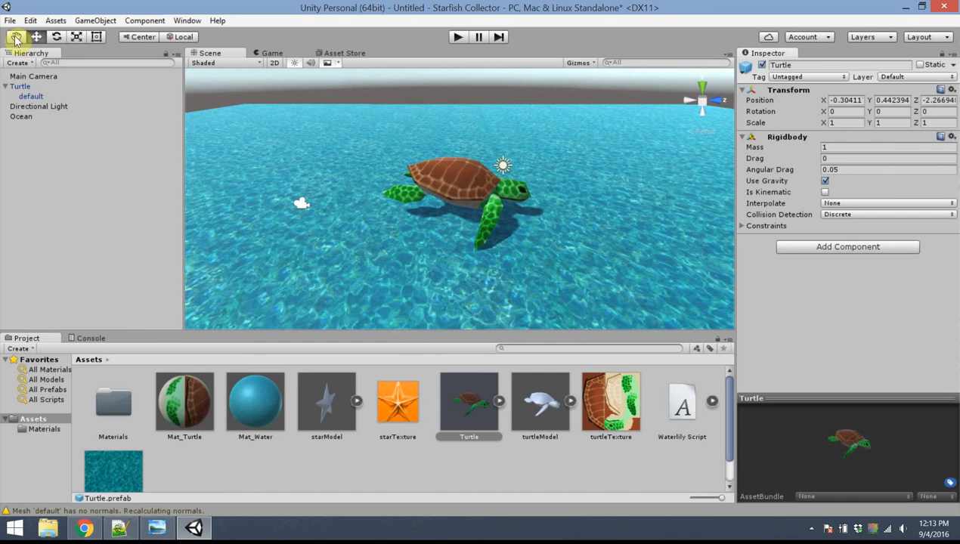
- Save the scene as Main and start Play mode to preview the ocean
left_click(29, 21)
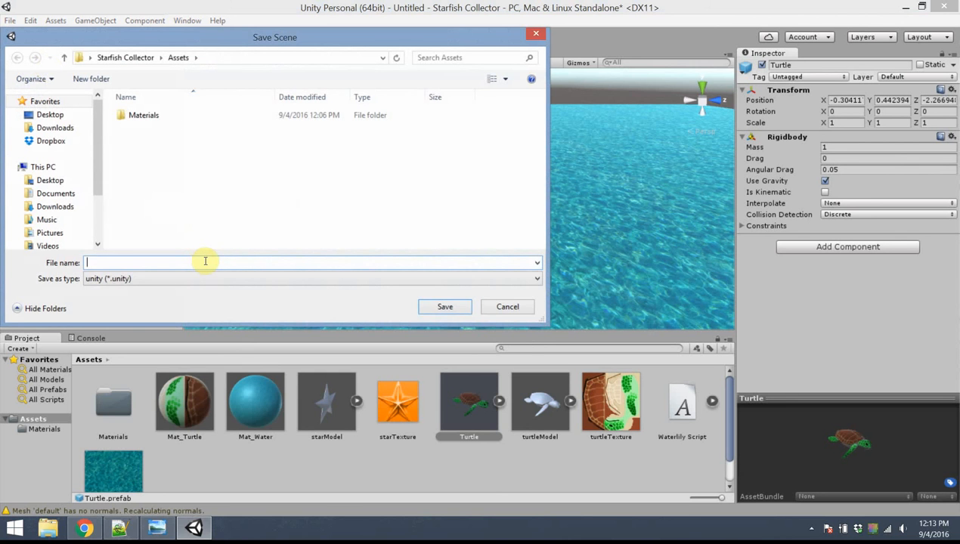
left_click(444, 305)
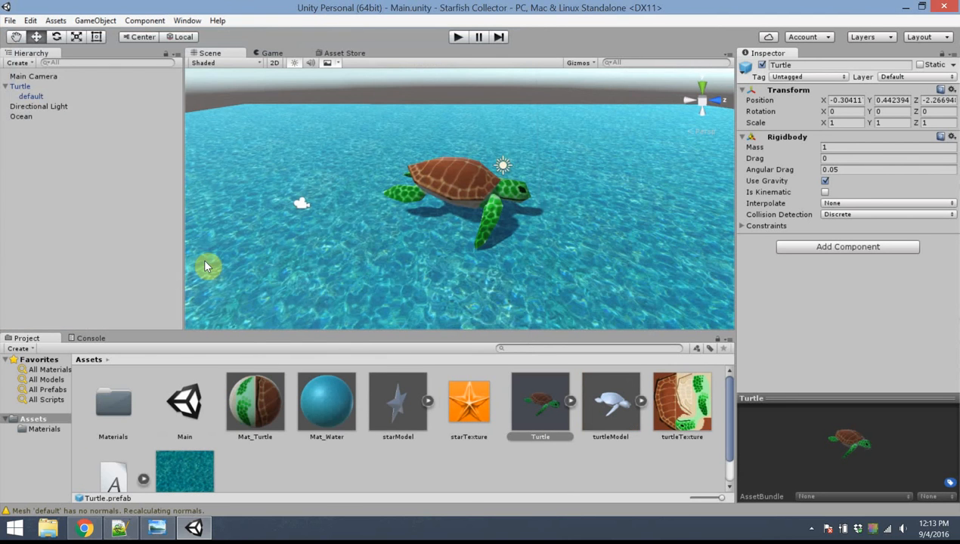
left_click(10, 21)
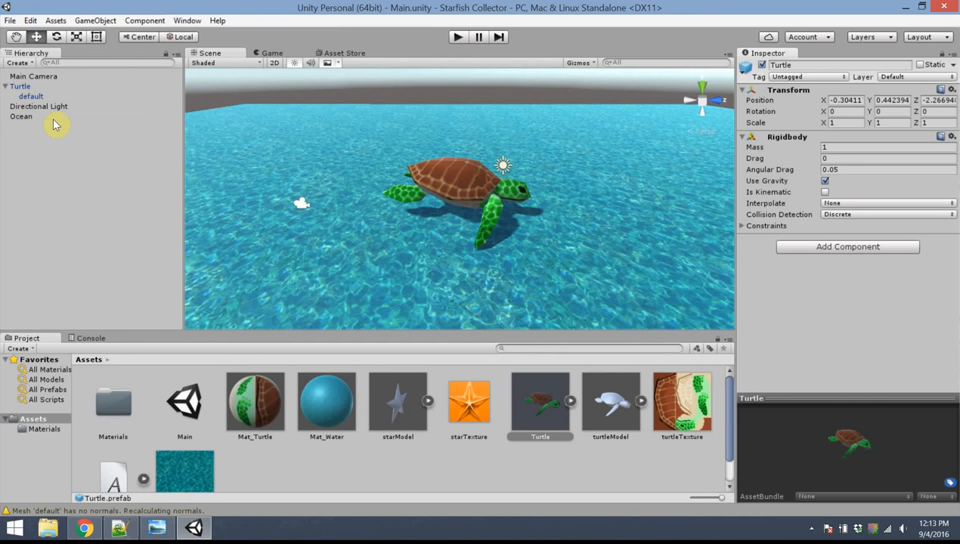
mouse_move(370, 35)
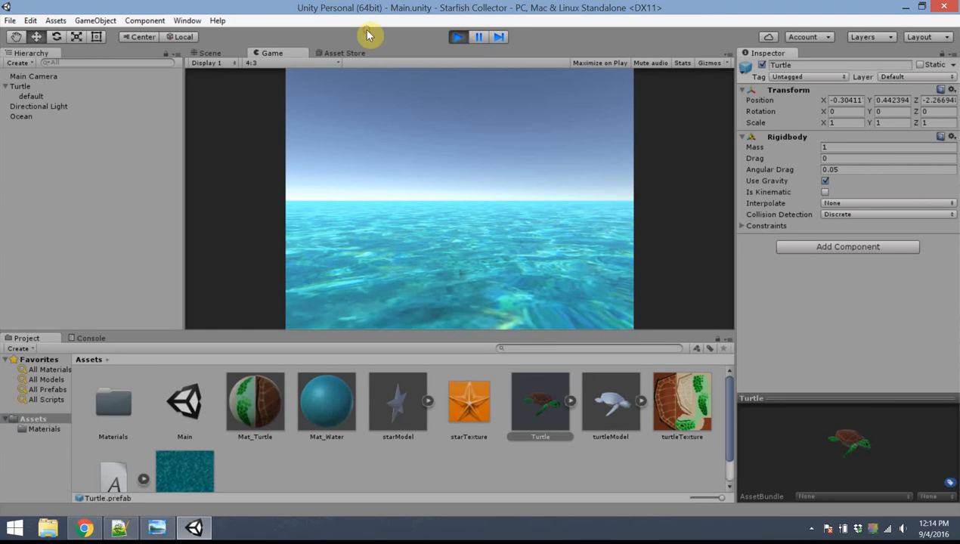
- Stop the game preview and select the Turtle's default mesh part
left_click(208, 53)
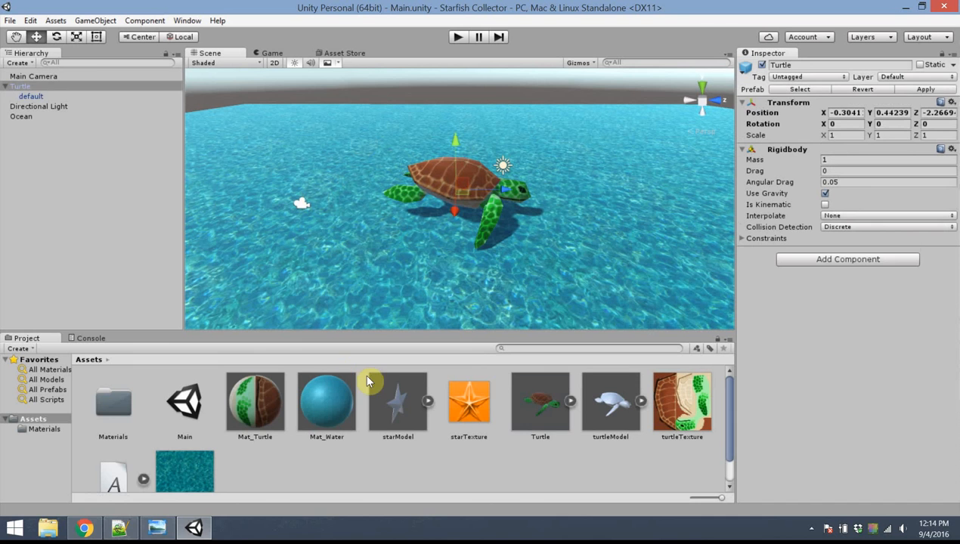
left_click(540, 401)
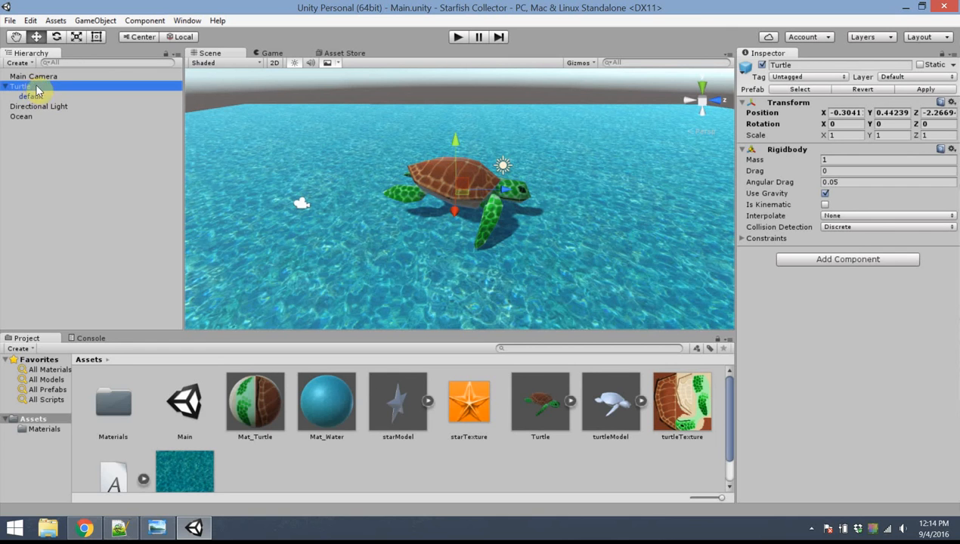
left_click(30, 97)
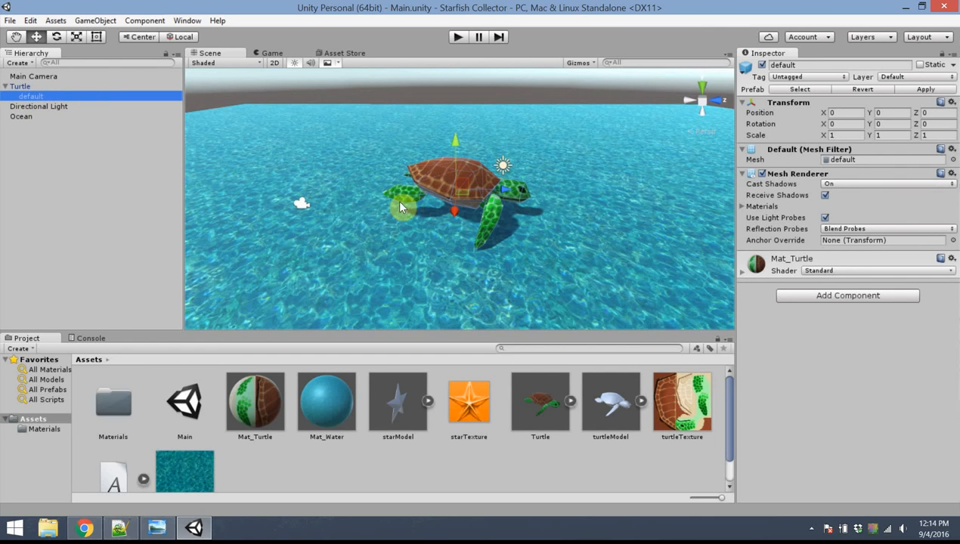
mouse_move(502, 220)
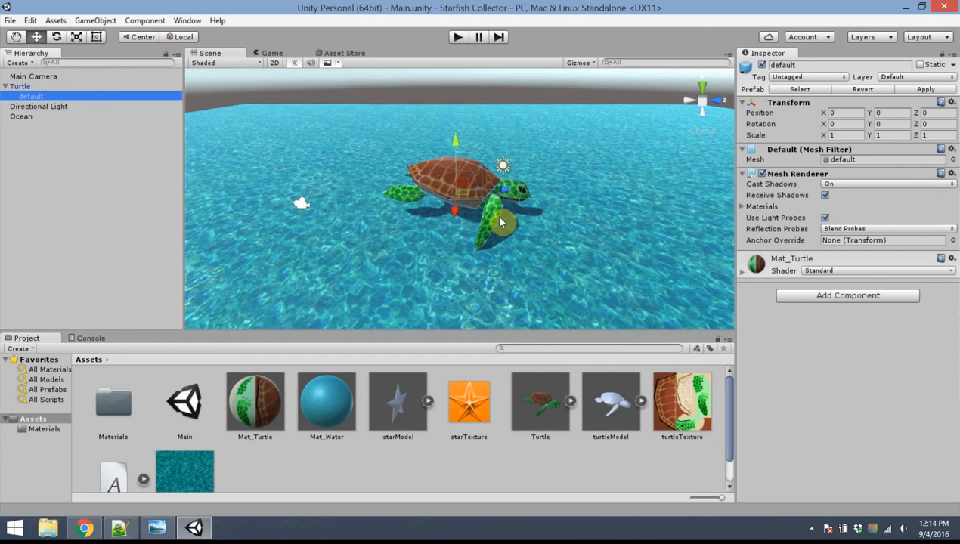
mouse_move(526, 199)
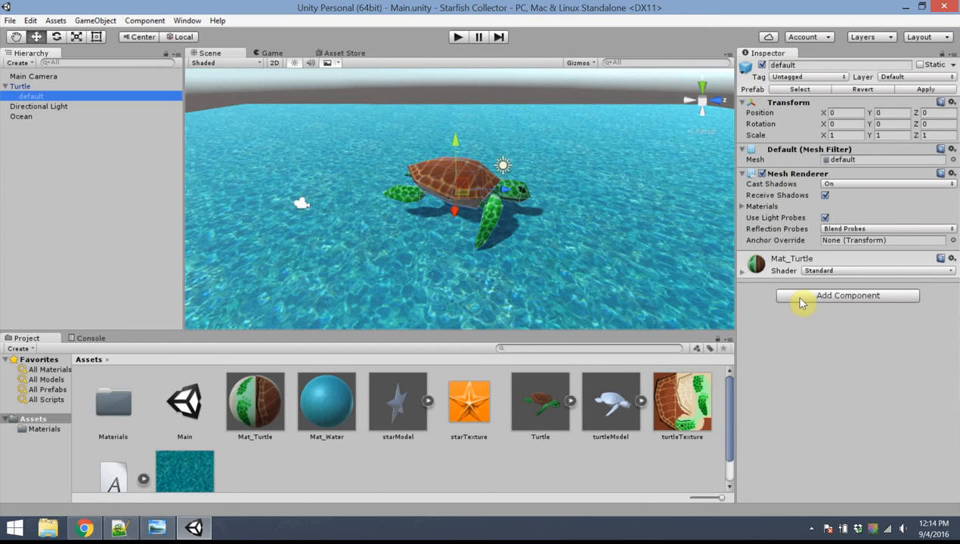
mouse_move(641, 243)
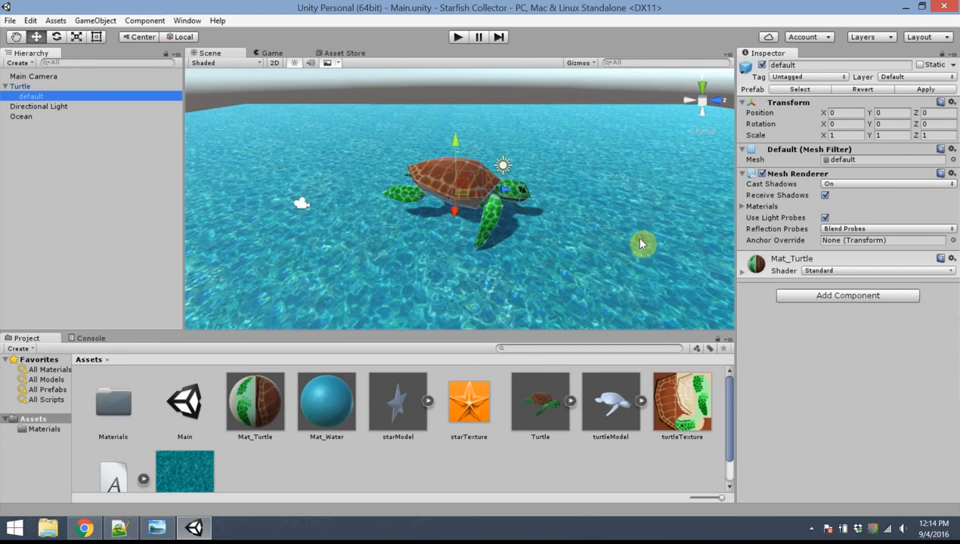
- Add a Mesh Collider from Physics to the turtle mesh and tick Convex
left_click(846, 294)
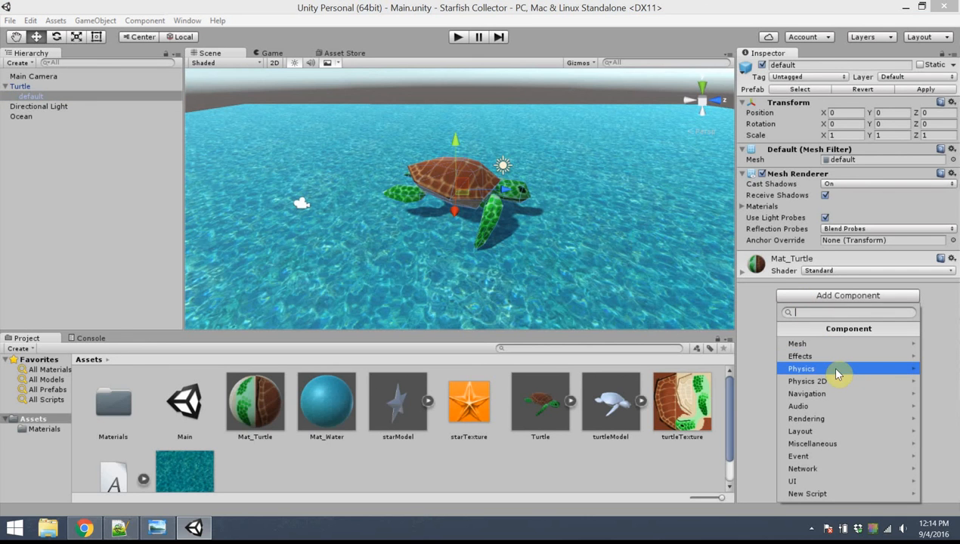
left_click(801, 368)
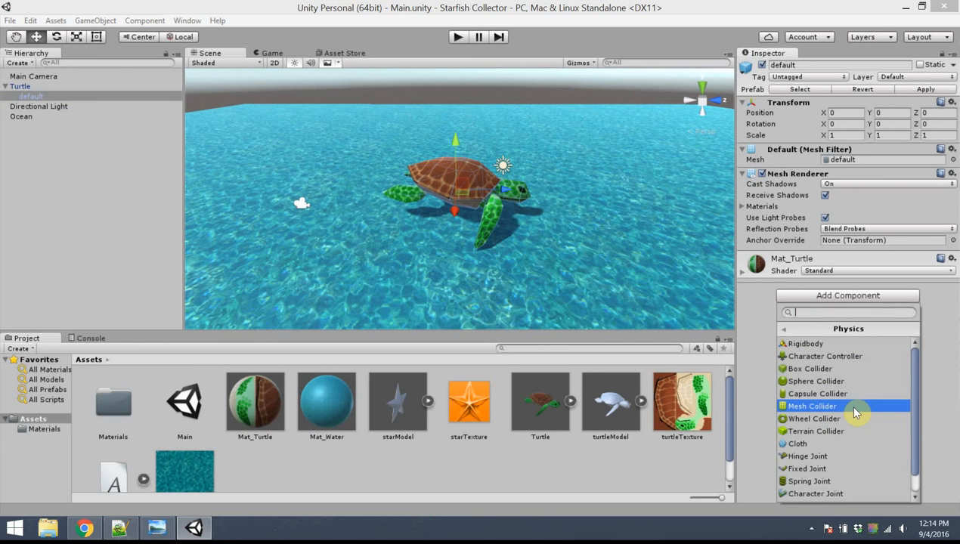
mouse_move(814, 381)
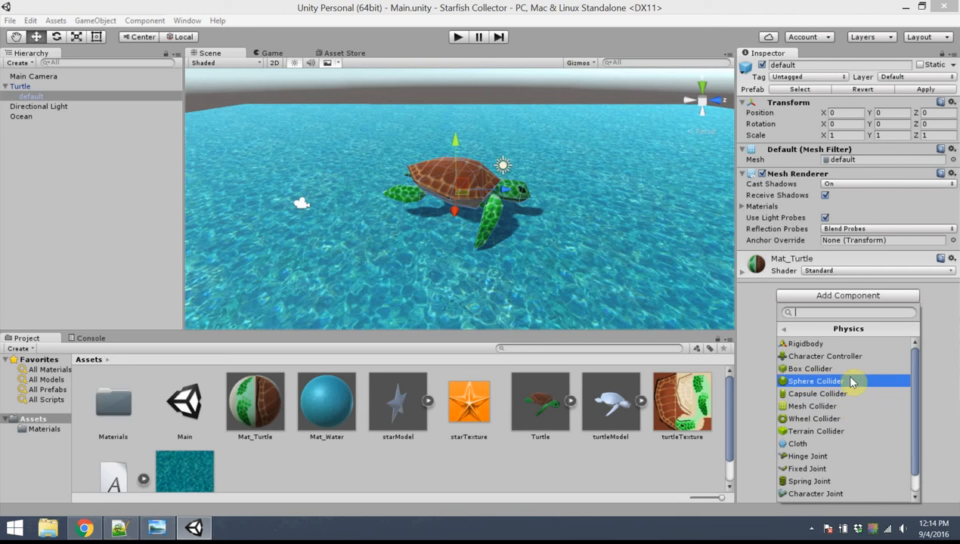
mouse_move(831, 369)
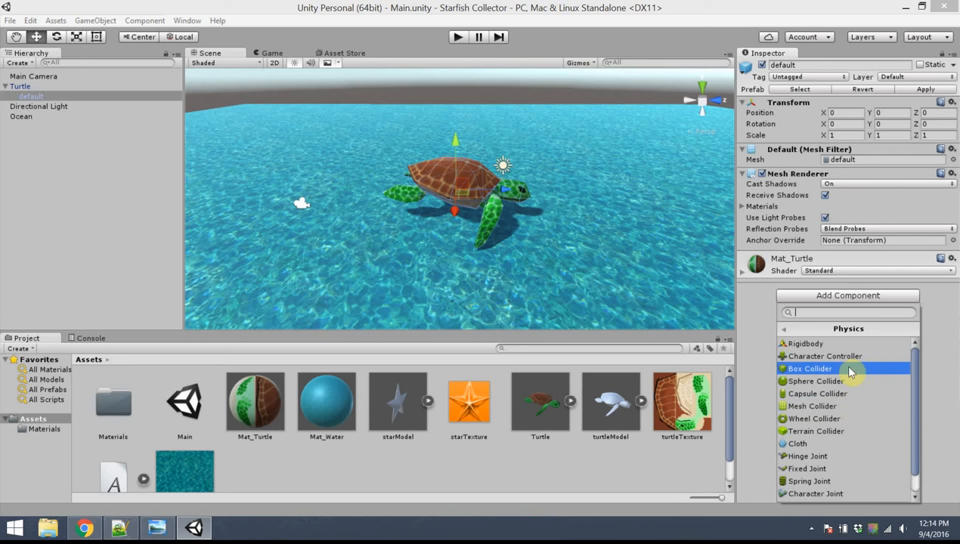
mouse_move(859, 407)
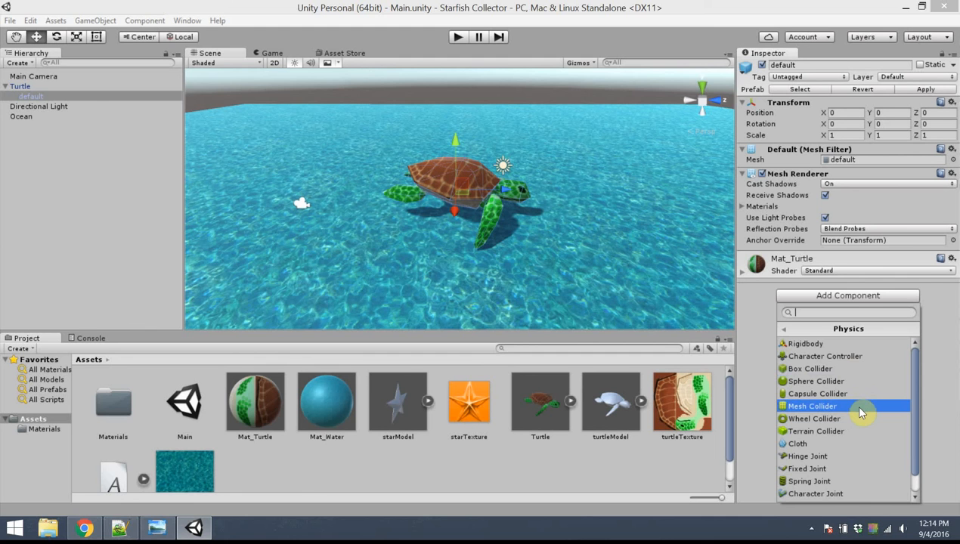
left_click(813, 405)
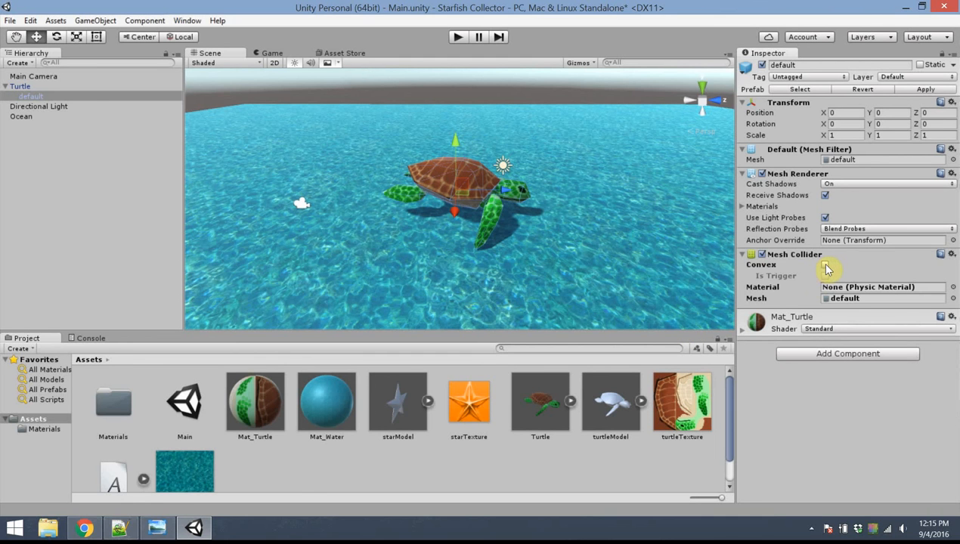
left_click(825, 265)
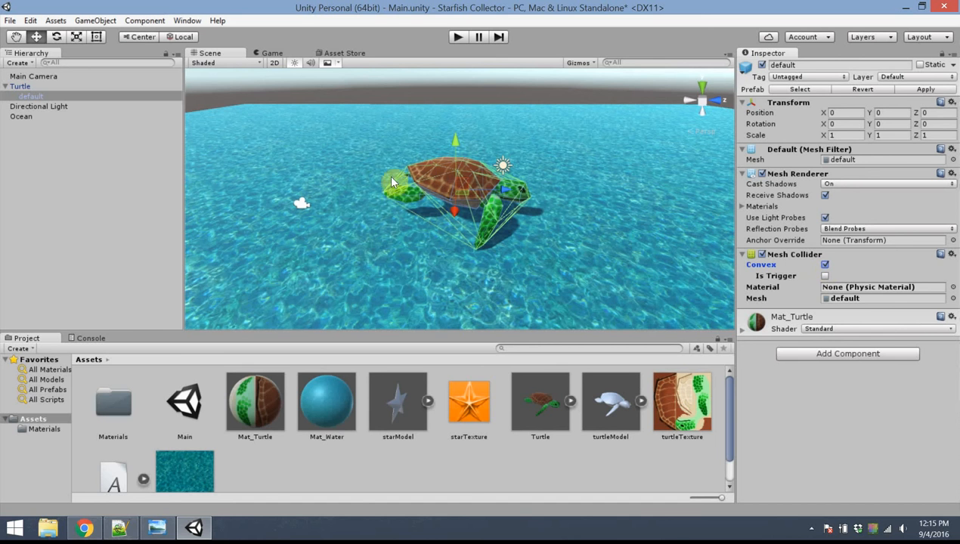
mouse_move(501, 272)
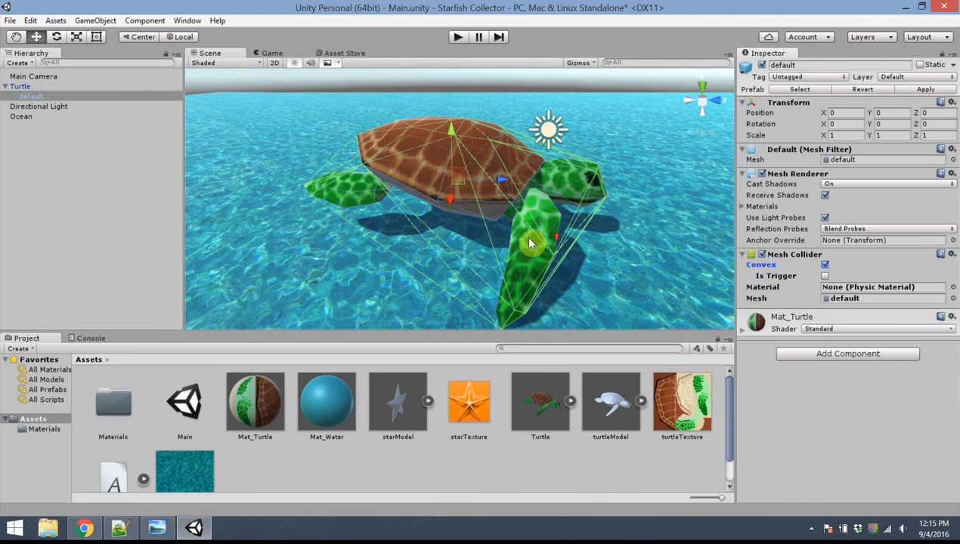
mouse_move(496, 275)
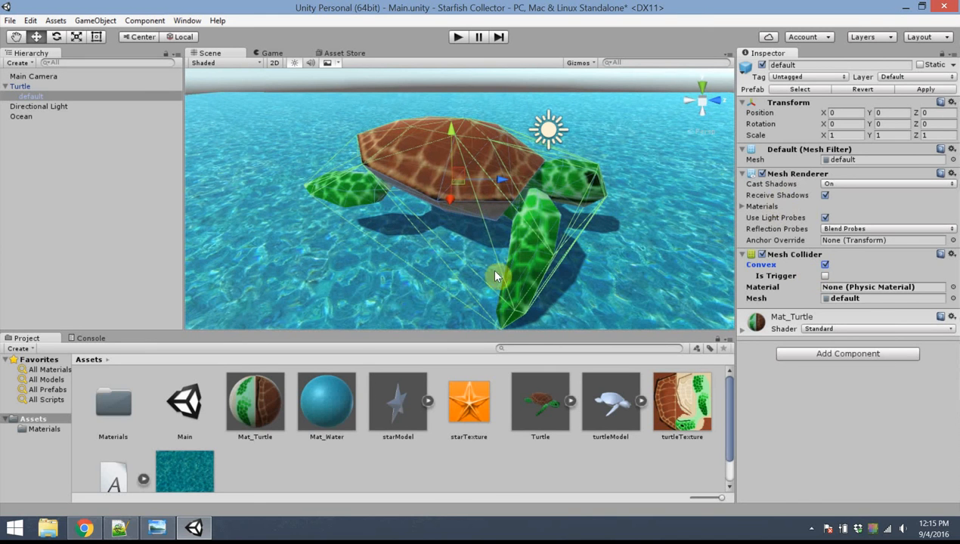
mouse_move(592, 144)
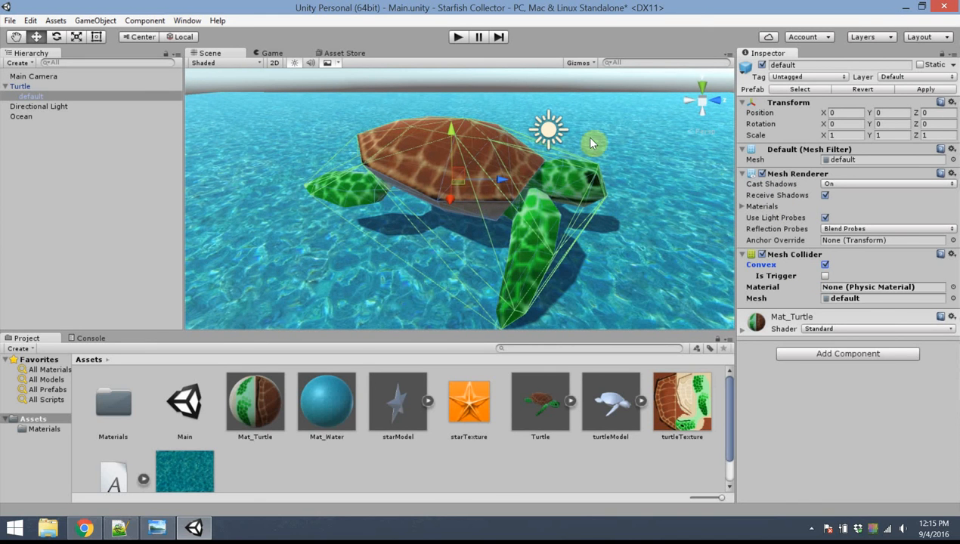
mouse_move(566, 254)
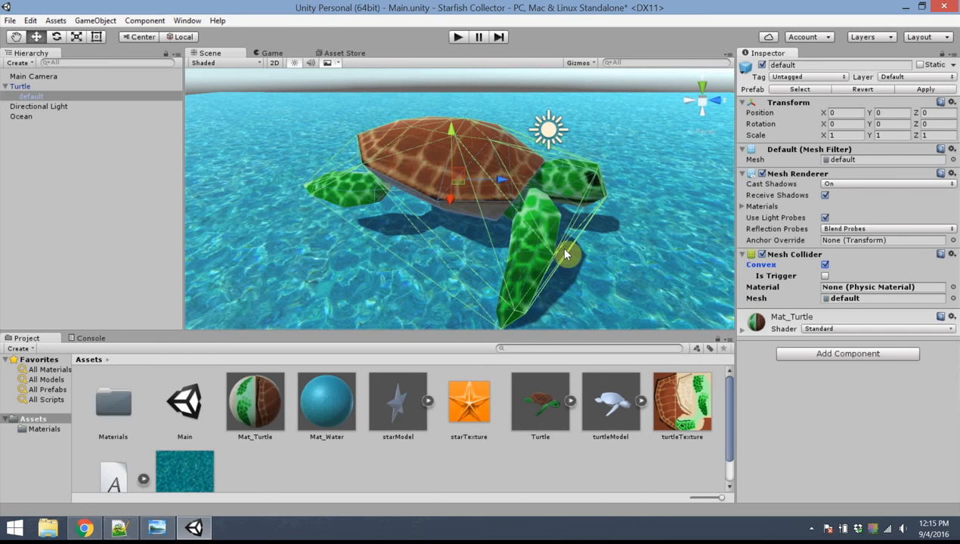
mouse_move(499, 310)
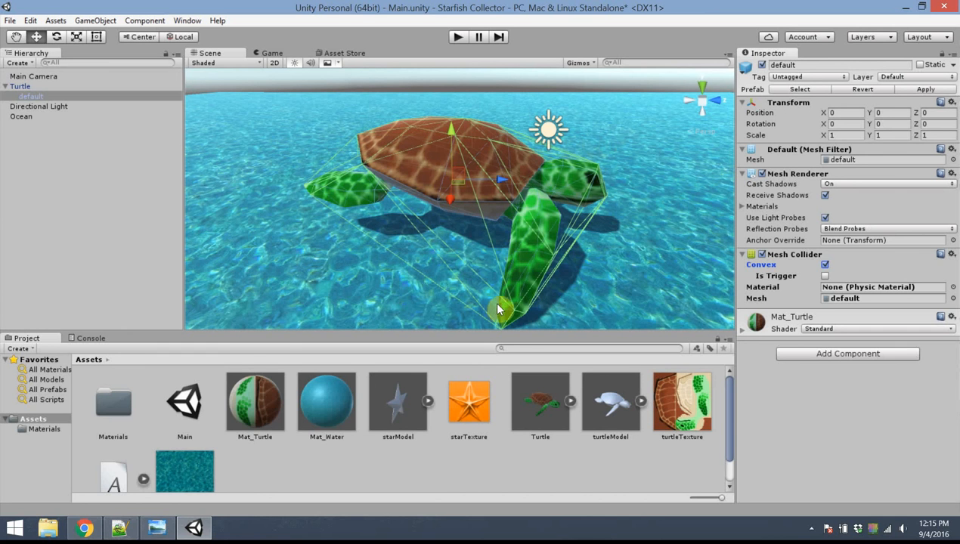
mouse_move(744, 124)
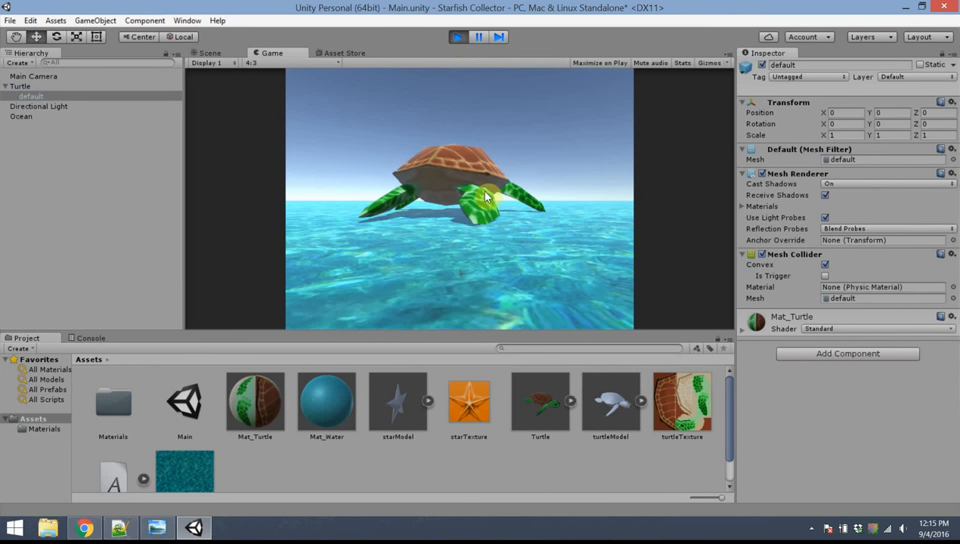
mouse_move(371, 37)
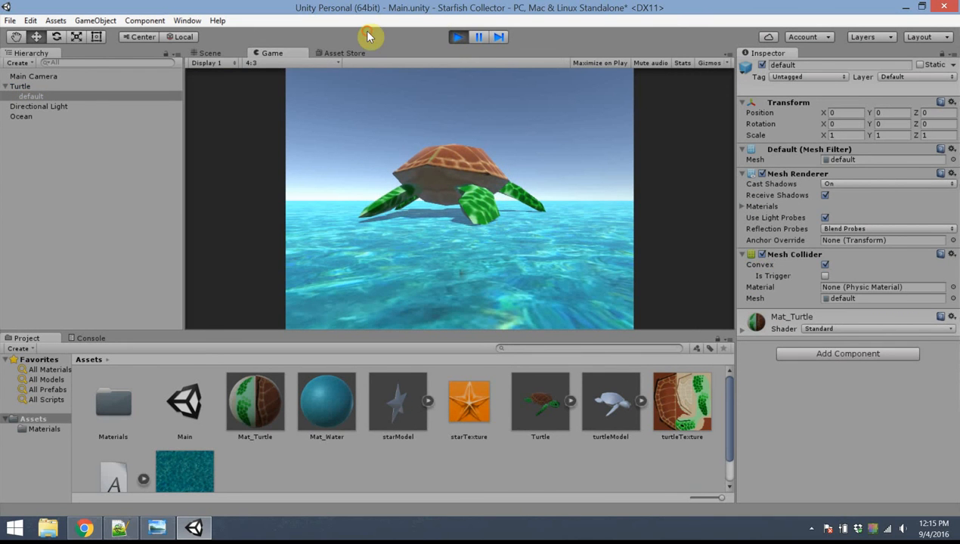
- Run the game preview again to check the turtle resting on the water
left_click(210, 53)
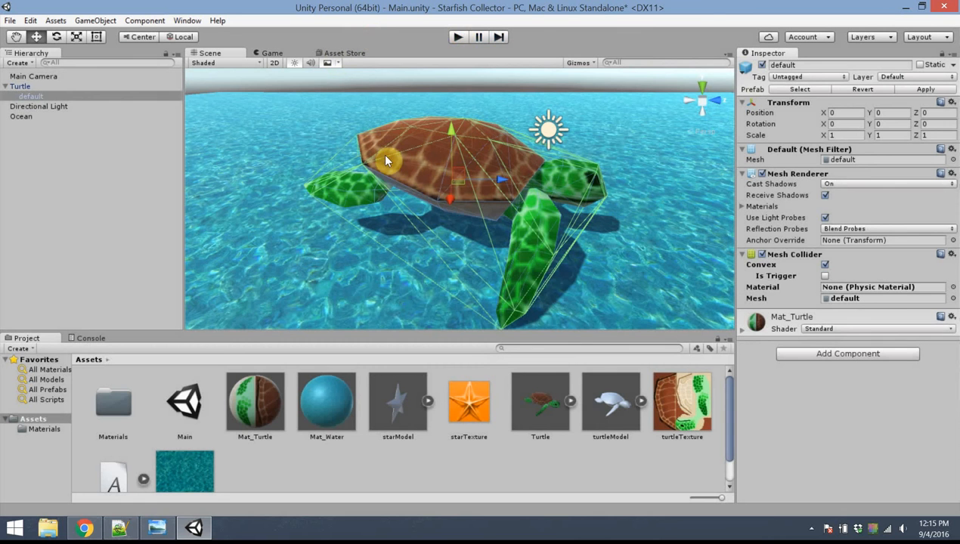
mouse_move(402, 141)
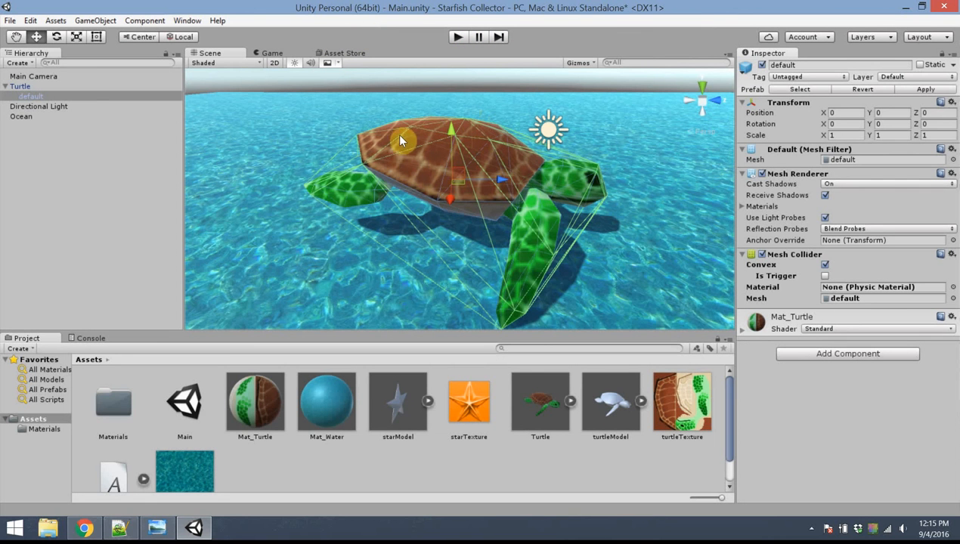
mouse_move(619, 143)
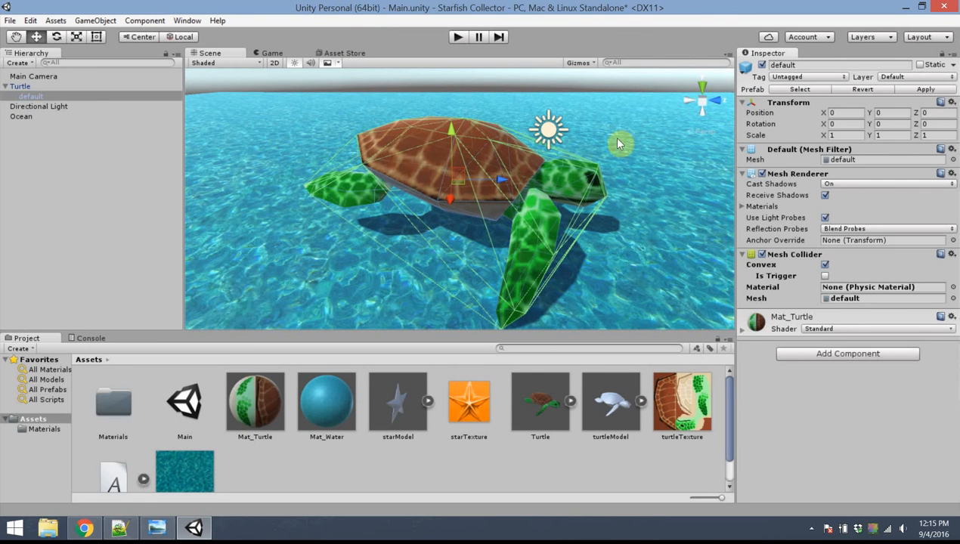
mouse_move(626, 75)
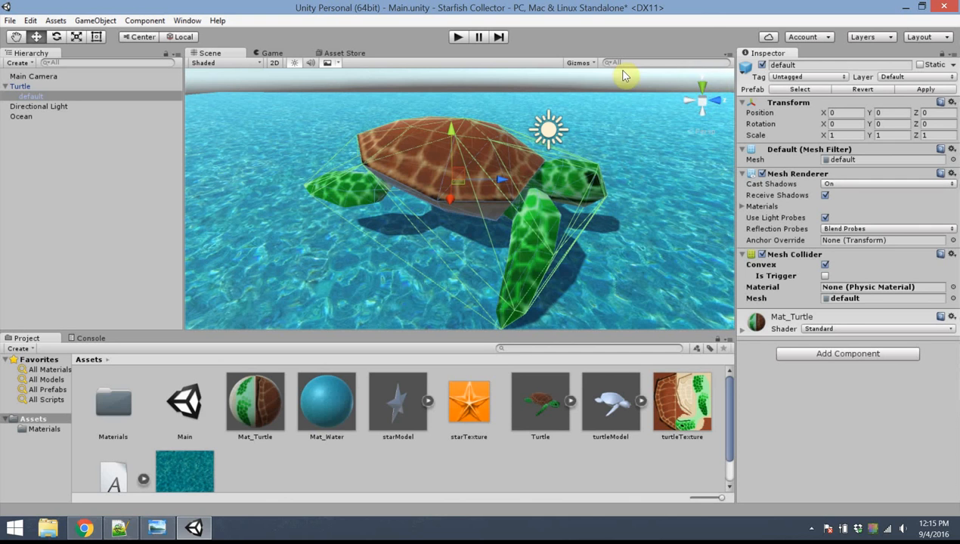
mouse_move(638, 139)
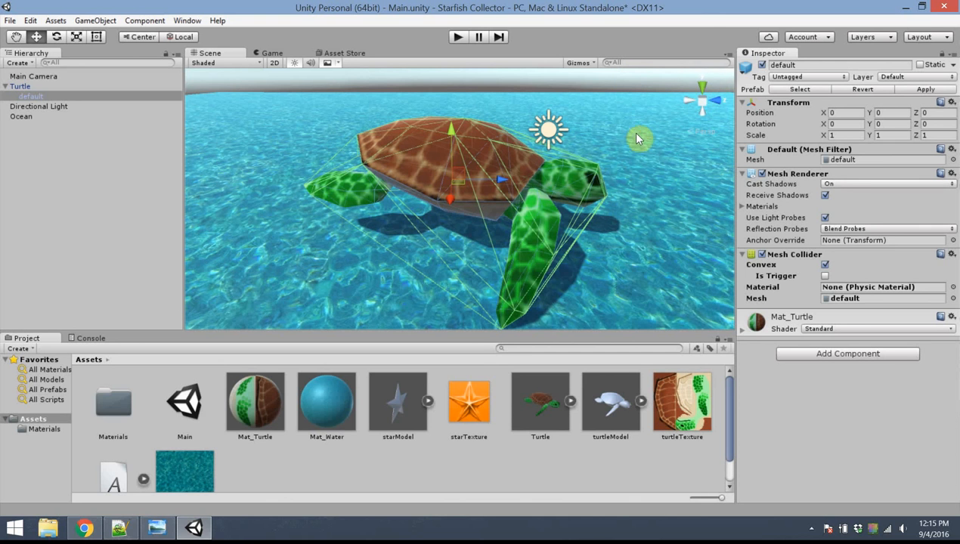
mouse_move(556, 159)
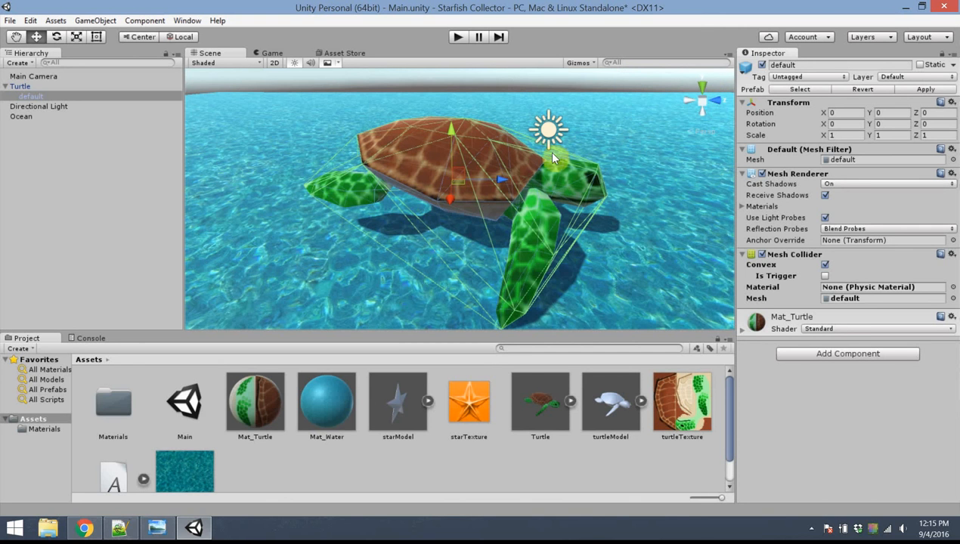
mouse_move(707, 90)
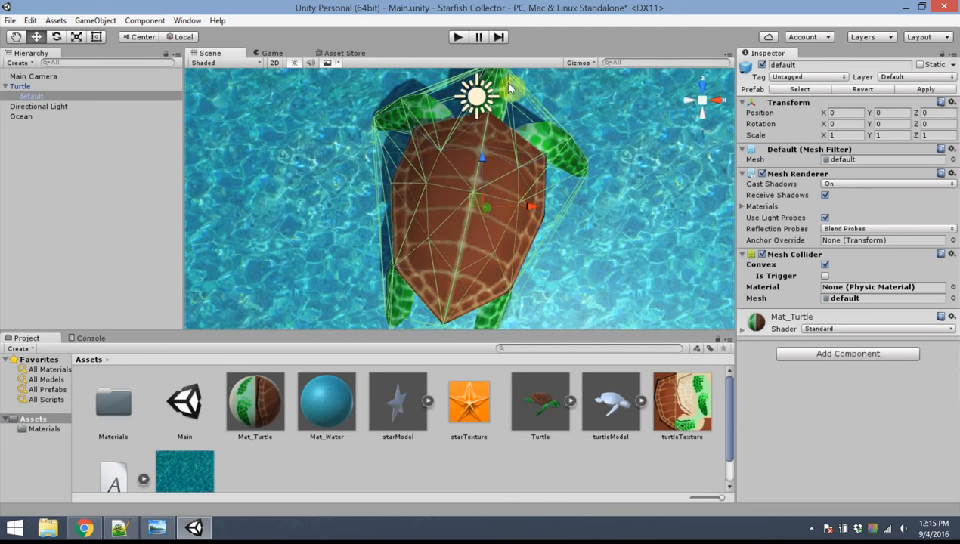
- Select Main Camera in the Hierarchy to show its Inspector and Camera Preview of the turtle
left_click(33, 76)
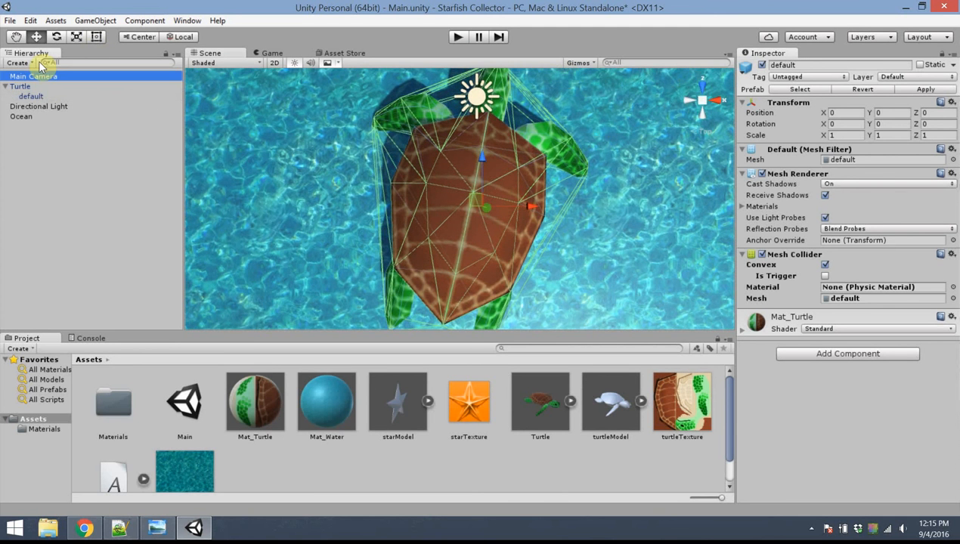
left_click(33, 76)
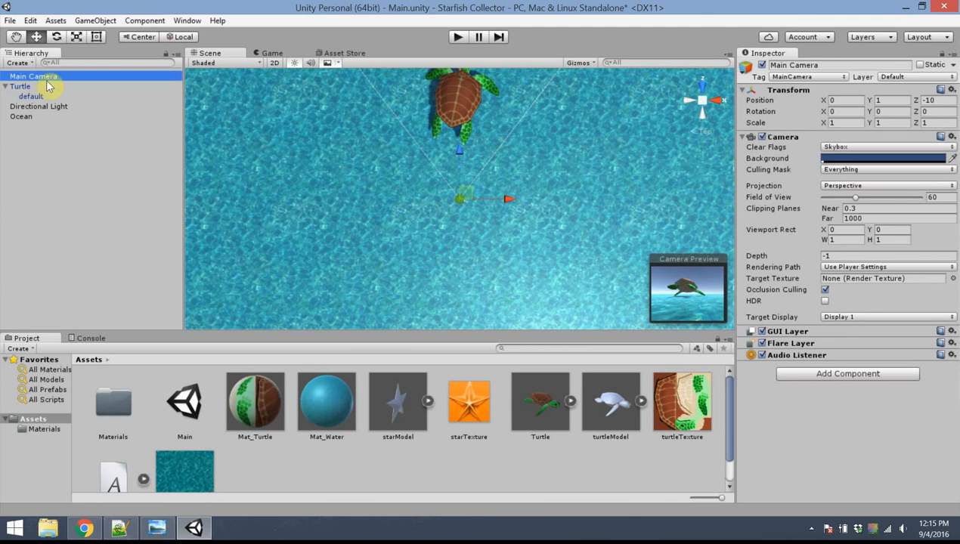
mouse_move(416, 148)
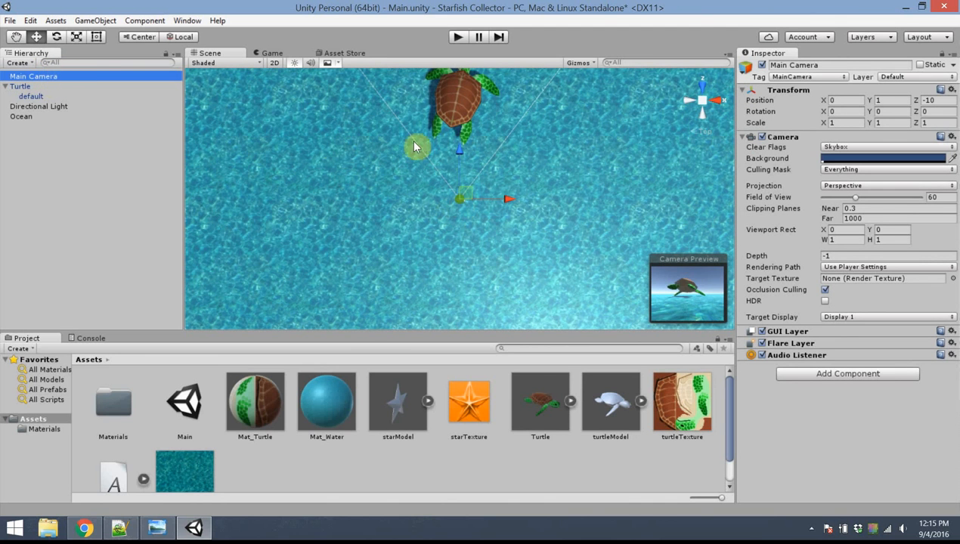
mouse_move(254, 148)
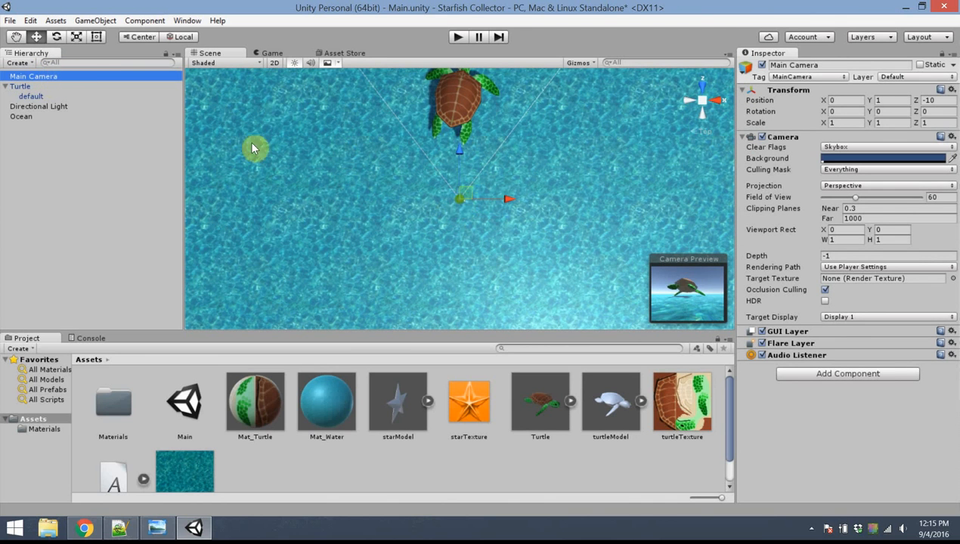
mouse_move(717, 293)
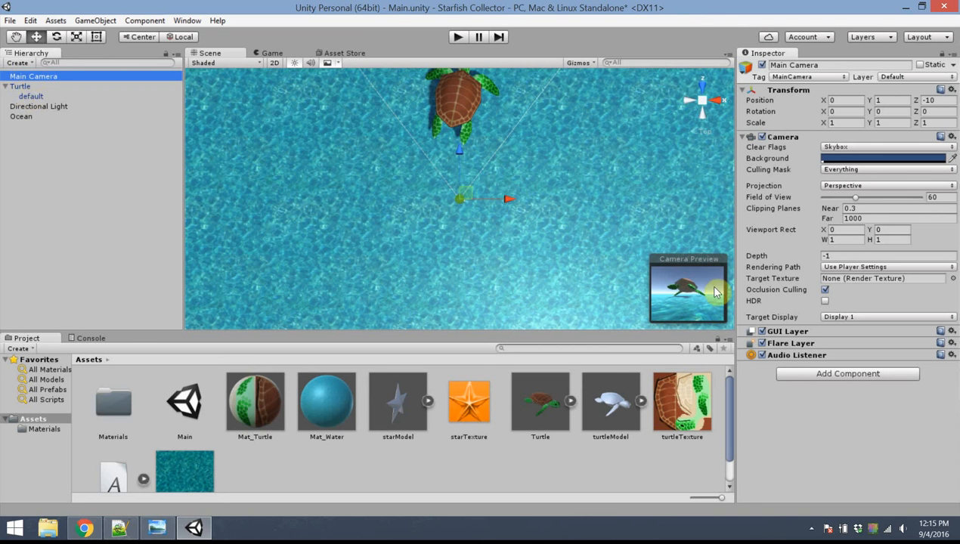
mouse_move(420, 127)
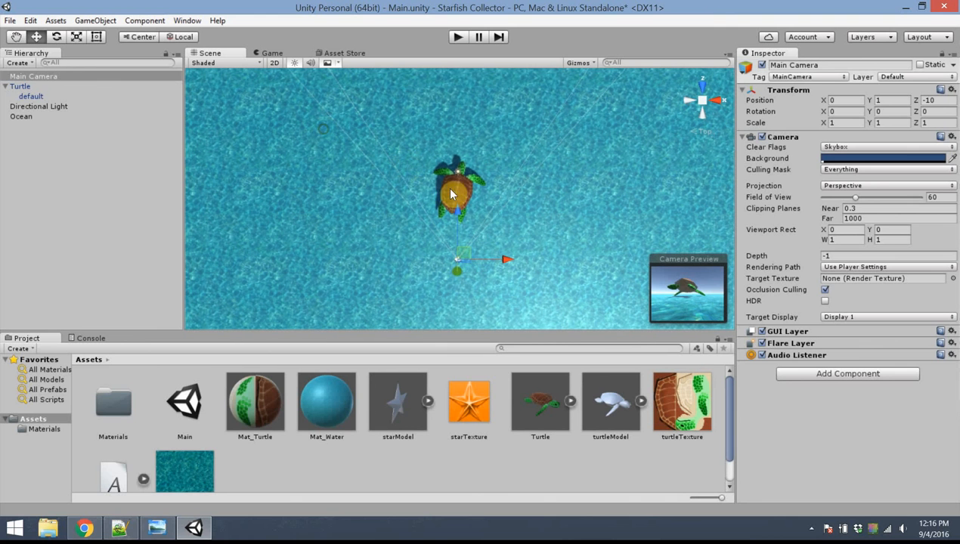
- Lift the Turtle about 7.7 units above the ocean and rotate it roughly 70 degrees on Y
left_click(21, 86)
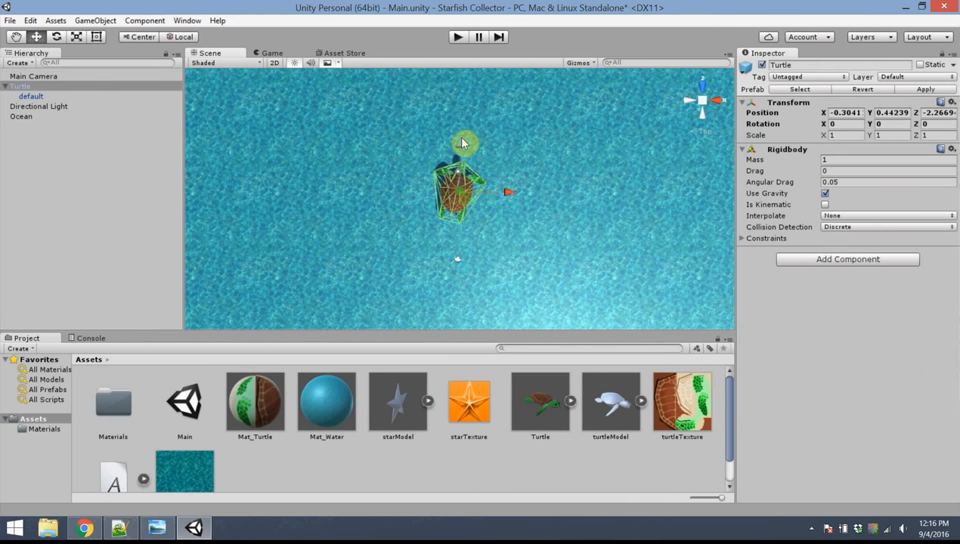
mouse_move(463, 150)
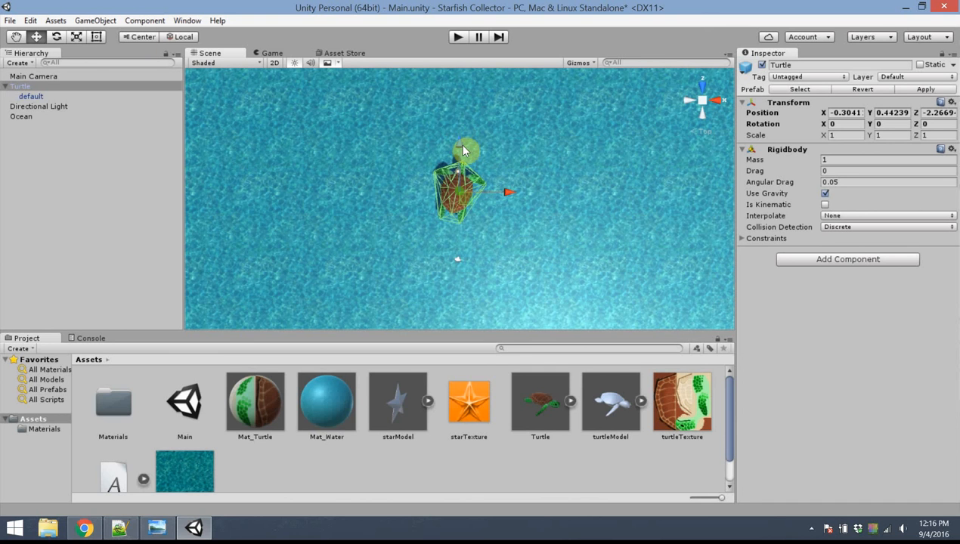
mouse_move(477, 168)
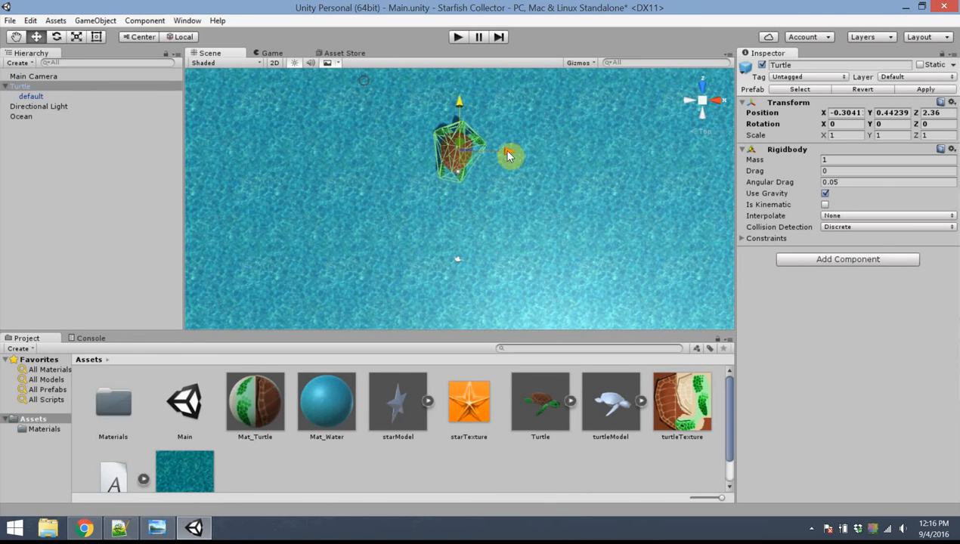
left_click_drag(511, 154, 446, 150)
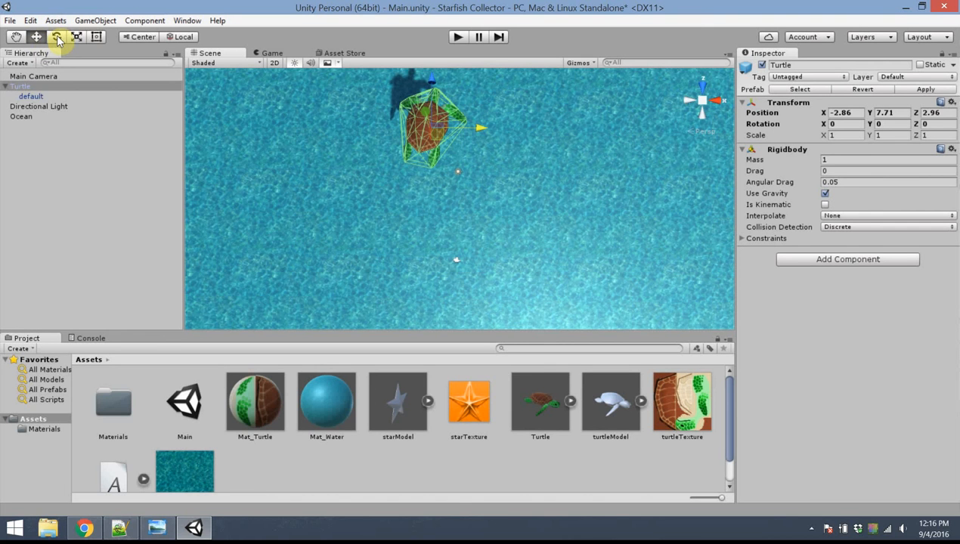
left_click(58, 36)
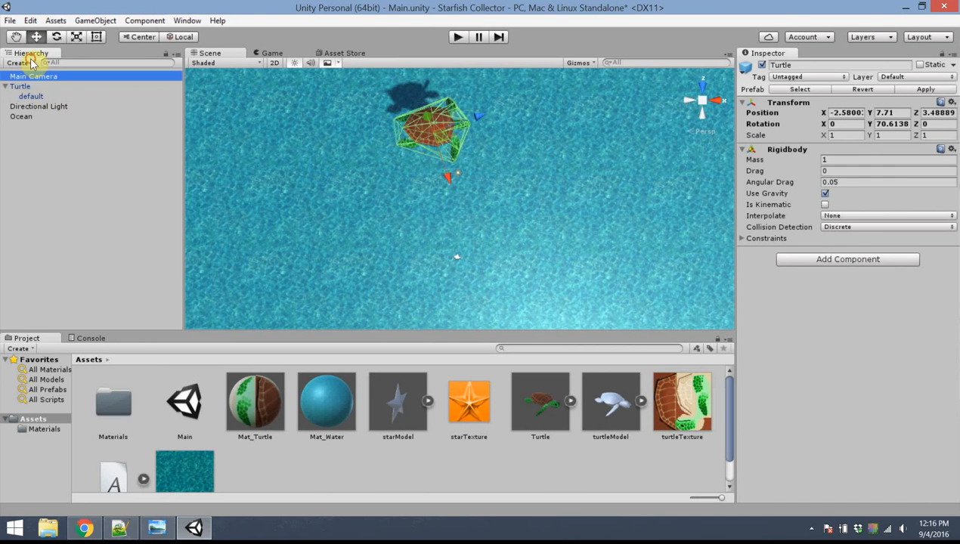
left_click(33, 75)
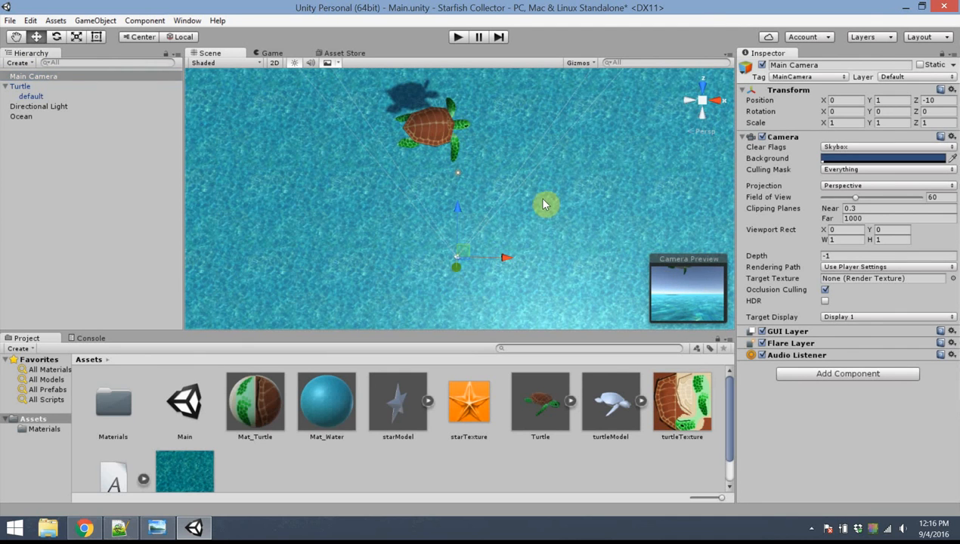
mouse_move(556, 414)
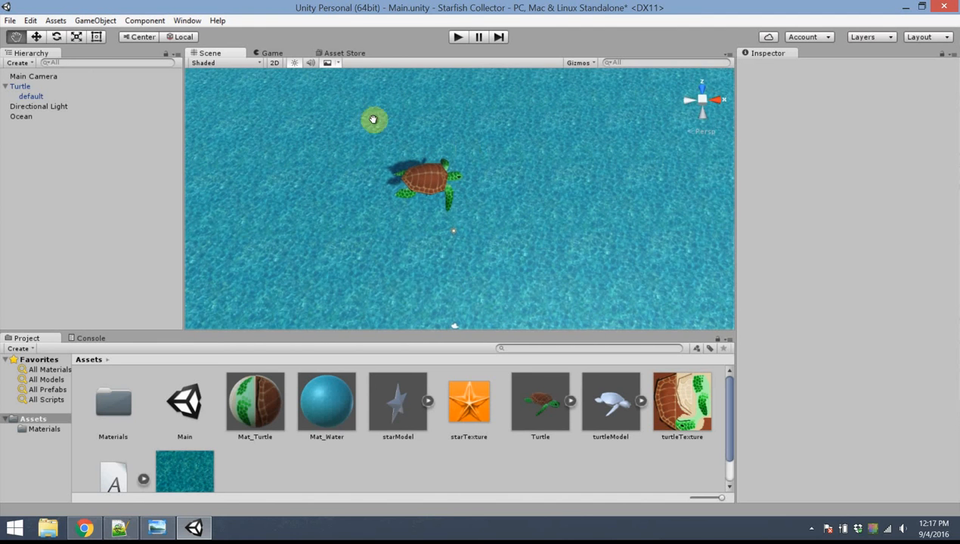
- Drop starModel into the scene, scale it 0.2, rotate X 90 and move it beside the turtle
left_click(398, 401)
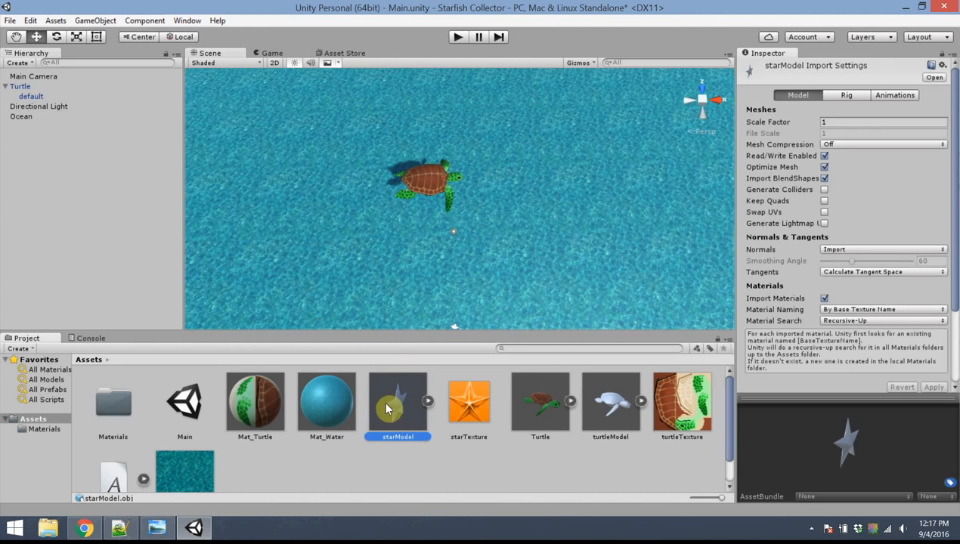
mouse_move(316, 334)
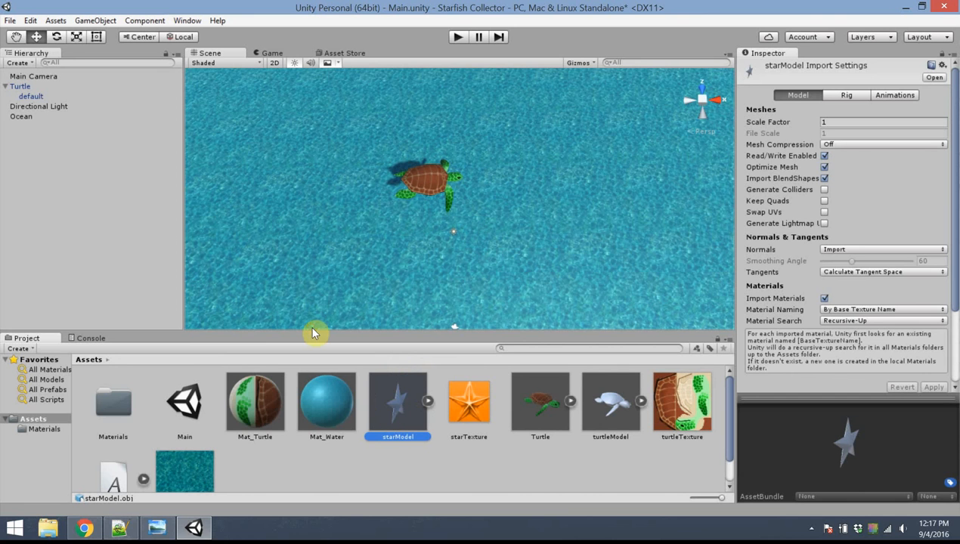
left_click_drag(397, 401, 506, 206)
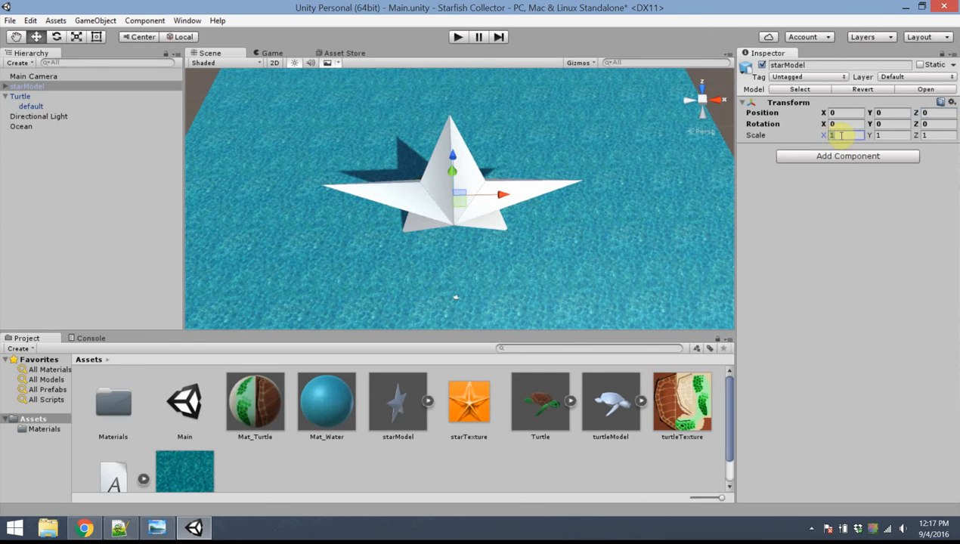
type("0.2")
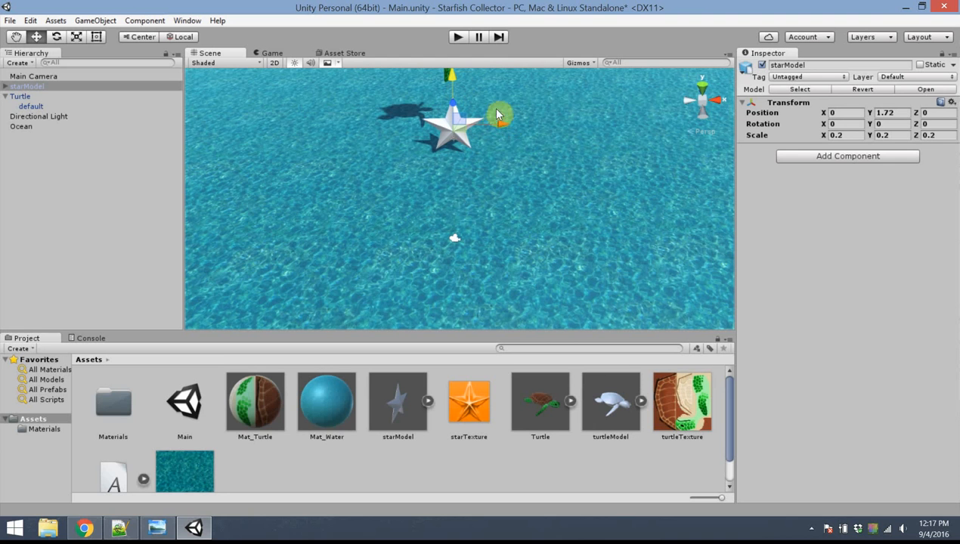
mouse_move(713, 103)
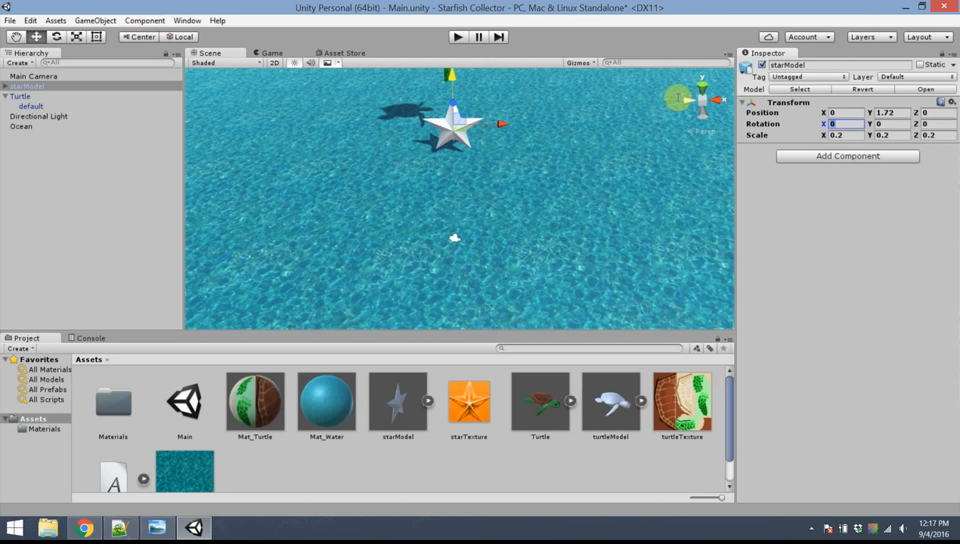
type("90")
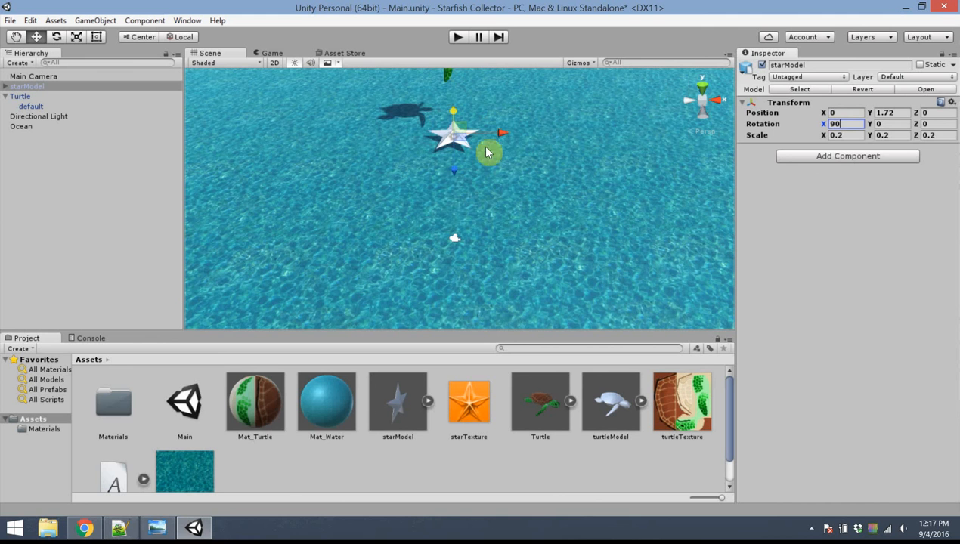
left_click_drag(453, 136, 514, 143)
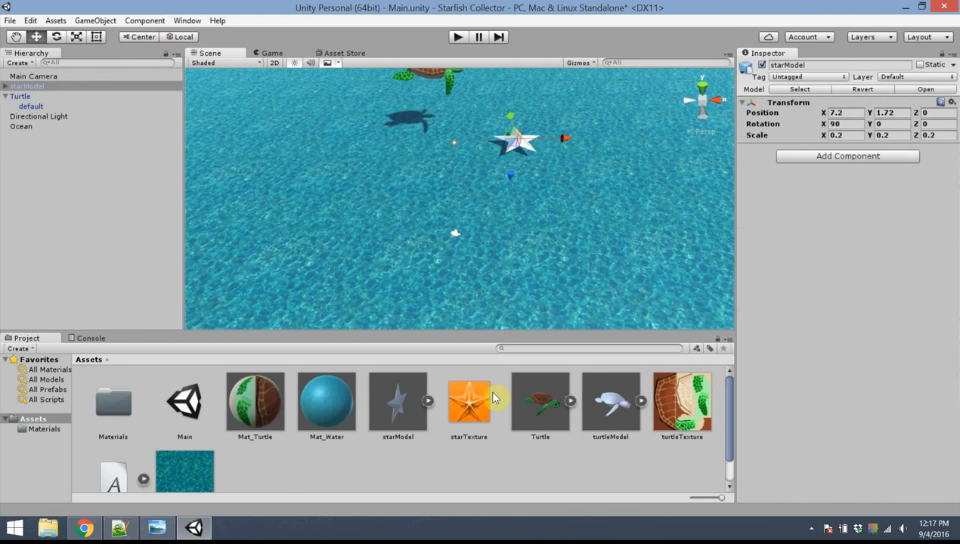
- Create a Mat_Star material with the star texture and apply it, turning the star orange
left_click(469, 401)
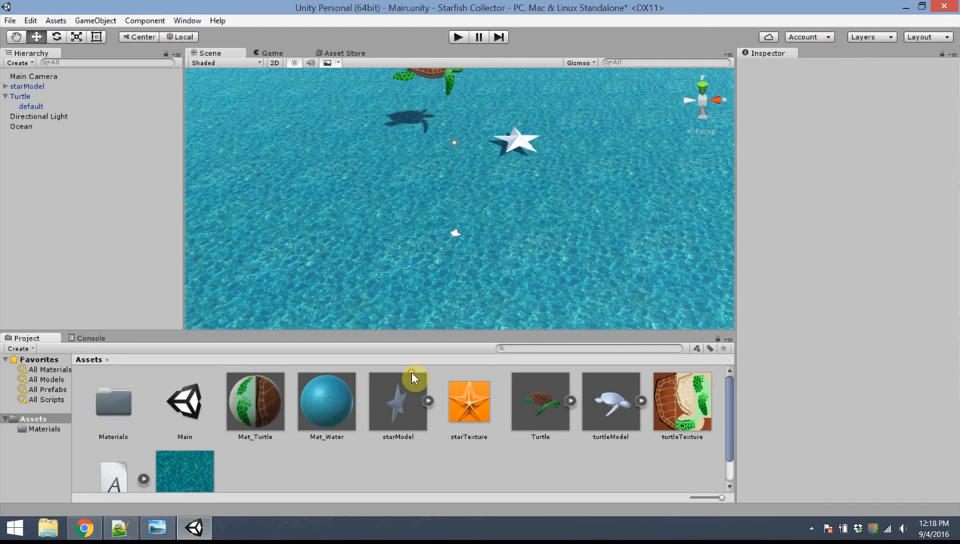
right_click(414, 378)
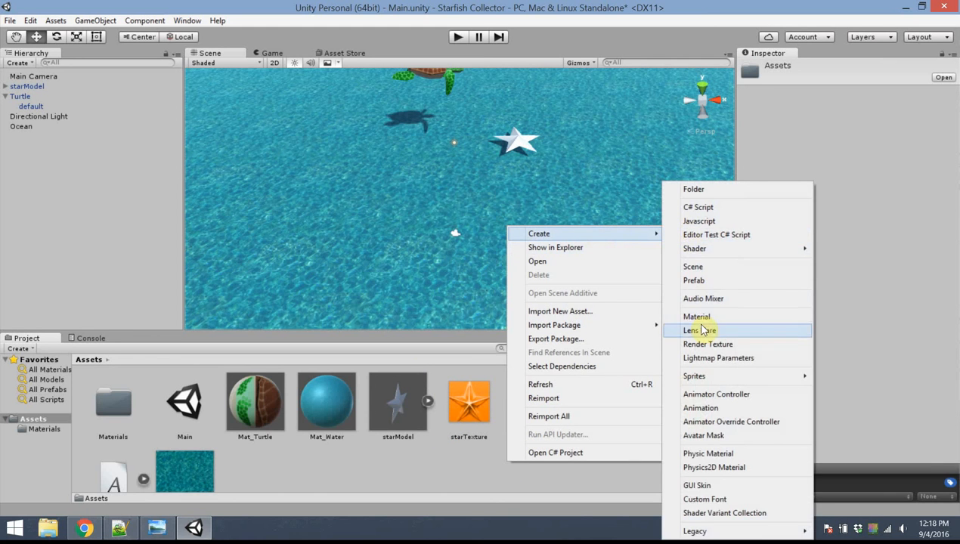
left_click(695, 316)
type("Mat_Star")
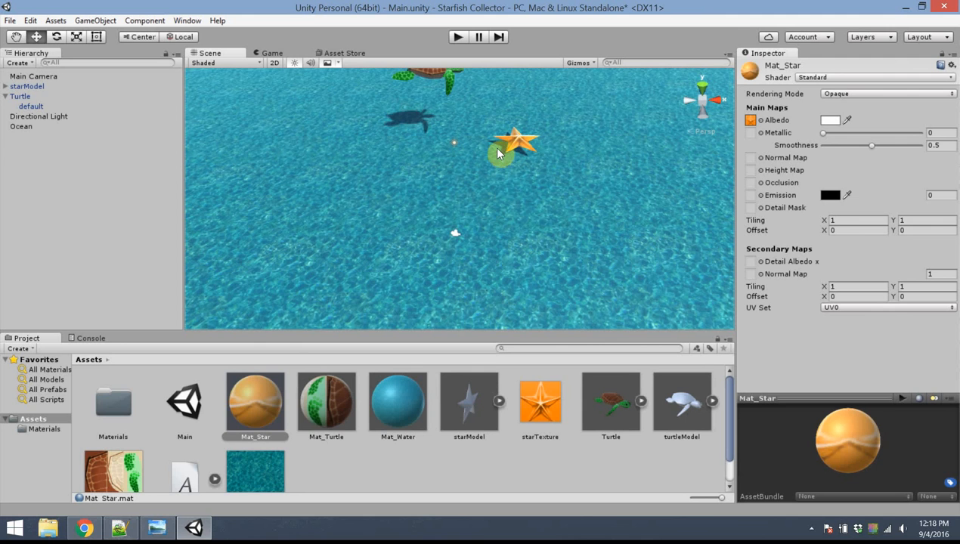
left_click_drag(871, 145, 835, 146)
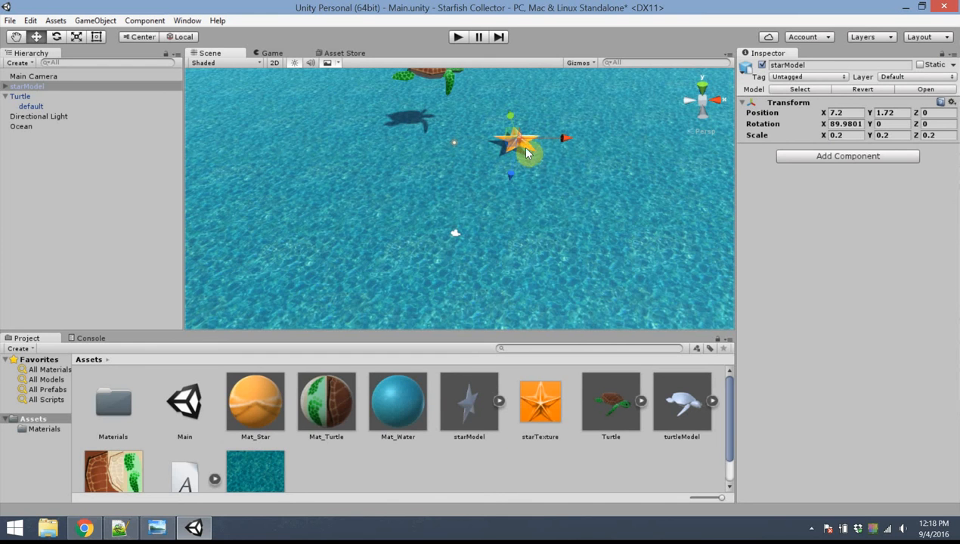
left_click(31, 97)
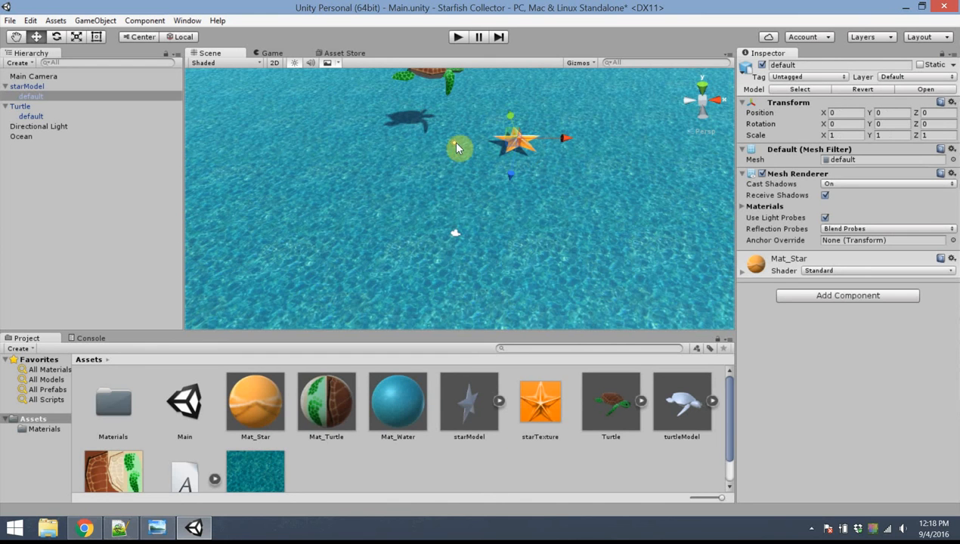
mouse_move(537, 164)
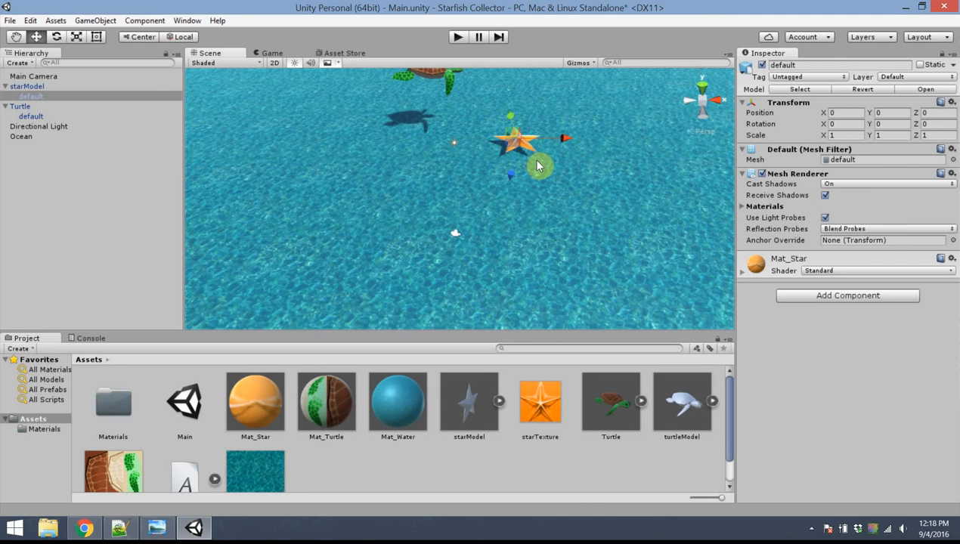
mouse_move(520, 158)
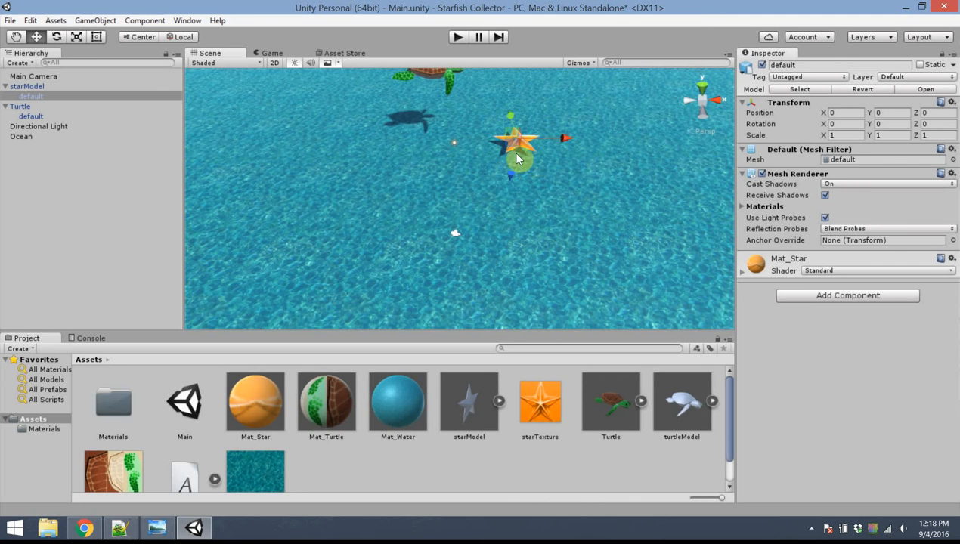
left_click(27, 86)
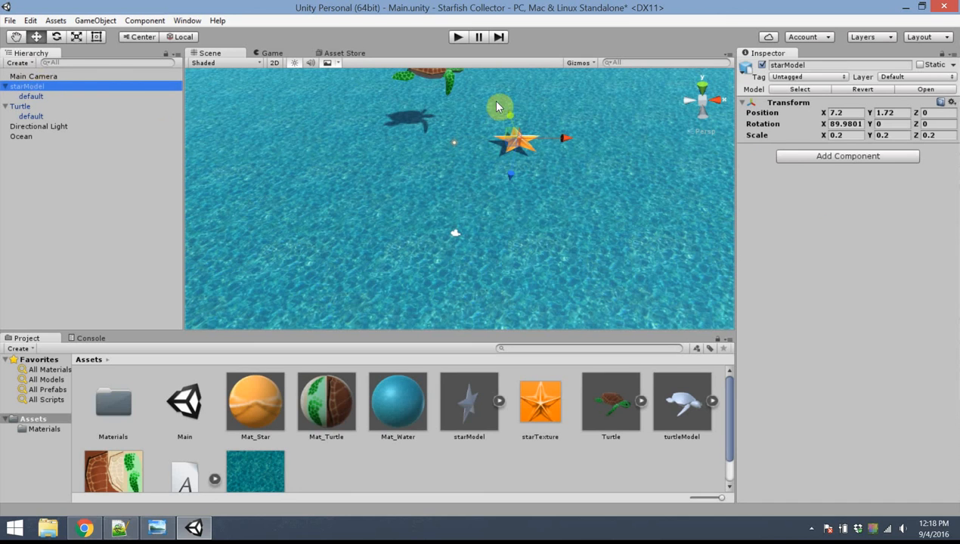
mouse_move(543, 103)
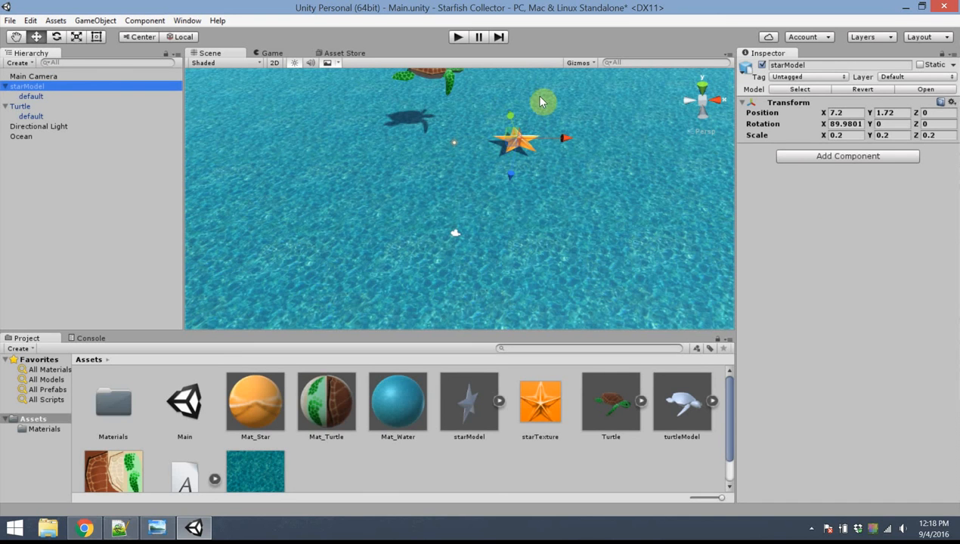
mouse_move(562, 182)
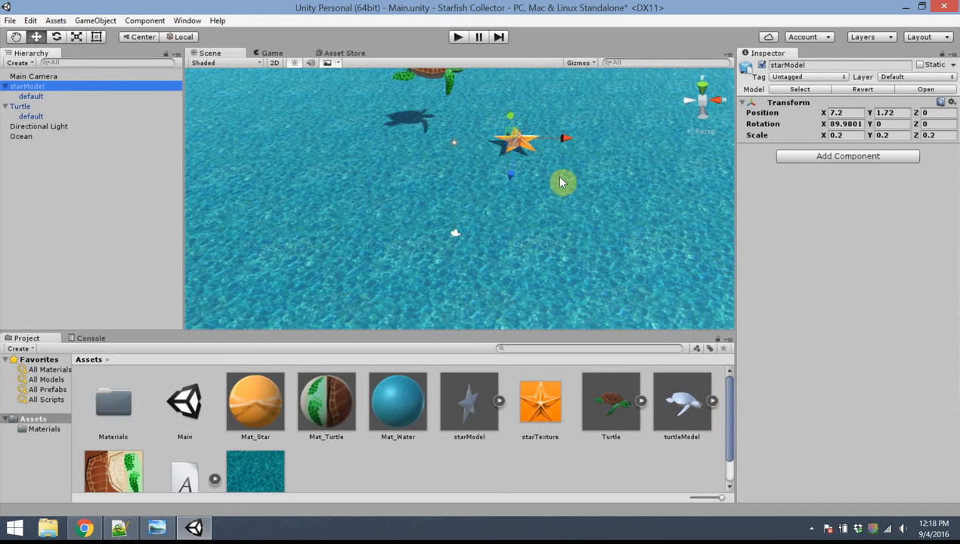
mouse_move(597, 177)
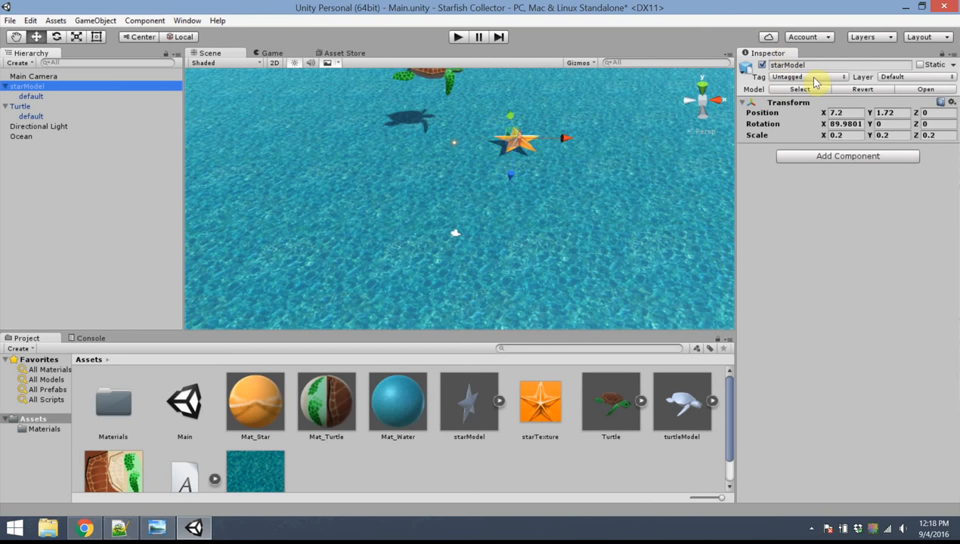
- Add a new project tag named Star in Tags & Layers, then reselect starModel
left_click(807, 76)
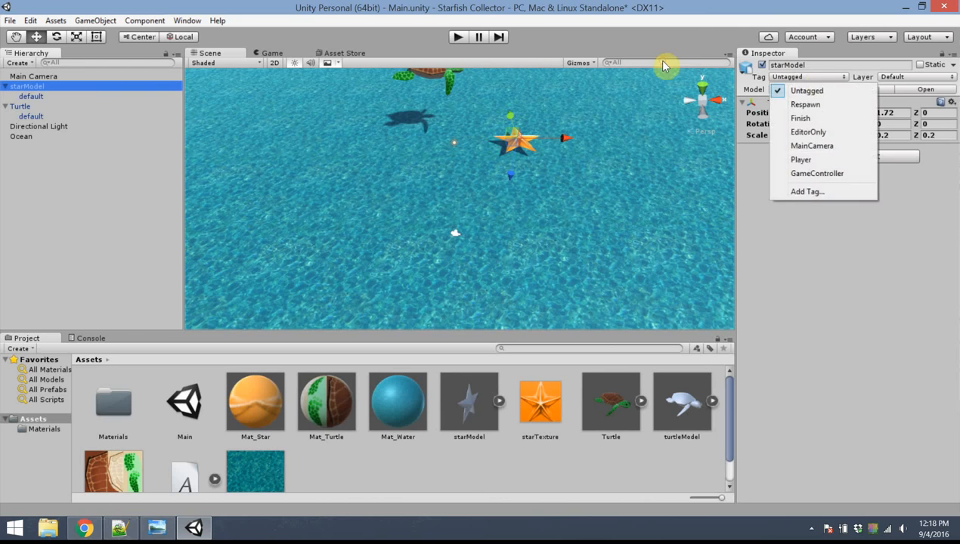
mouse_move(831, 191)
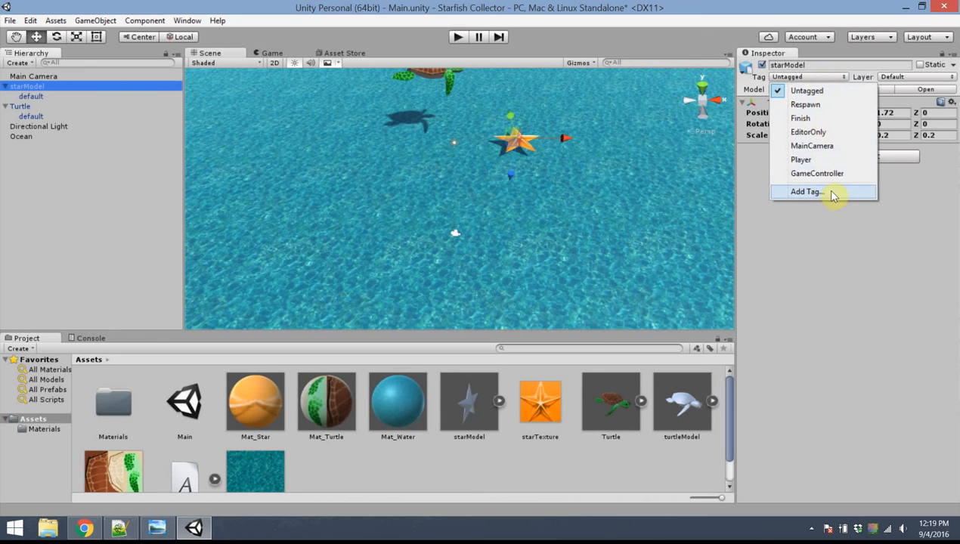
left_click(806, 190)
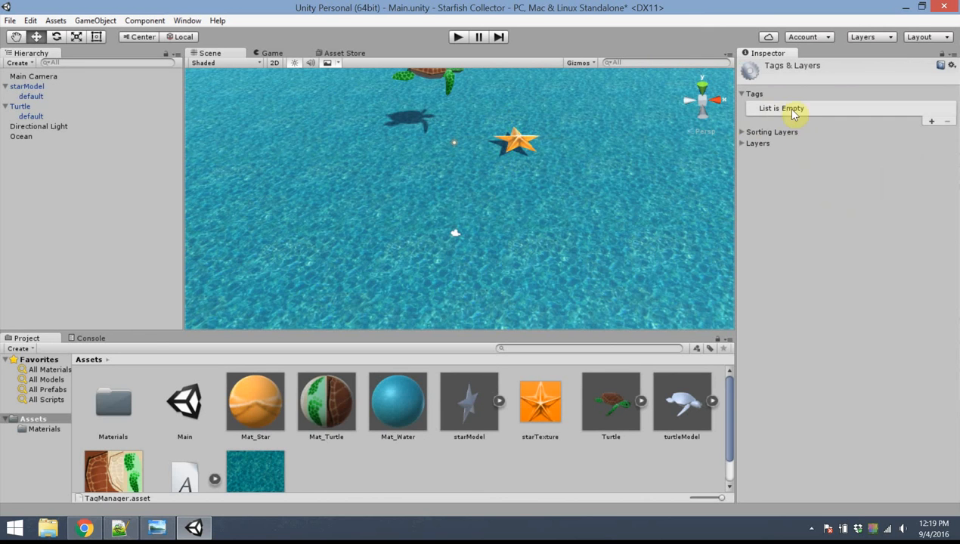
mouse_move(907, 130)
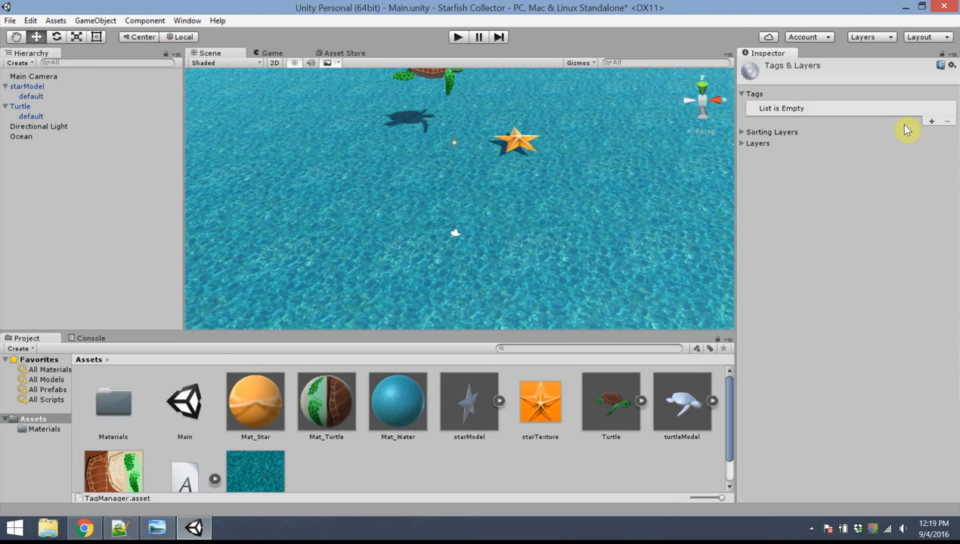
left_click(931, 121)
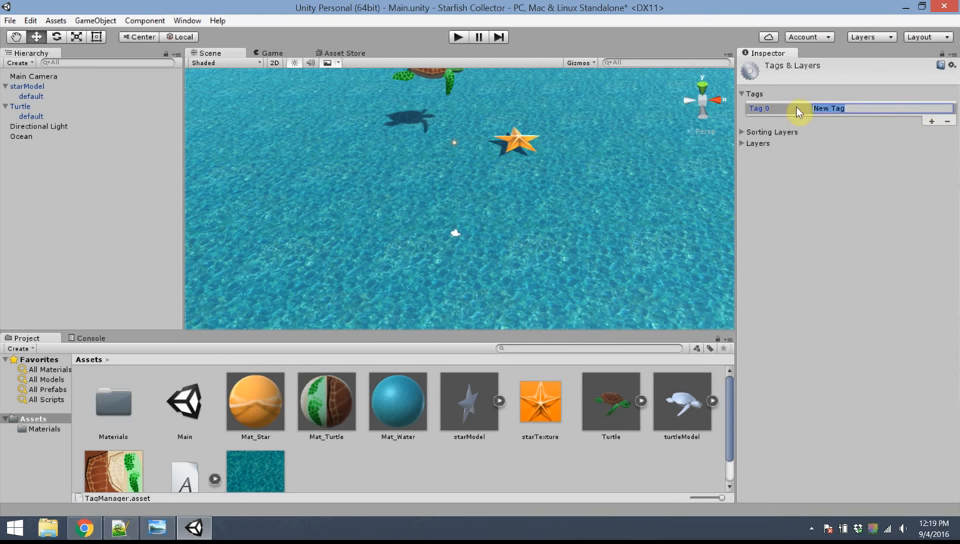
type("Star")
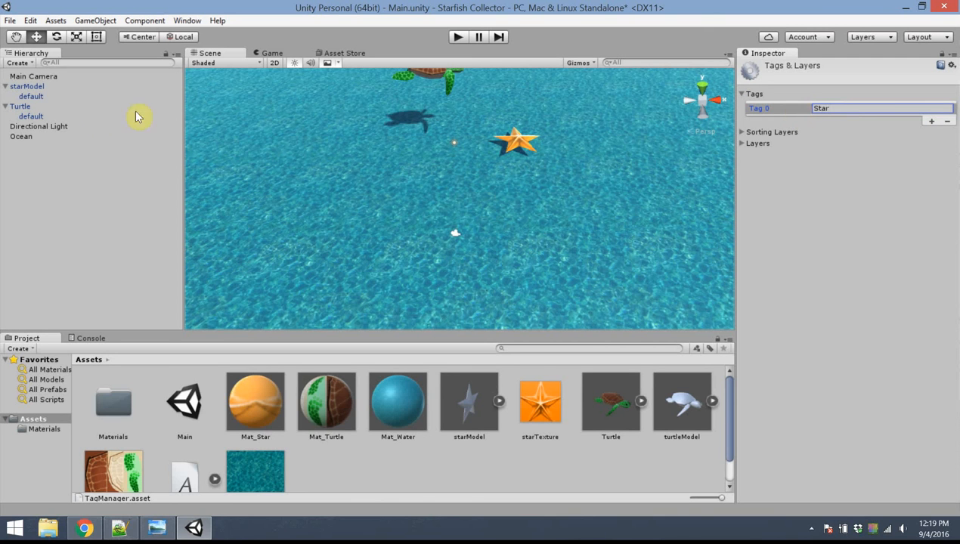
left_click(28, 86)
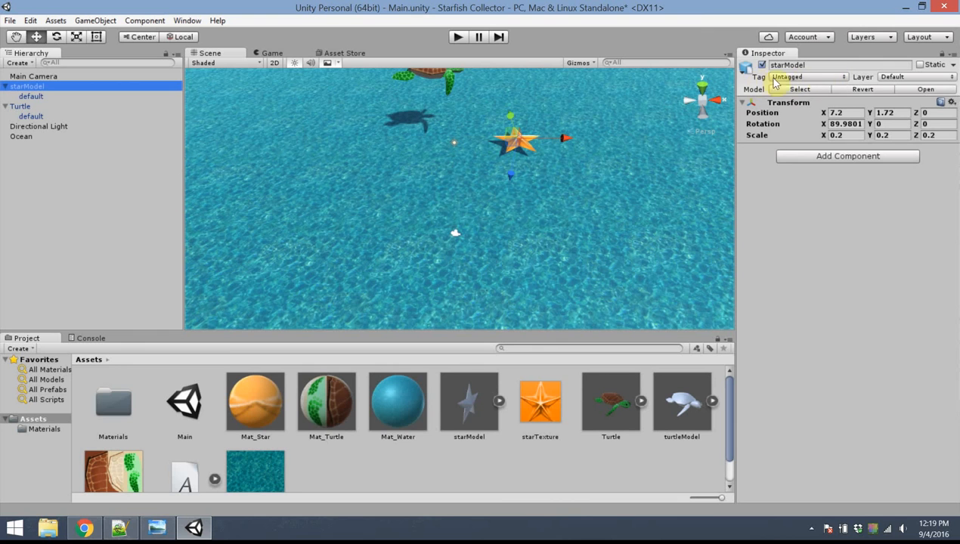
- Assign the Star tag to starModel in its Inspector
left_click(807, 76)
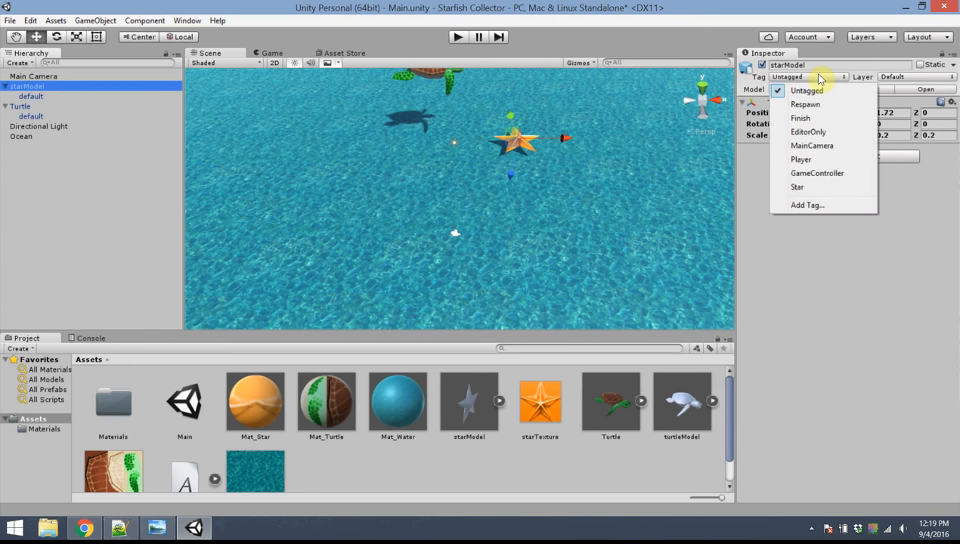
mouse_move(798, 187)
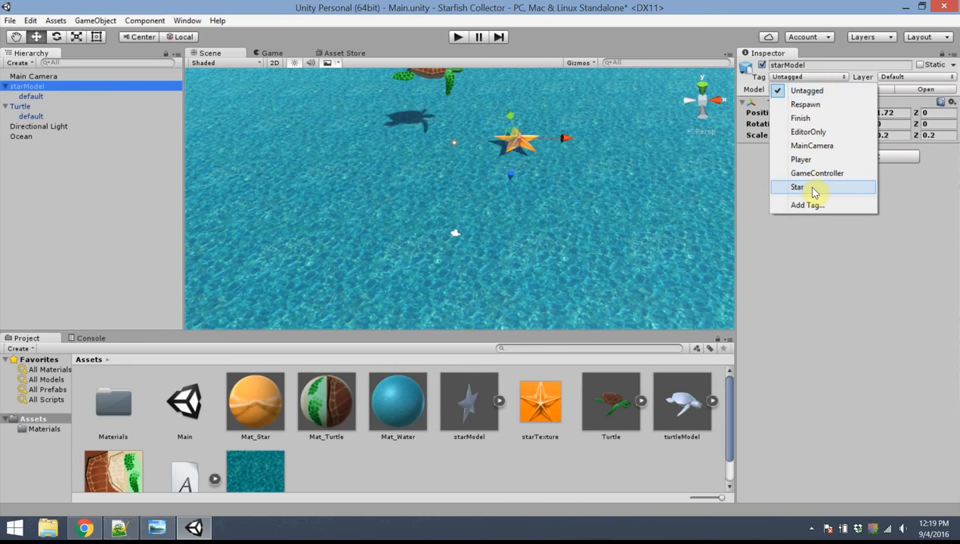
left_click(797, 188)
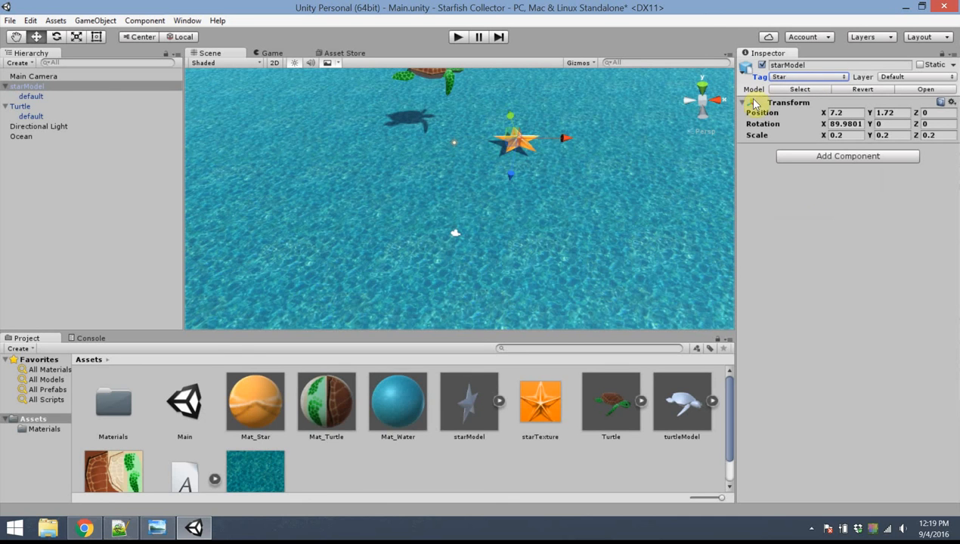
mouse_move(96, 85)
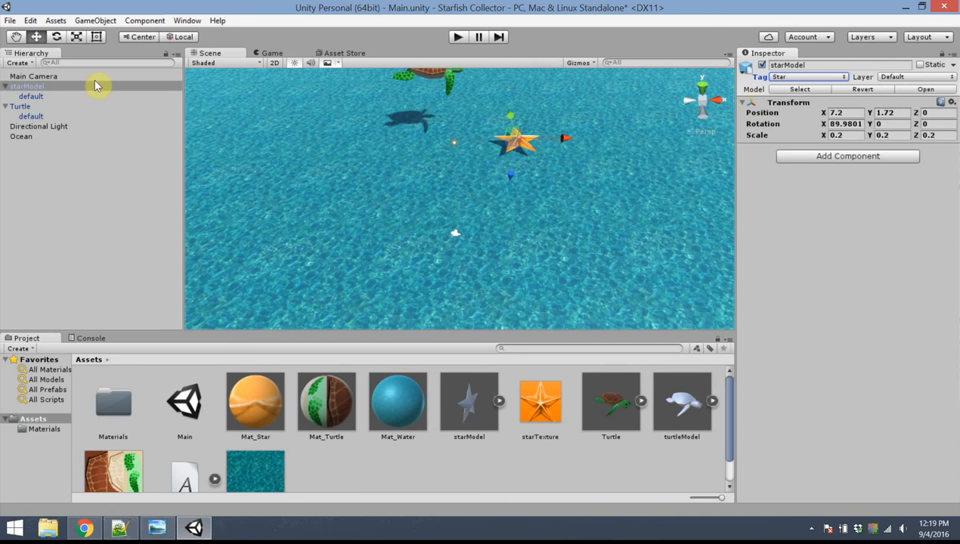
mouse_move(74, 92)
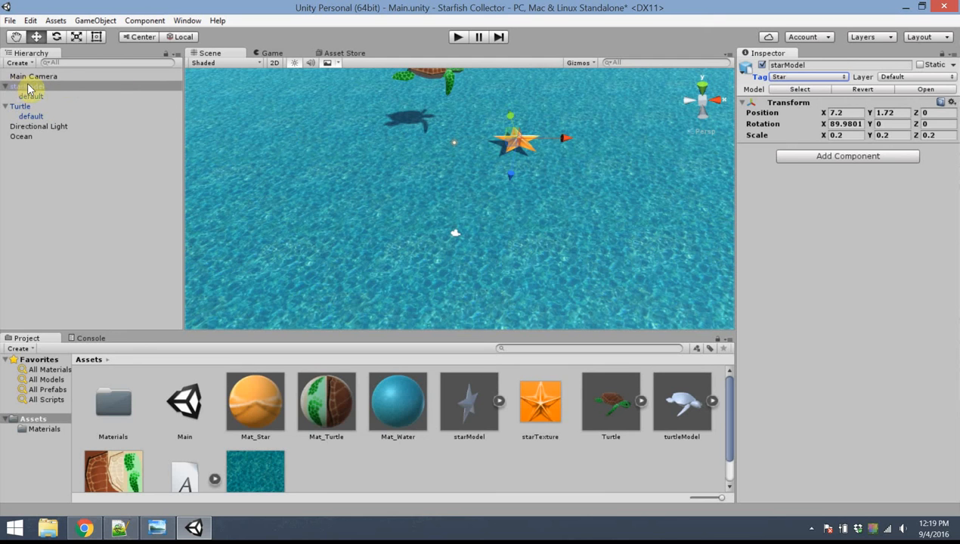
- Save starModel from the Hierarchy as a prefab in Assets and rename it Star
left_click(31, 85)
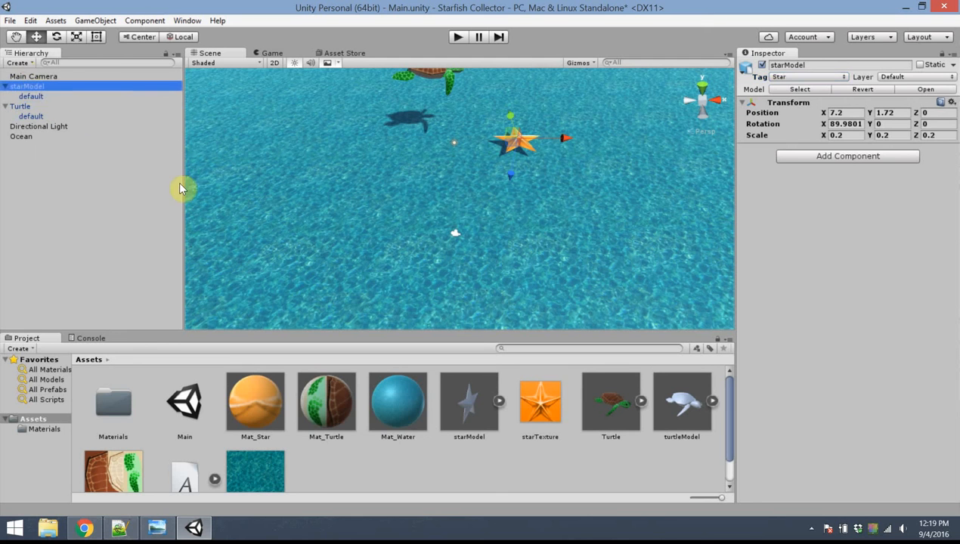
left_click(540, 400)
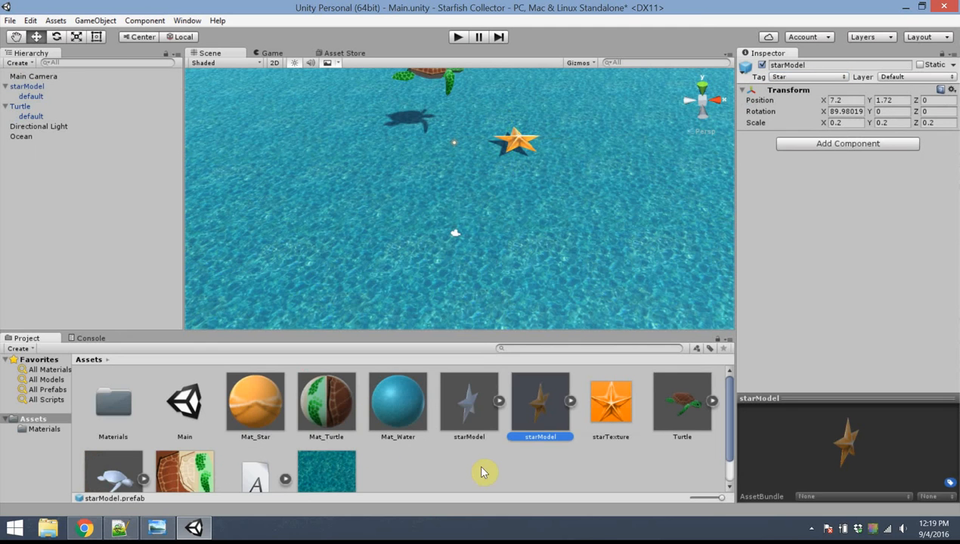
double_click(539, 437)
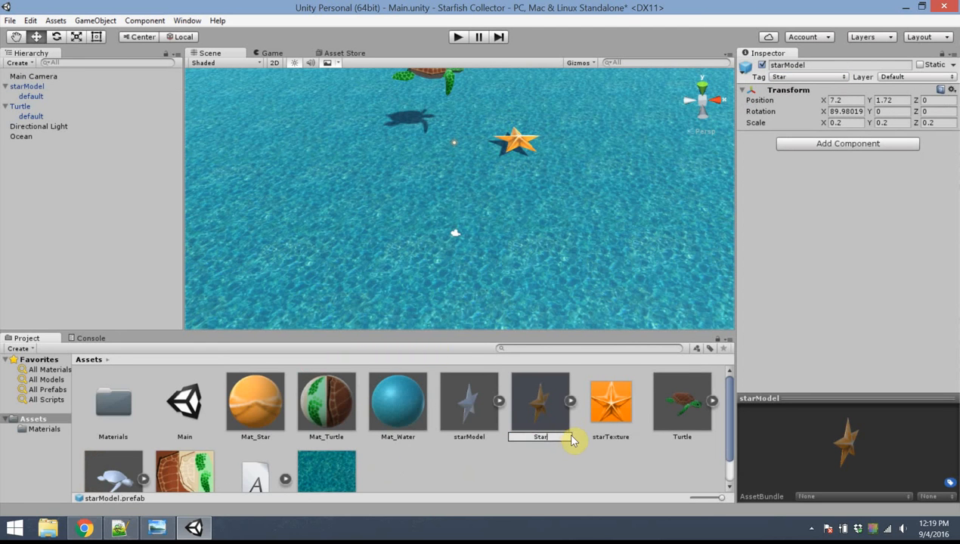
type("Star")
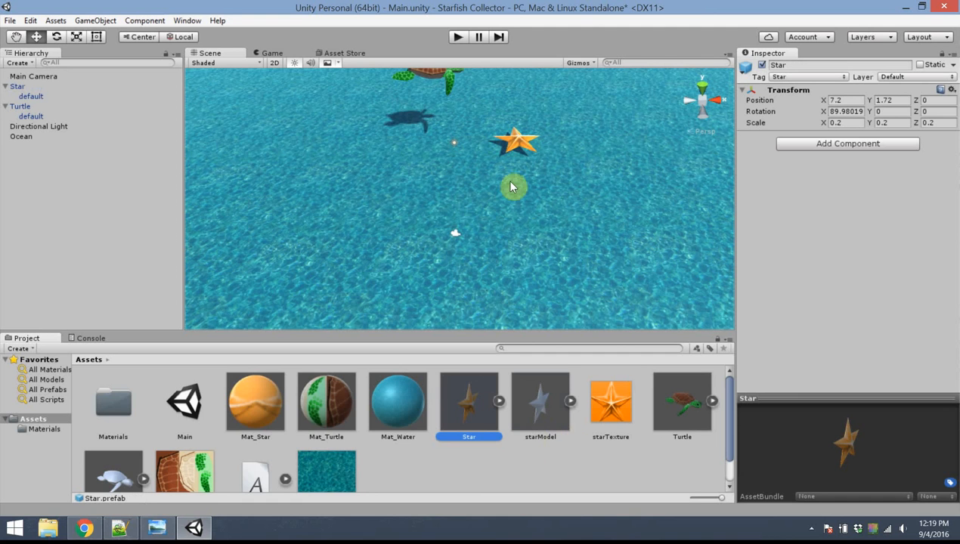
mouse_move(487, 295)
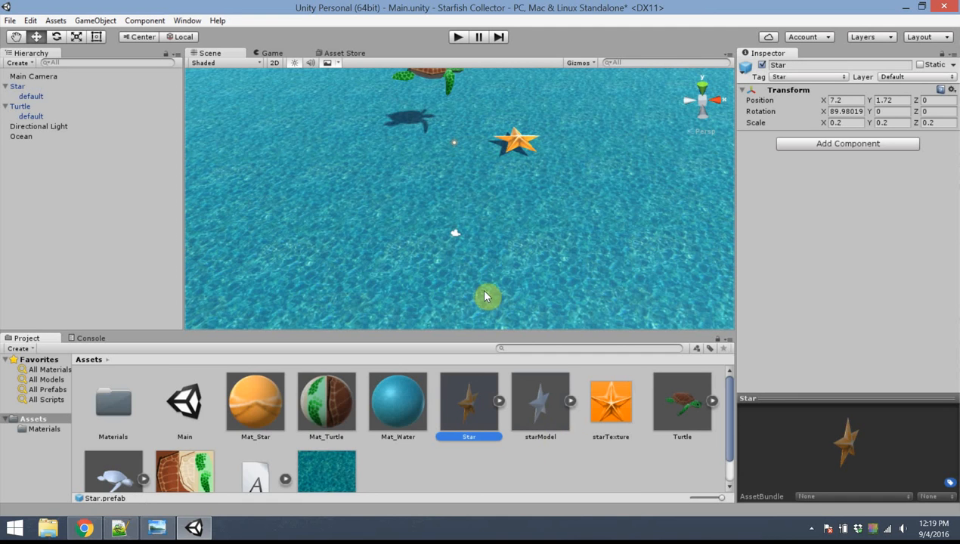
mouse_move(449, 407)
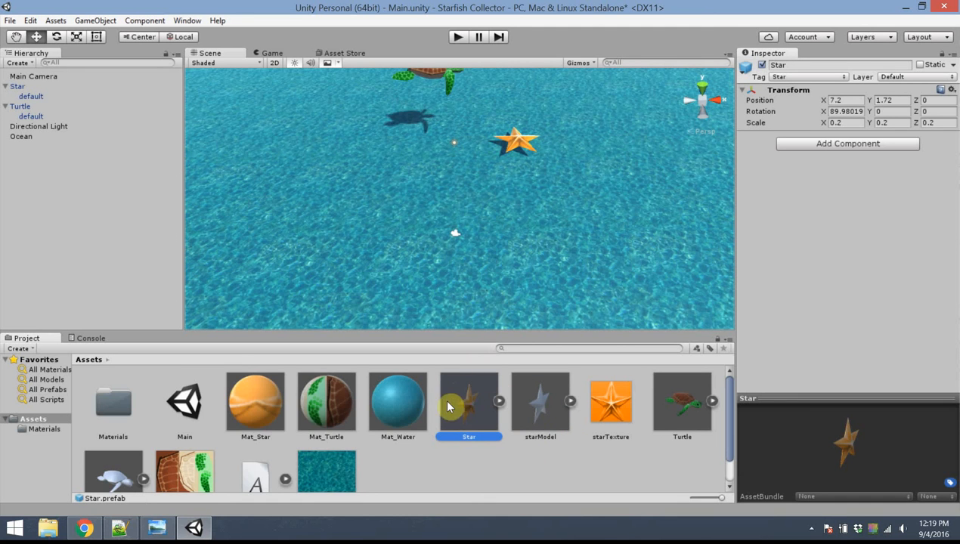
left_click_drag(469, 405, 465, 242)
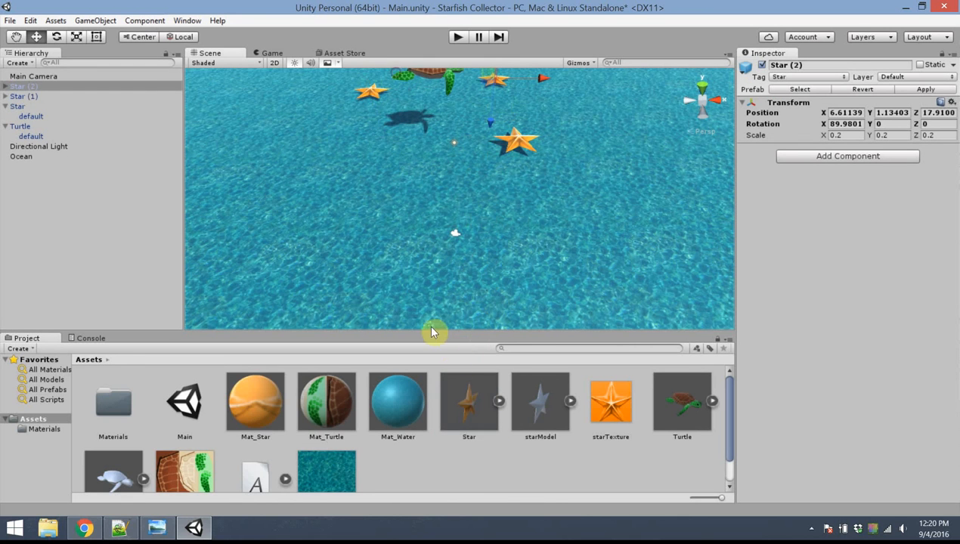
mouse_move(476, 414)
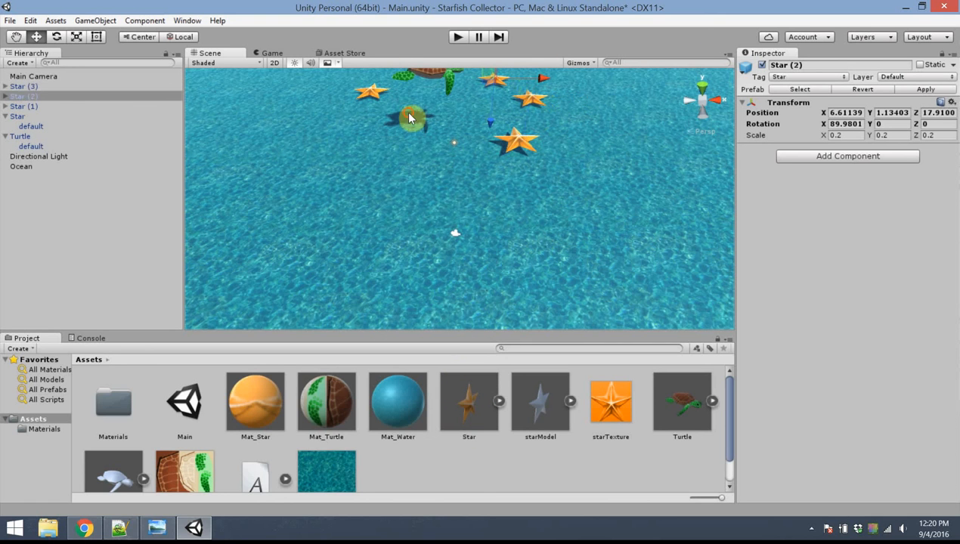
left_click(21, 167)
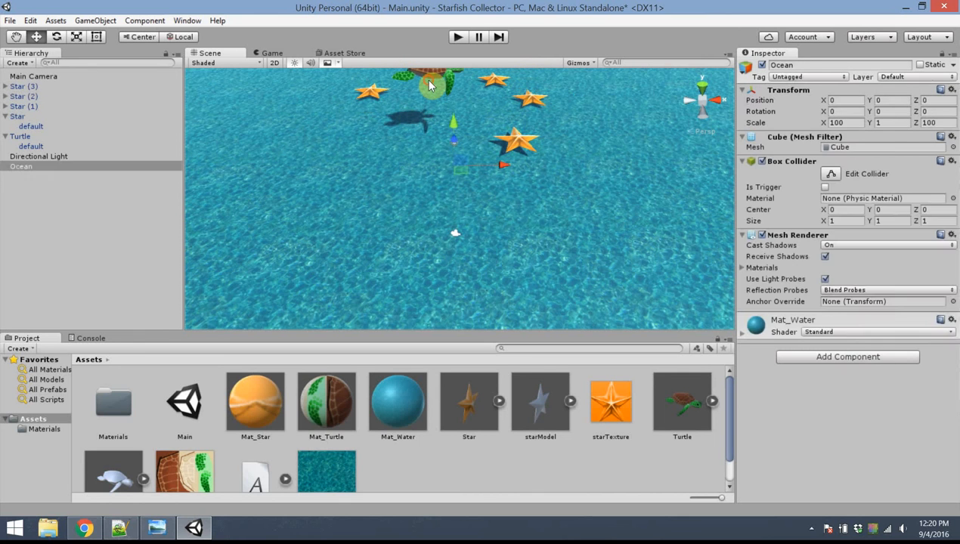
left_click(18, 114)
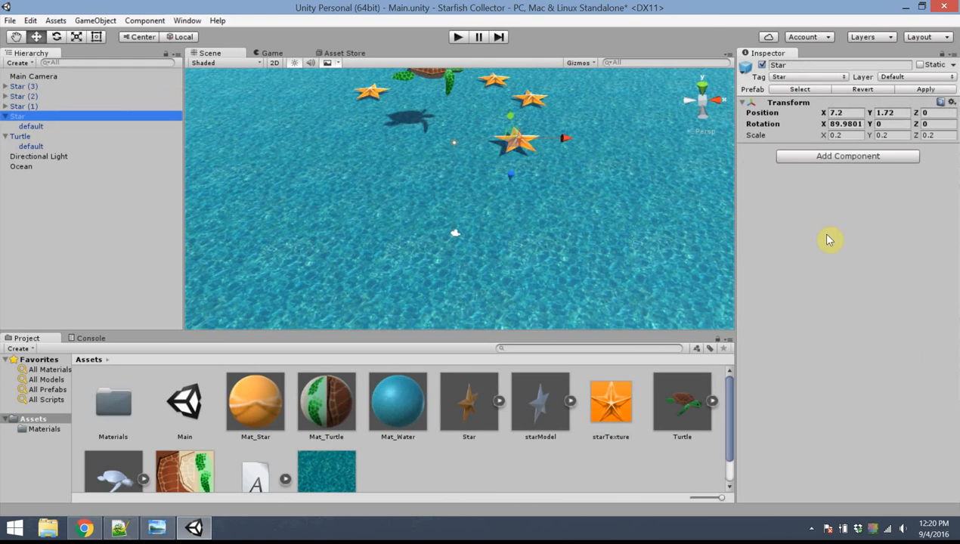
mouse_move(880, 193)
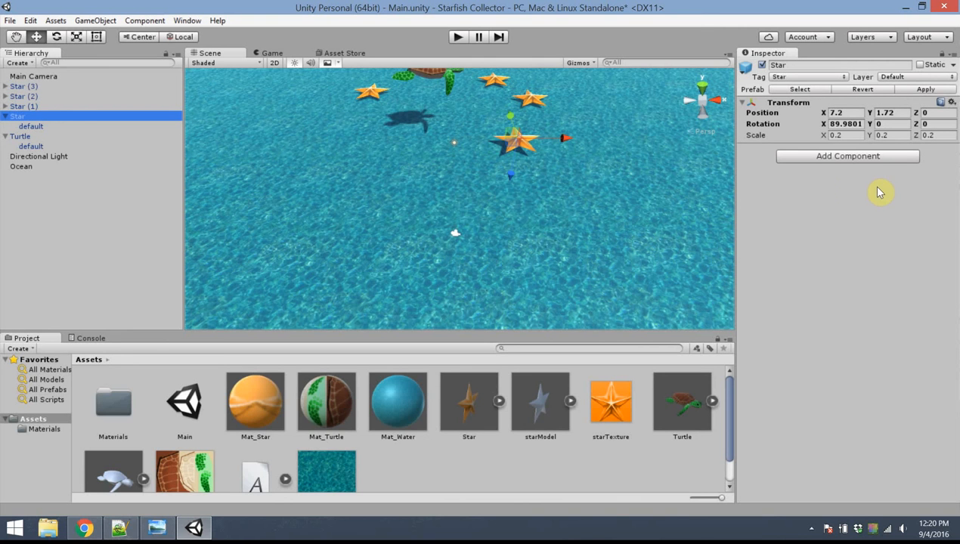
mouse_move(511, 158)
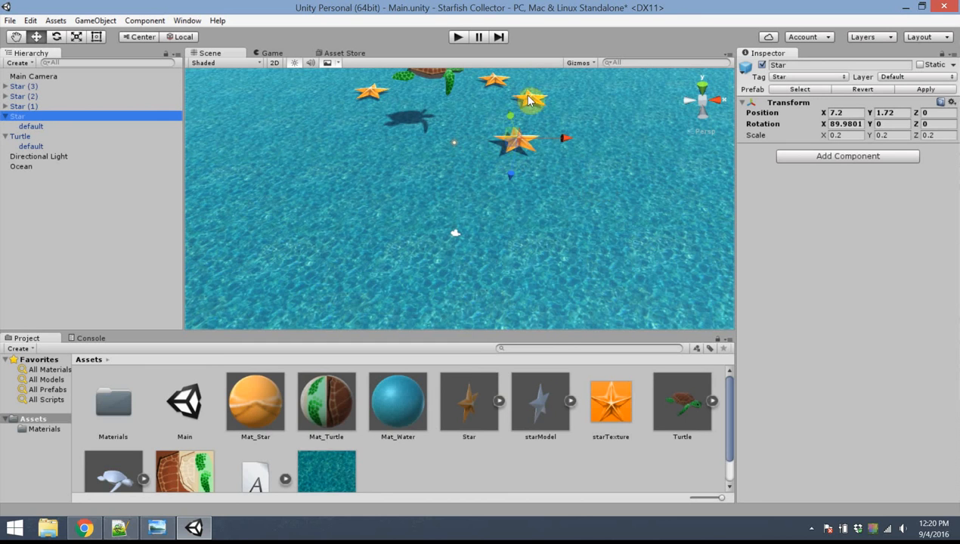
mouse_move(465, 82)
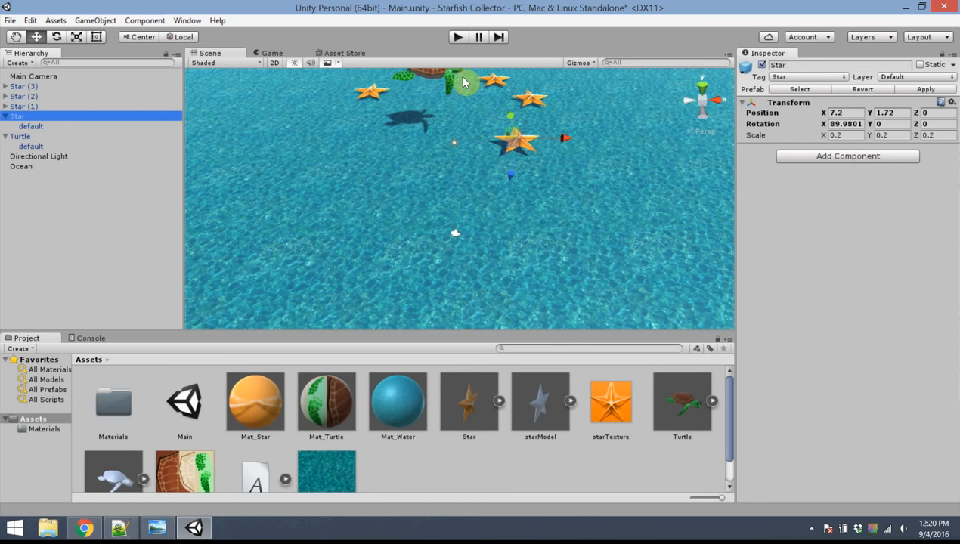
mouse_move(497, 85)
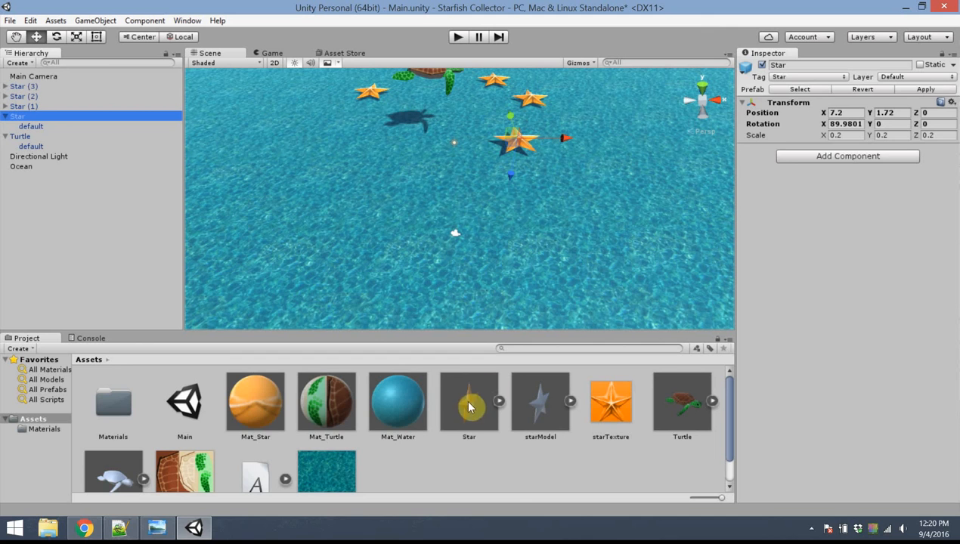
- Select the Star prefab asset in the Project panel to show its settings and preview
left_click(469, 402)
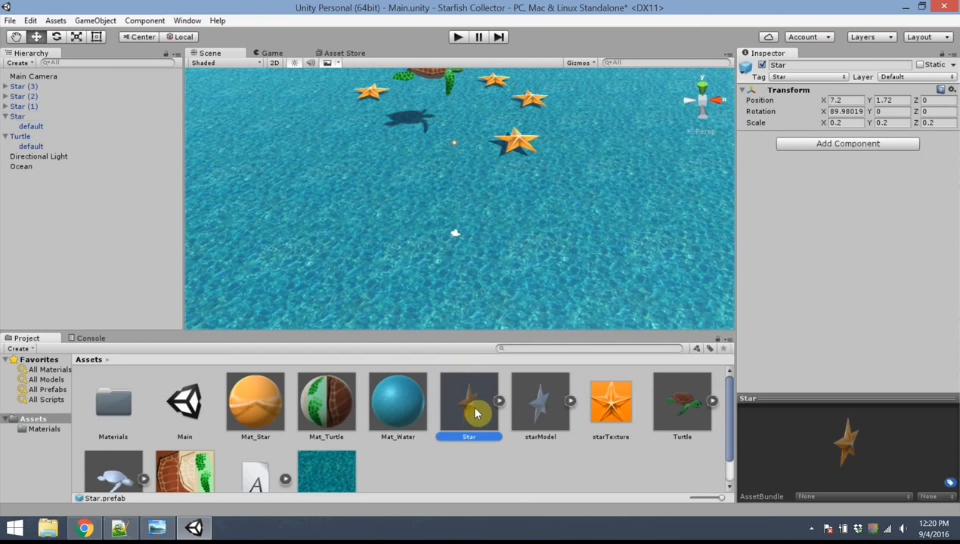
mouse_move(475, 416)
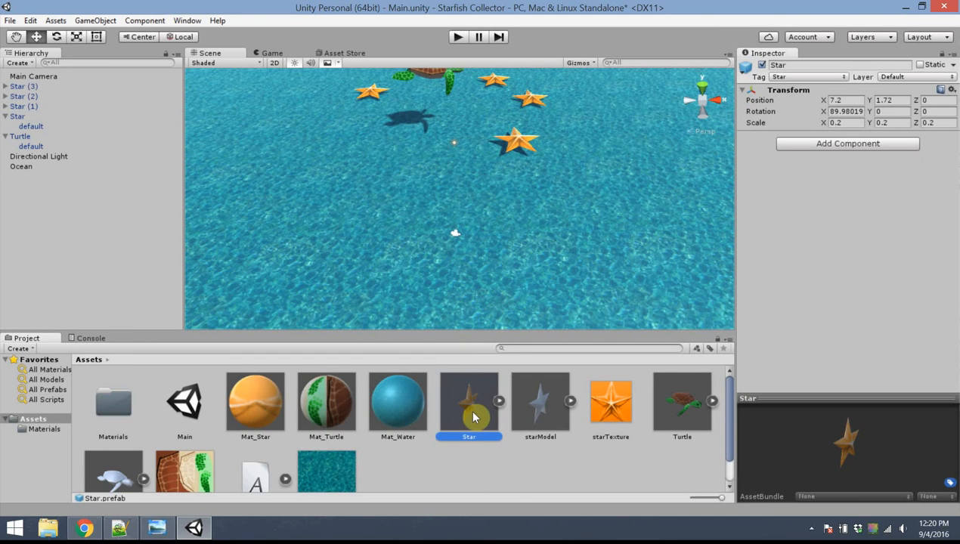
mouse_move(814, 138)
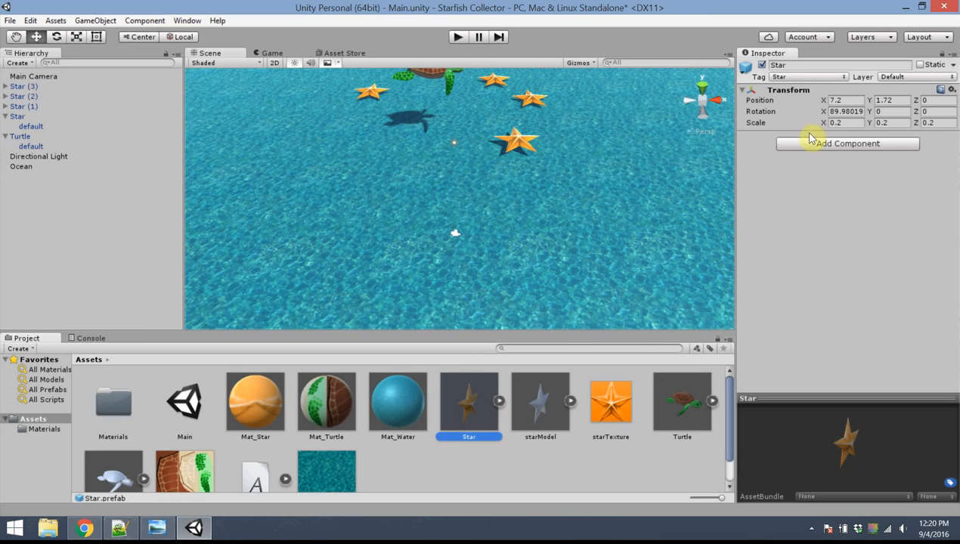
mouse_move(393, 94)
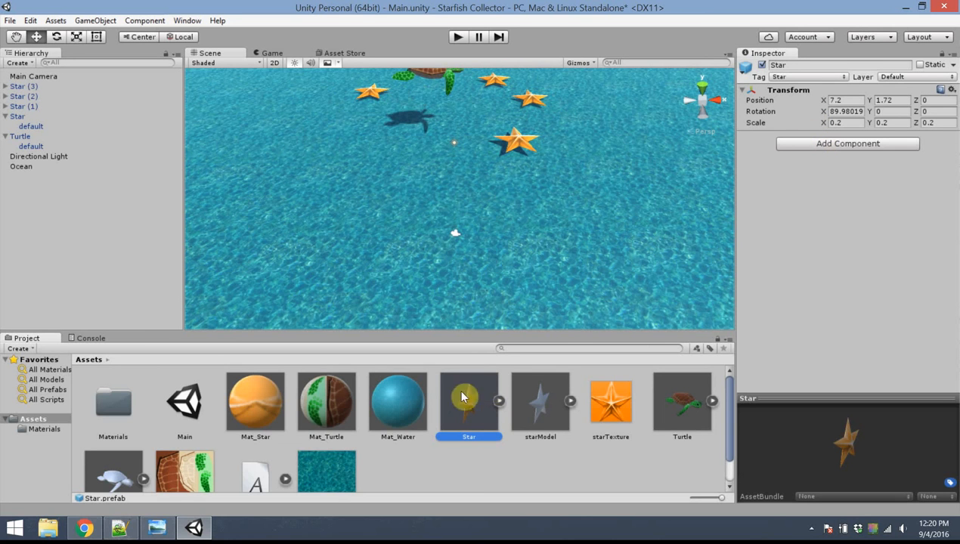
mouse_move(478, 414)
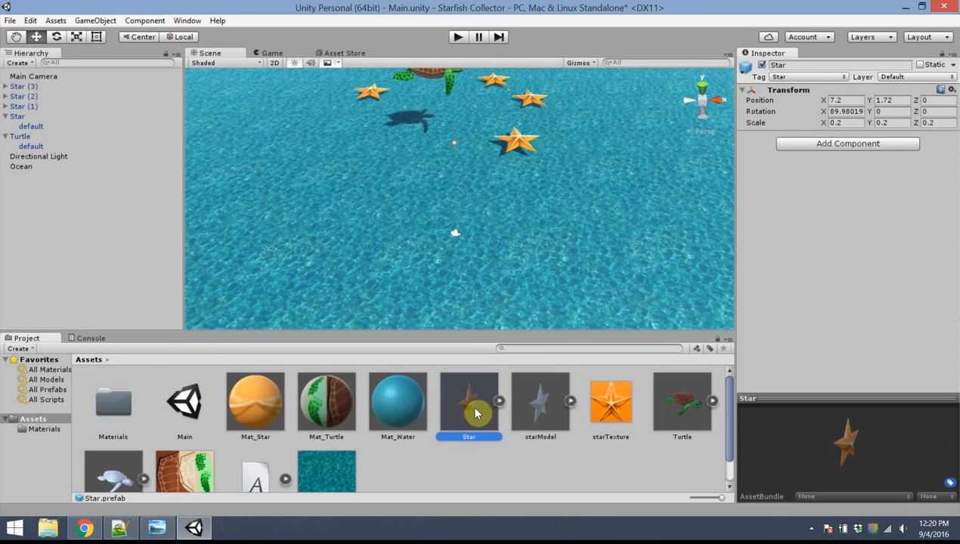
mouse_move(441, 396)
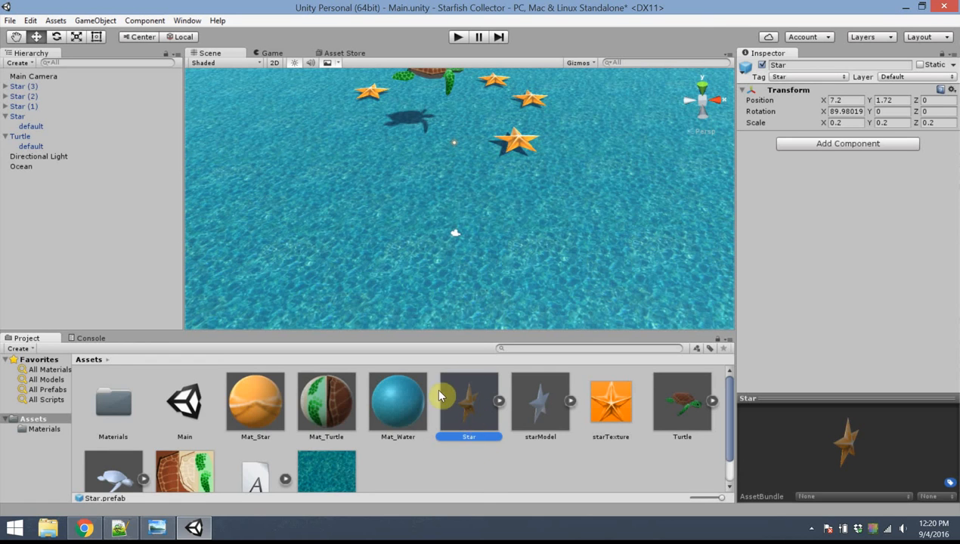
mouse_move(490, 232)
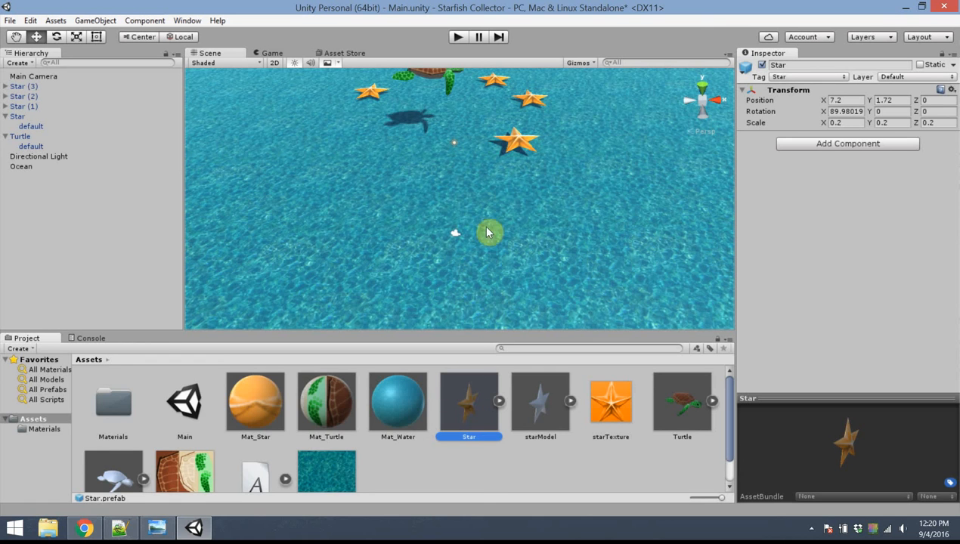
mouse_move(538, 99)
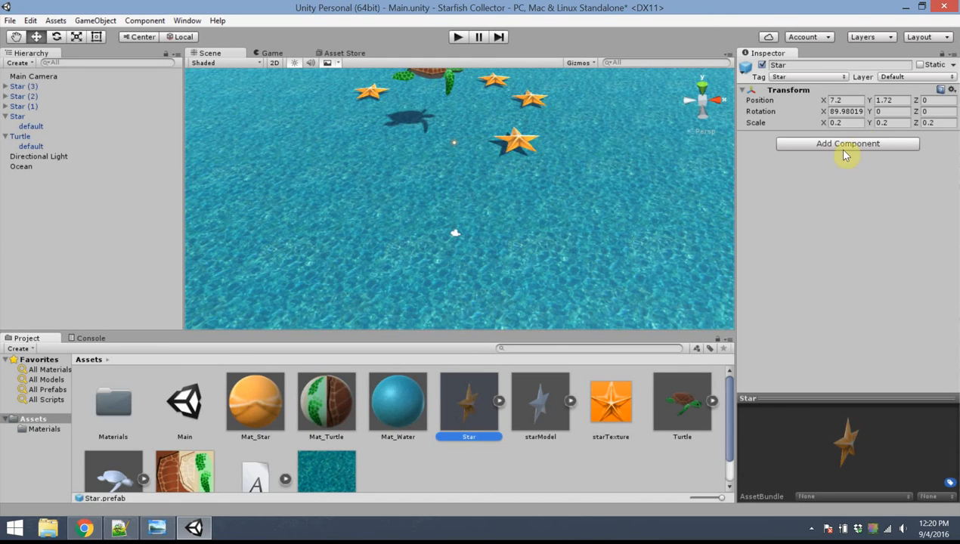
- Add a Rigidbody component with gravity to the Star prefab
left_click(847, 143)
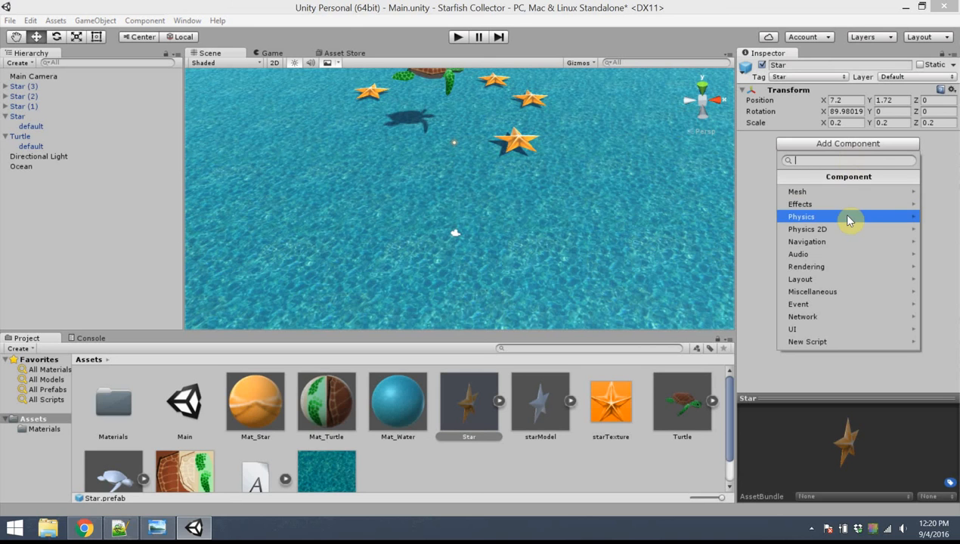
left_click(801, 217)
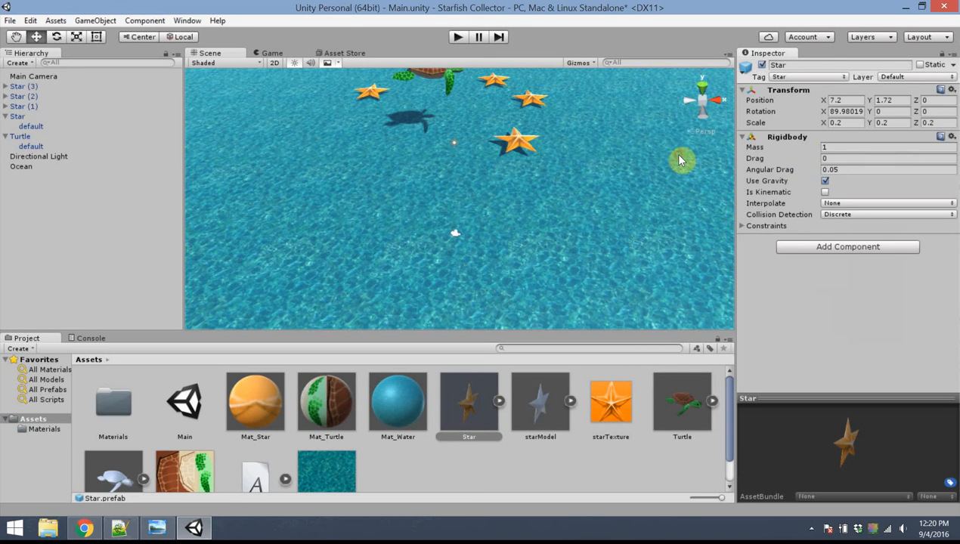
mouse_move(839, 381)
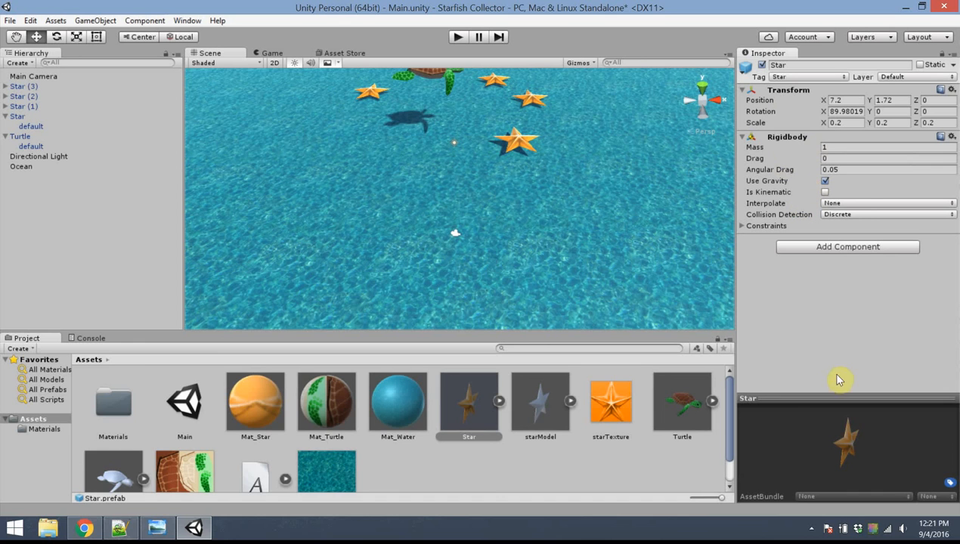
mouse_move(838, 358)
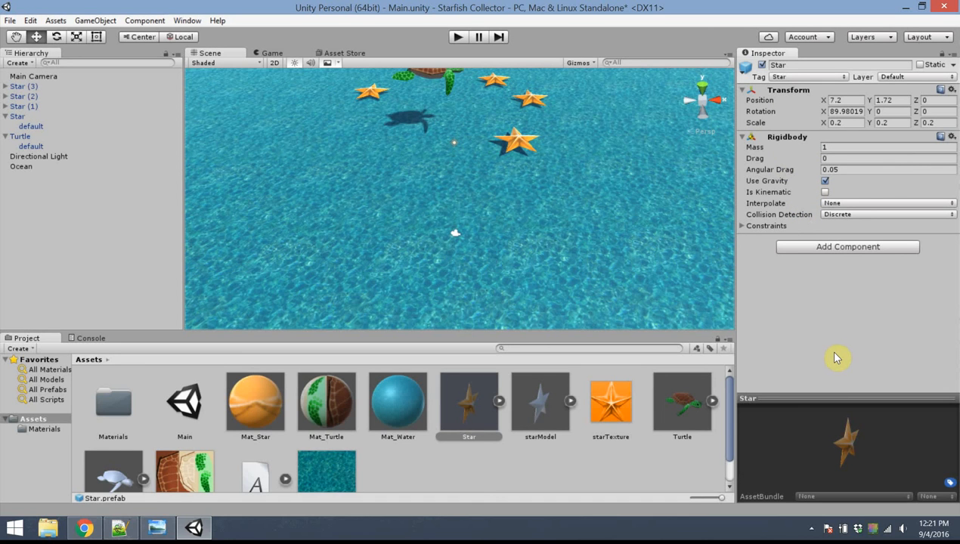
mouse_move(499, 407)
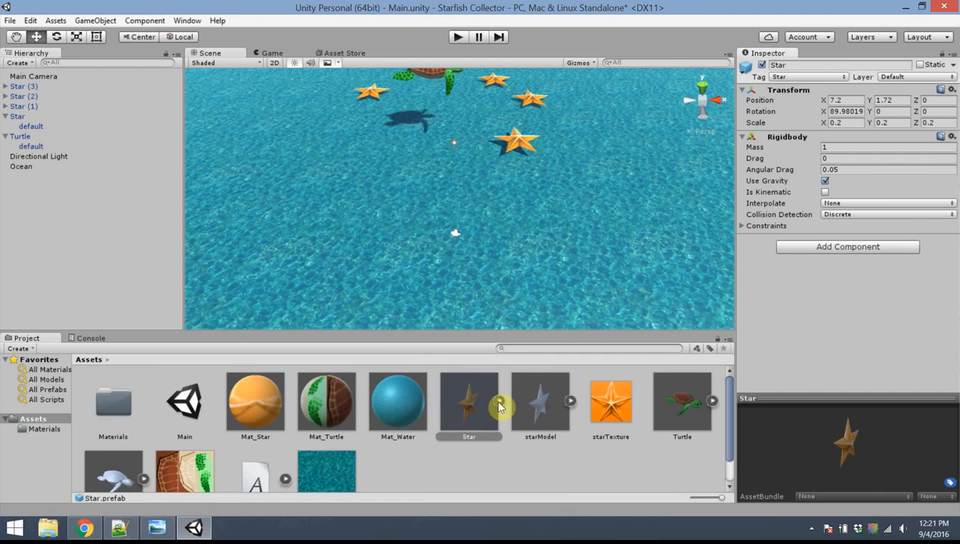
- Add a Mesh Collider from Physics components to the Star prefab's default mesh child
left_click(540, 401)
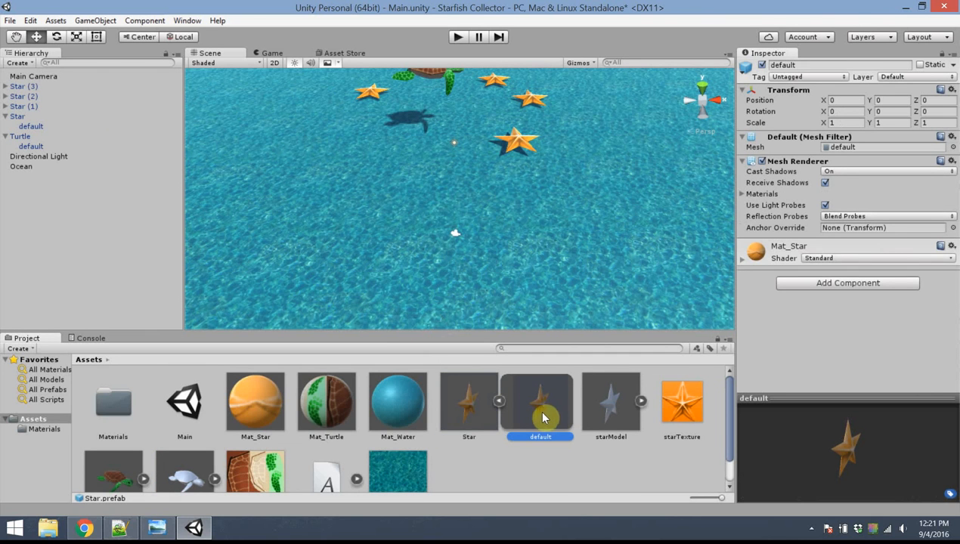
mouse_move(794, 143)
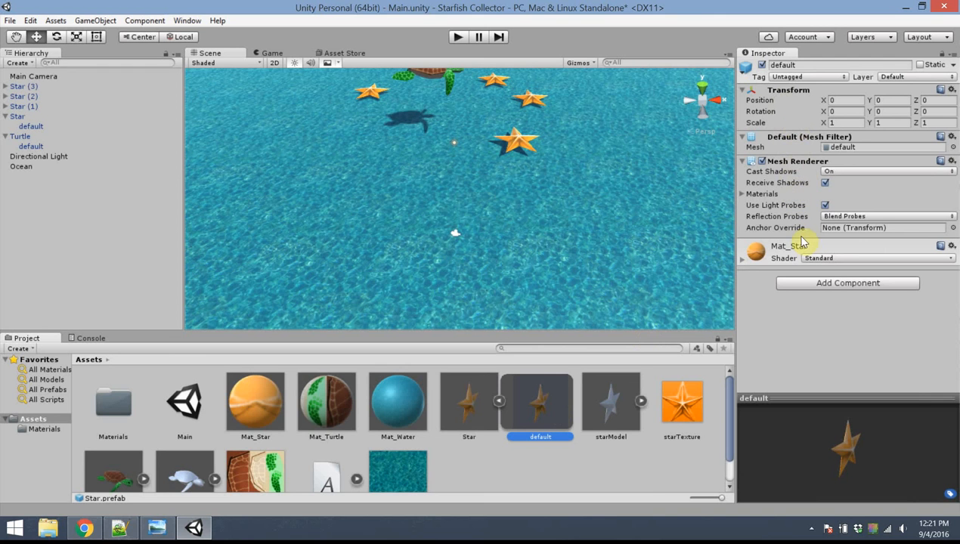
left_click(847, 283)
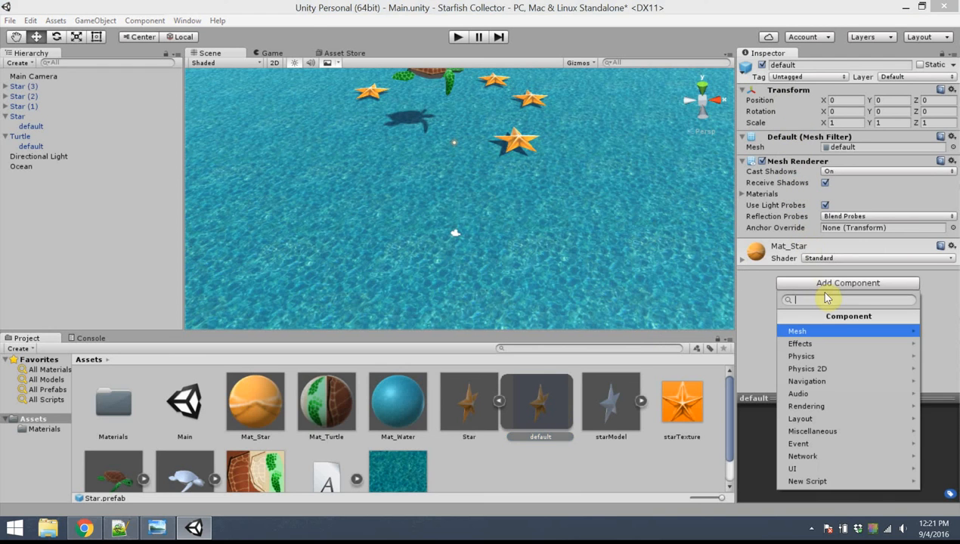
left_click(801, 357)
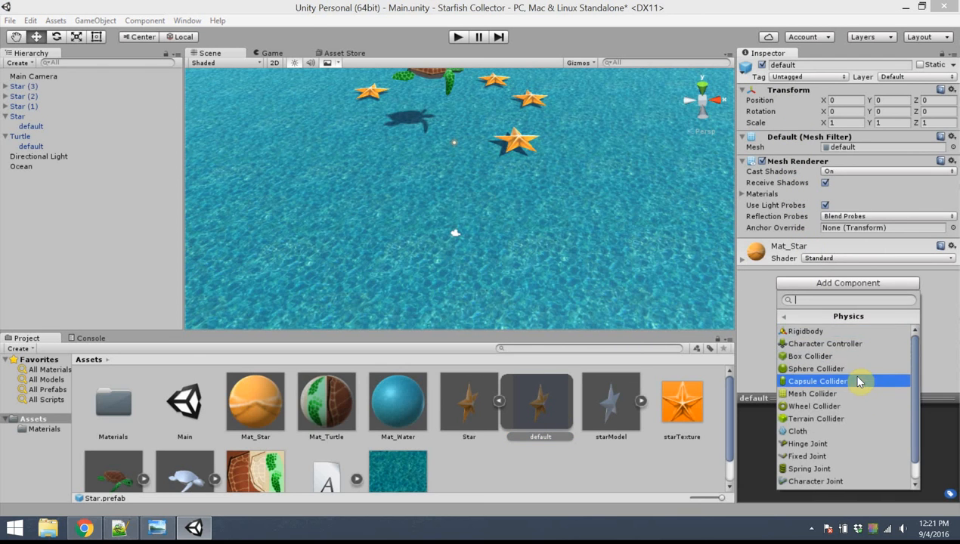
left_click(812, 393)
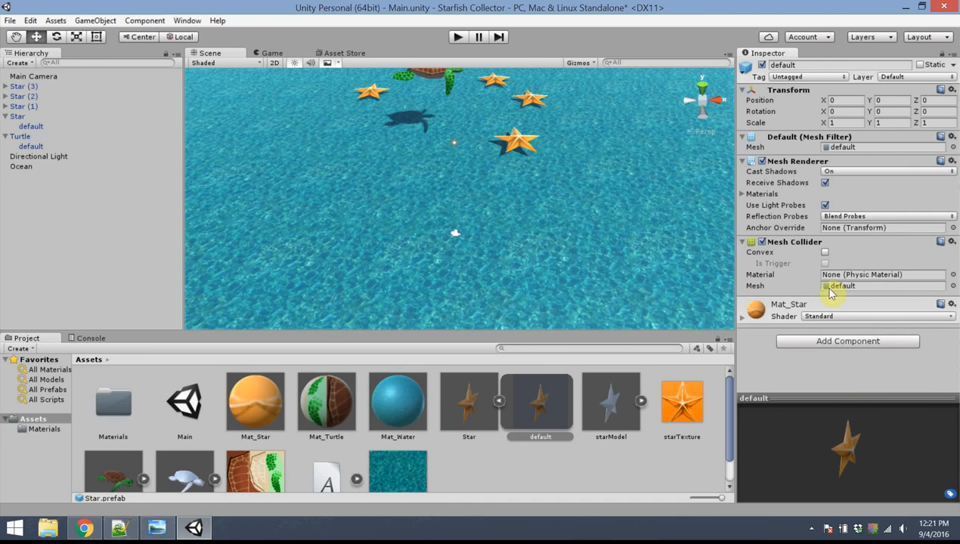
left_click(826, 251)
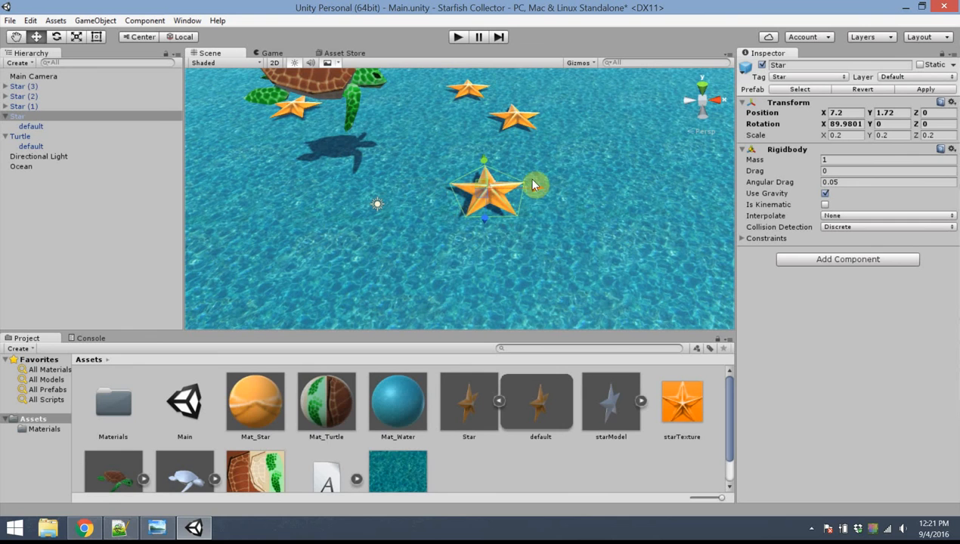
mouse_move(442, 199)
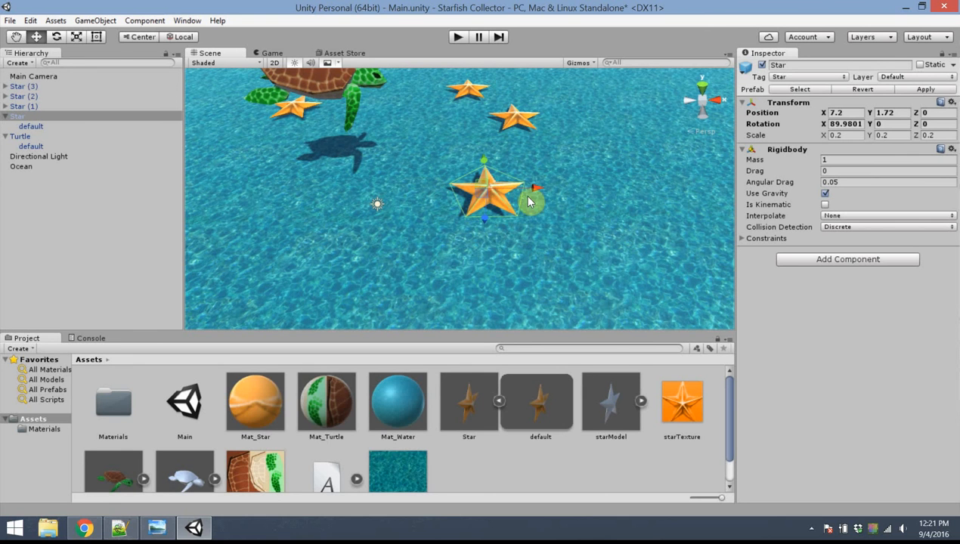
mouse_move(411, 179)
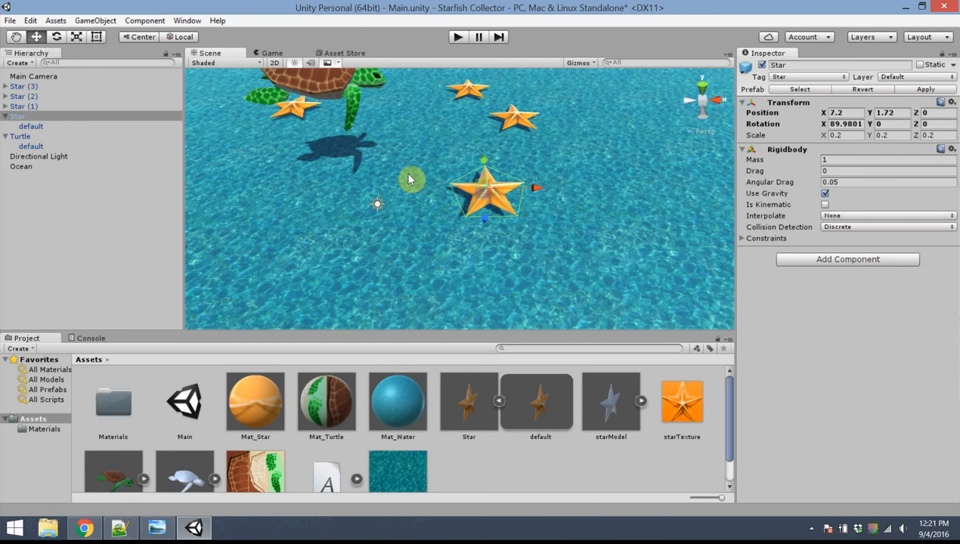
mouse_move(416, 157)
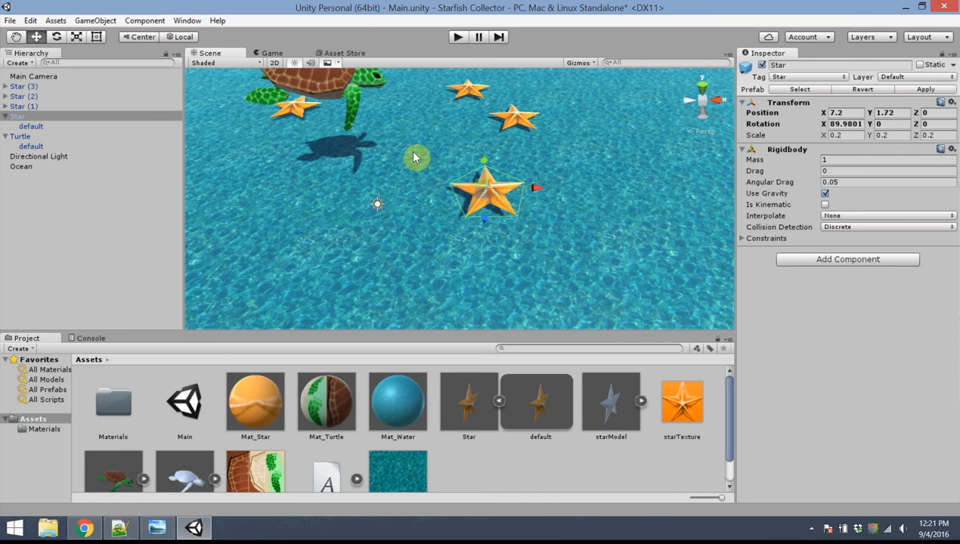
- Preview the game so the physics-enabled stars drop toward the water, then return to editing
left_click(9, 21)
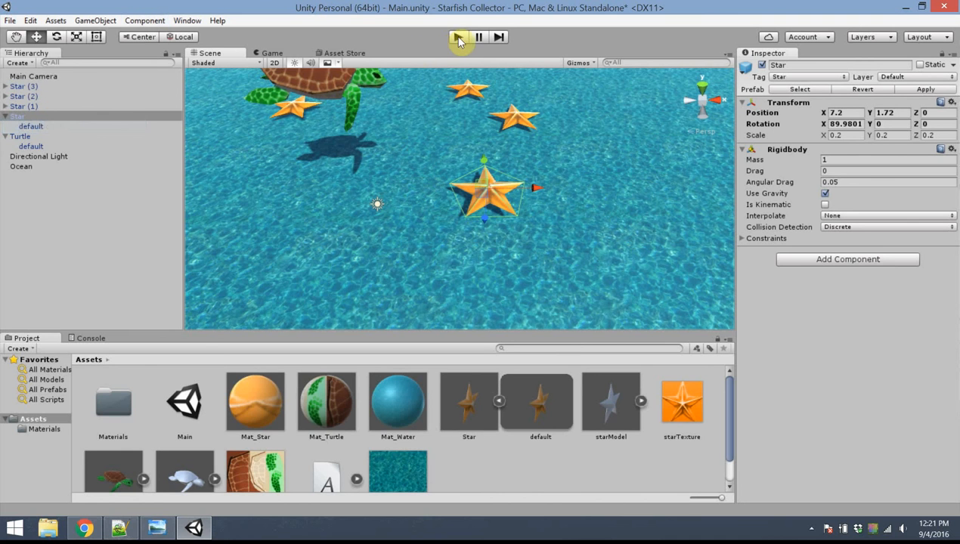
left_click(457, 36)
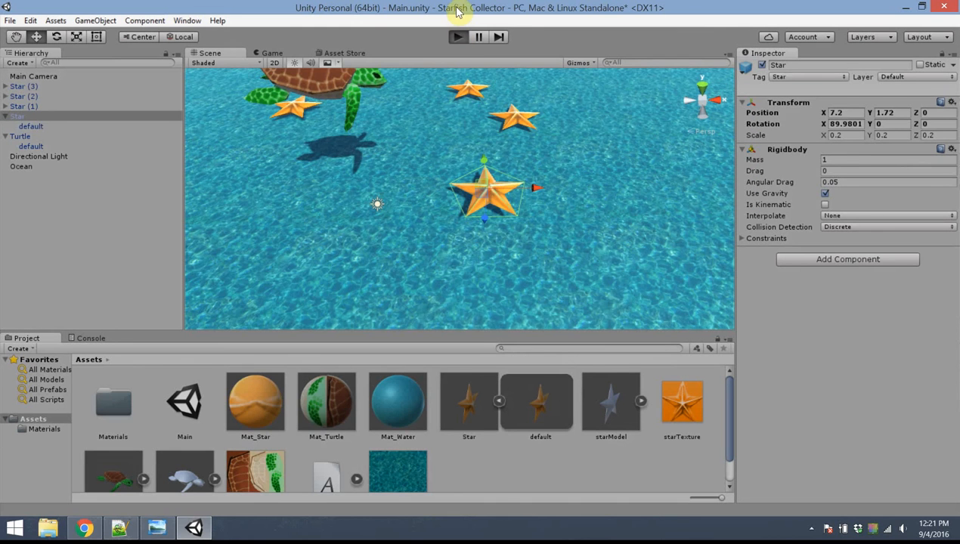
left_click(457, 37)
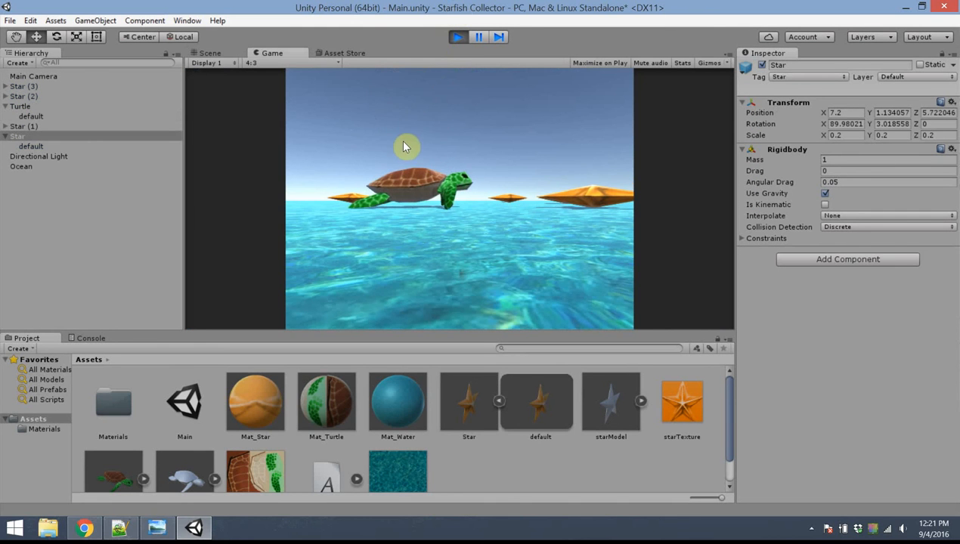
mouse_move(537, 226)
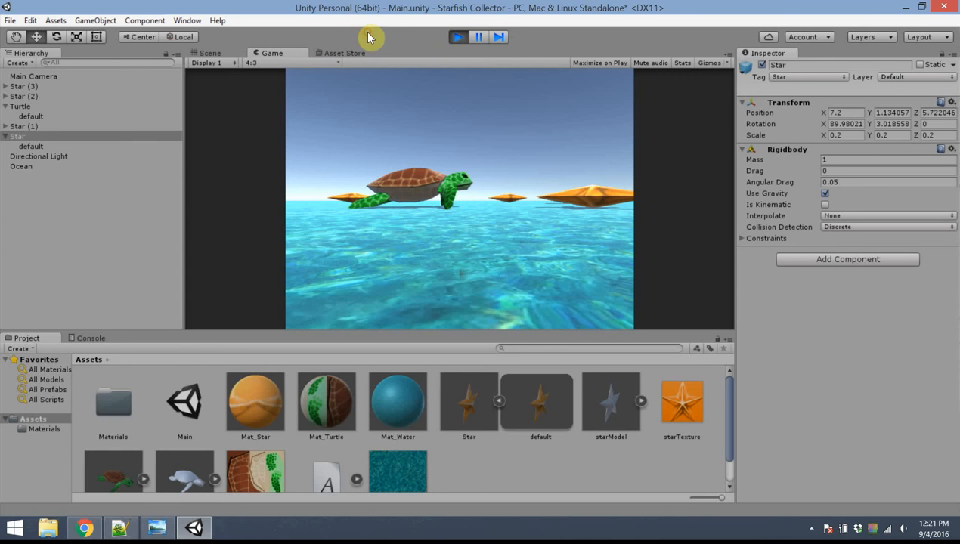
left_click(210, 53)
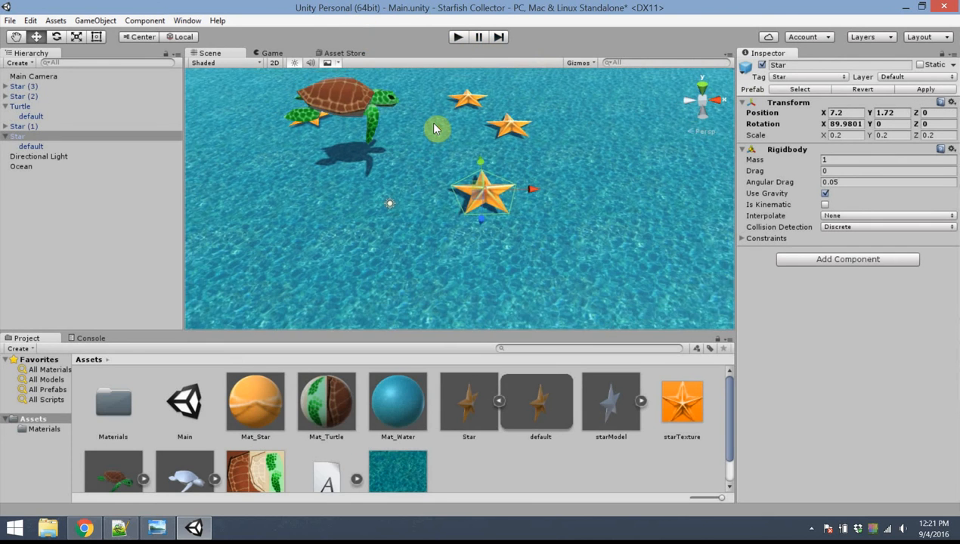
- Raise the Main Camera and tilt it down about X (~18.9), checking the framing in Play mode
left_click(33, 76)
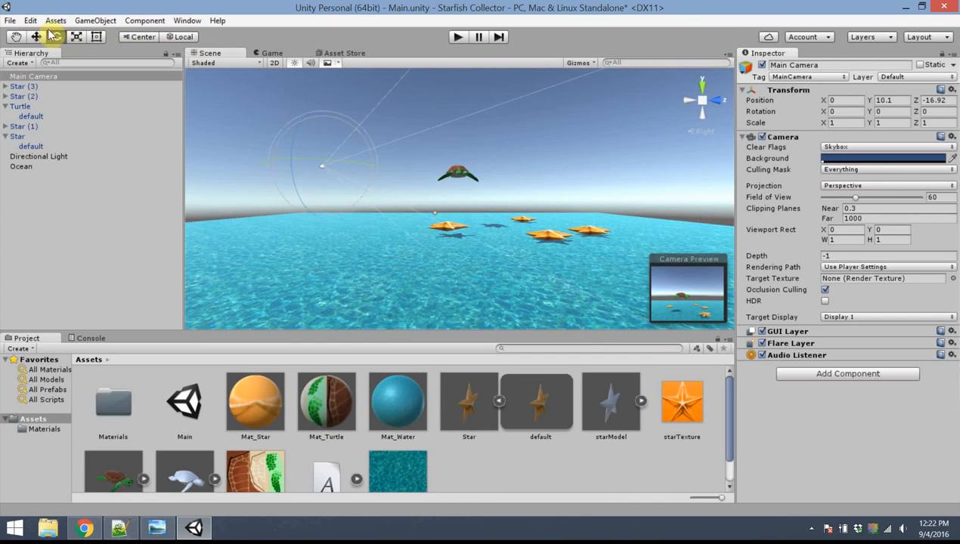
left_click_drag(321, 165, 370, 159)
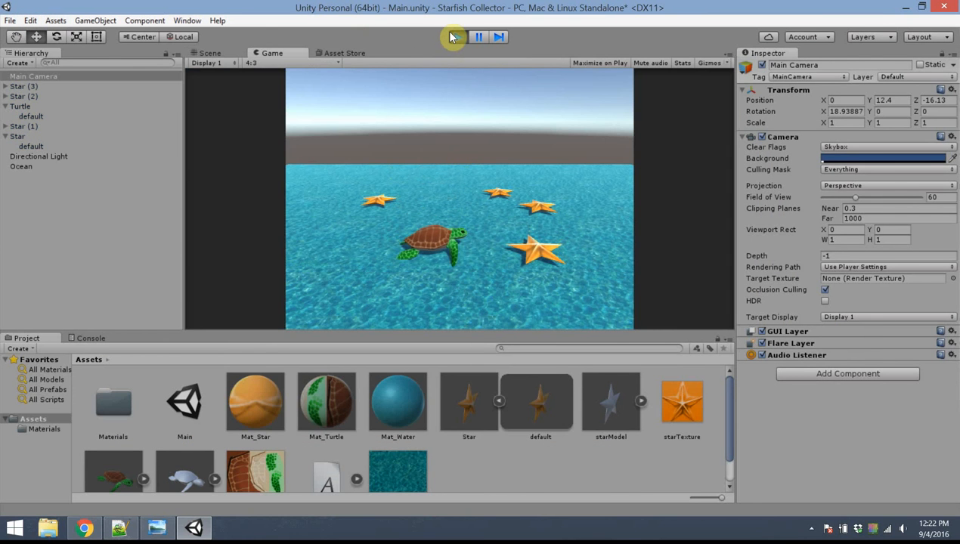
left_click(457, 36)
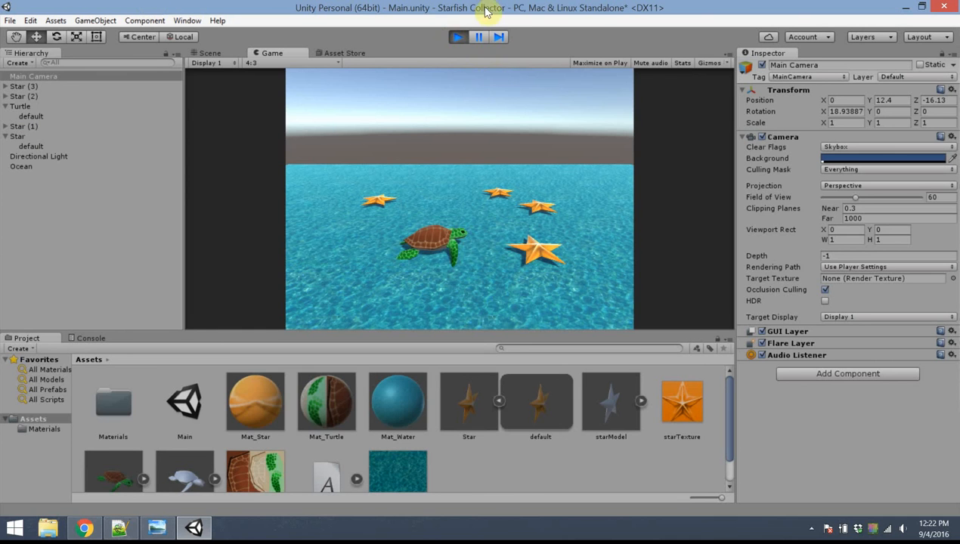
left_click(209, 53)
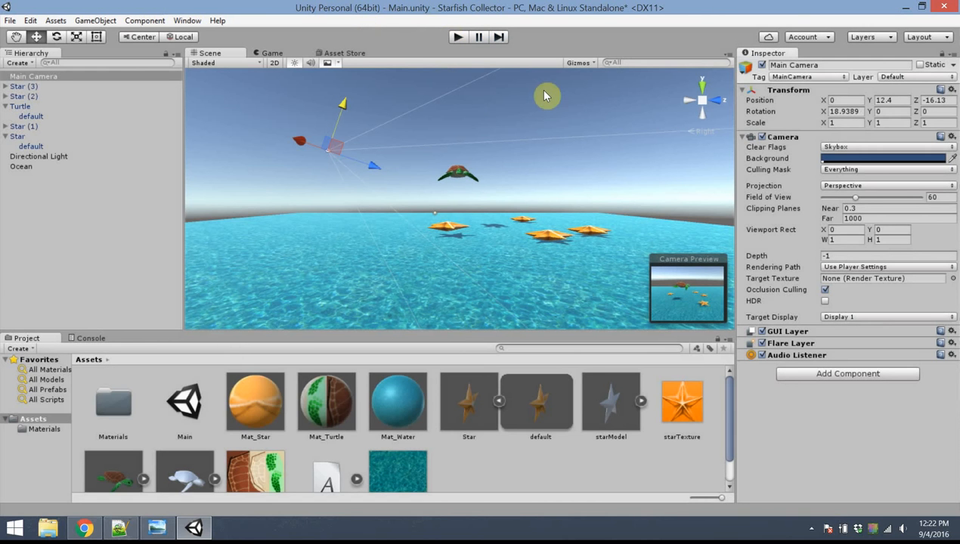
mouse_move(526, 384)
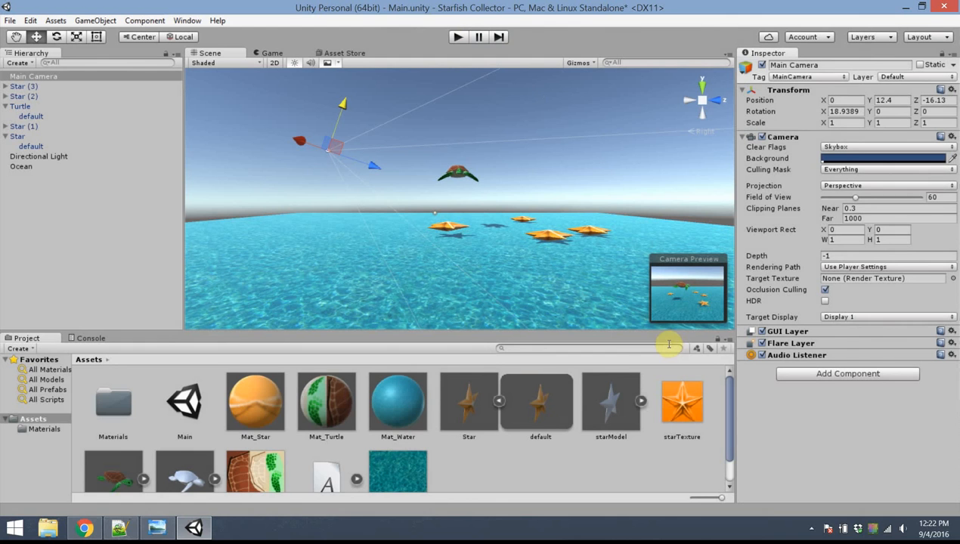
mouse_move(641, 310)
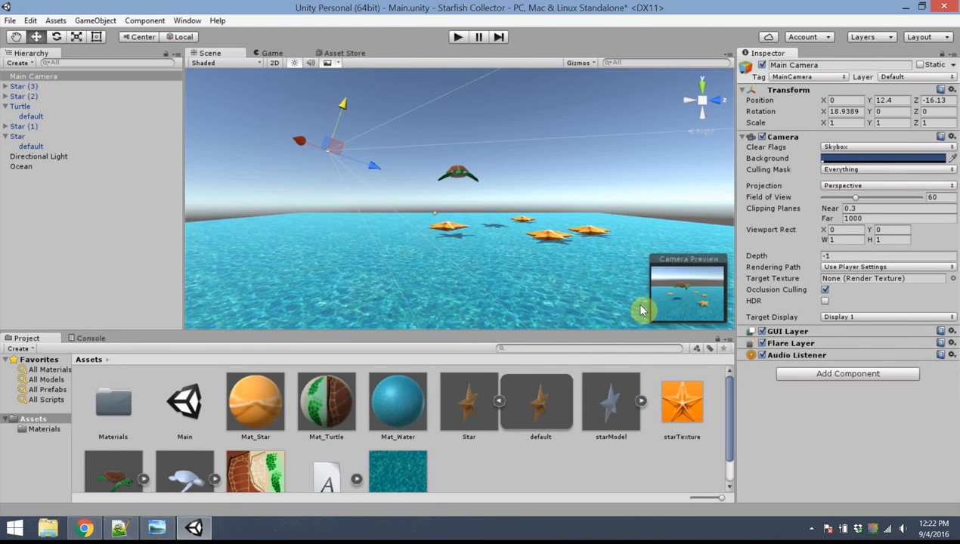
mouse_move(528, 369)
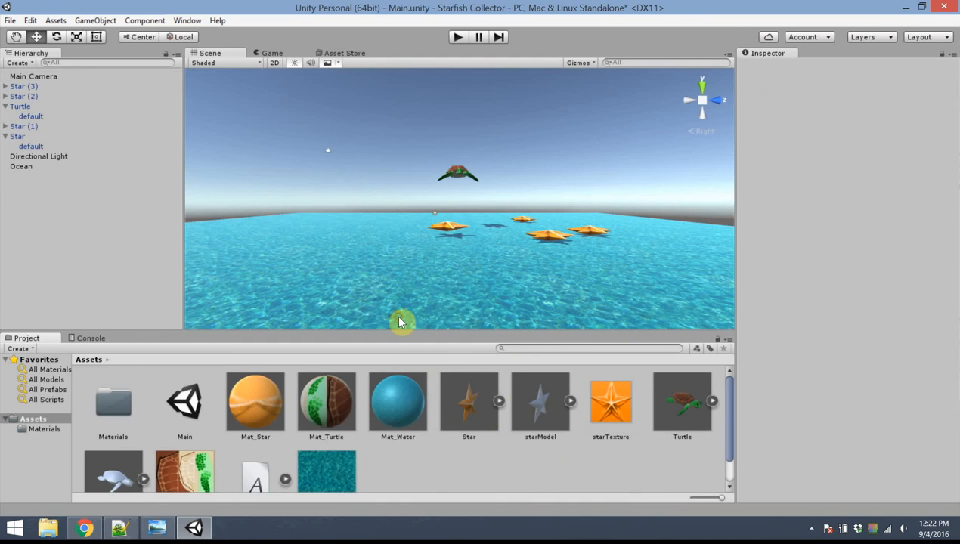
- Move Mat_Star, Mat_Turtle and Mat_Water from the Assets root into the Materials folder
scroll("down", 3)
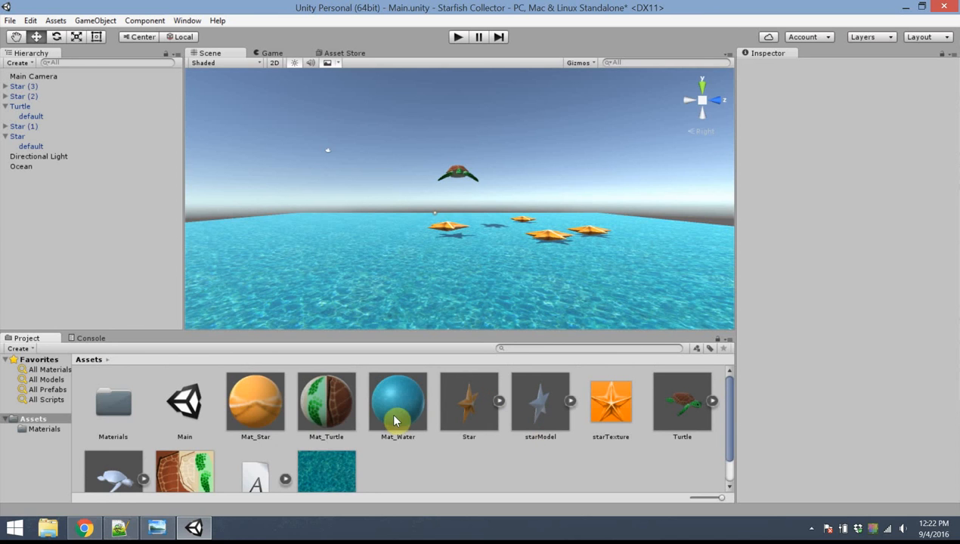
mouse_move(360, 384)
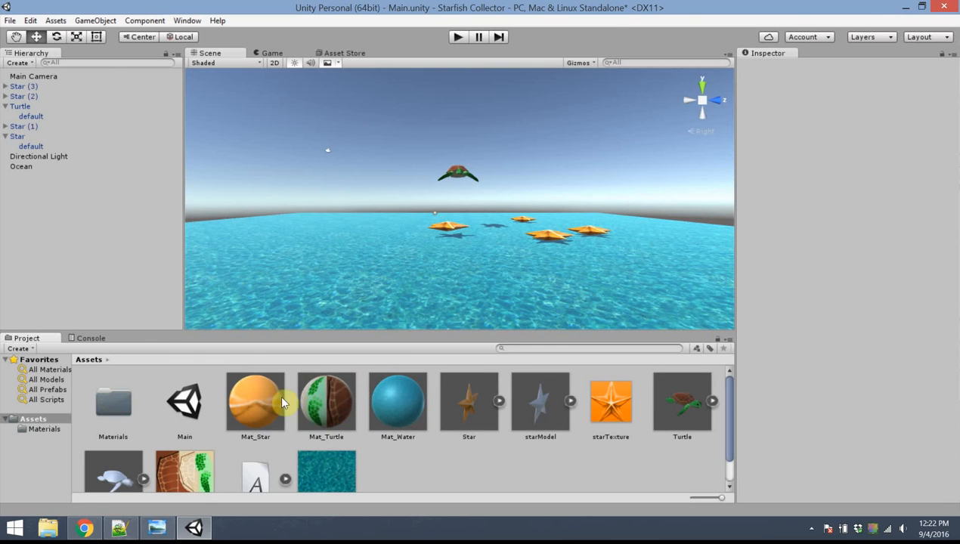
left_click(112, 402)
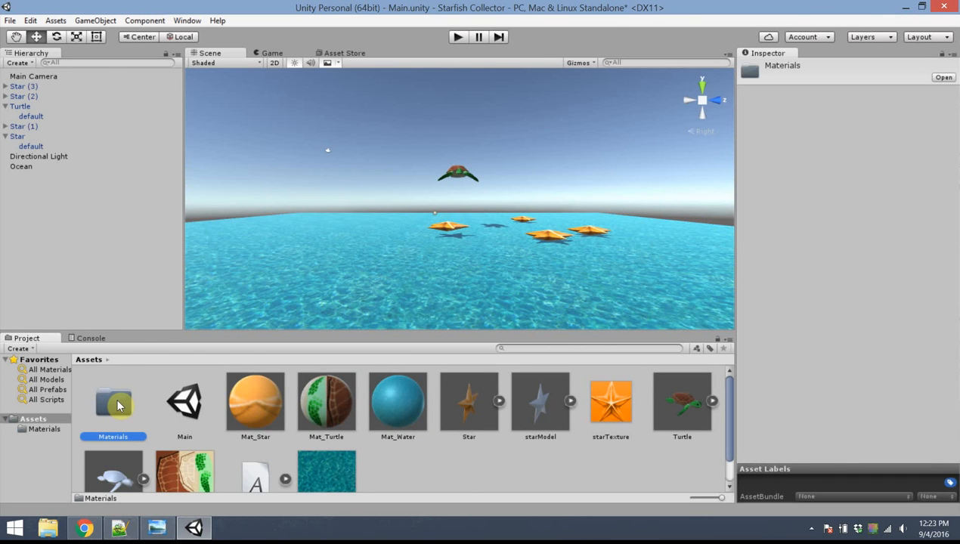
left_click(254, 400)
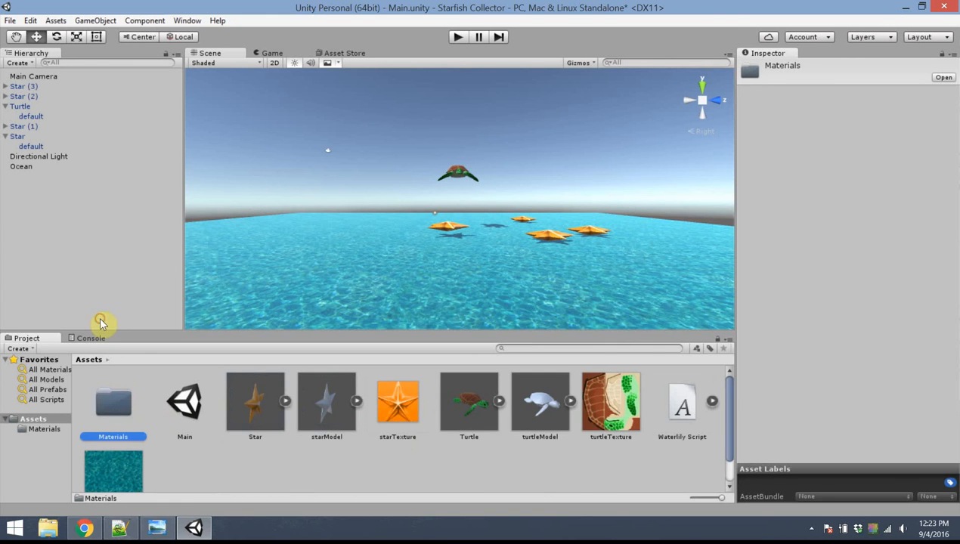
mouse_move(349, 469)
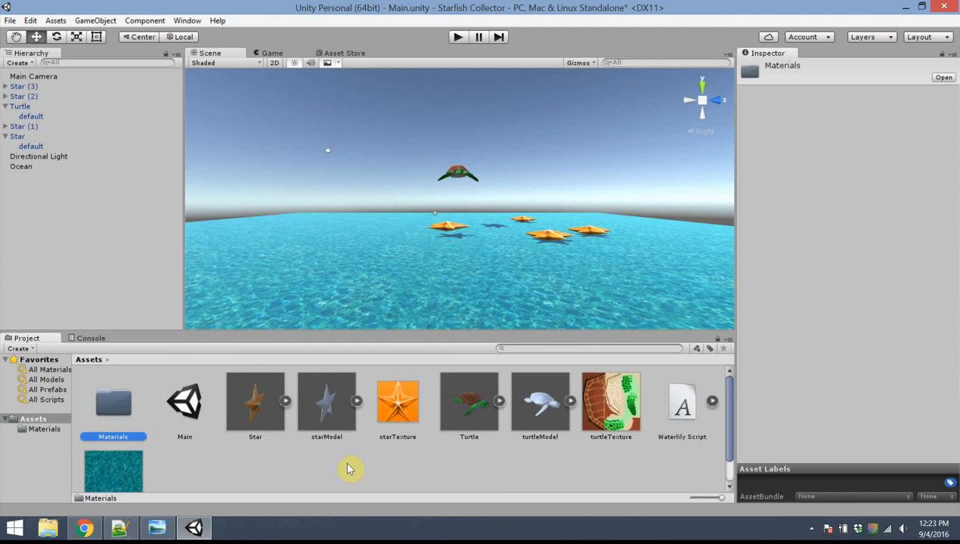
- Create a Textures folder and move the star, turtle and water textures into it
right_click(349, 468)
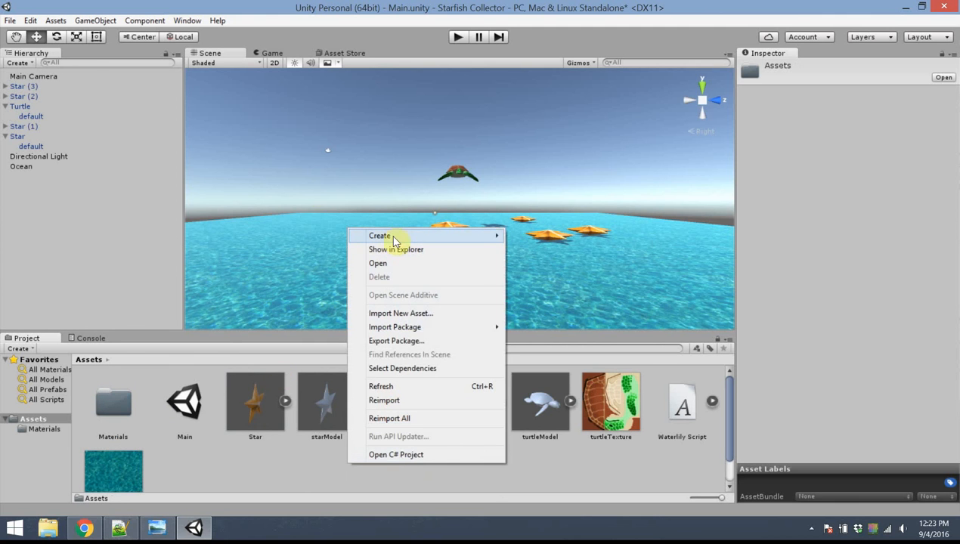
left_click(379, 236)
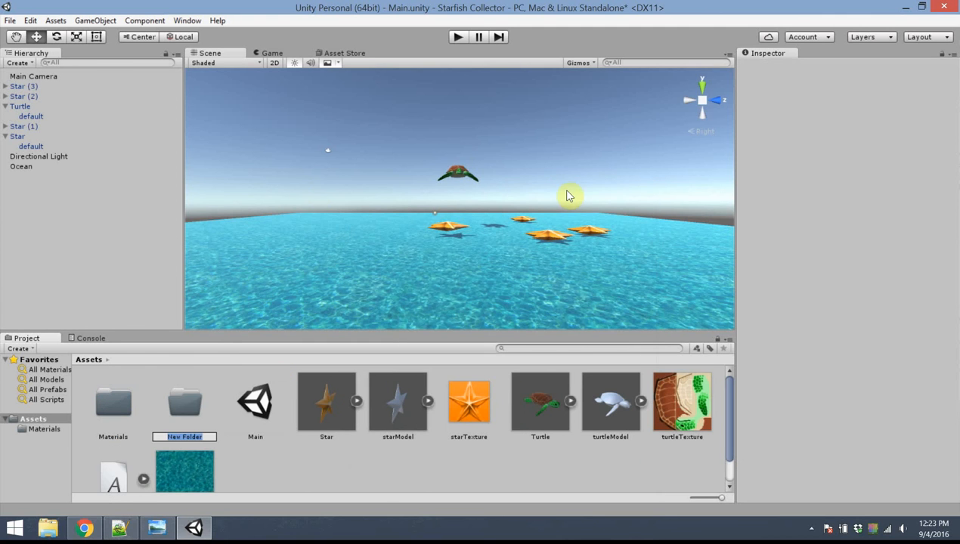
type("Textures")
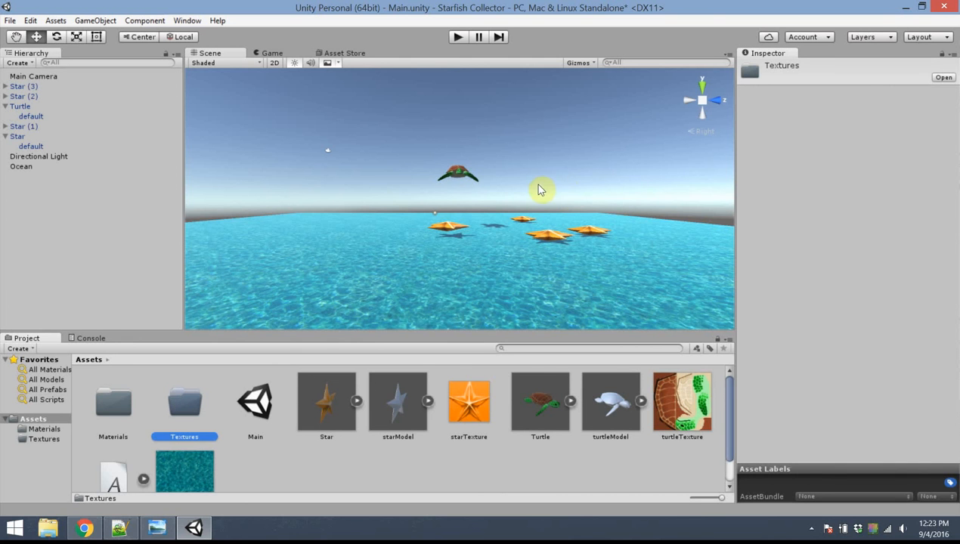
left_click(468, 400)
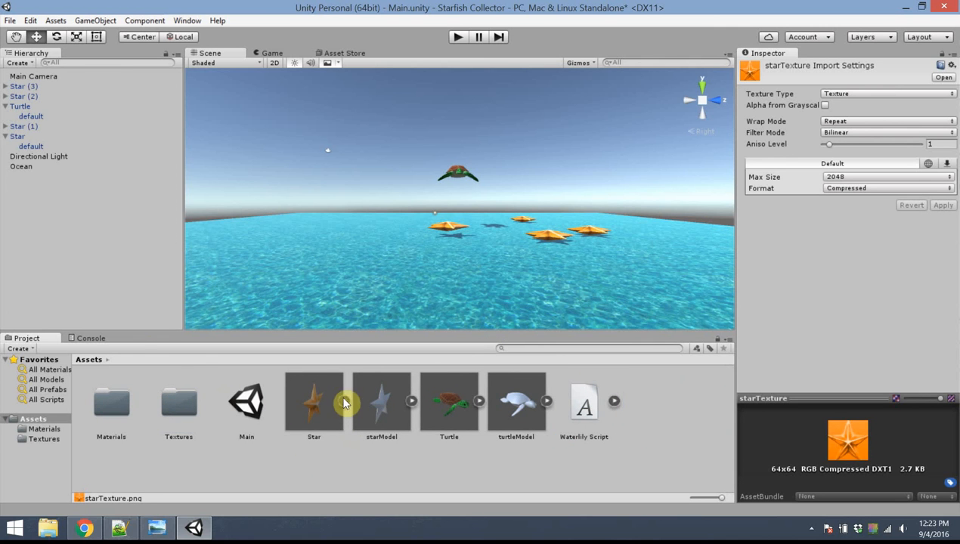
mouse_move(409, 465)
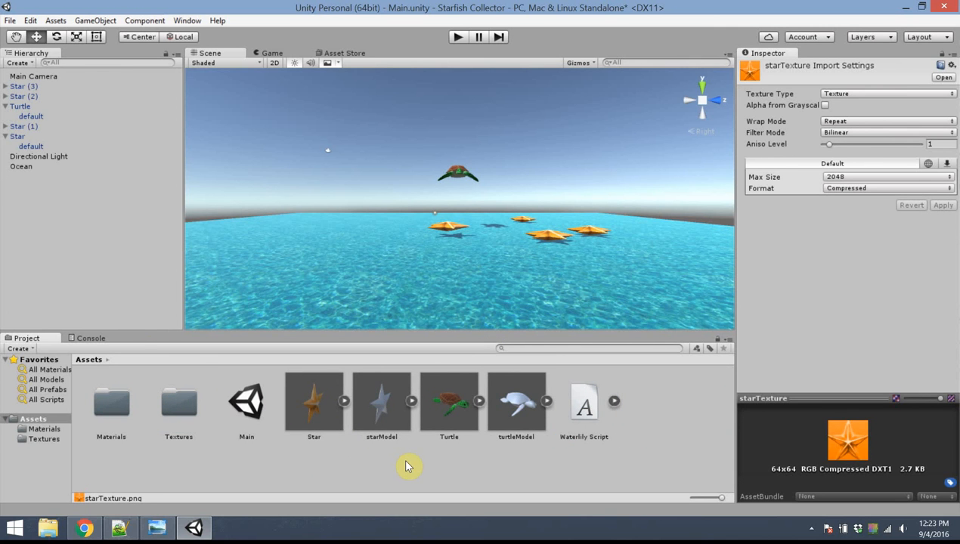
- Create a Models folder and move starModel and turtleModel into it
right_click(408, 465)
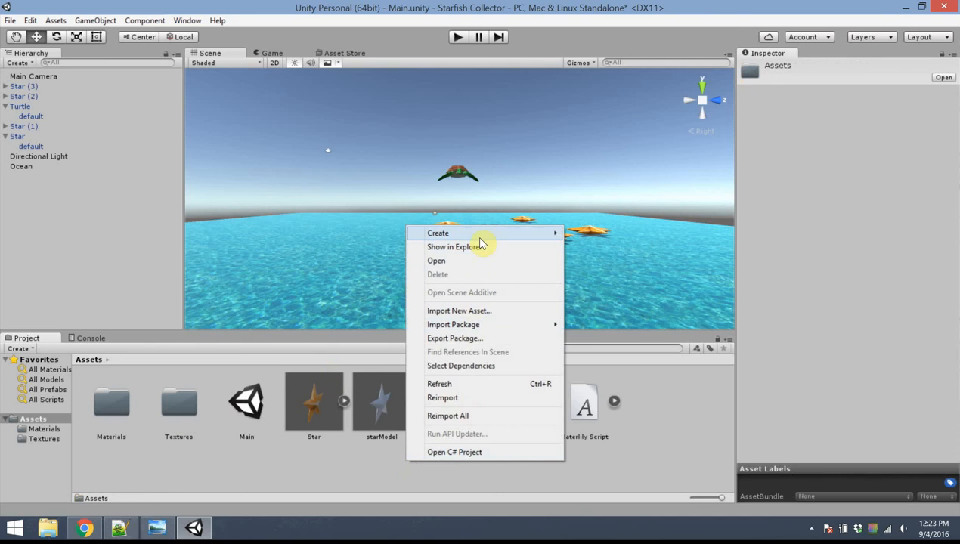
left_click(438, 233)
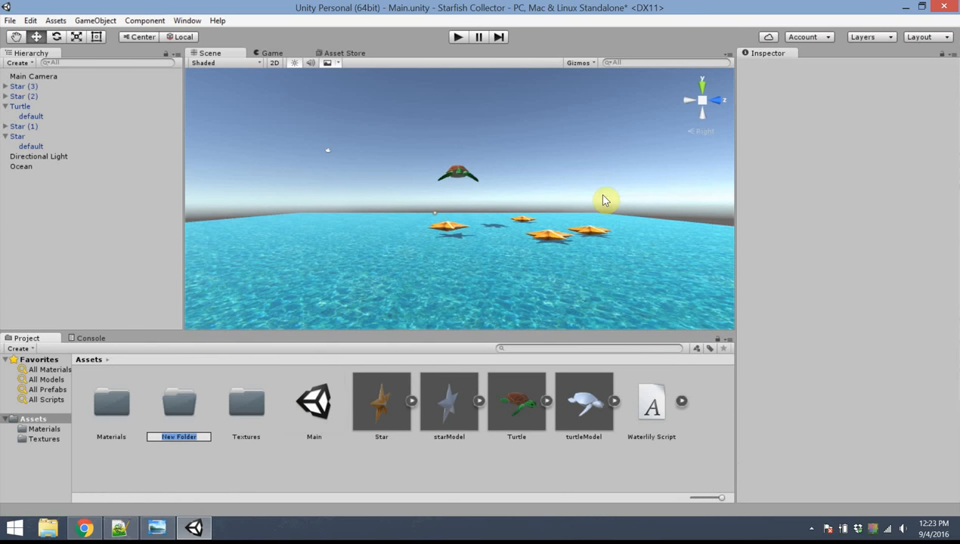
type("Model")
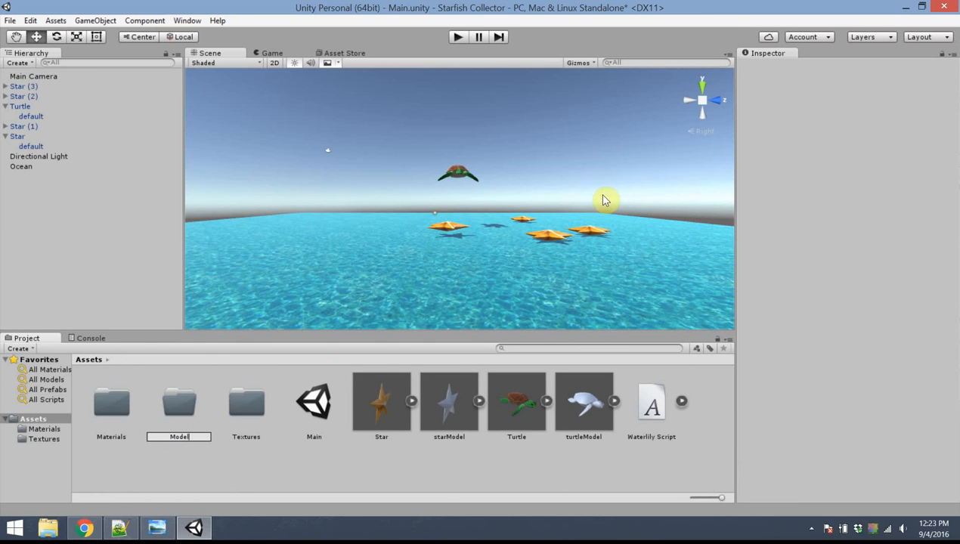
left_click(178, 401)
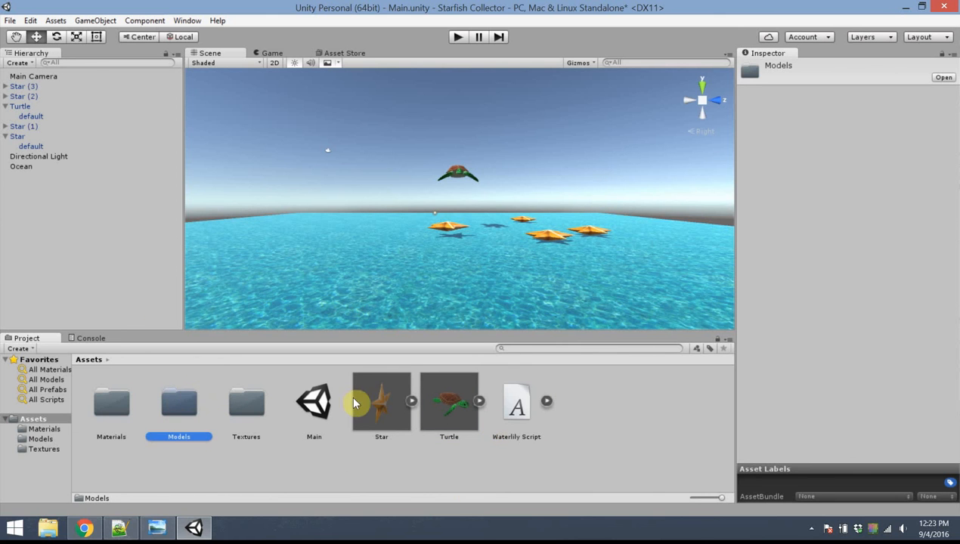
left_click(449, 401)
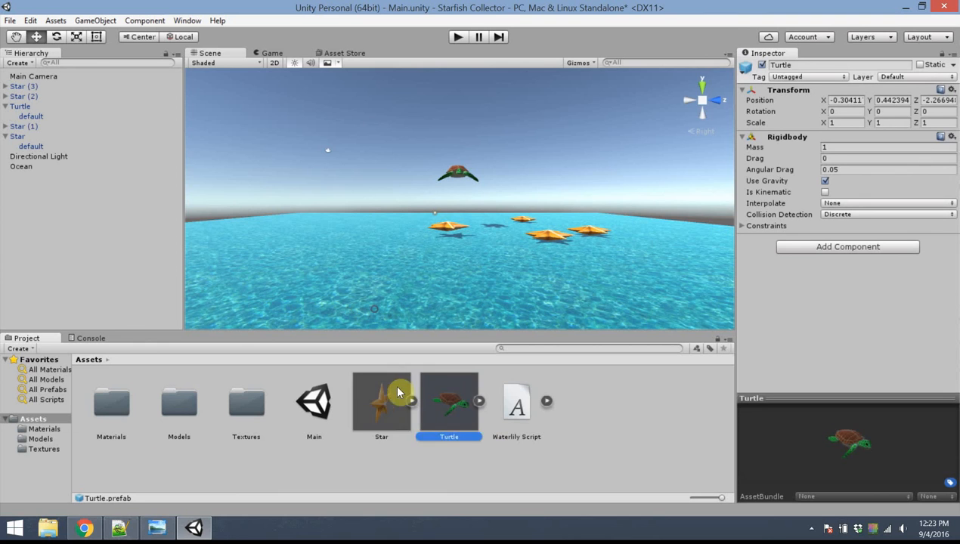
mouse_move(647, 402)
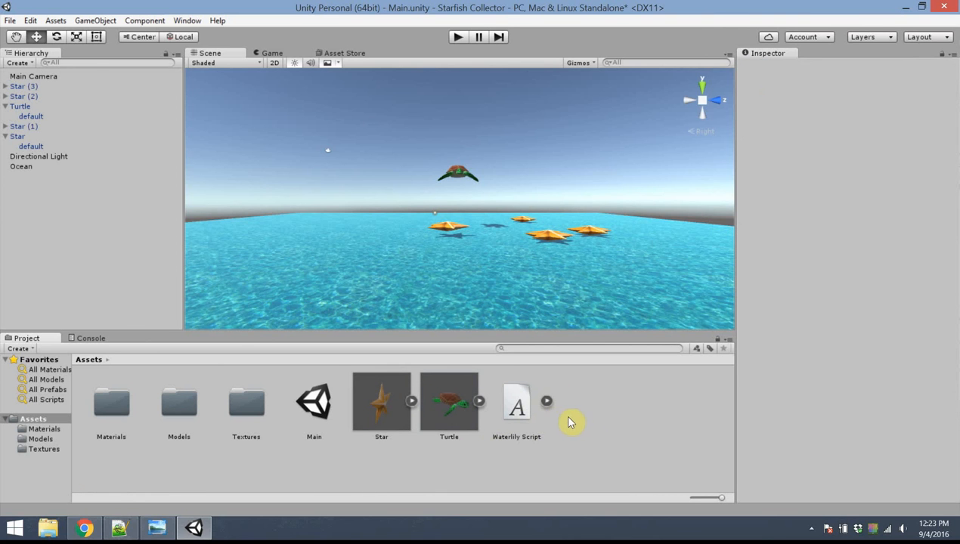
mouse_move(571, 451)
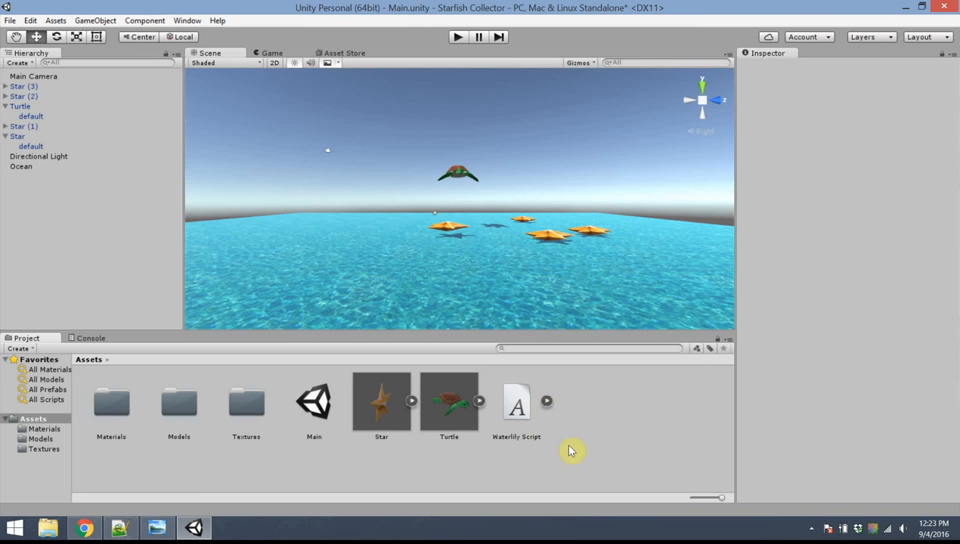
mouse_move(263, 82)
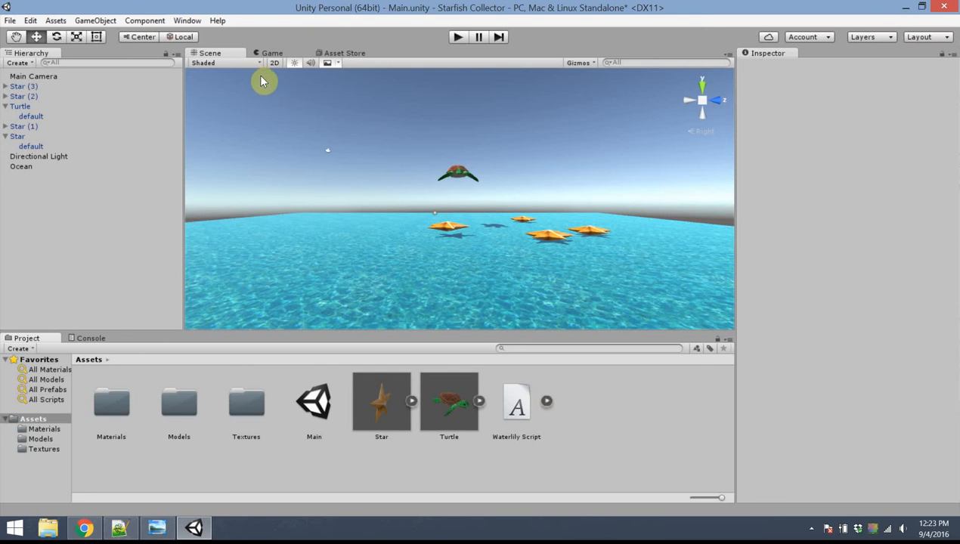